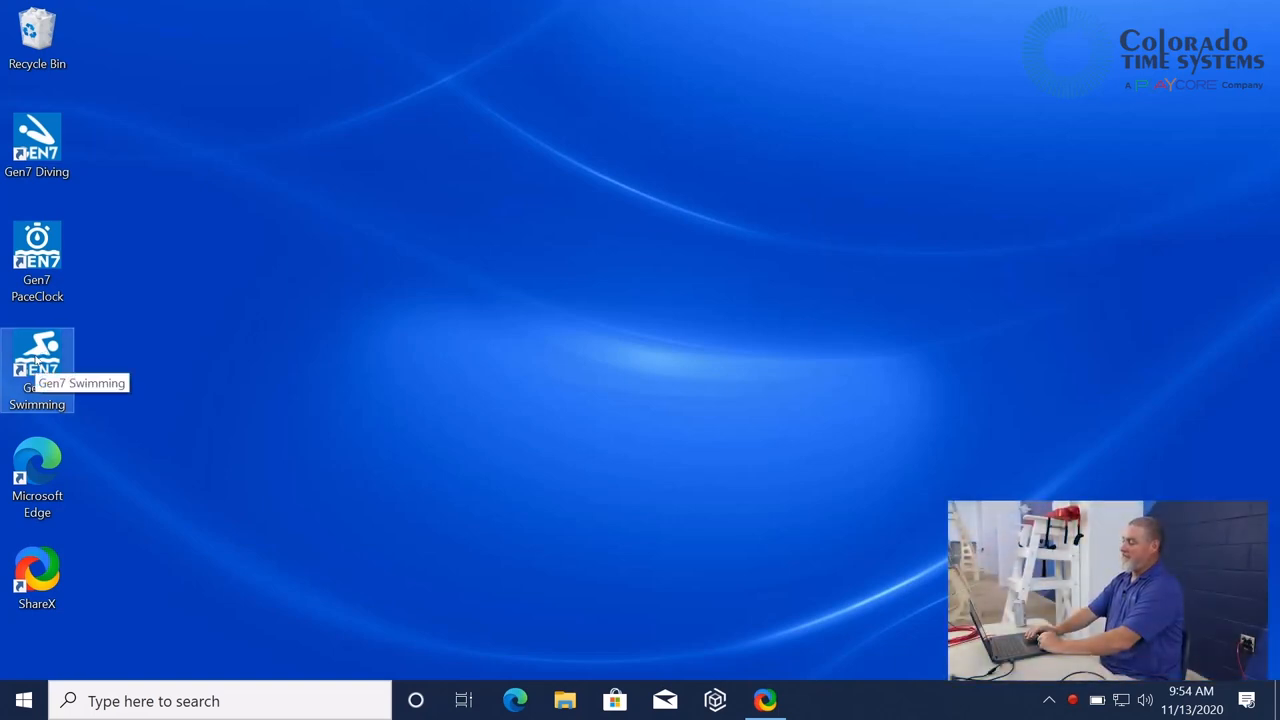
Launch Gen7 Swimming from its desktop shortcut and wait for it to load.
{"action": "double_click", "coordinate": [36, 360]}
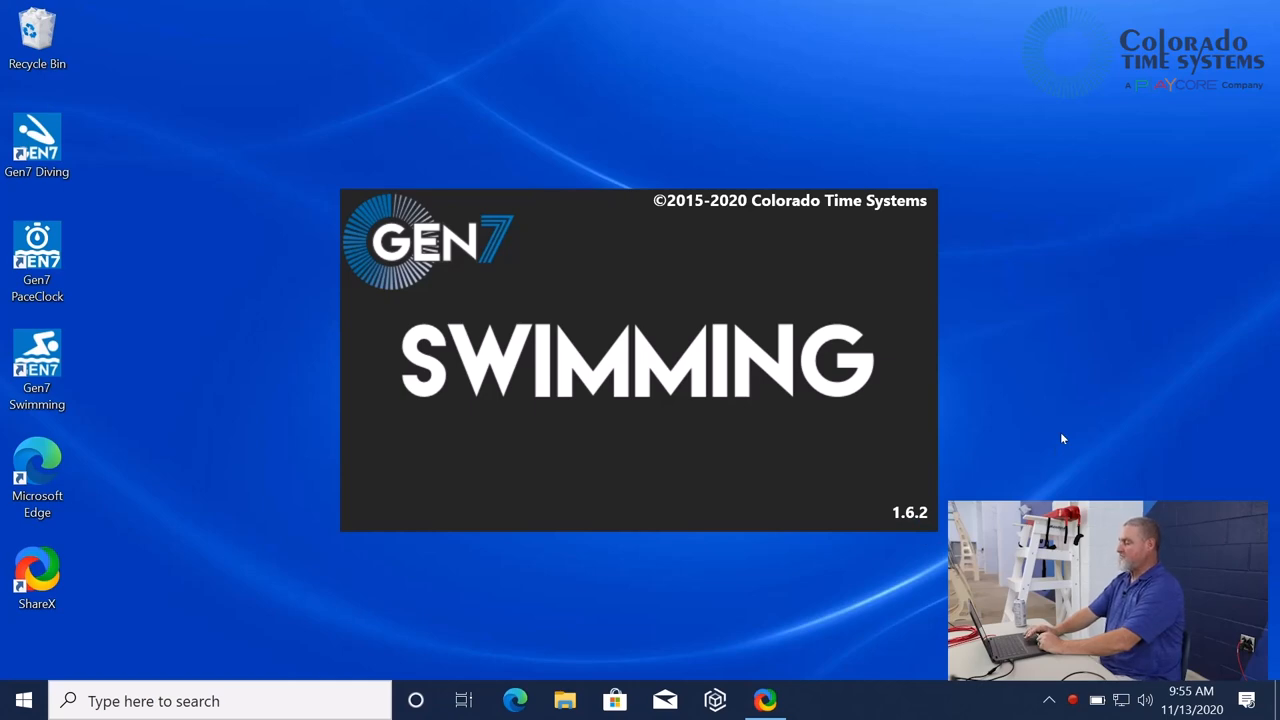
{"action": "double_click", "coordinate": [36, 356]}
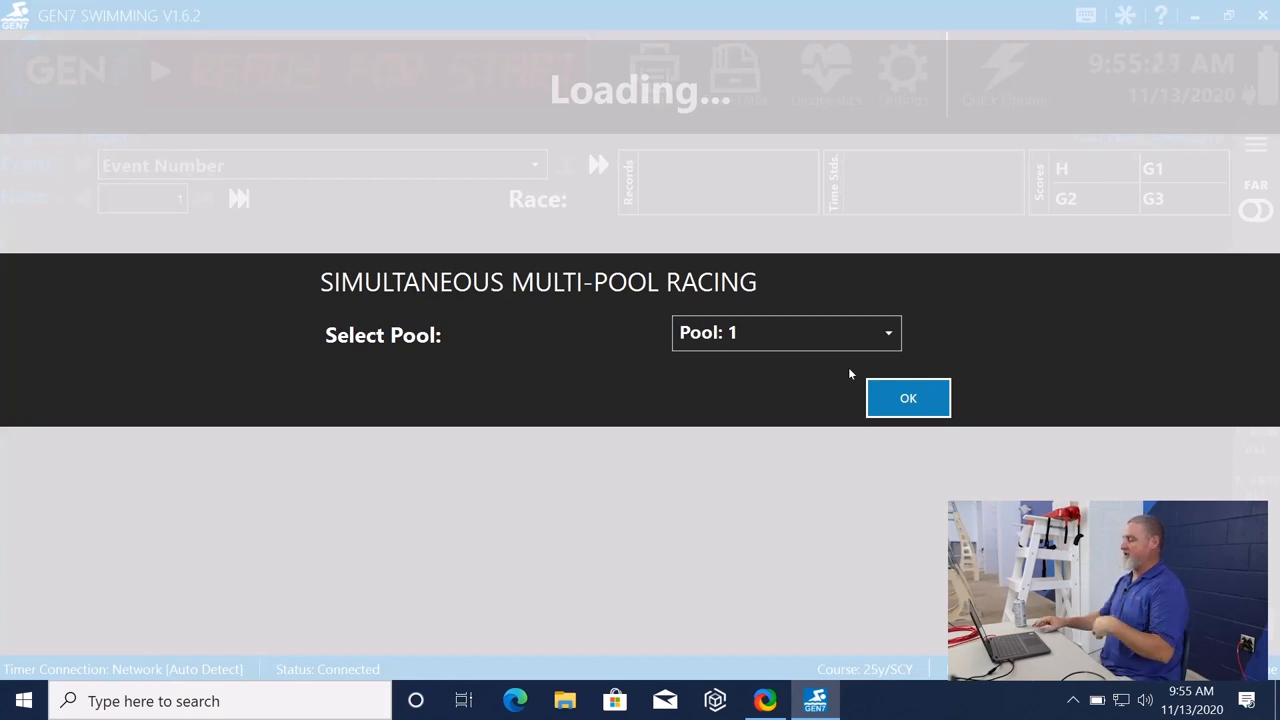
{"action": "mouse_move", "coordinate": [494, 312]}
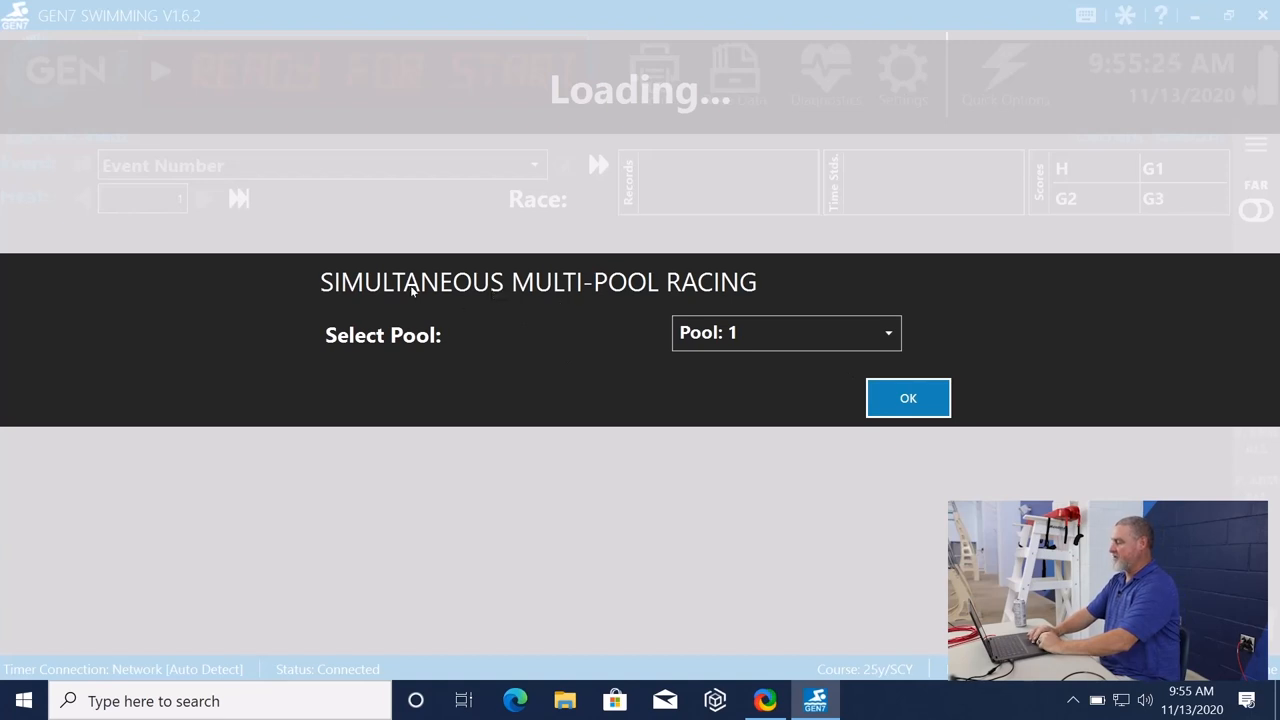
{"action": "mouse_move", "coordinate": [632, 390]}
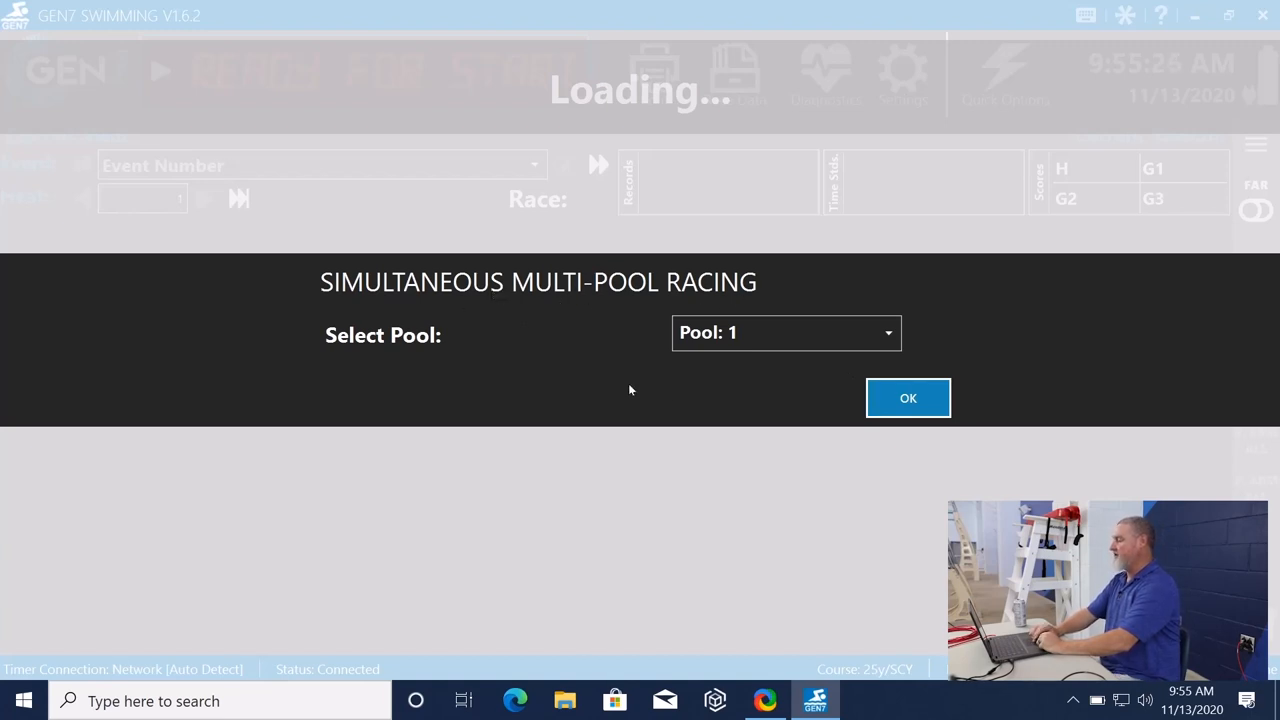
{"action": "mouse_move", "coordinate": [668, 404]}
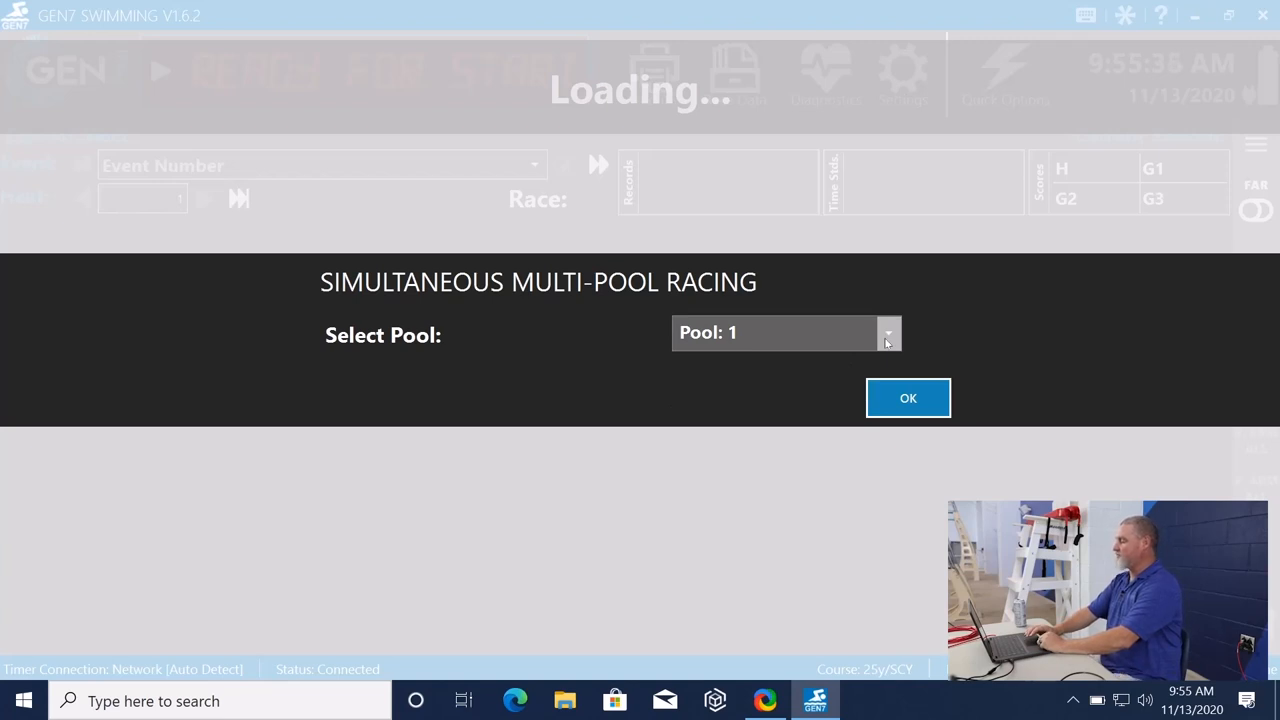
Choose Pool 1 as the racing pool and confirm it.
{"action": "left_click", "coordinate": [888, 332]}
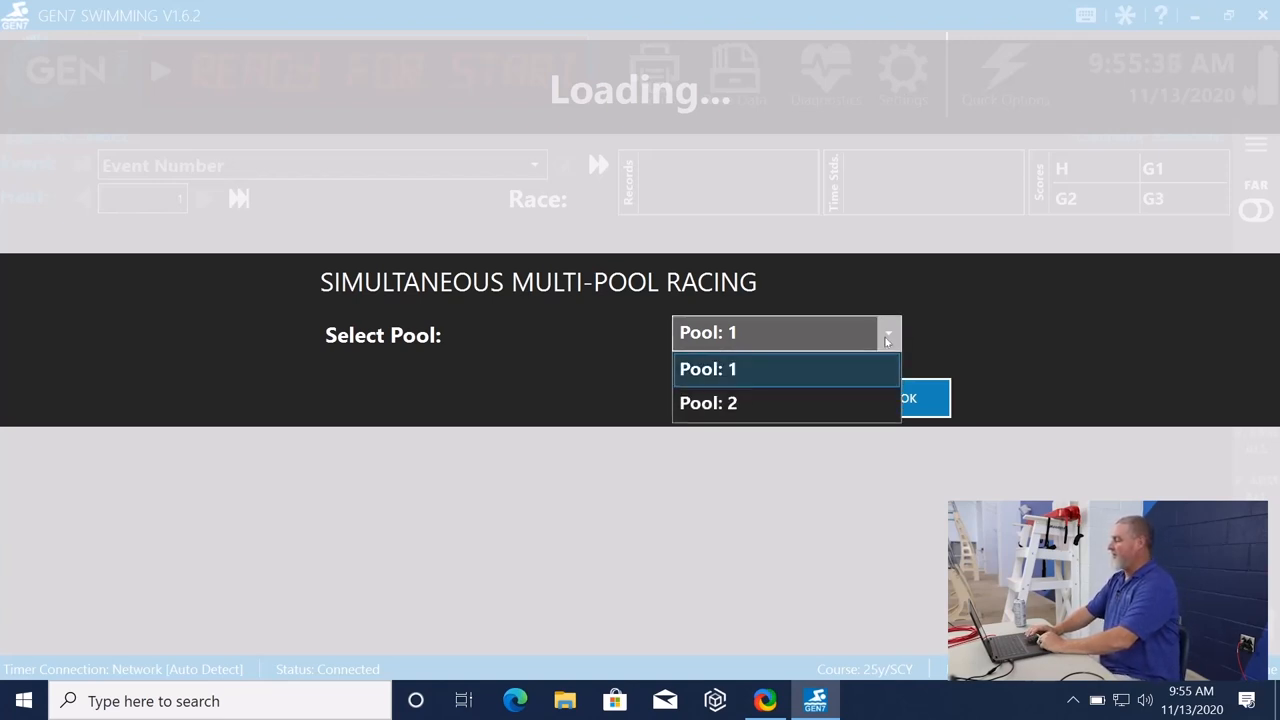
{"action": "left_click", "coordinate": [708, 368]}
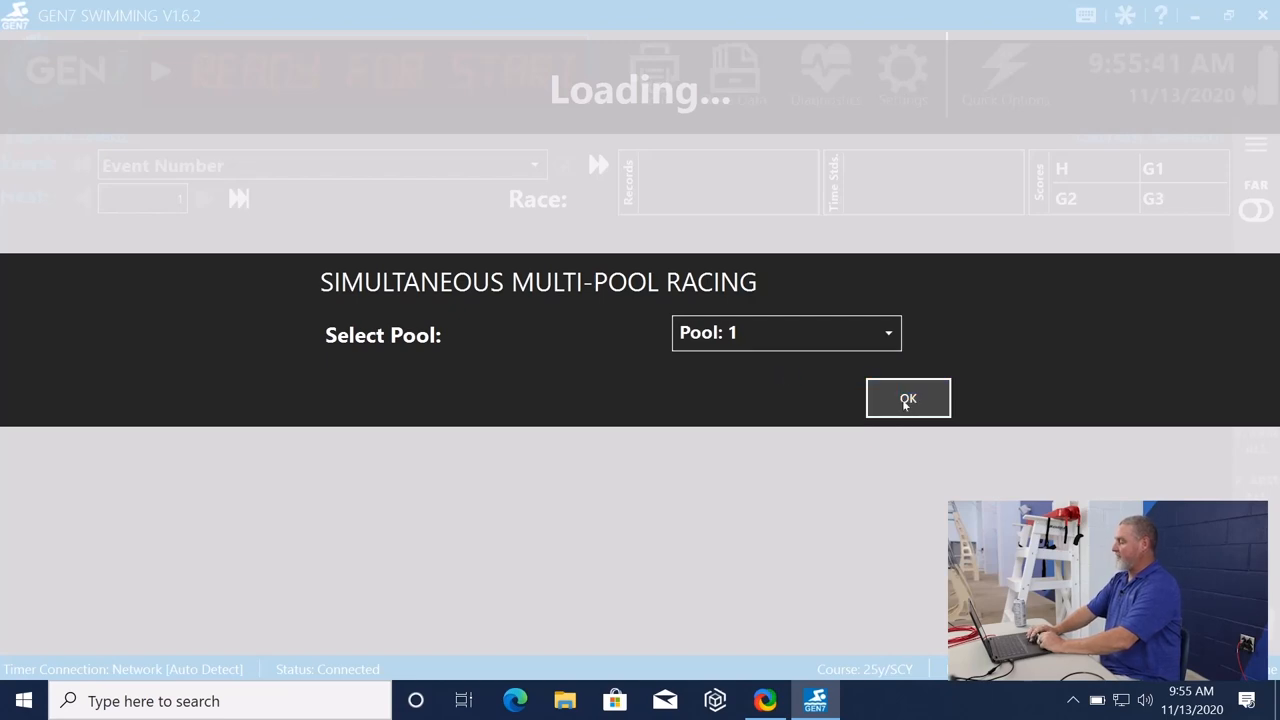
{"action": "left_click", "coordinate": [908, 398]}
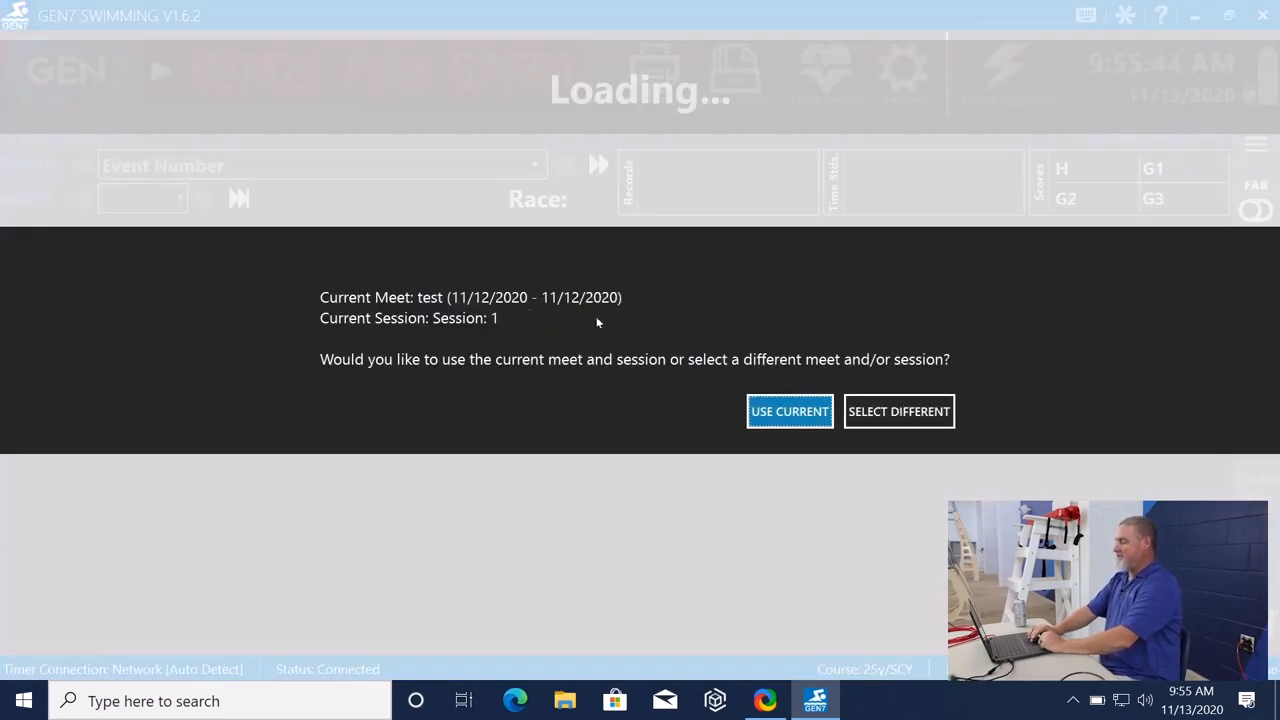
{"action": "mouse_move", "coordinate": [804, 322]}
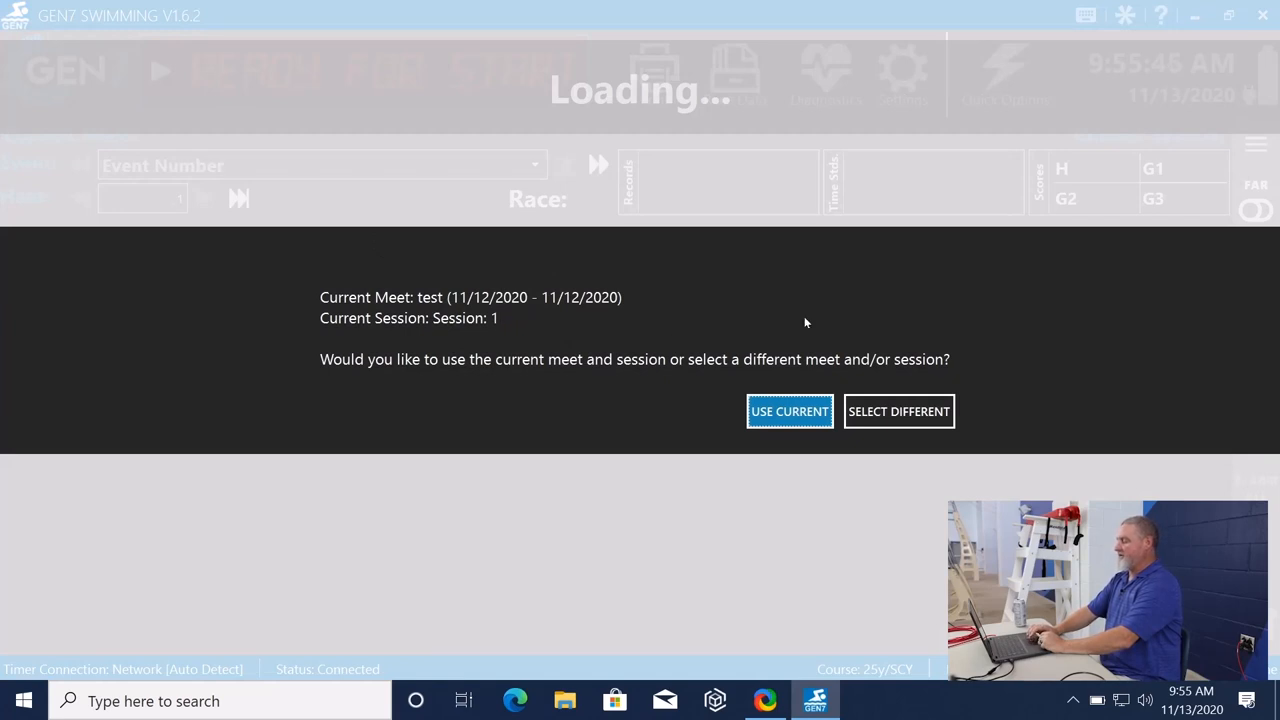
{"action": "mouse_move", "coordinate": [752, 372]}
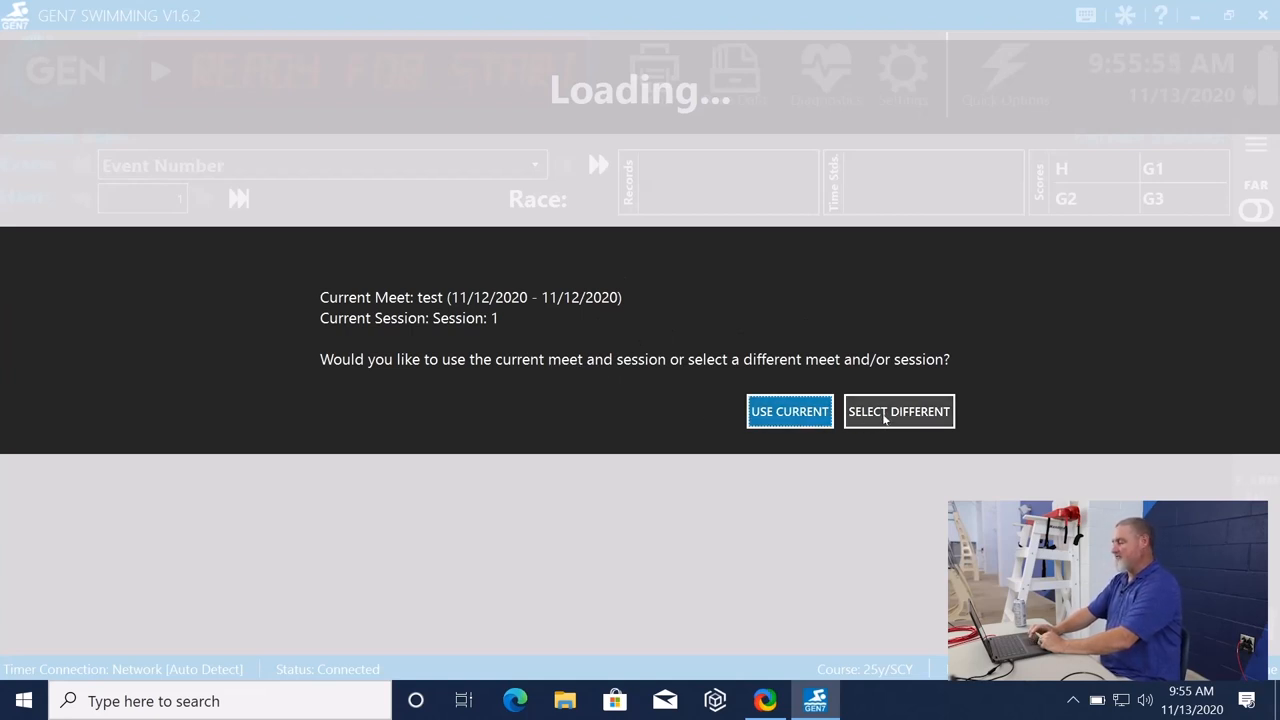
Choose Select Different to reach the Create or Select Meet form.
{"action": "left_click", "coordinate": [900, 412]}
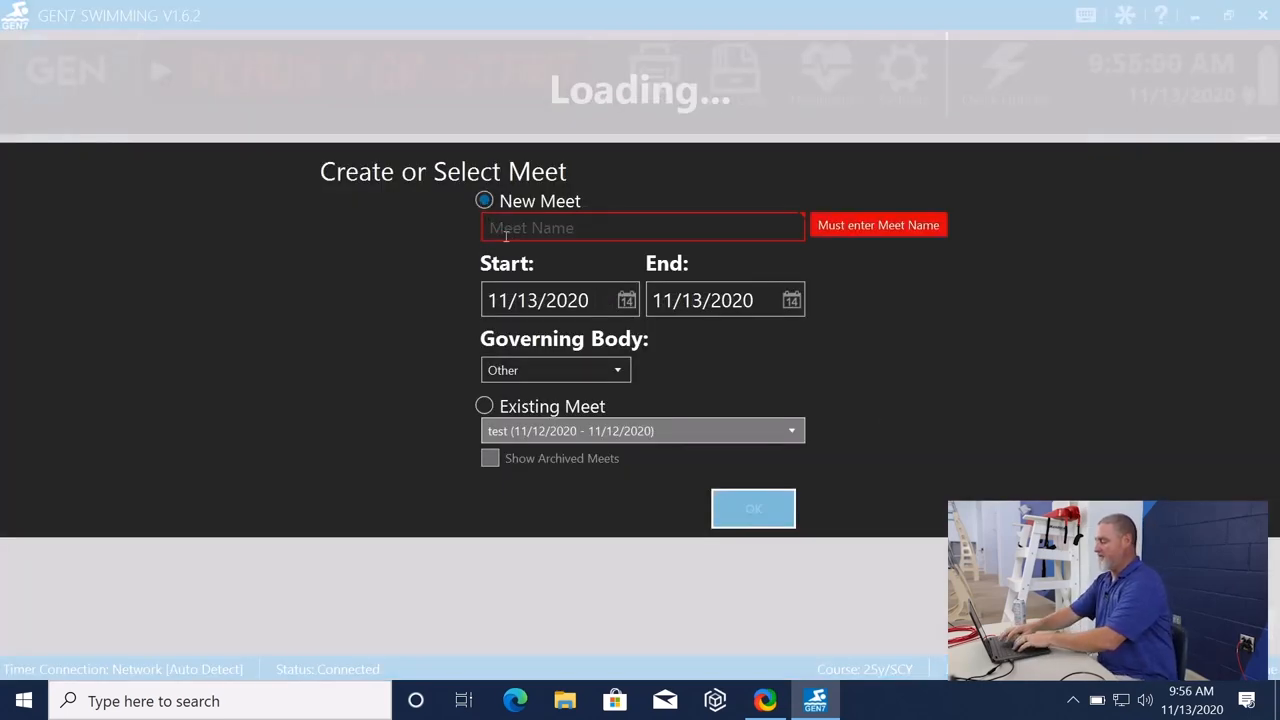
Name the new meet TRAINING VIDEO, keep the 11/13/2020 dates, and confirm it.
{"action": "type", "text": "TRE"}
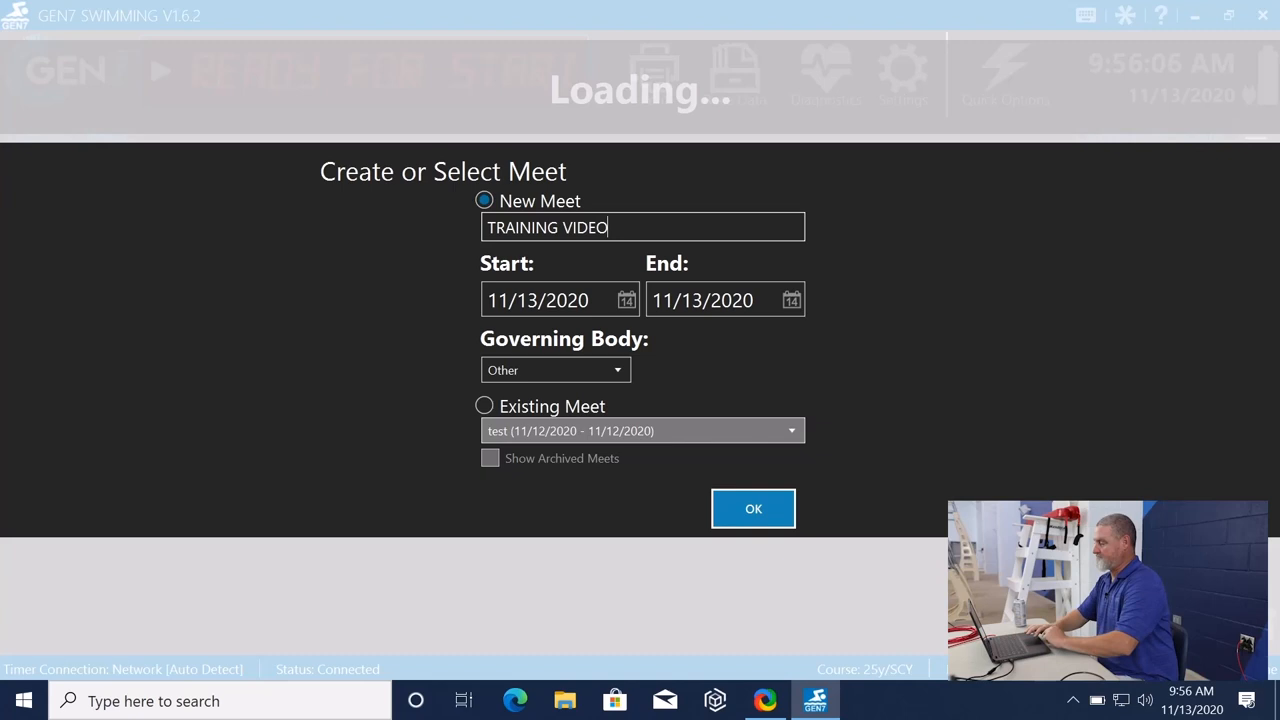
{"action": "mouse_move", "coordinate": [752, 494]}
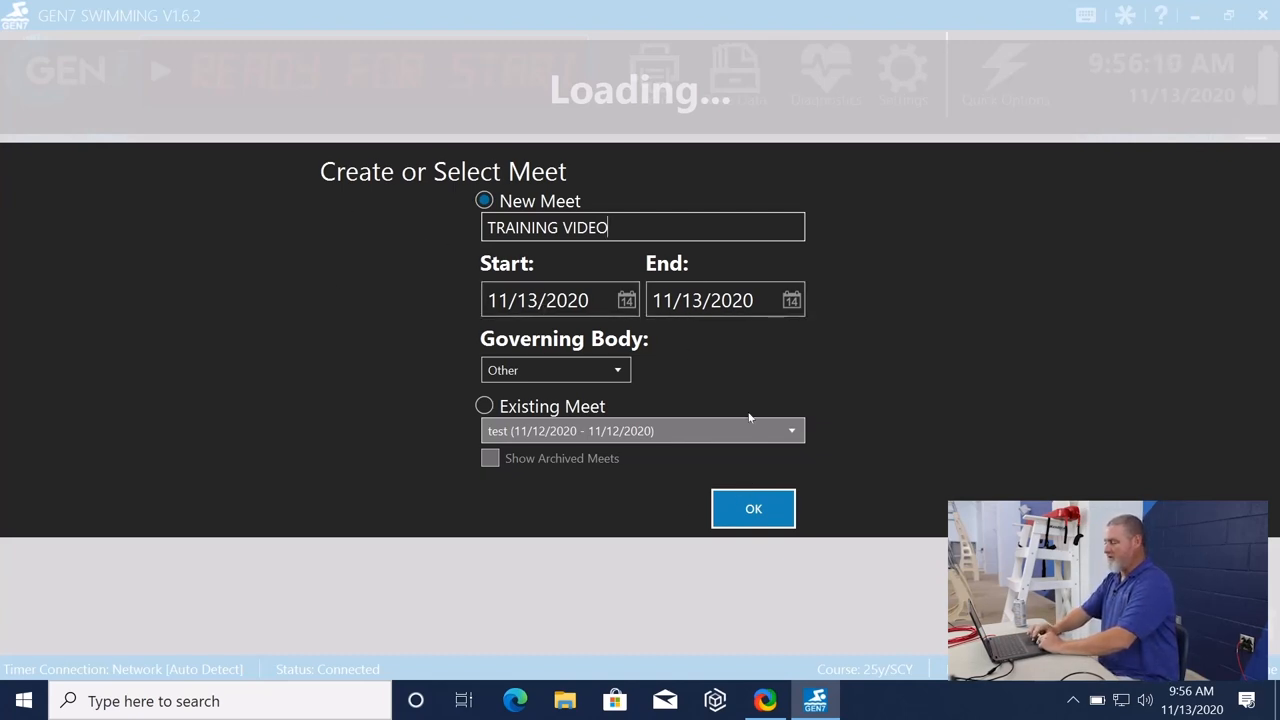
{"action": "left_click", "coordinate": [752, 508]}
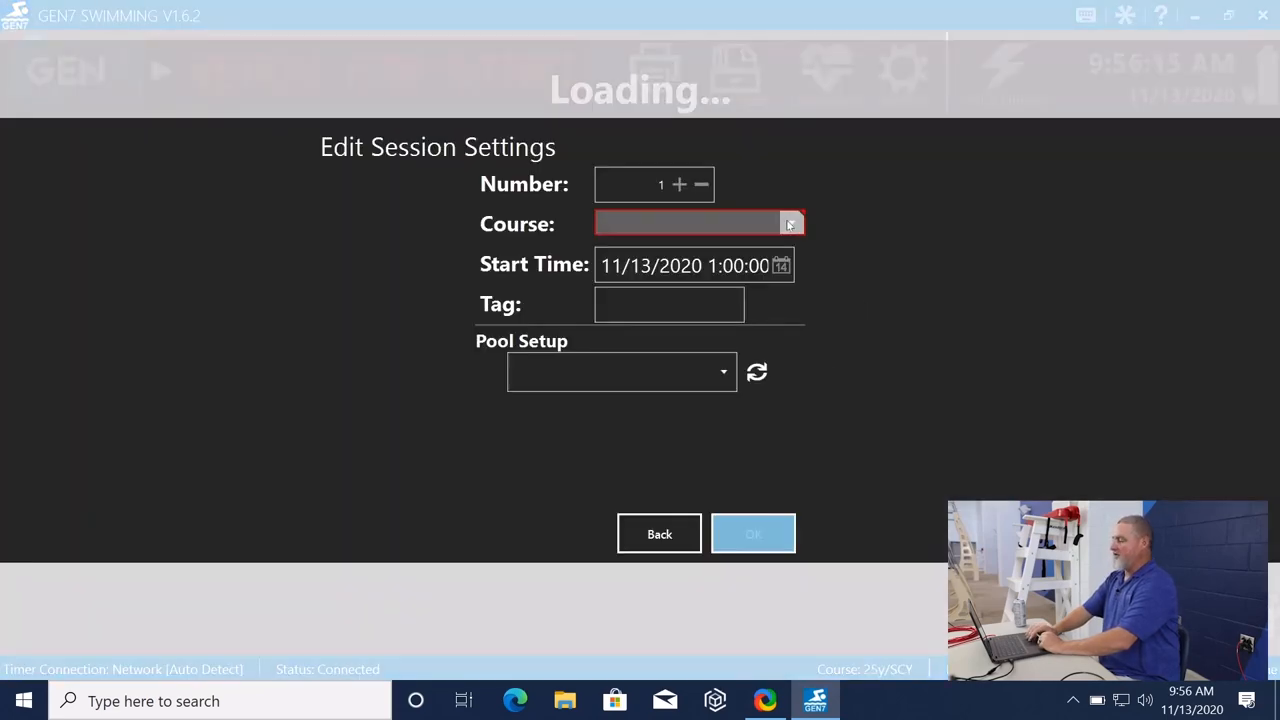
Set the course to Short Course Yards (25y/SCY) and tag the session MORNING SESSION.
{"action": "left_click", "coordinate": [788, 224]}
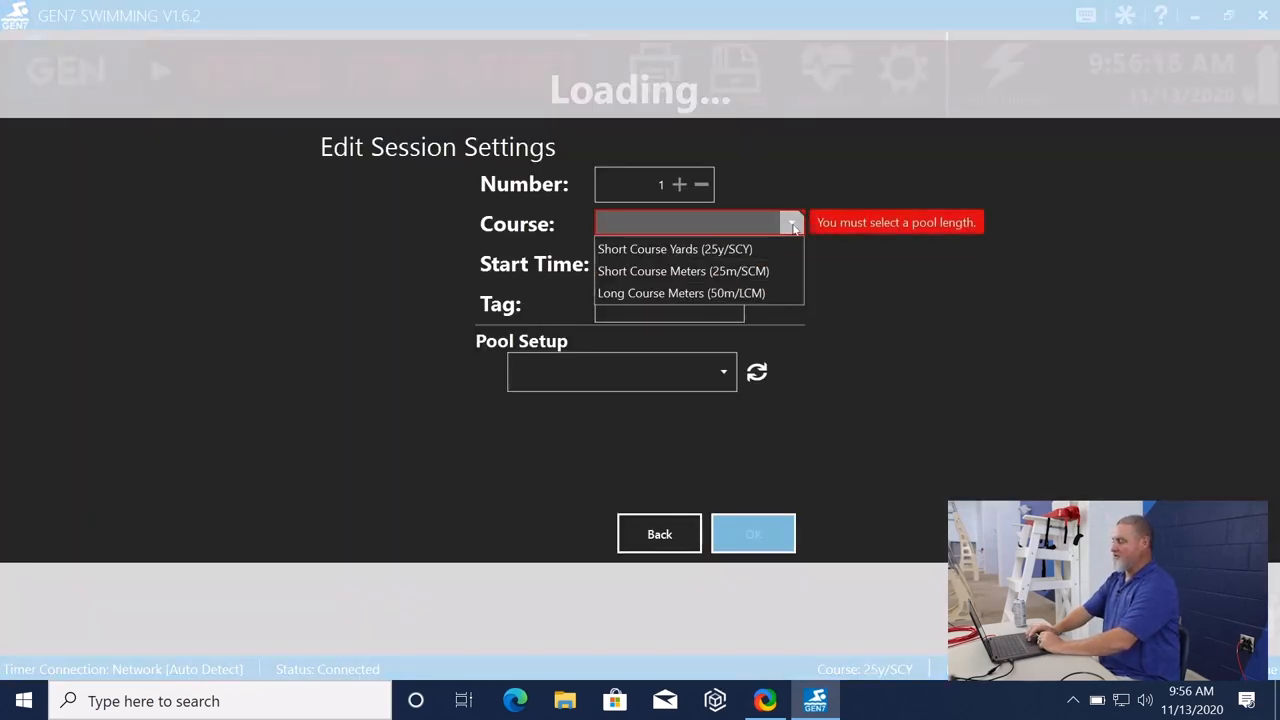
{"action": "mouse_move", "coordinate": [676, 248]}
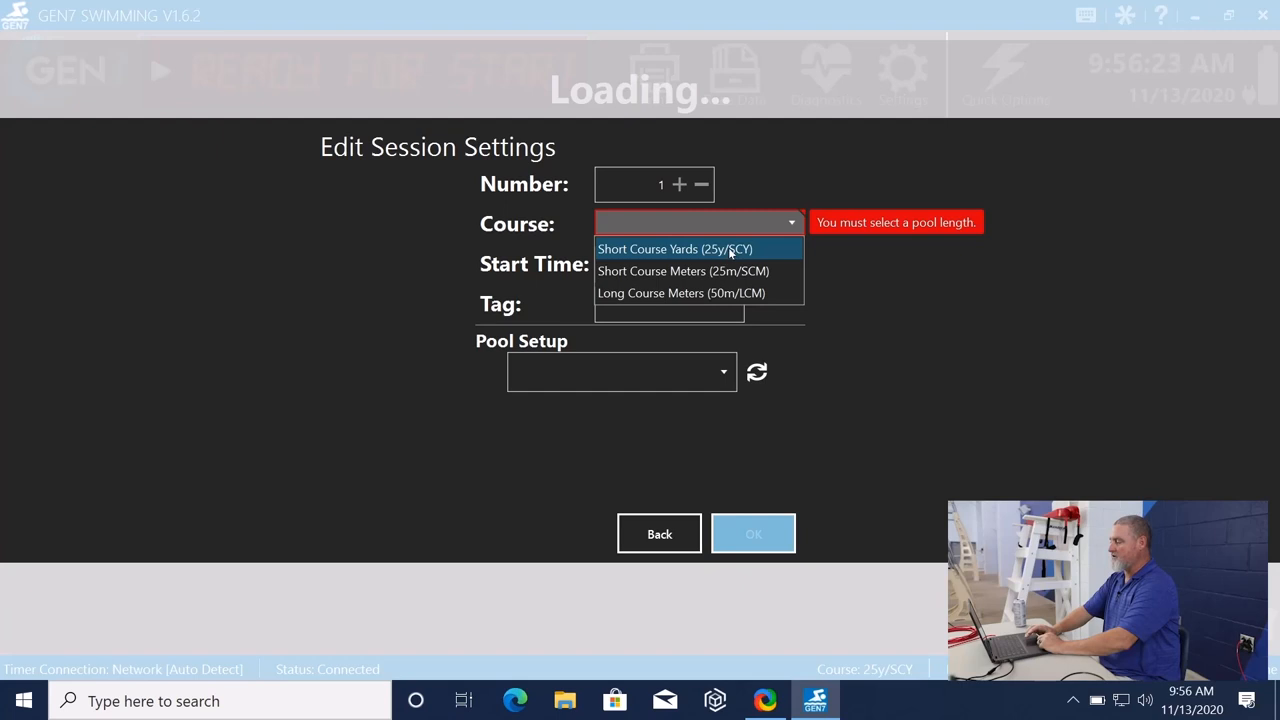
{"action": "left_click", "coordinate": [680, 248]}
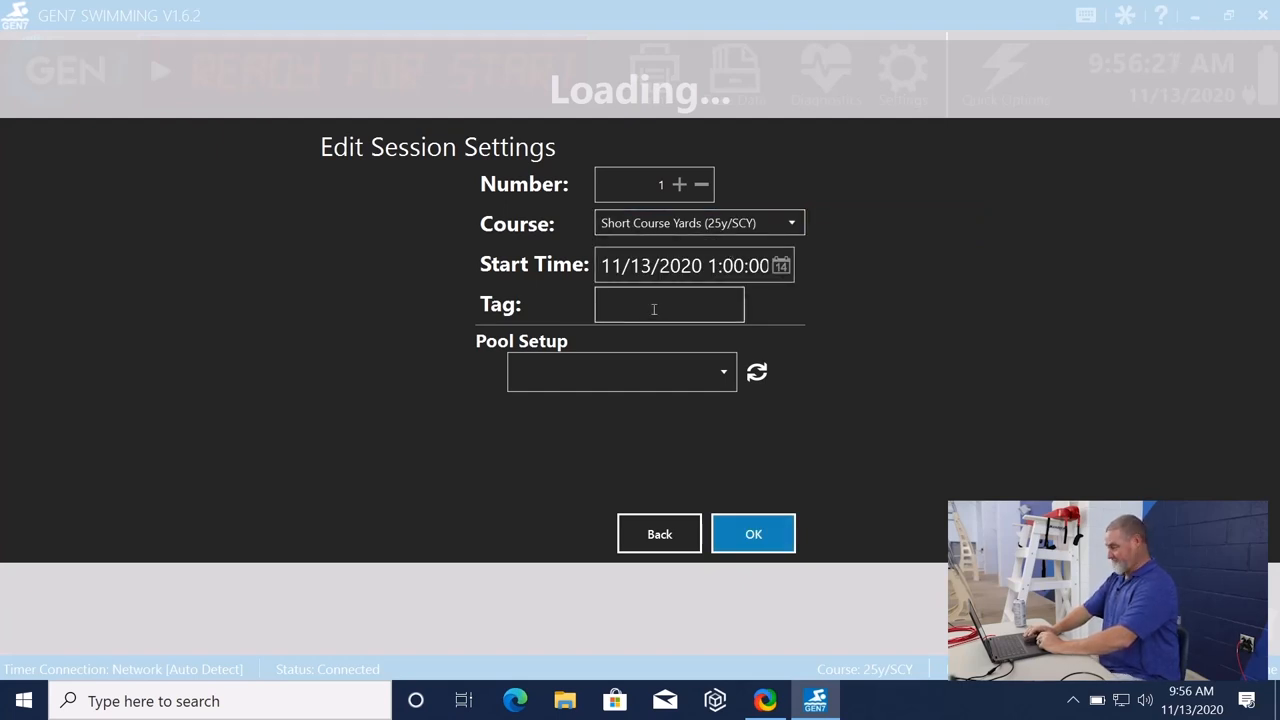
{"action": "type", "text": "MORNING SESSION"}
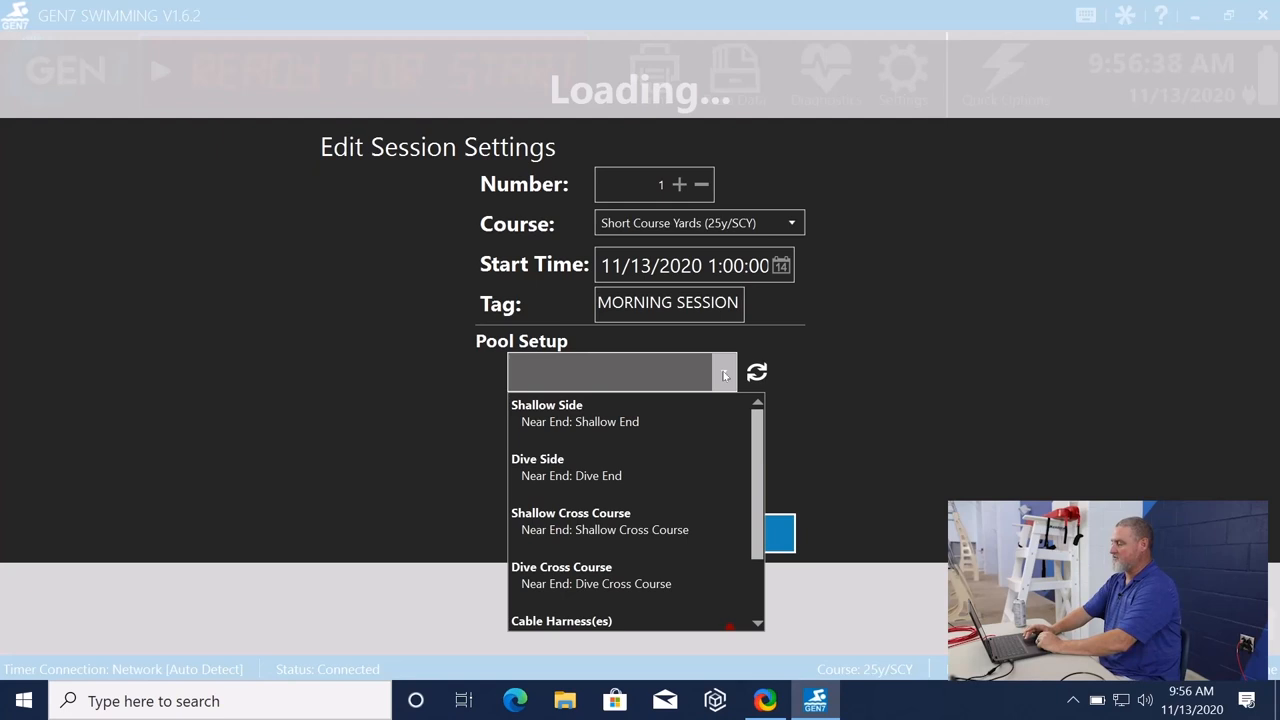
{"action": "mouse_move", "coordinate": [700, 460]}
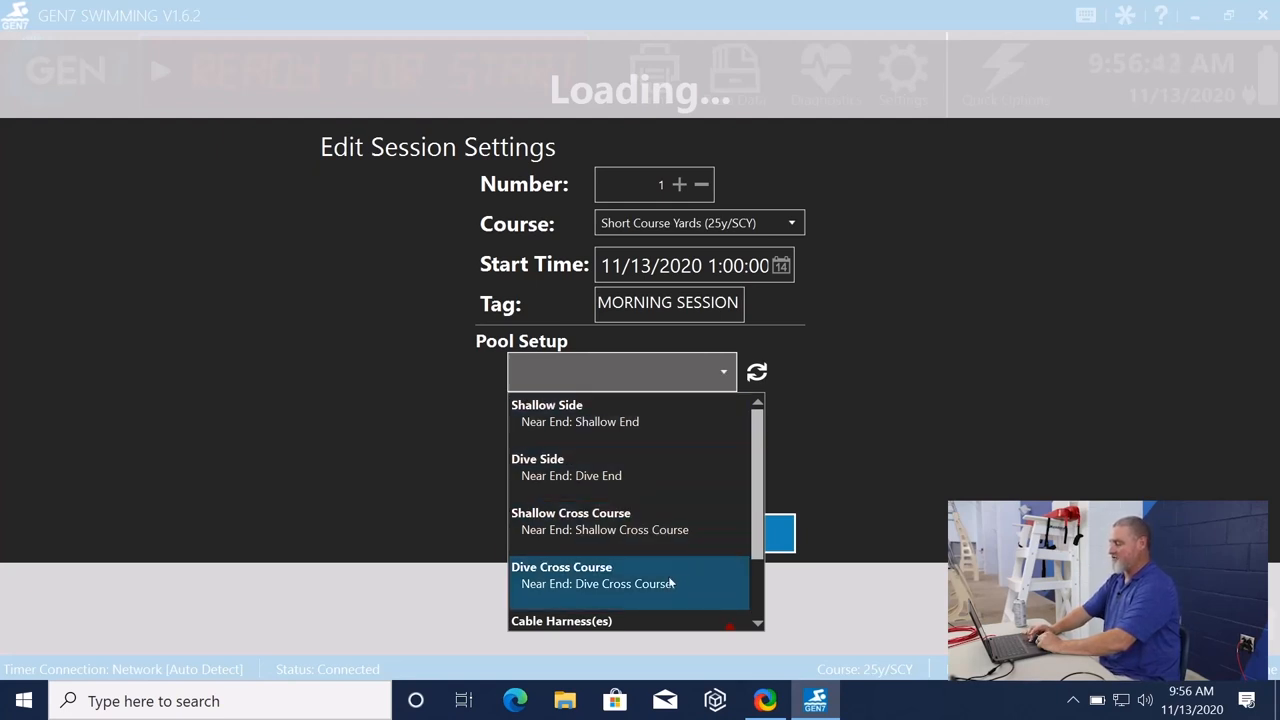
Choose Dive Cross Course as the pool setup and confirm the session settings.
{"action": "left_click", "coordinate": [600, 584]}
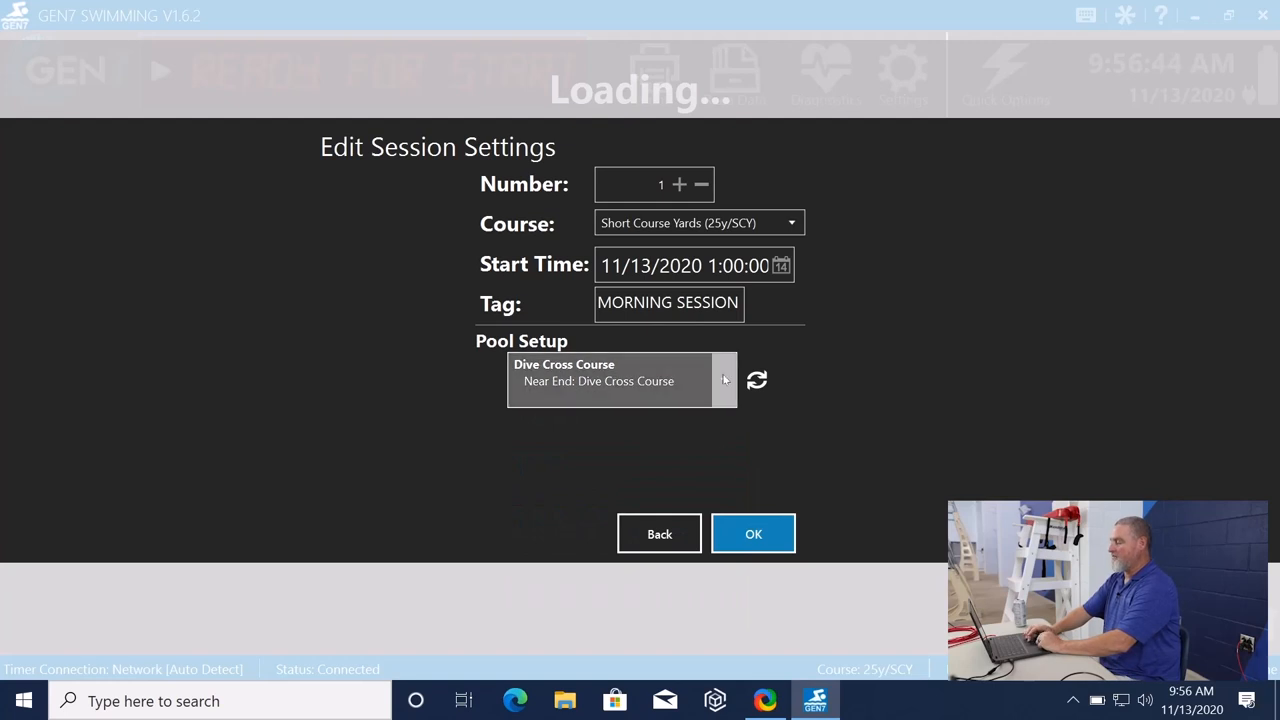
{"action": "left_click", "coordinate": [724, 380]}
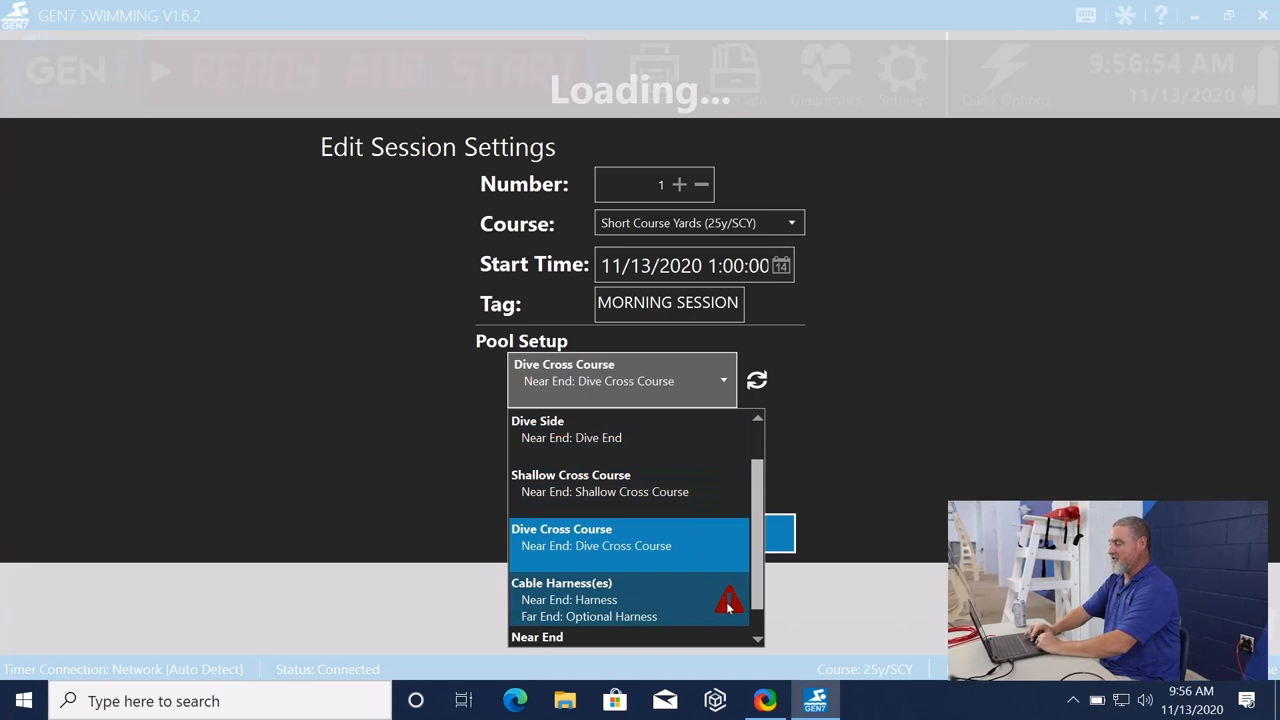
{"action": "mouse_move", "coordinate": [728, 608]}
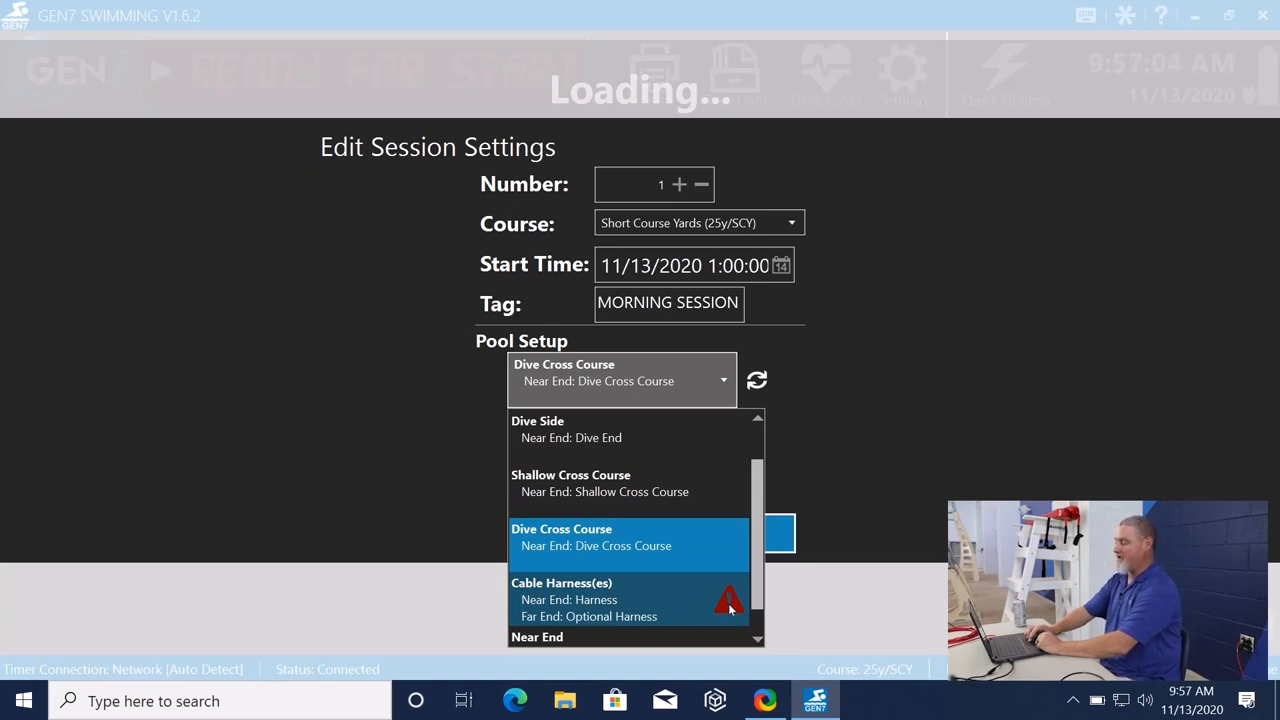
{"action": "mouse_move", "coordinate": [728, 604]}
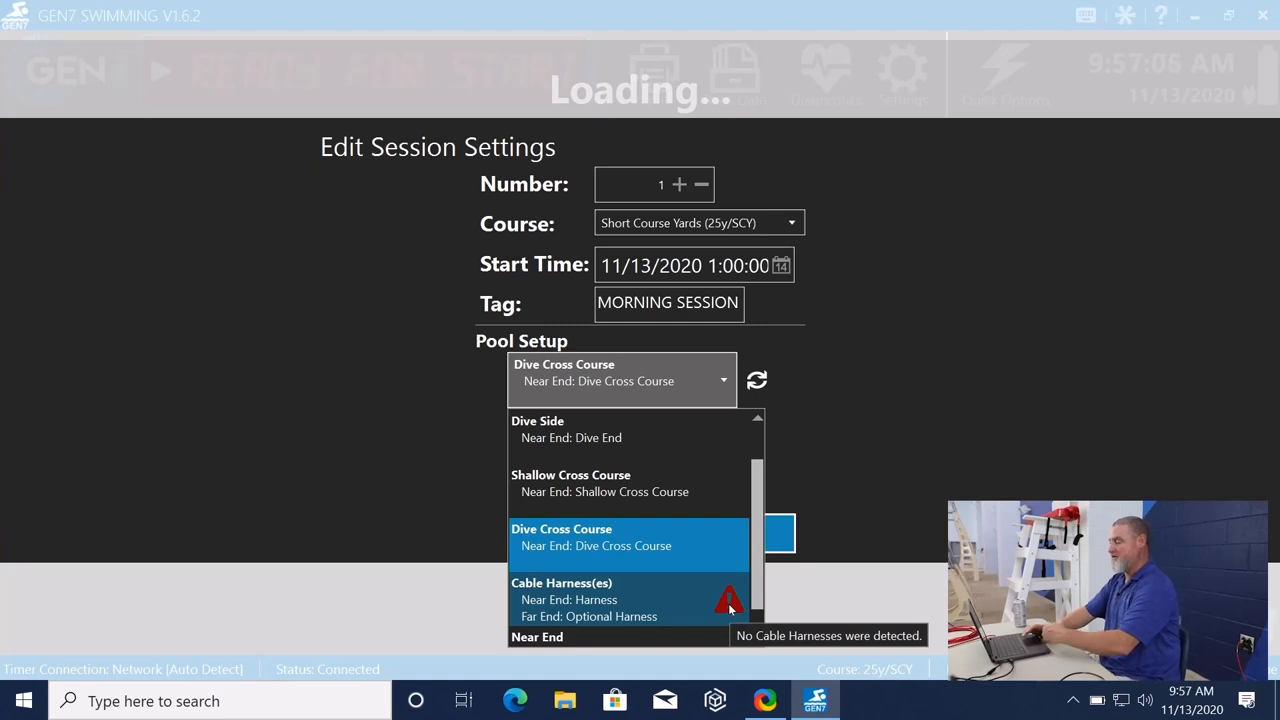
{"action": "mouse_move", "coordinate": [628, 556]}
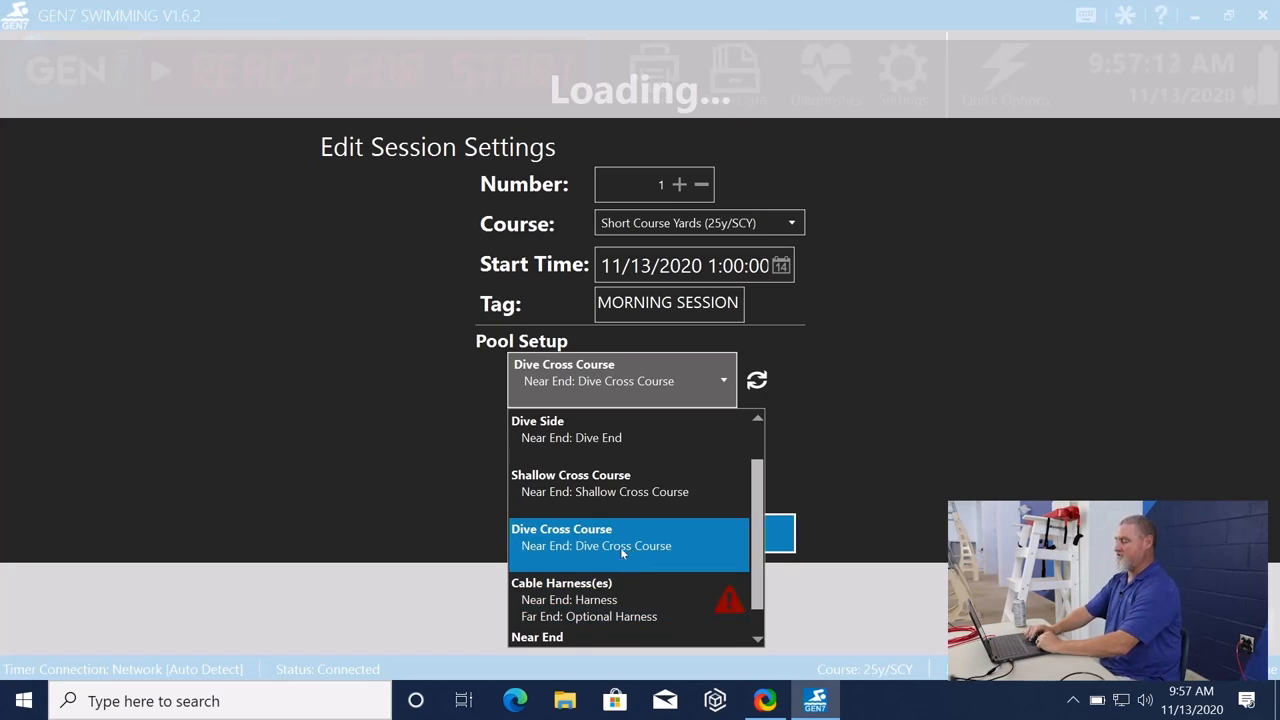
{"action": "left_click", "coordinate": [628, 544]}
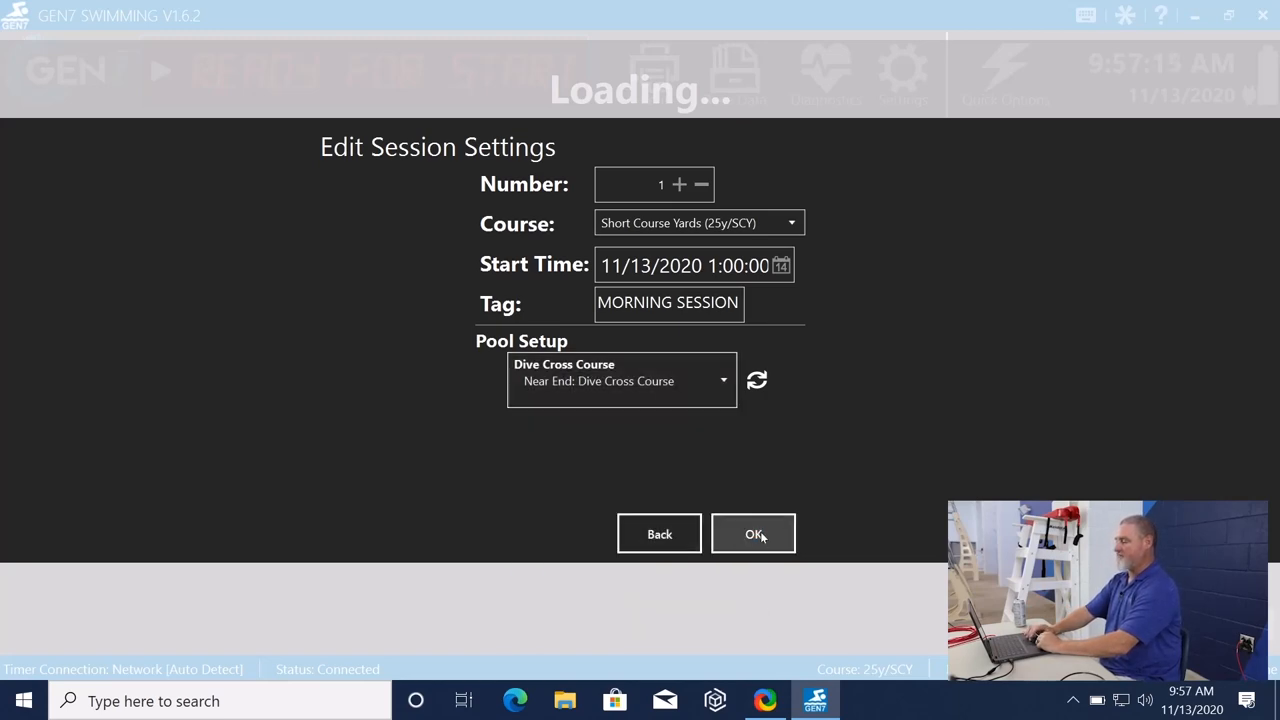
{"action": "left_click", "coordinate": [752, 534]}
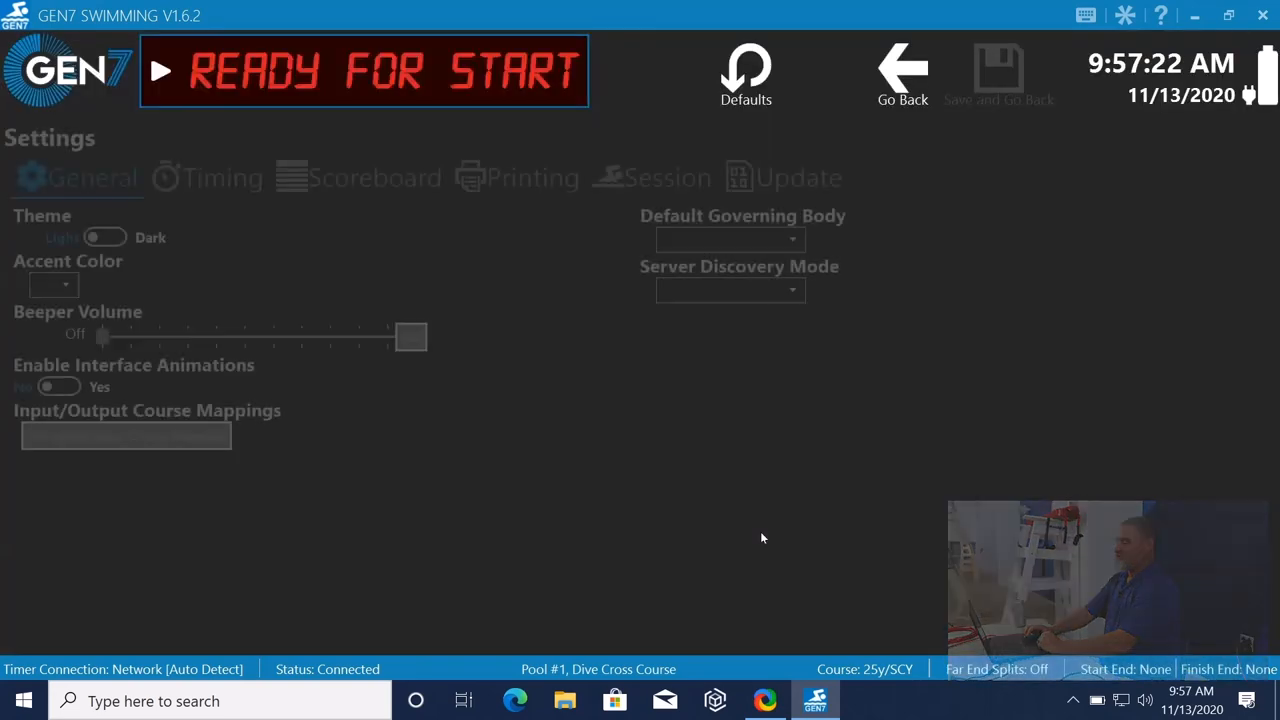
On the Session page, switch some lanes off, then bring all ten lanes back into use.
{"action": "left_click", "coordinate": [668, 176]}
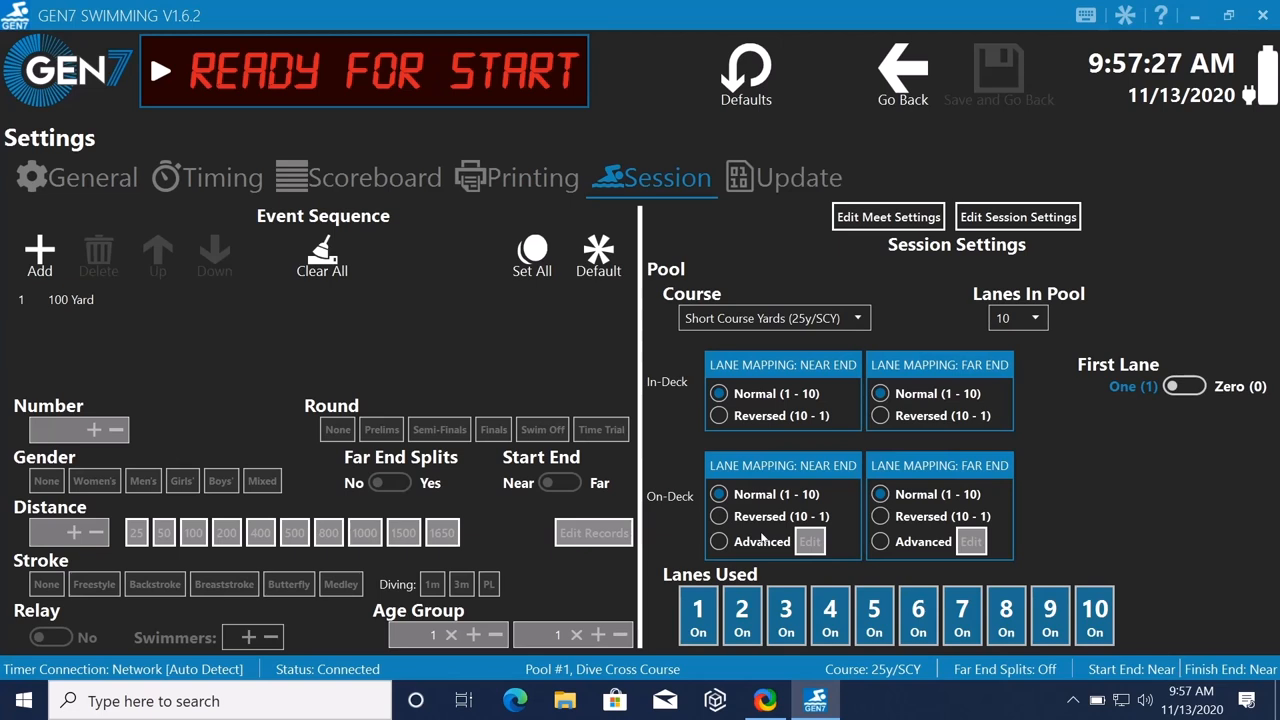
{"action": "mouse_move", "coordinate": [500, 324]}
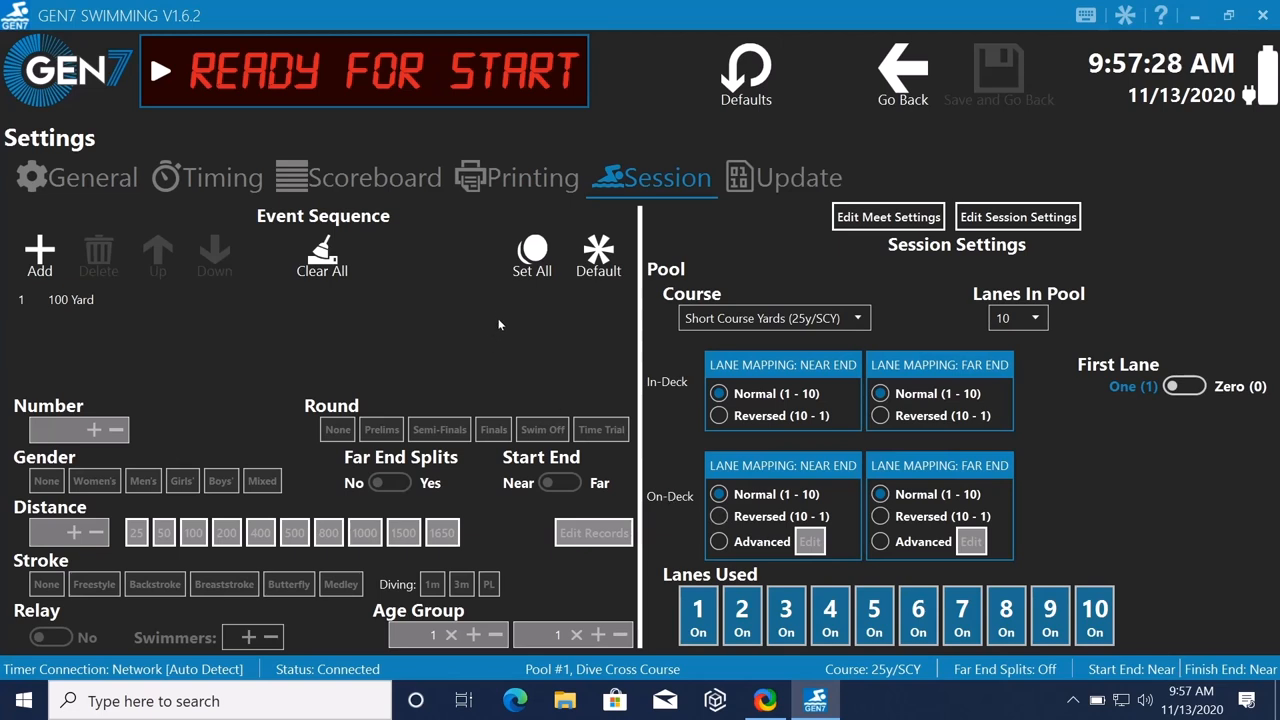
{"action": "mouse_move", "coordinate": [492, 324]}
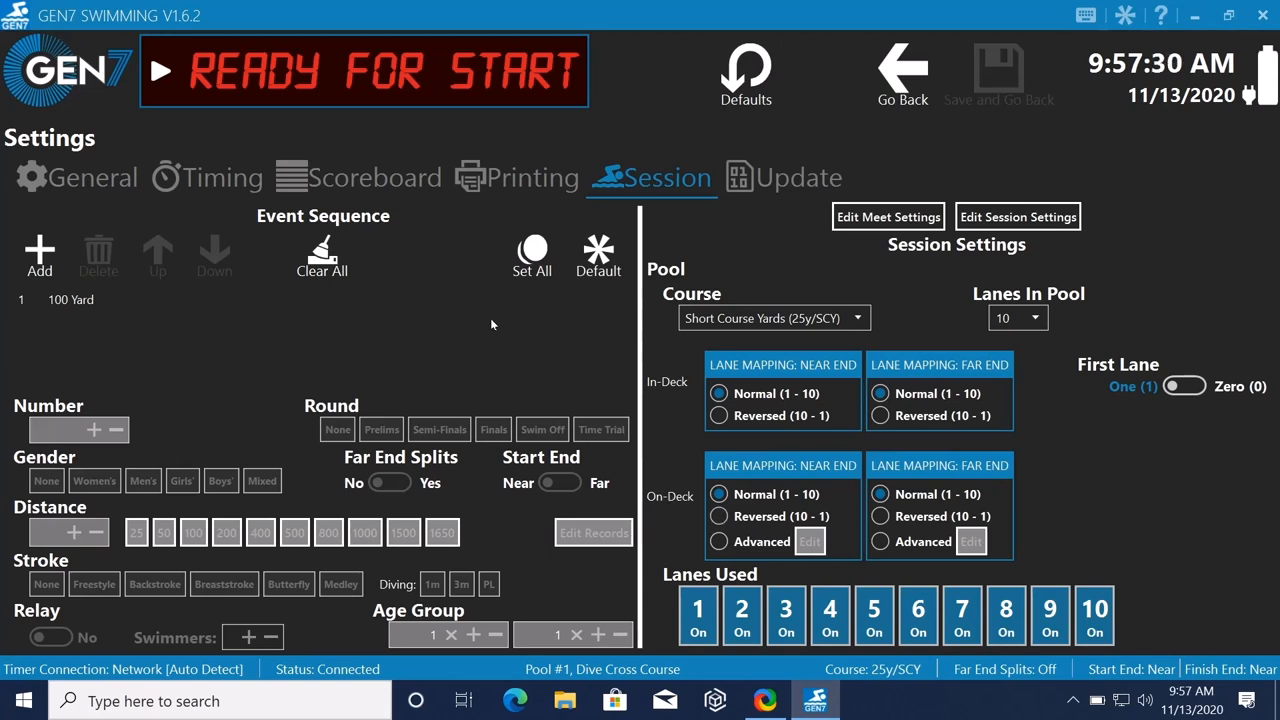
{"action": "mouse_move", "coordinate": [404, 324]}
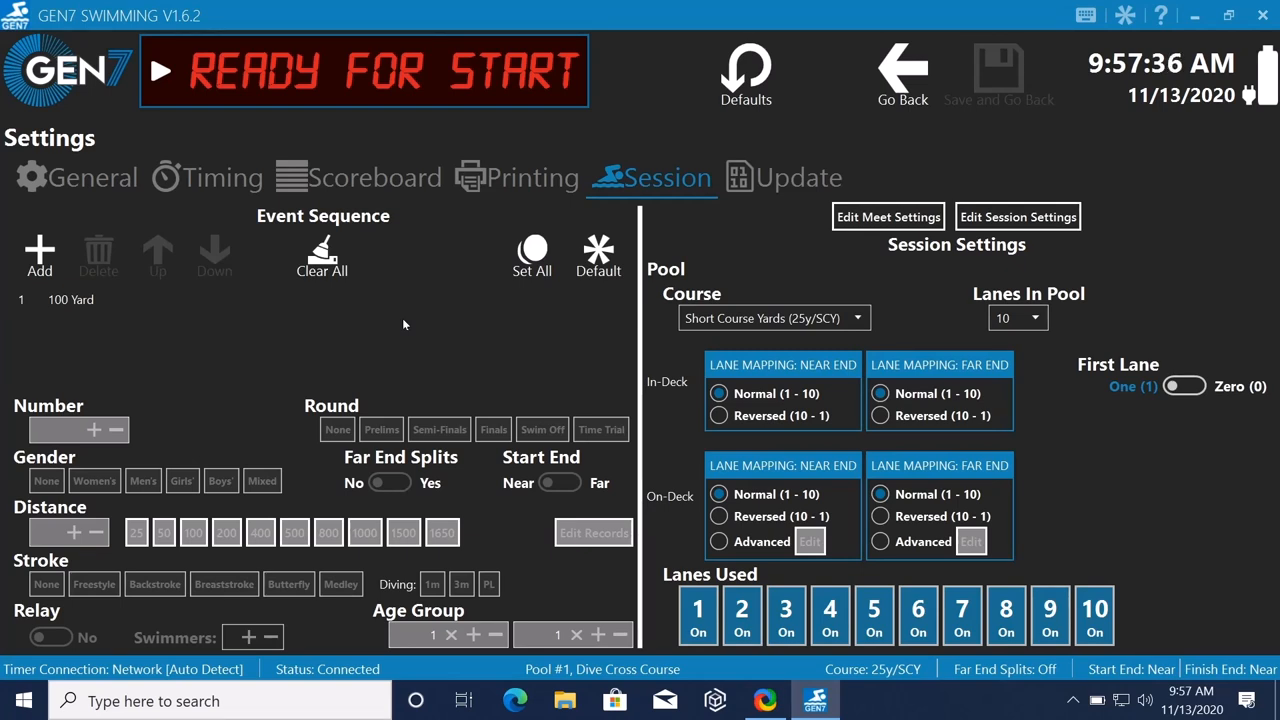
{"action": "mouse_move", "coordinate": [648, 318]}
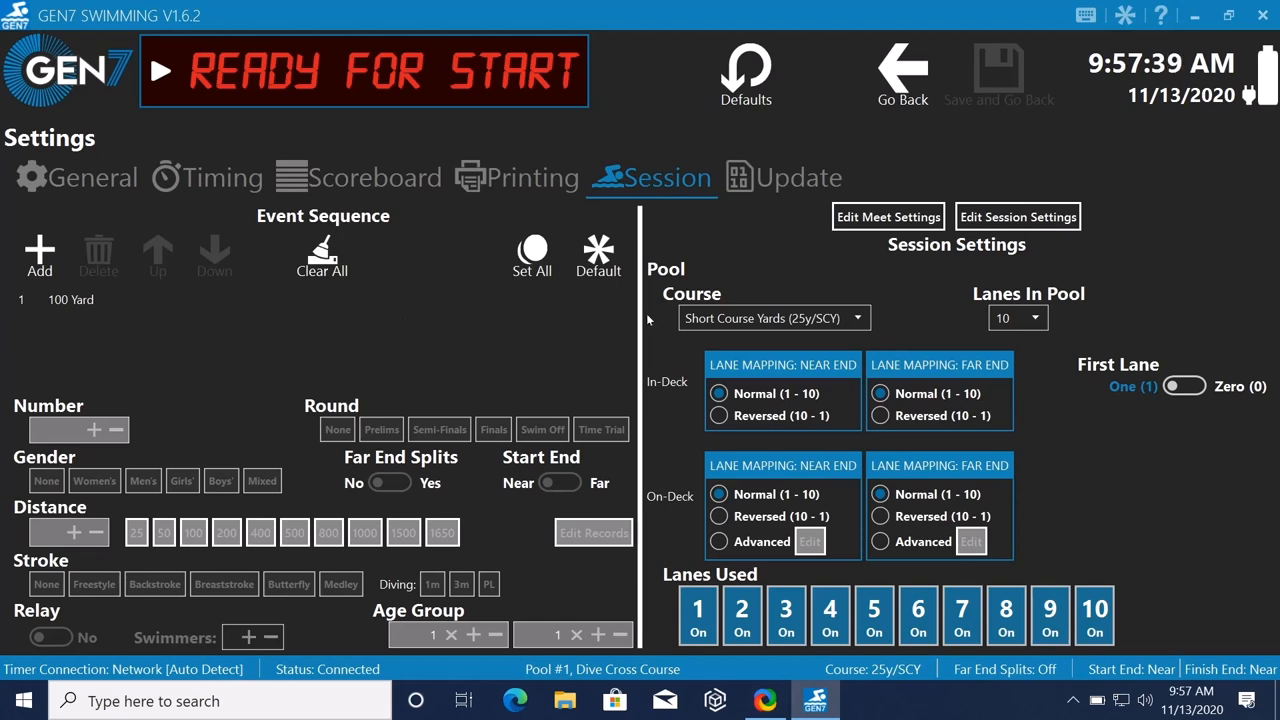
{"action": "mouse_move", "coordinate": [1116, 502]}
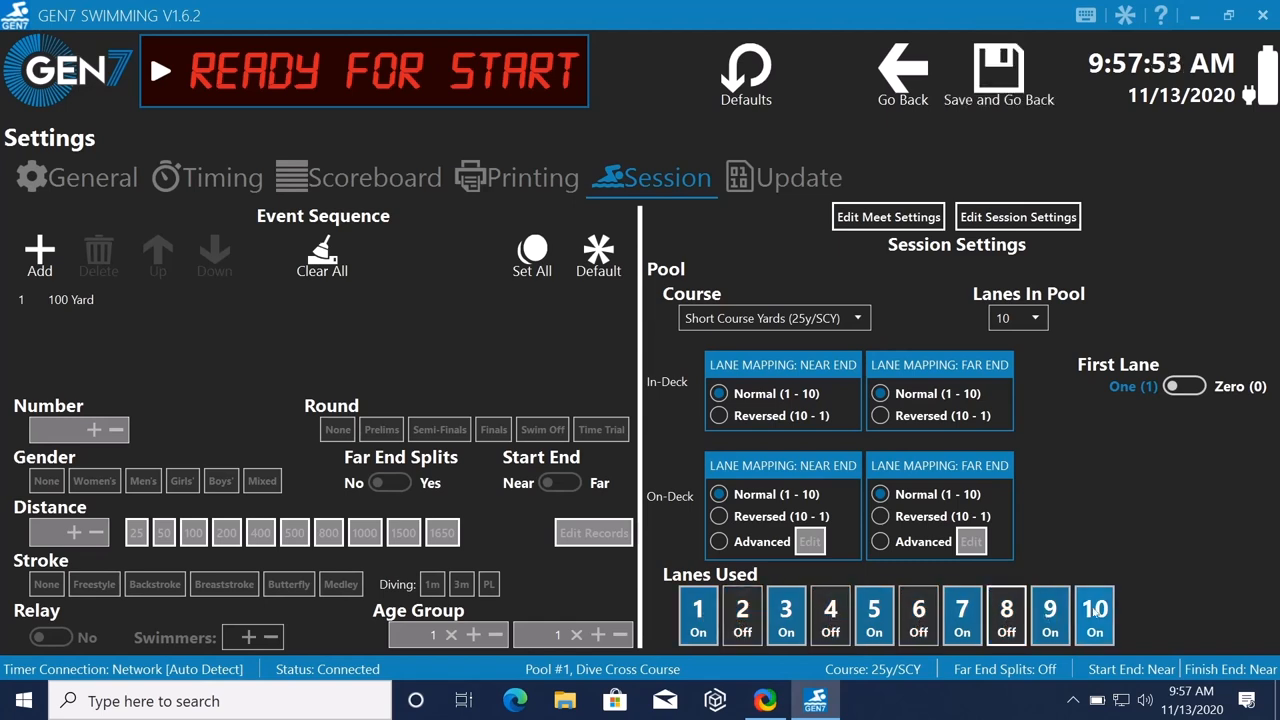
{"action": "left_click", "coordinate": [1096, 616]}
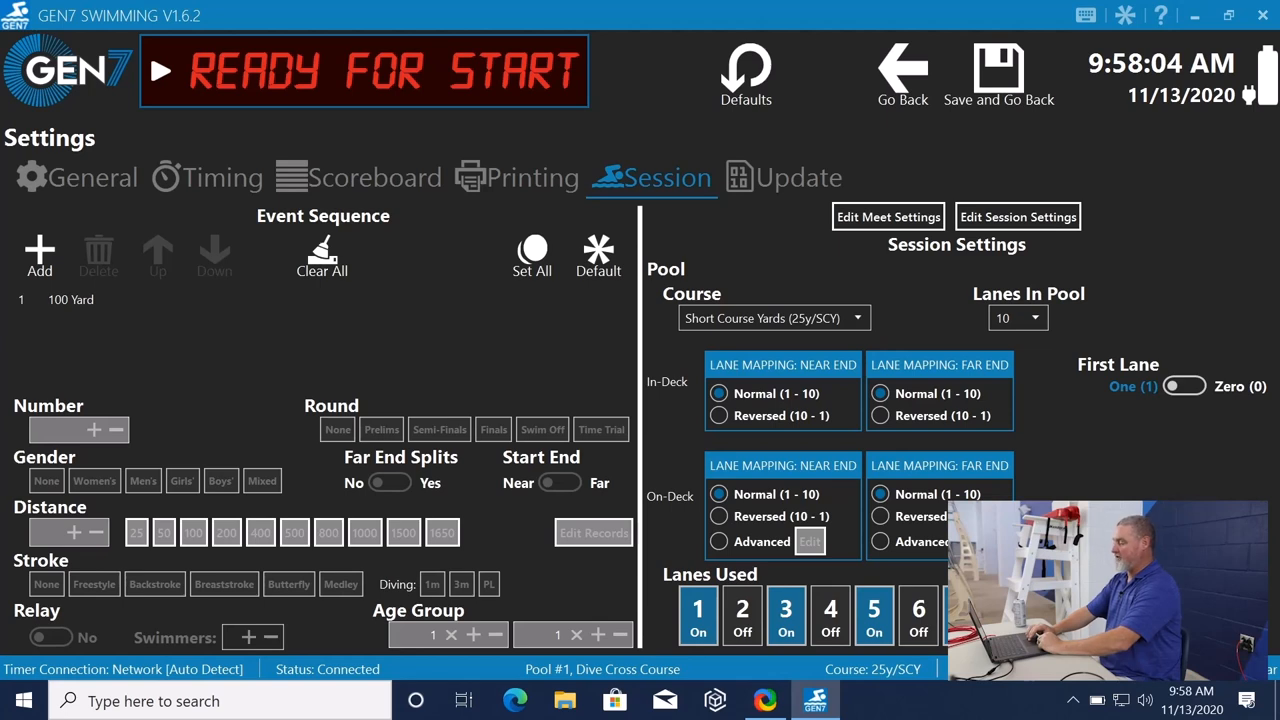
{"action": "left_click", "coordinate": [916, 616]}
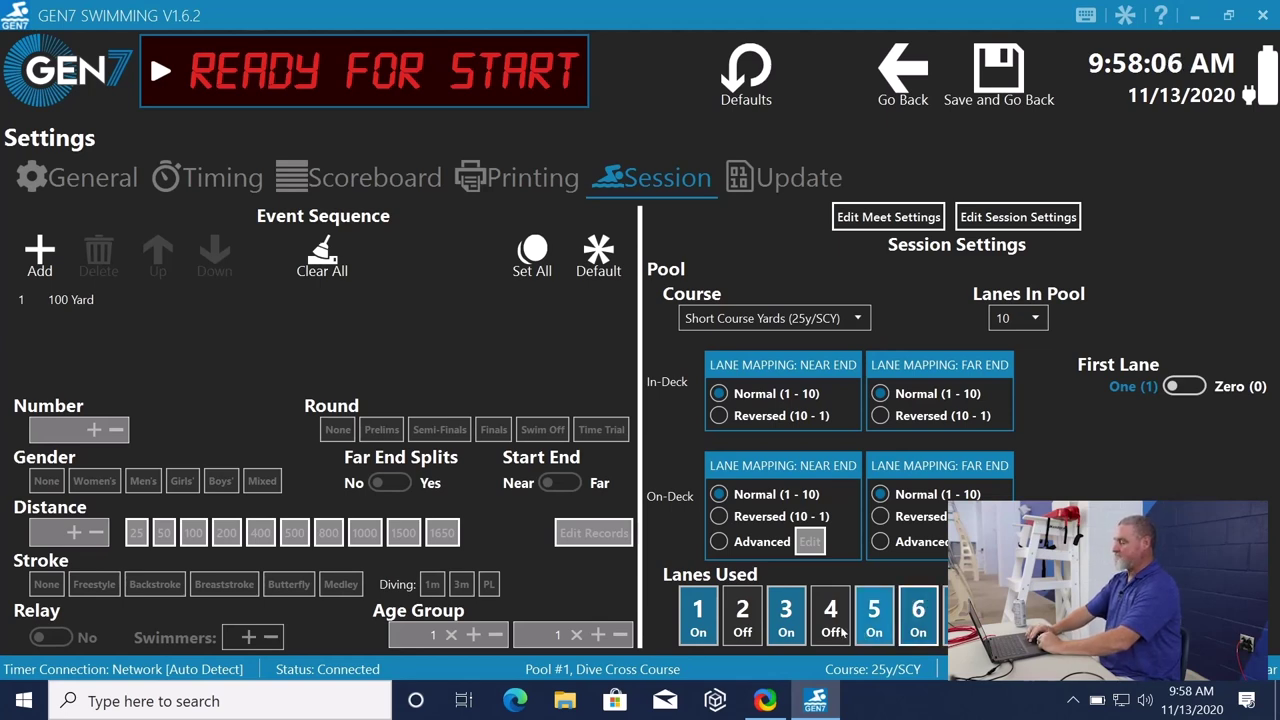
{"action": "left_click", "coordinate": [742, 616]}
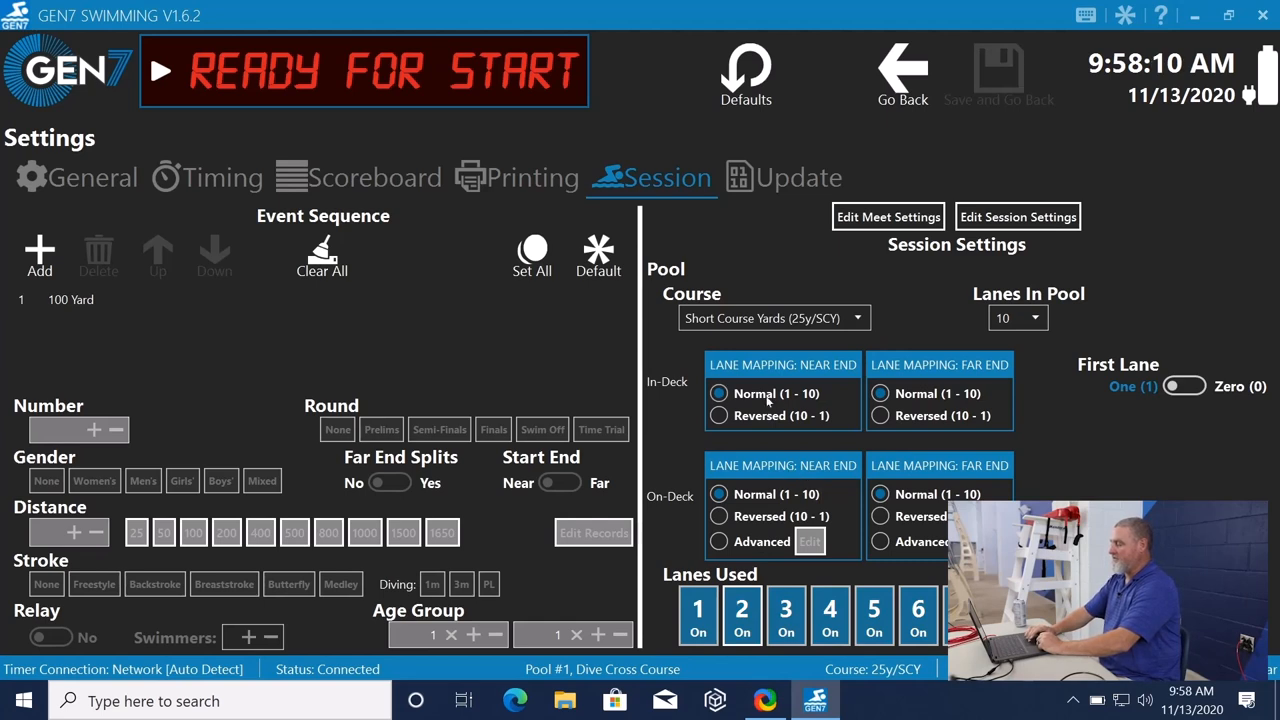
{"action": "mouse_move", "coordinate": [842, 368]}
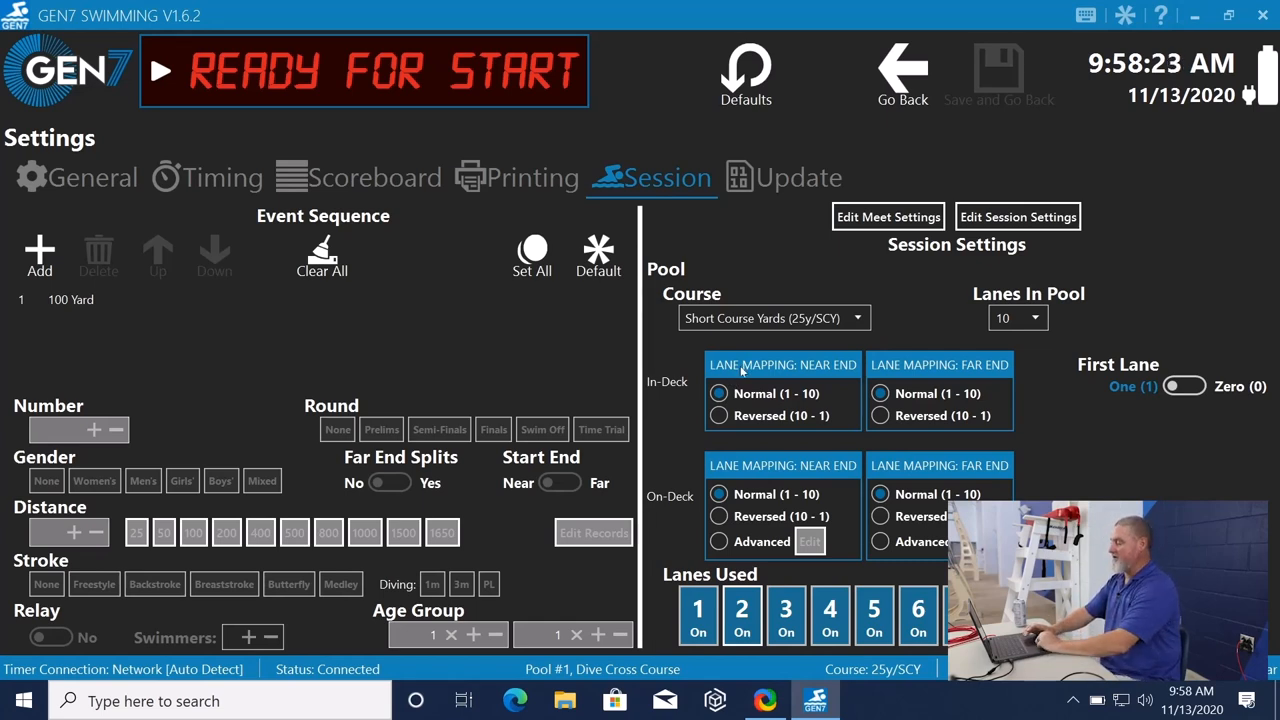
{"action": "mouse_move", "coordinate": [890, 340]}
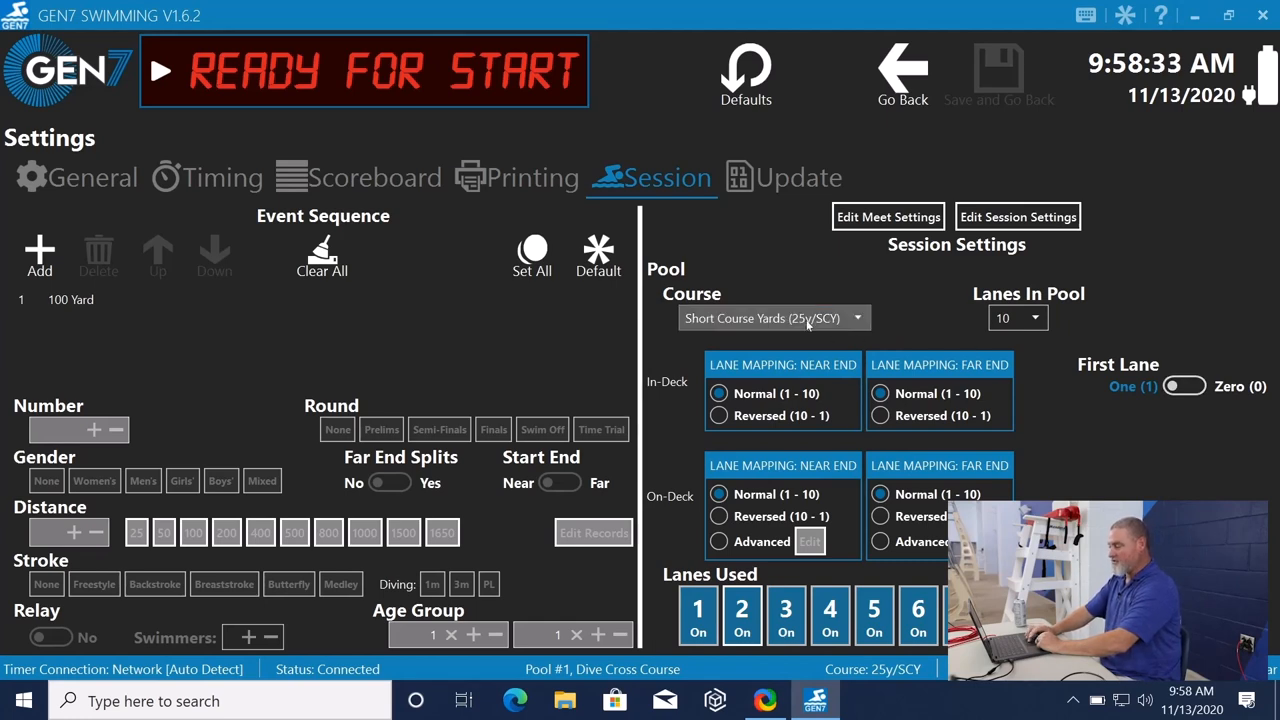
{"action": "mouse_move", "coordinate": [282, 358]}
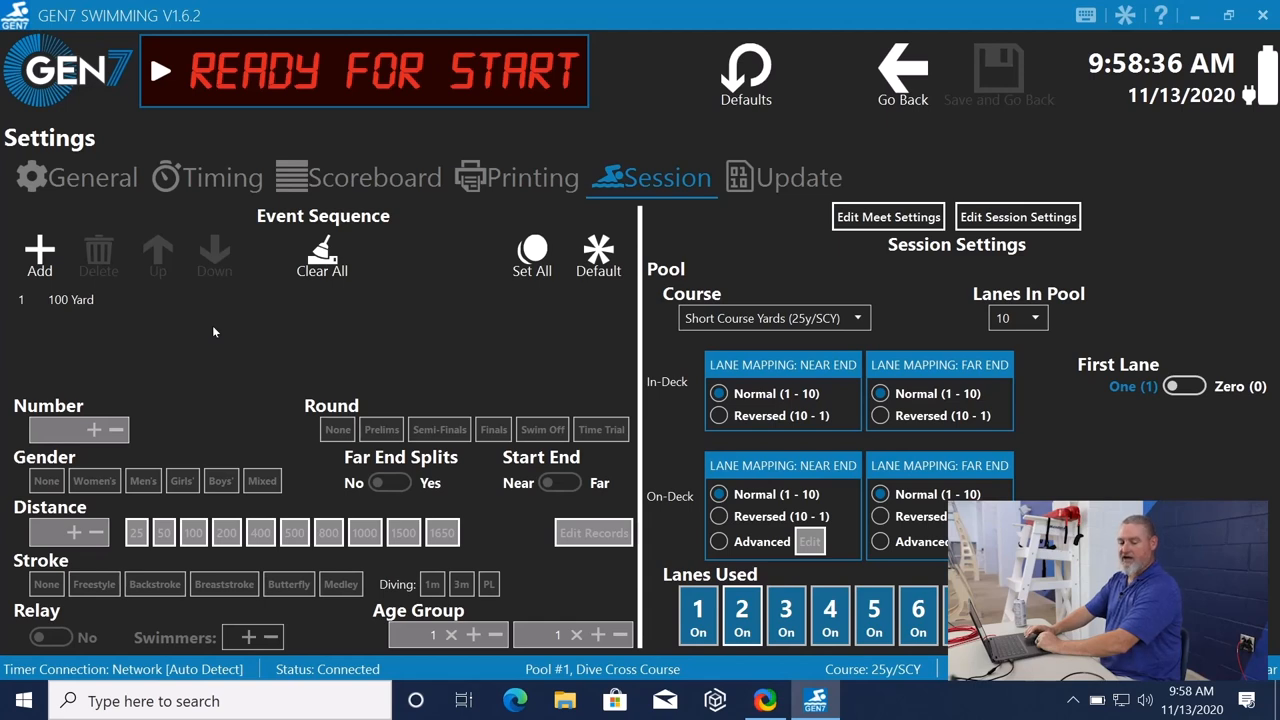
{"action": "mouse_move", "coordinate": [226, 332]}
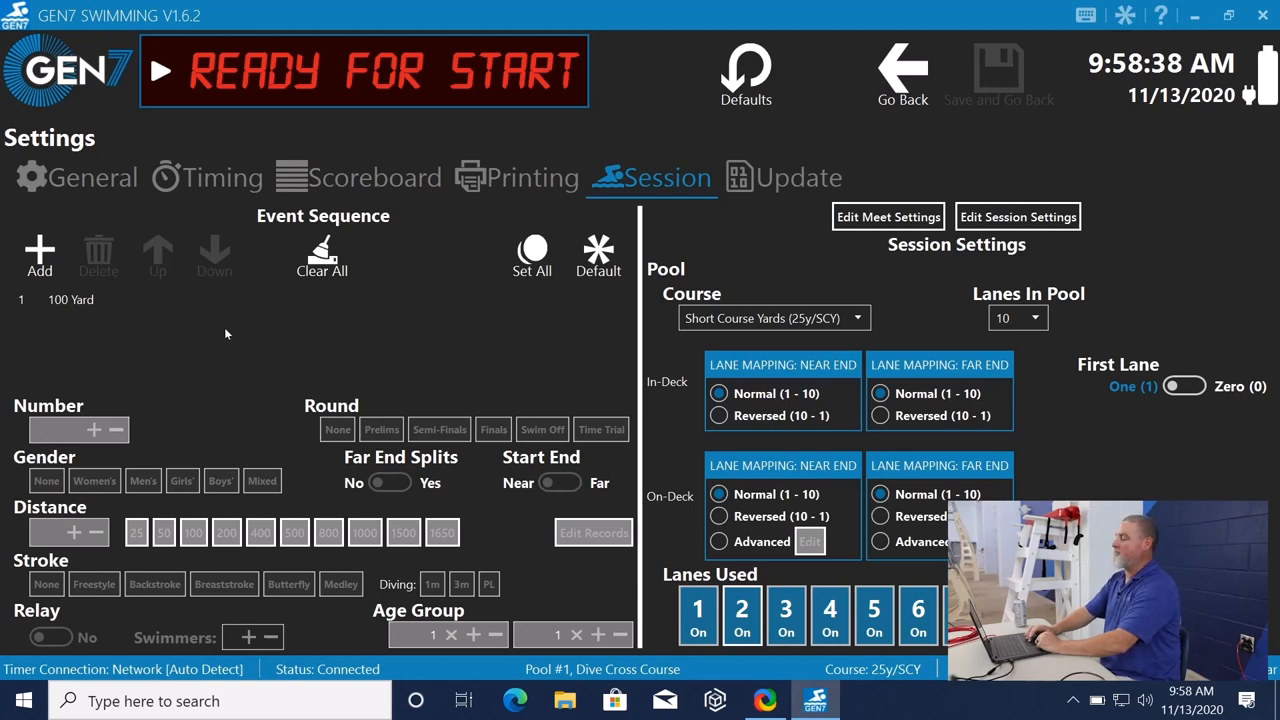
{"action": "mouse_move", "coordinate": [234, 330]}
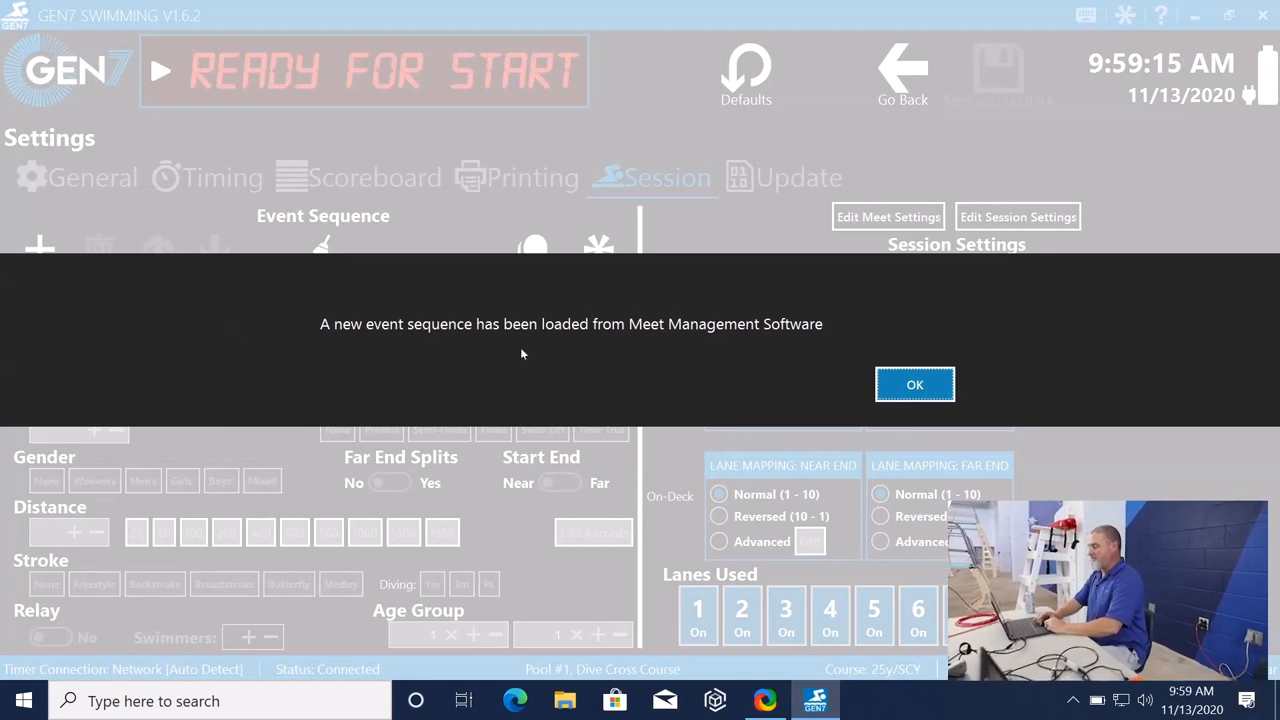
{"action": "mouse_move", "coordinate": [916, 384]}
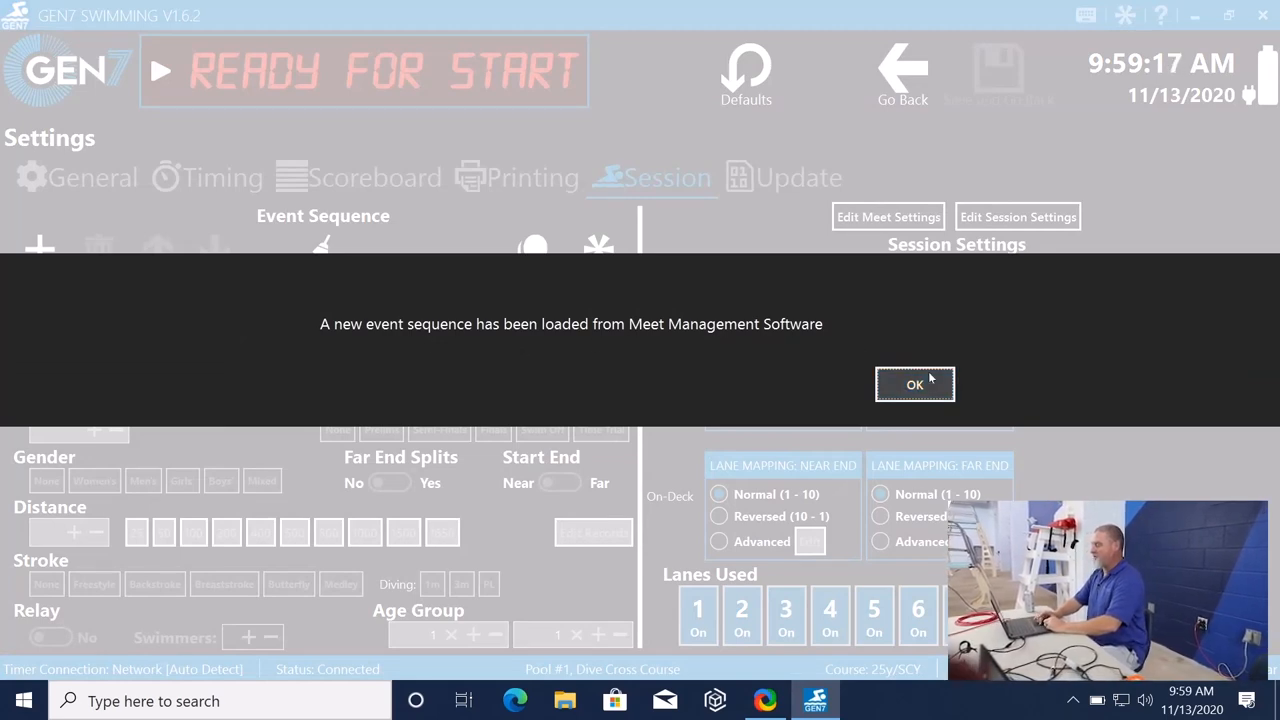
Accept the new event sequence notice and select events in the imported list.
{"action": "left_click", "coordinate": [914, 384]}
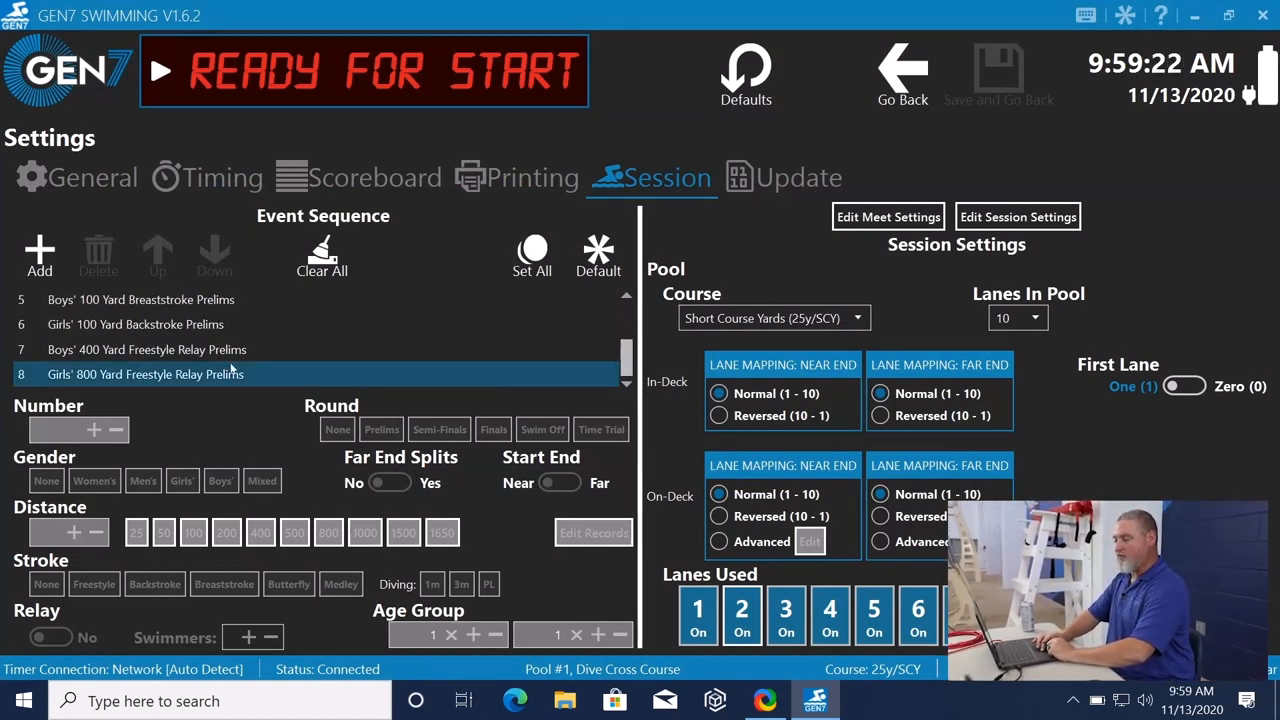
{"action": "left_click", "coordinate": [148, 348]}
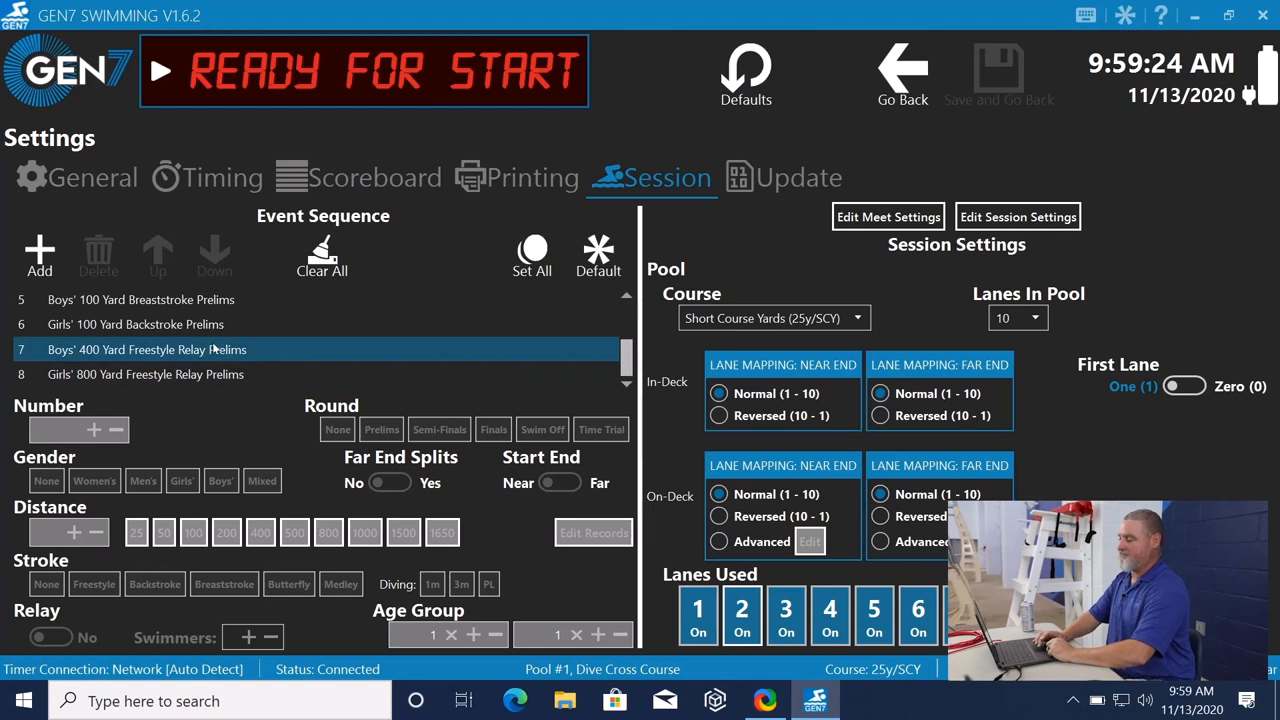
{"action": "left_click", "coordinate": [136, 324]}
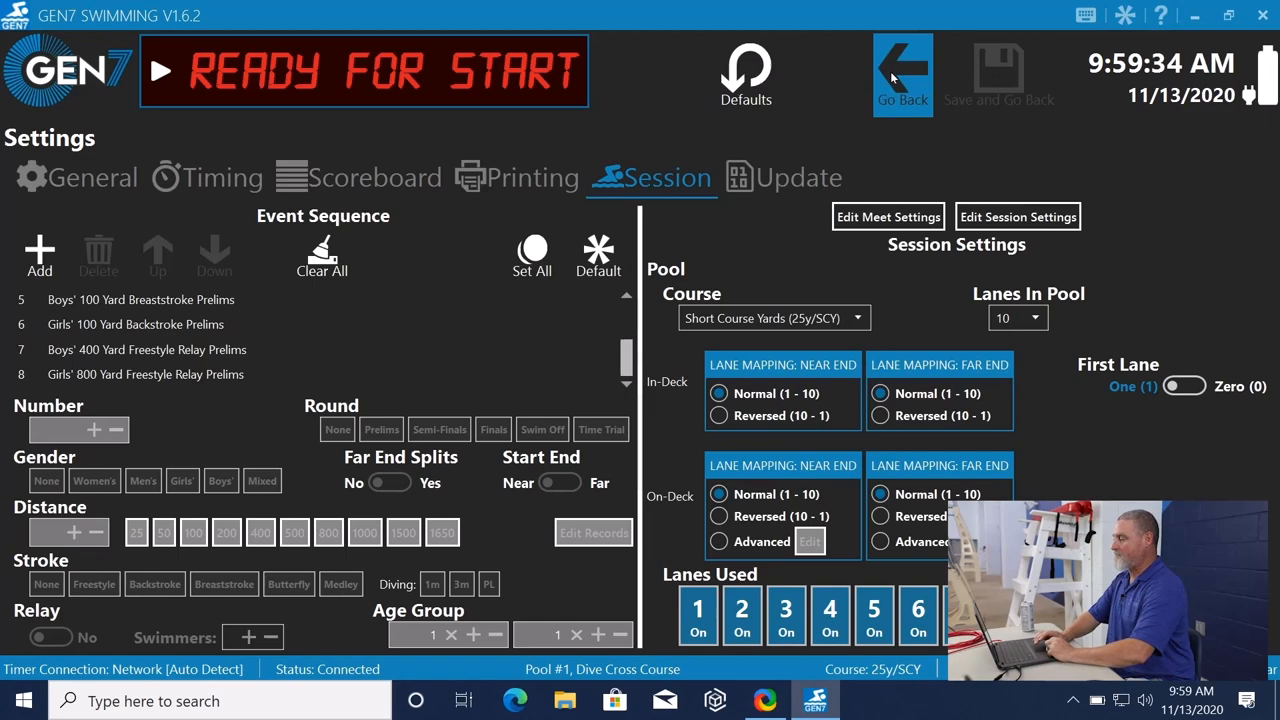
Leave settings with Go Back to reach the race screen for event 1.
{"action": "left_click", "coordinate": [902, 76]}
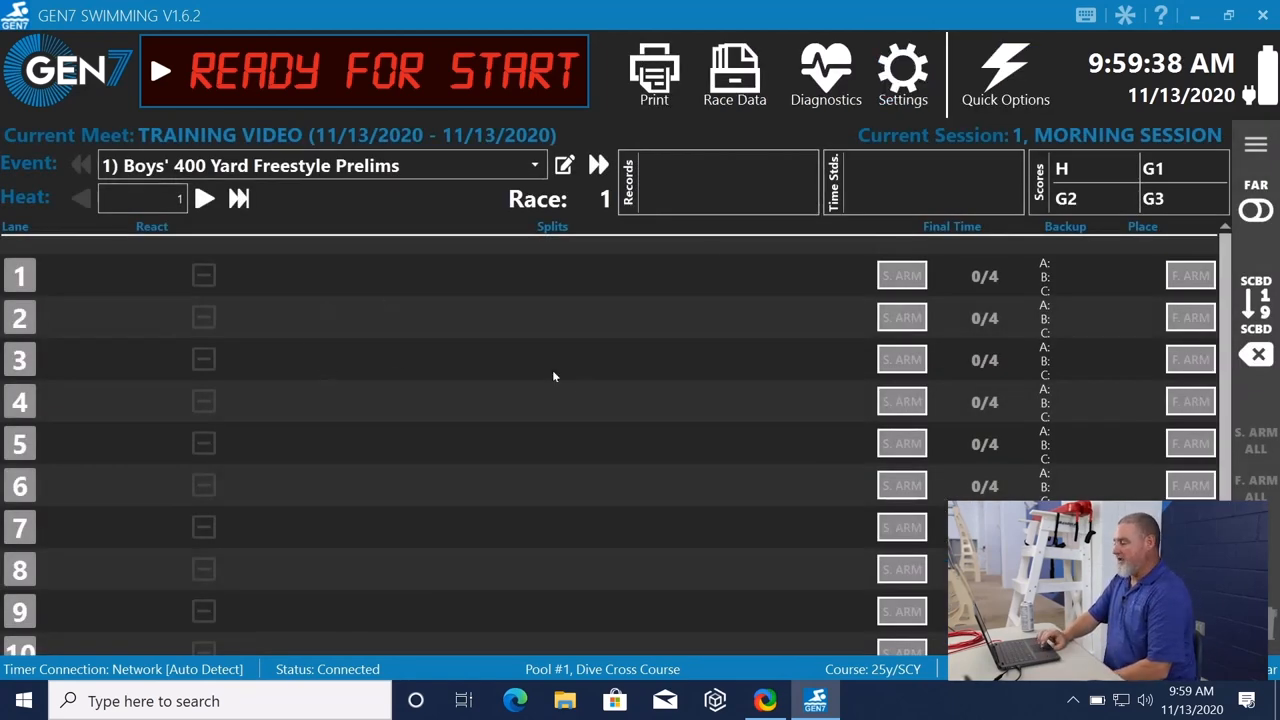
{"action": "mouse_move", "coordinate": [616, 434]}
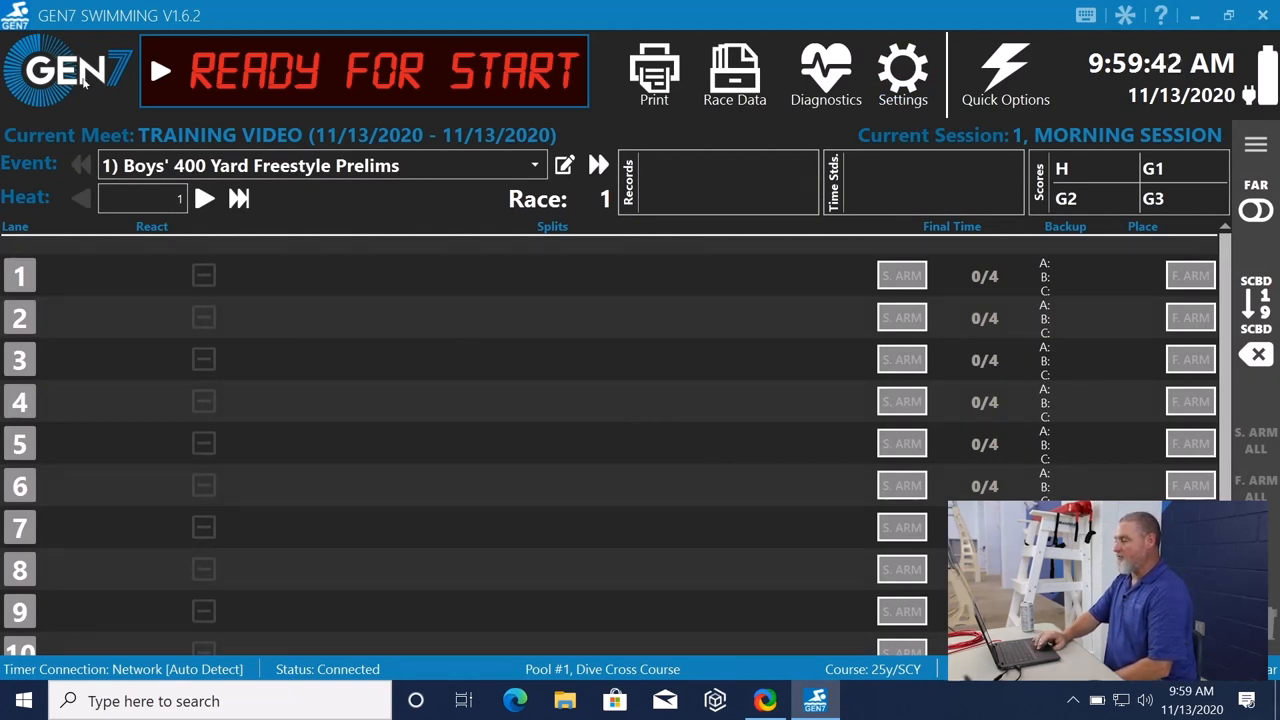
{"action": "mouse_move", "coordinate": [196, 22]}
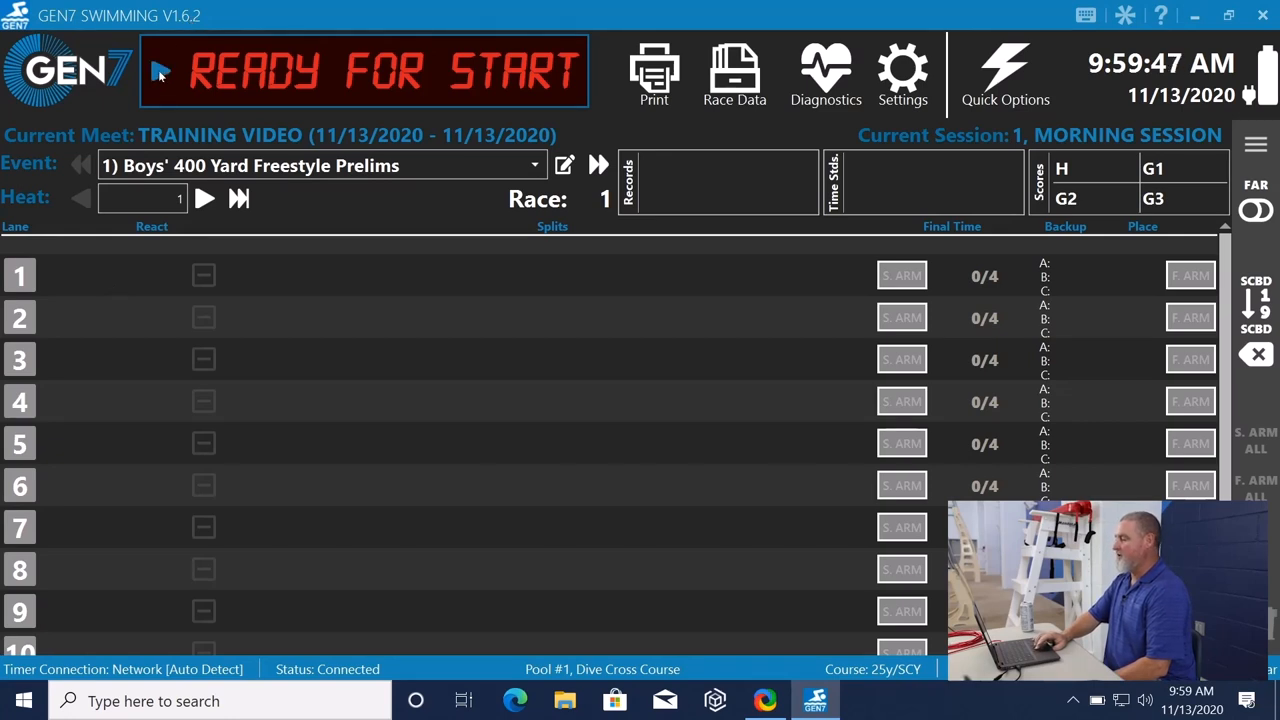
{"action": "mouse_move", "coordinate": [162, 76]}
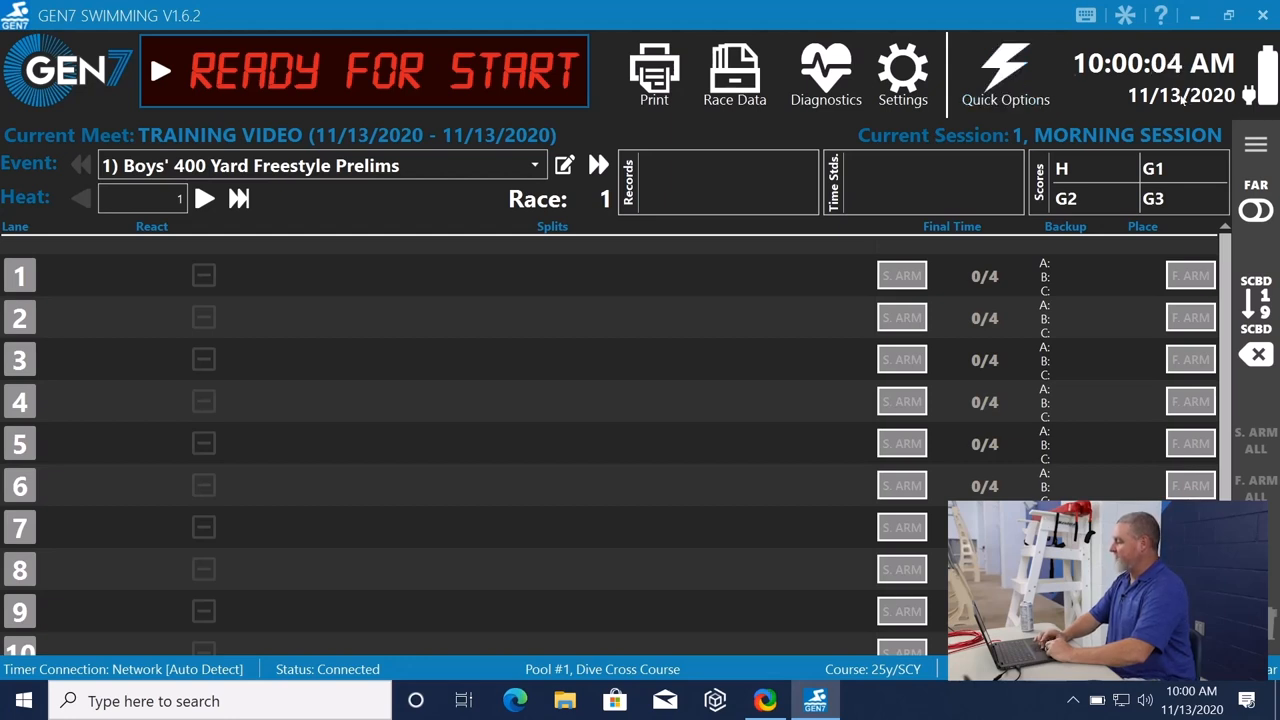
{"action": "mouse_move", "coordinate": [1264, 64]}
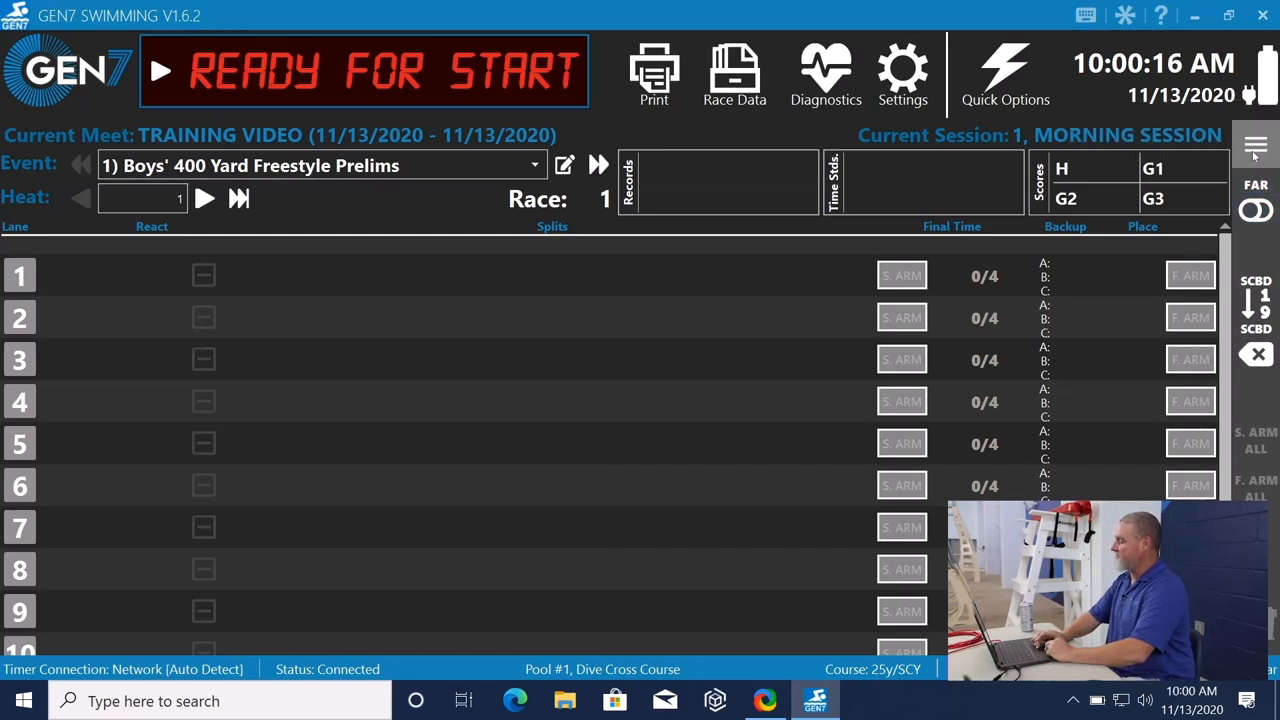
{"action": "left_click", "coordinate": [1256, 146]}
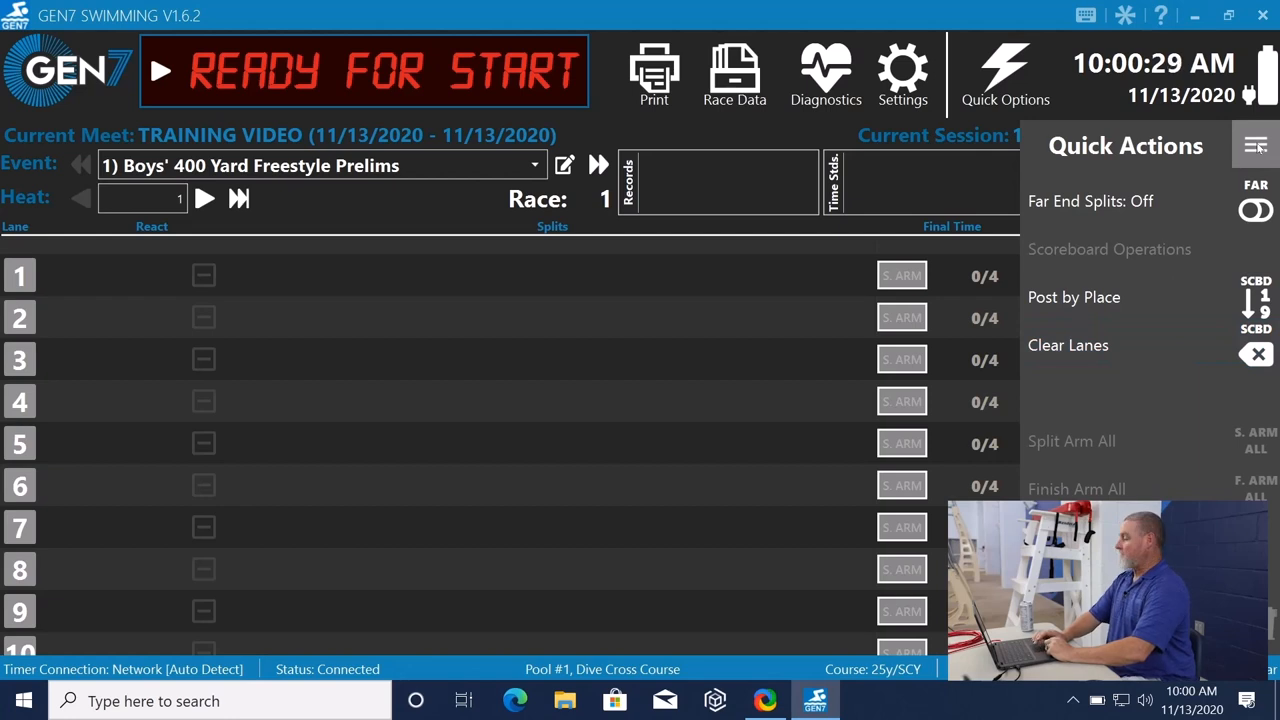
{"action": "left_click", "coordinate": [1256, 144]}
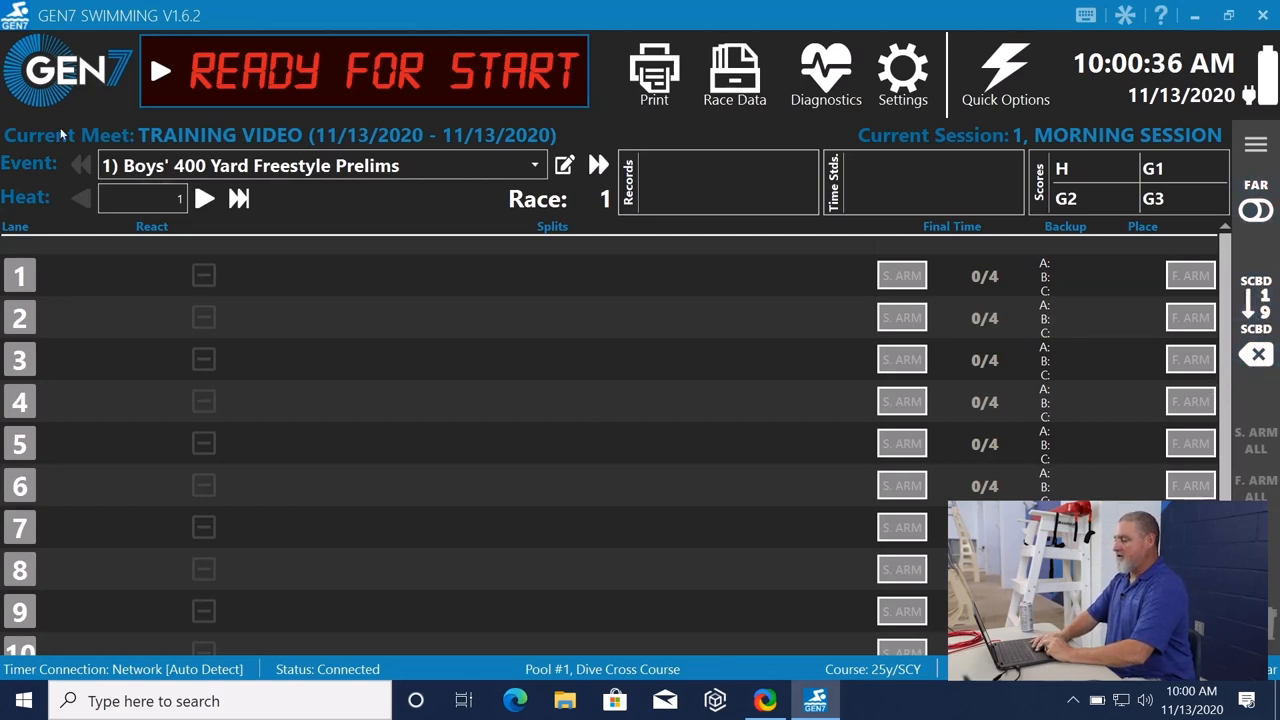
{"action": "mouse_move", "coordinate": [252, 148]}
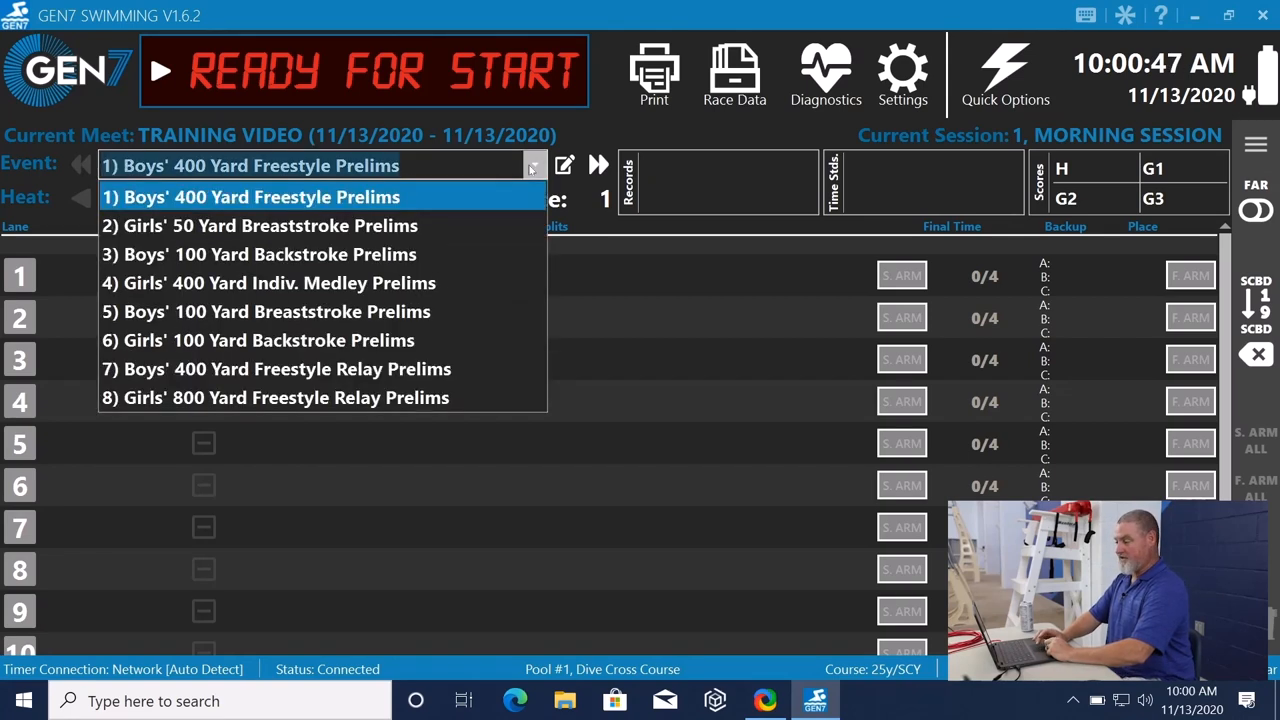
{"action": "mouse_move", "coordinate": [270, 282]}
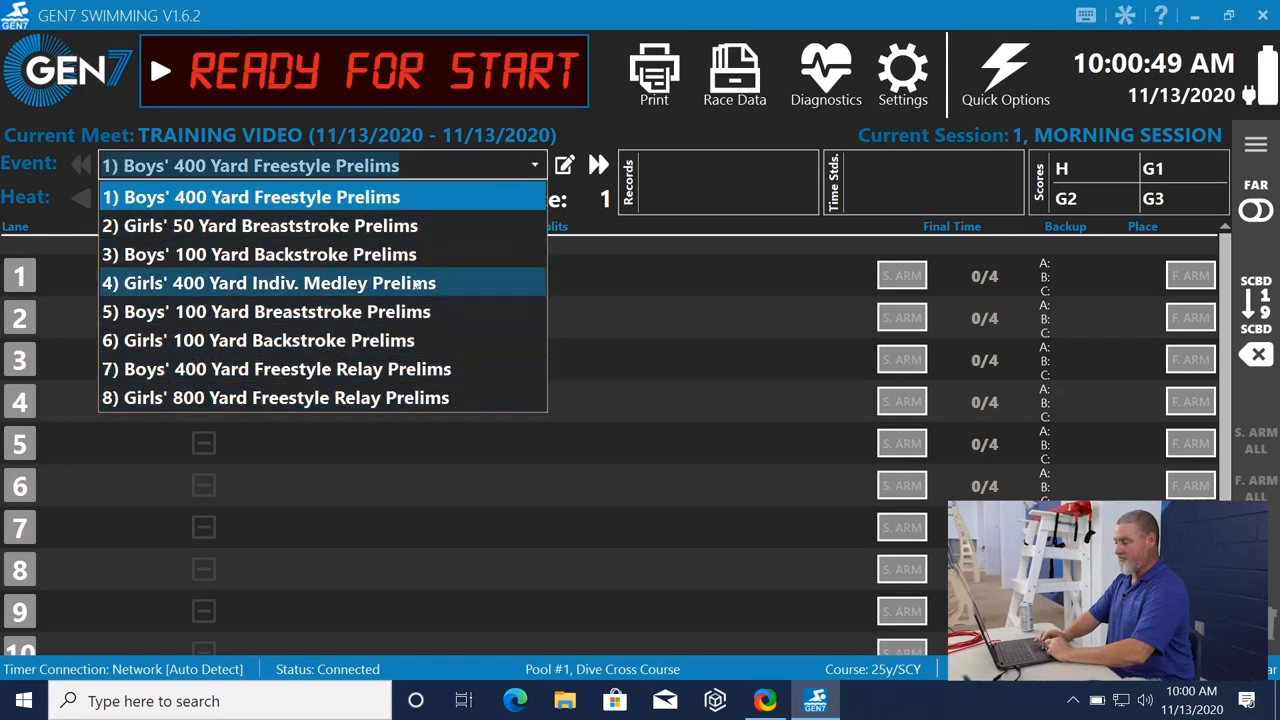
Load event 3, Boys' 100 Yard Backstroke Prelims, and bring up its Set Event Properties form.
{"action": "left_click", "coordinate": [258, 254]}
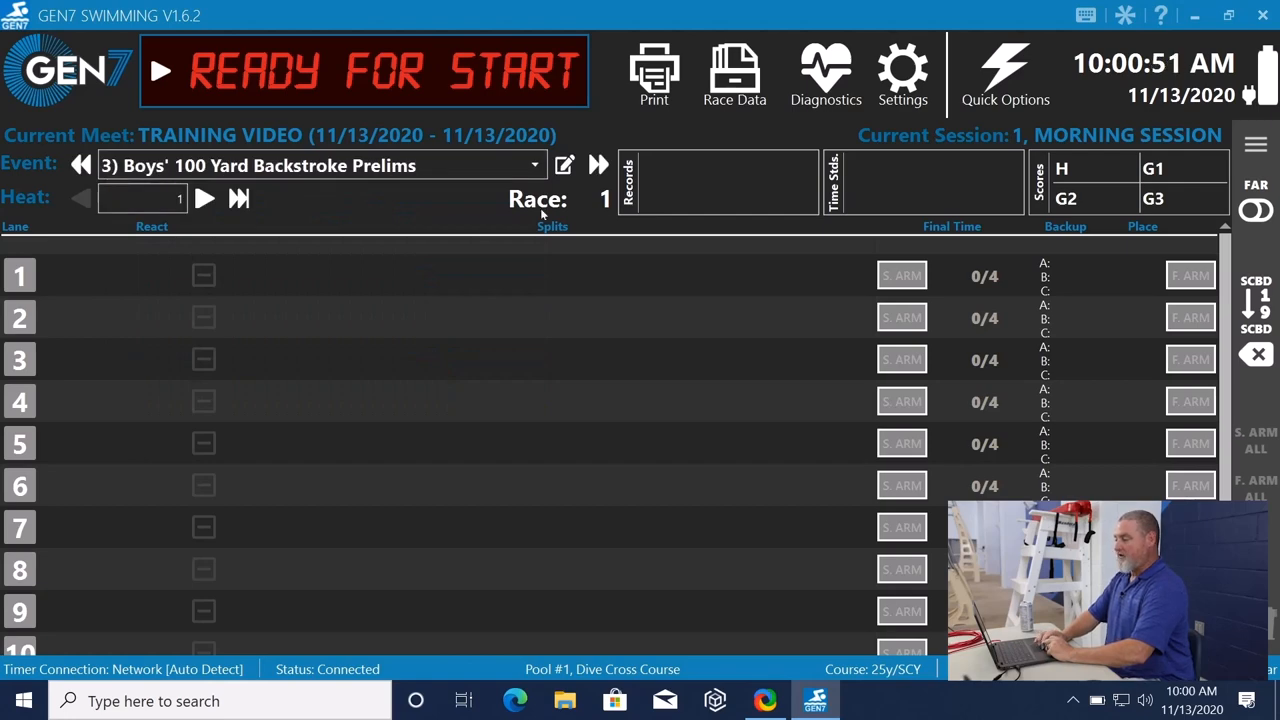
{"action": "left_click", "coordinate": [564, 164]}
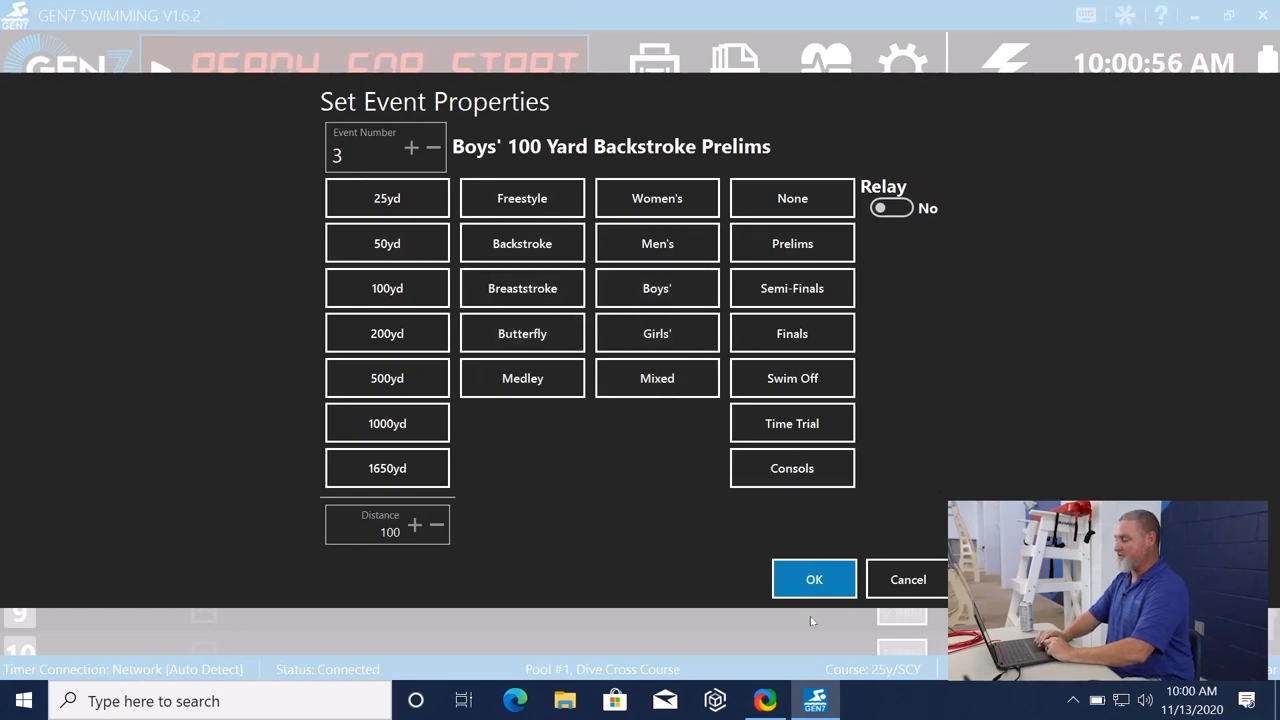
{"action": "left_click", "coordinate": [814, 580]}
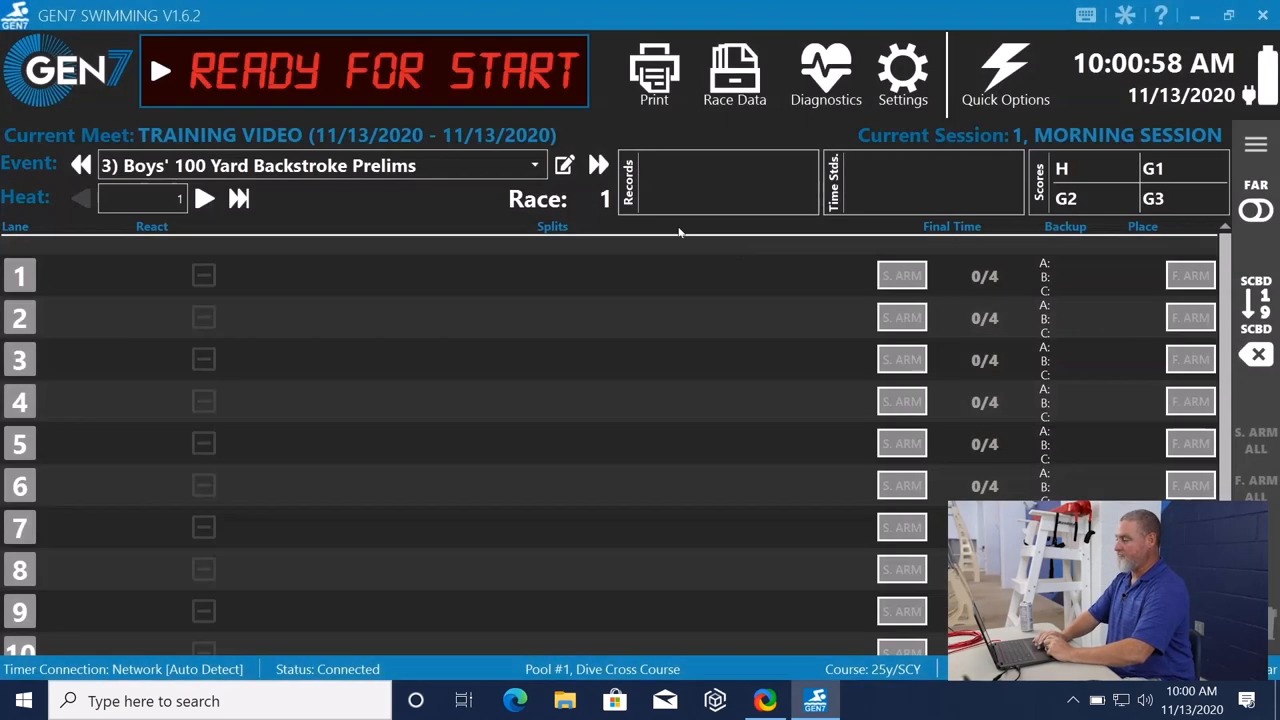
{"action": "mouse_move", "coordinate": [600, 164]}
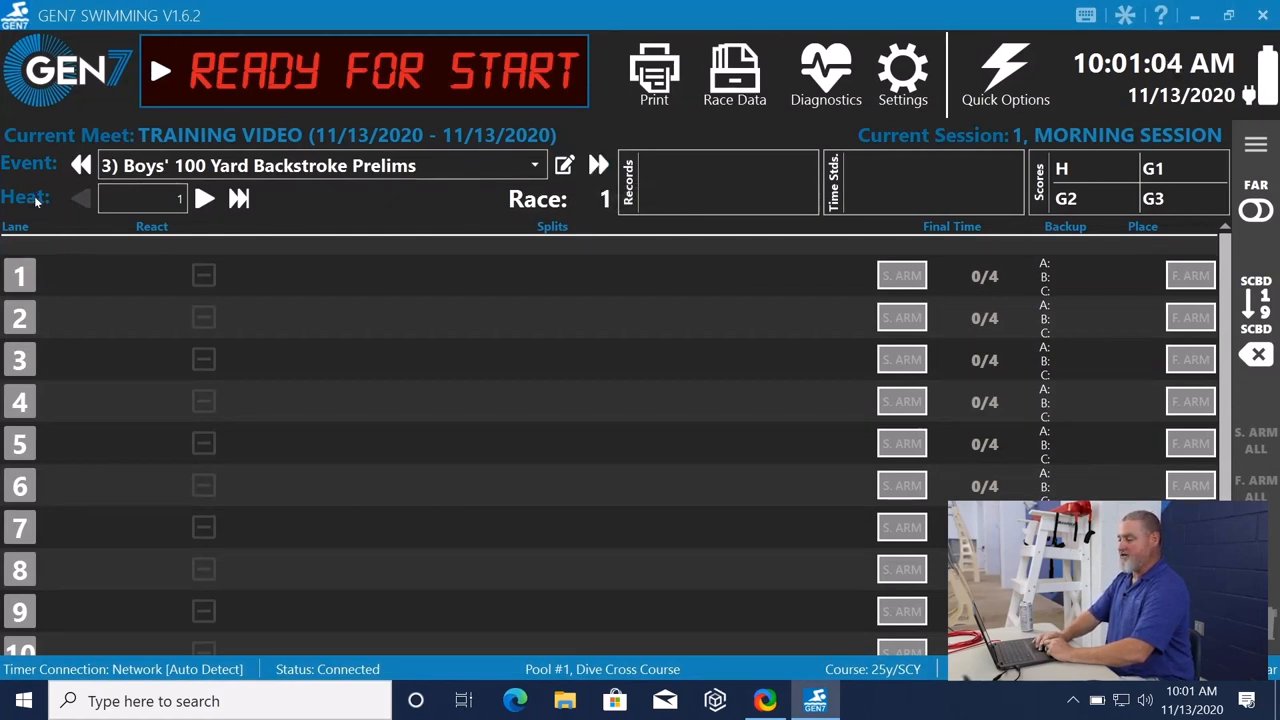
{"action": "mouse_move", "coordinate": [204, 198]}
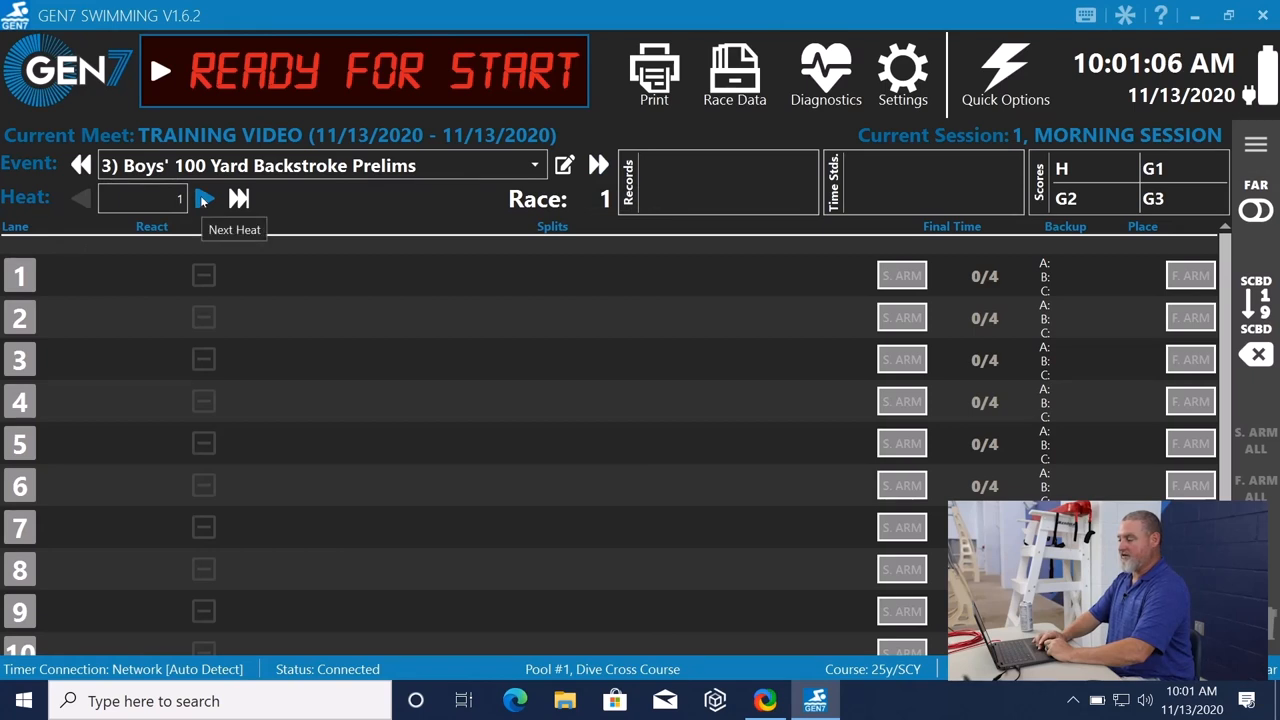
{"action": "mouse_move", "coordinate": [238, 200]}
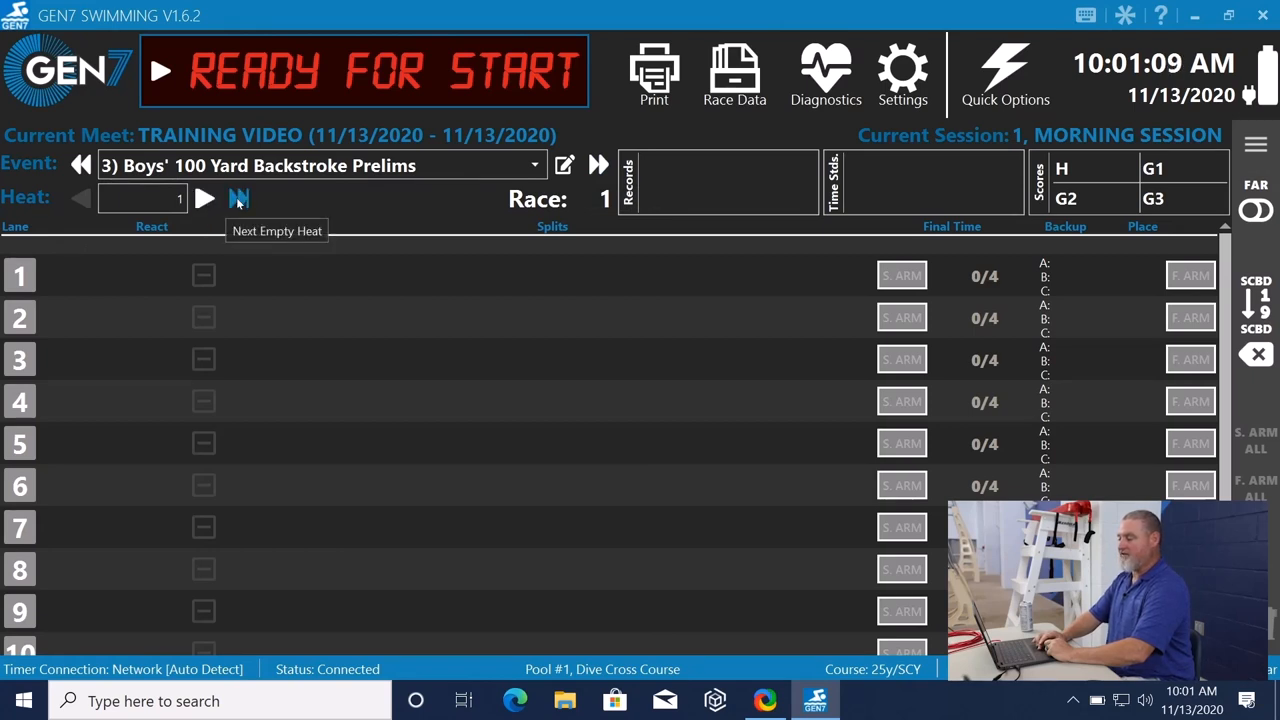
{"action": "mouse_move", "coordinate": [540, 216]}
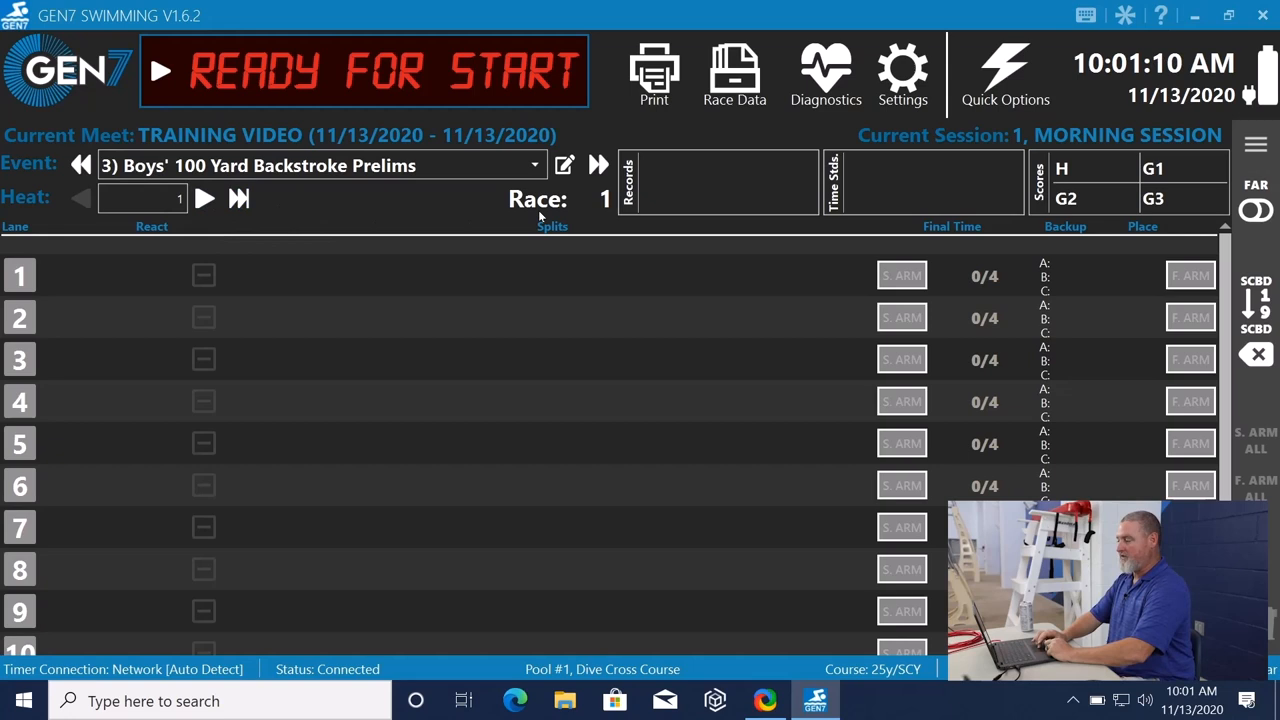
{"action": "mouse_move", "coordinate": [552, 206]}
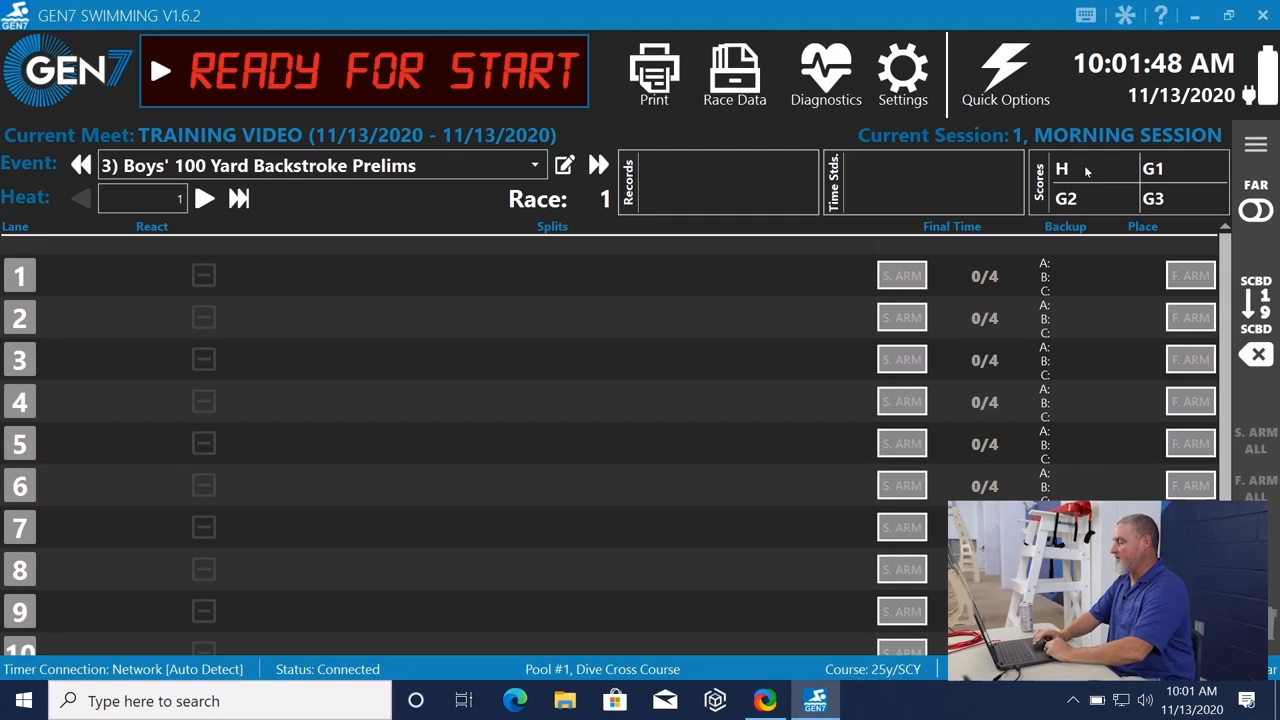
{"action": "left_click", "coordinate": [1036, 184]}
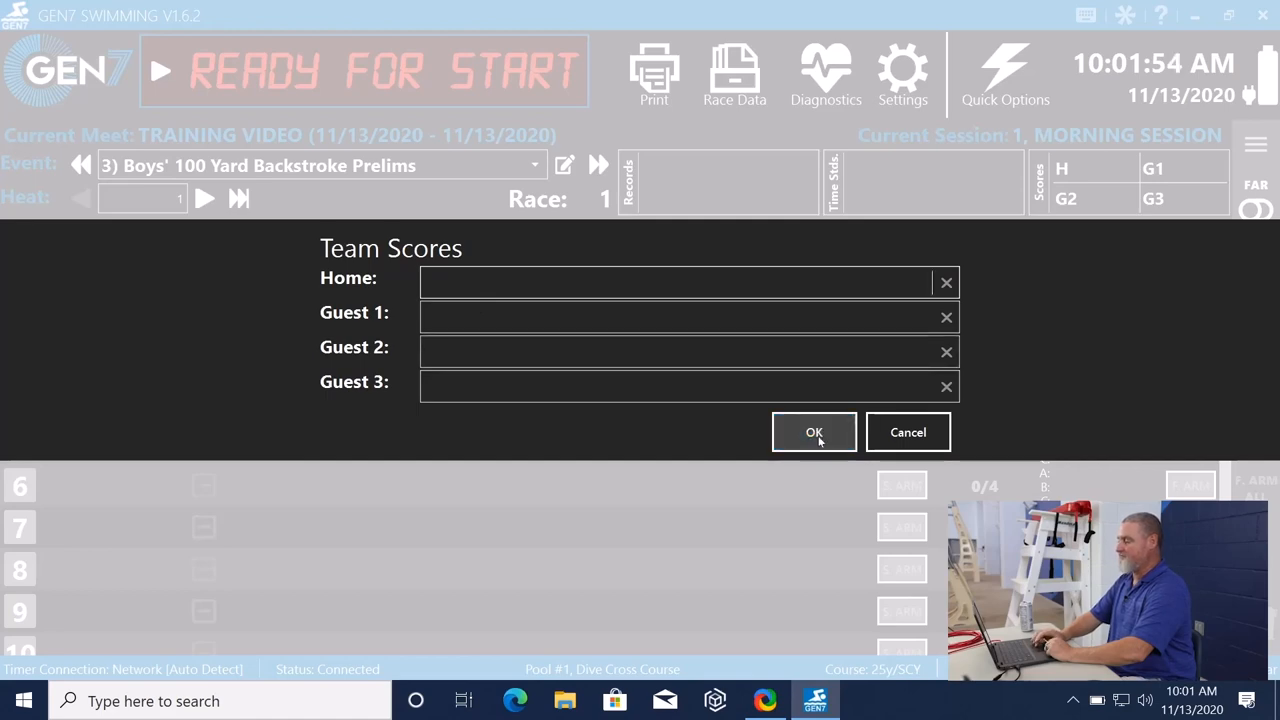
{"action": "left_click", "coordinate": [814, 432]}
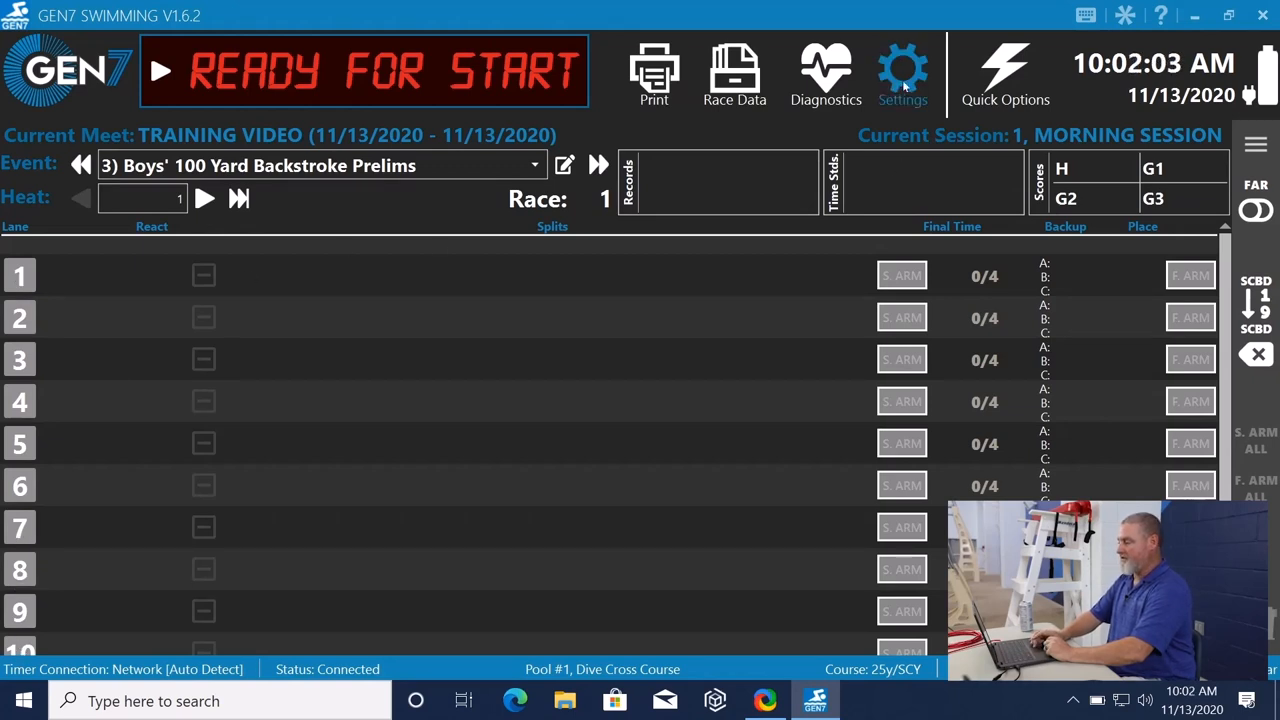
Turn Lanes Used 2–10 off in Session settings so only lane 1 times, then save.
{"action": "left_click", "coordinate": [902, 64]}
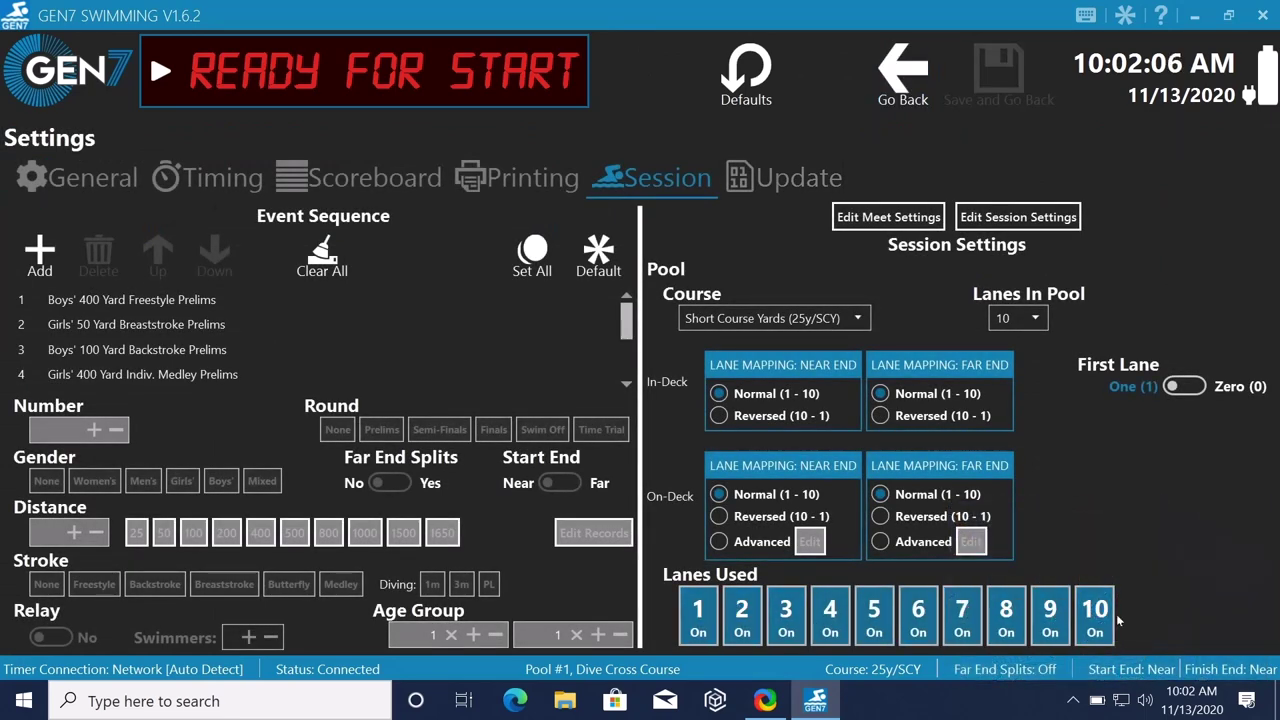
{"action": "left_click", "coordinate": [1048, 618]}
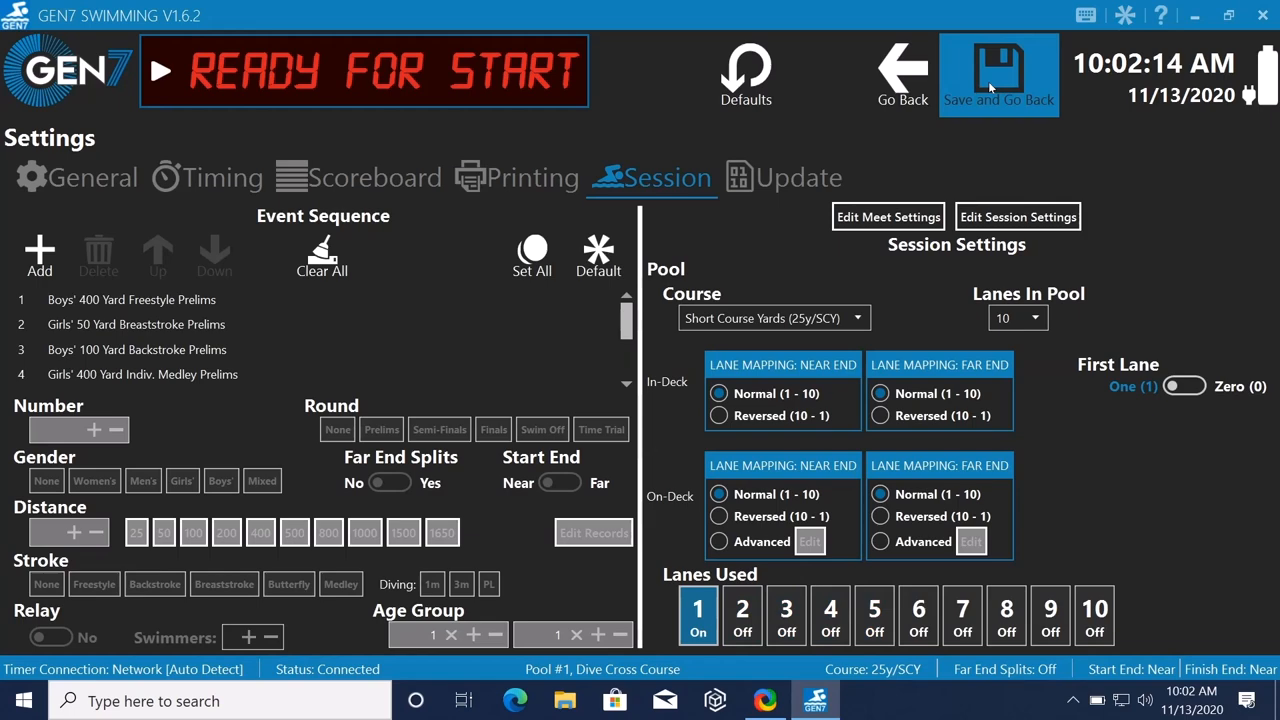
{"action": "left_click", "coordinate": [996, 72]}
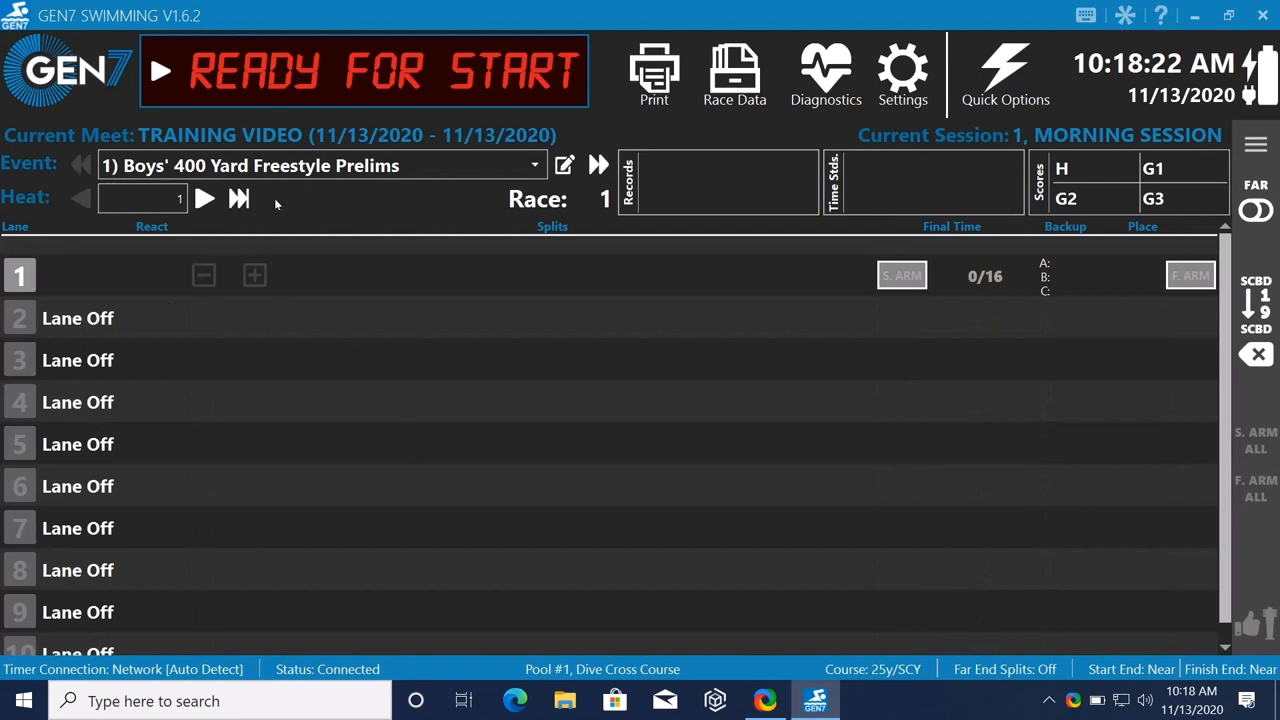
{"action": "mouse_move", "coordinate": [160, 72]}
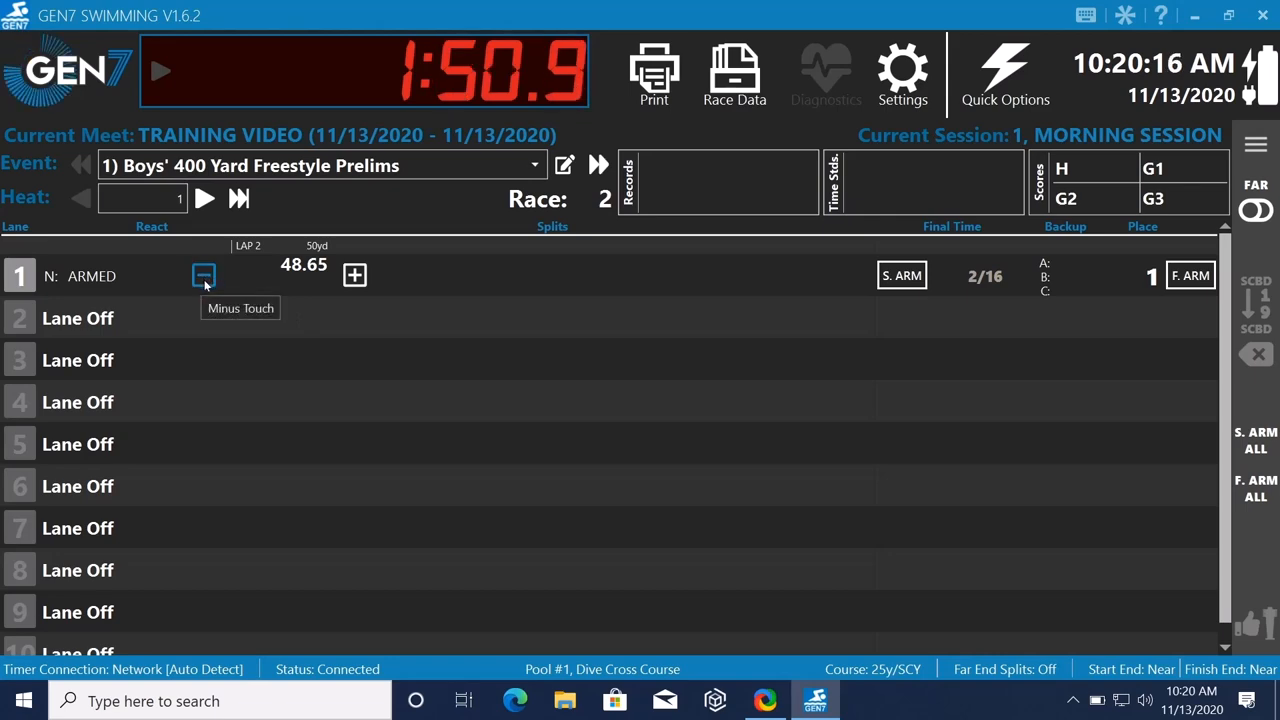
Remove lane 1's 50-yard touch and confirm, clearing its split during race 2.
{"action": "left_click", "coordinate": [204, 276]}
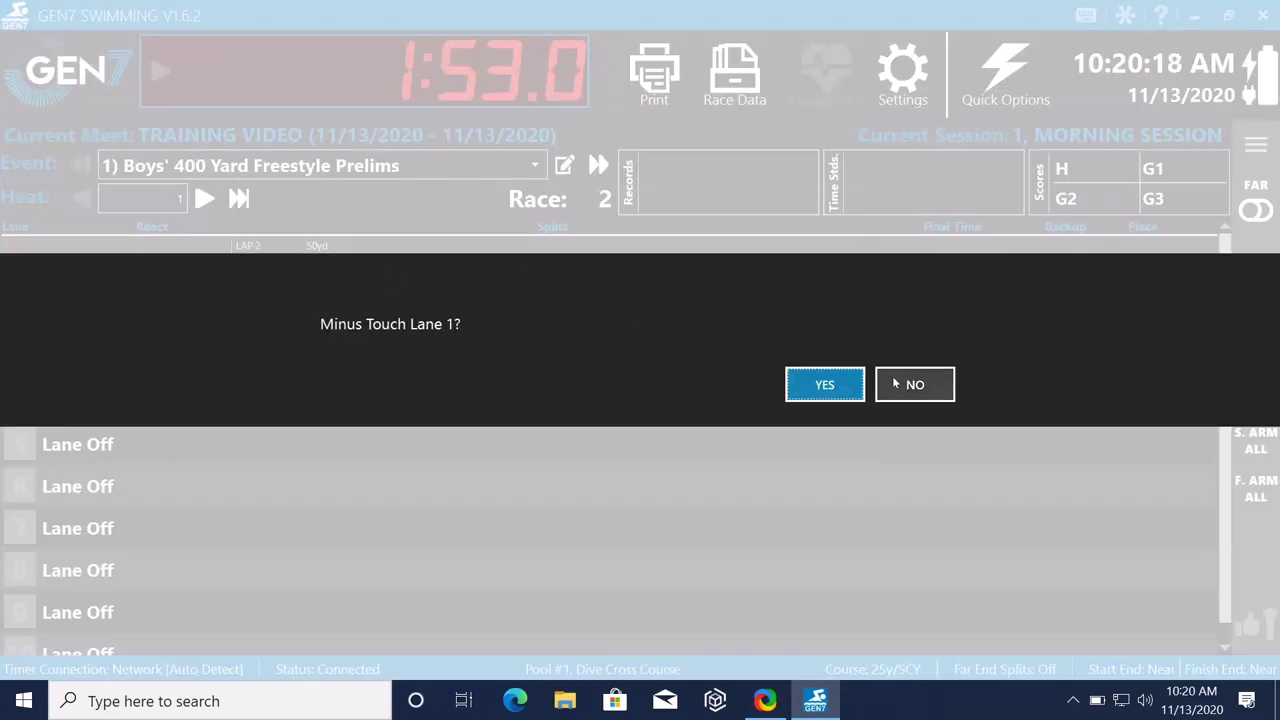
{"action": "left_click", "coordinate": [824, 384]}
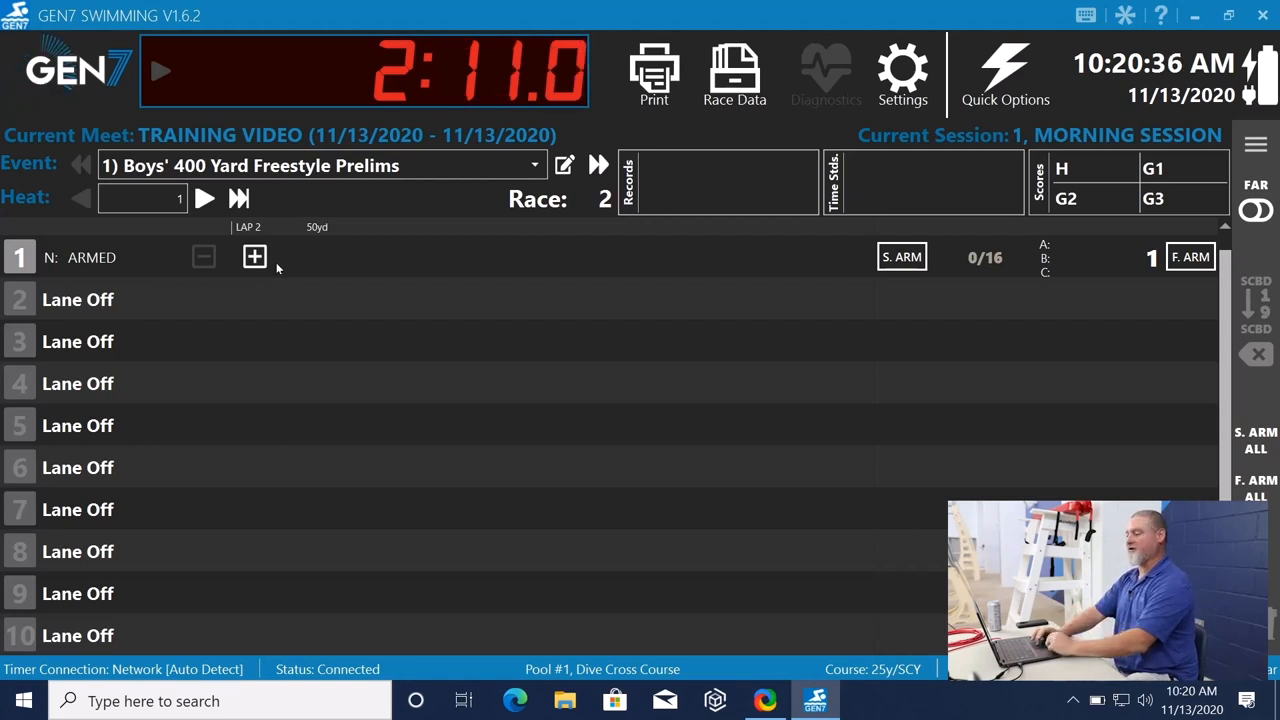
{"action": "mouse_move", "coordinate": [254, 256]}
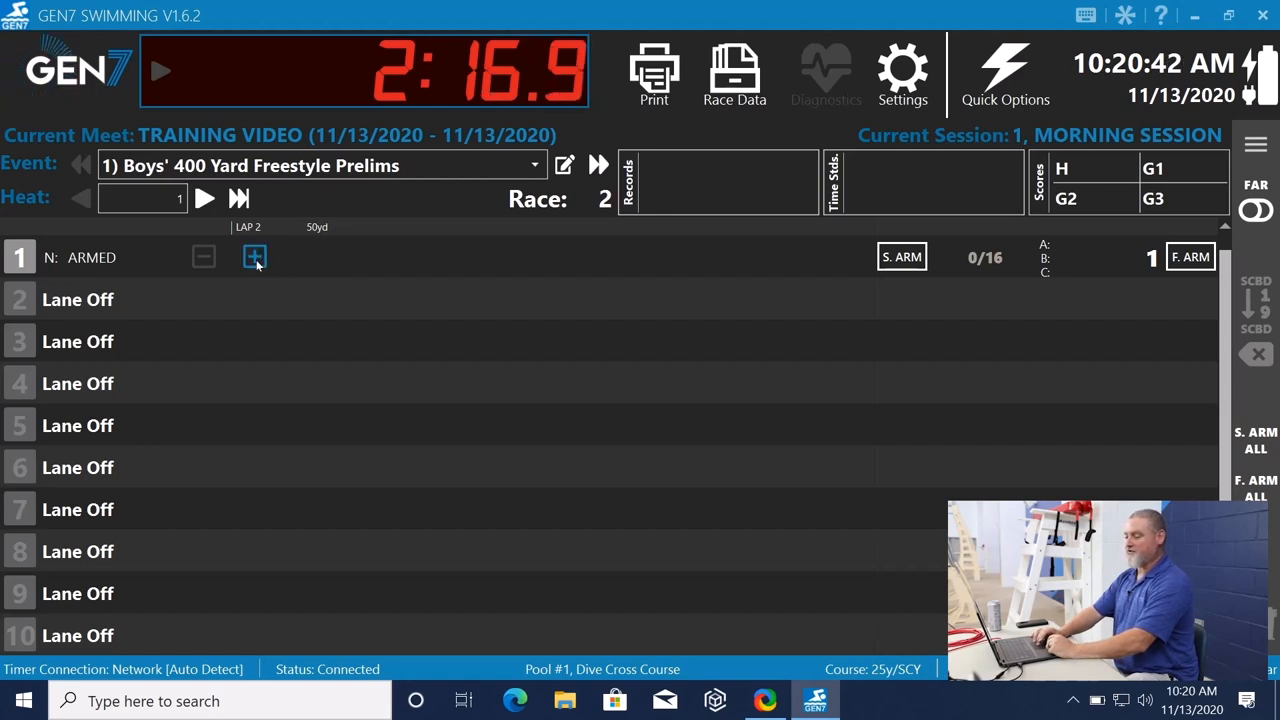
{"action": "mouse_move", "coordinate": [254, 256]}
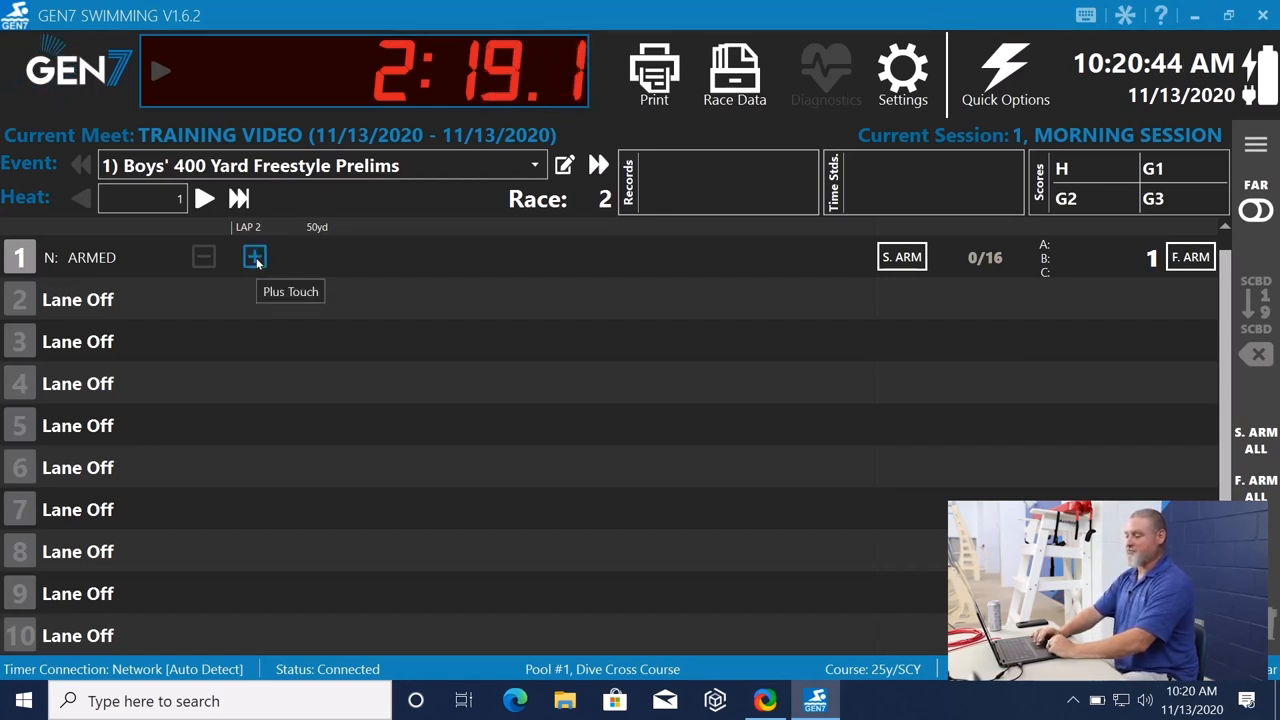
Add a touch to lane 1 so it shows a 2:46.28 split at 100 yards.
{"action": "left_click", "coordinate": [254, 256]}
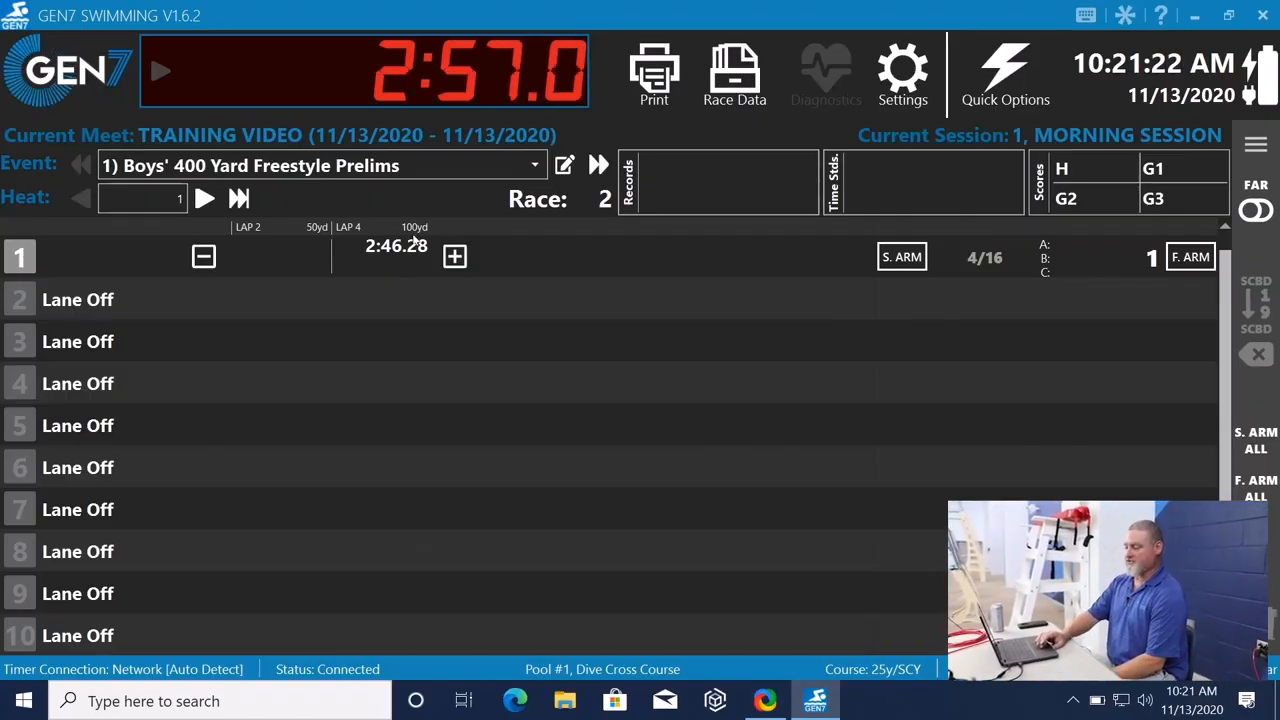
{"action": "mouse_move", "coordinate": [384, 256]}
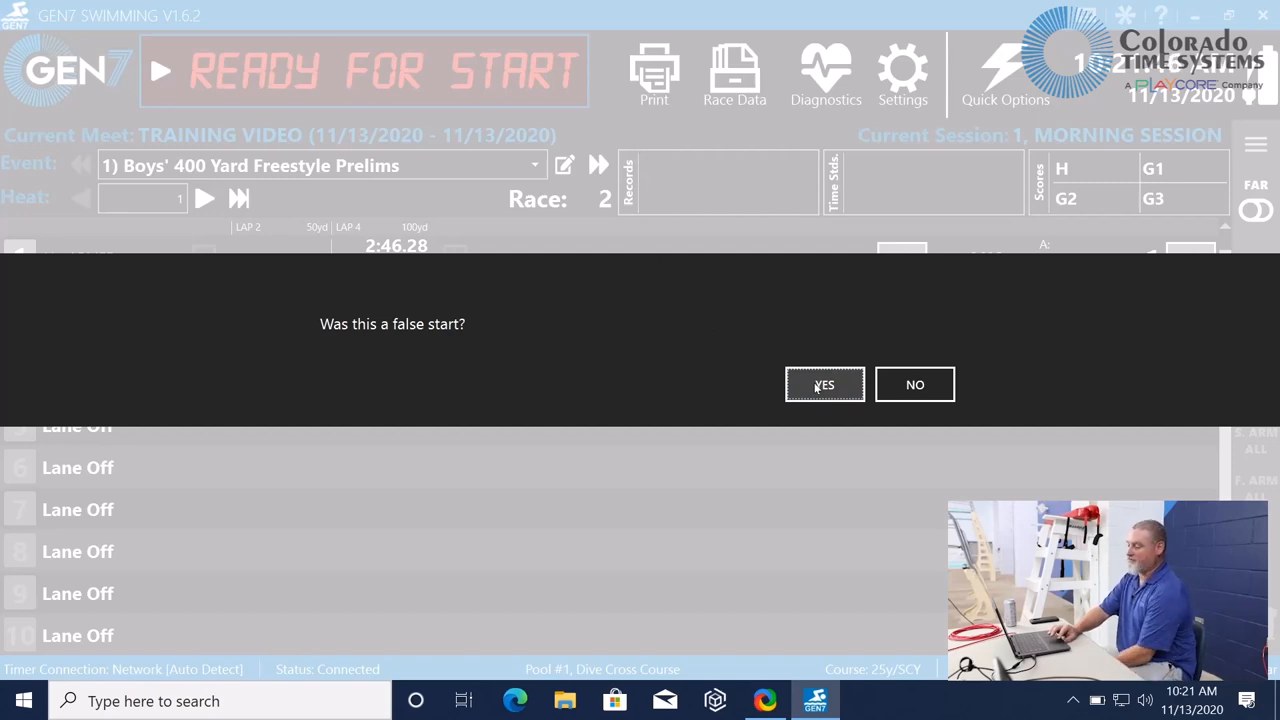
Confirm race 2 was a false start so the timer returns to Ready for Start.
{"action": "left_click", "coordinate": [824, 384]}
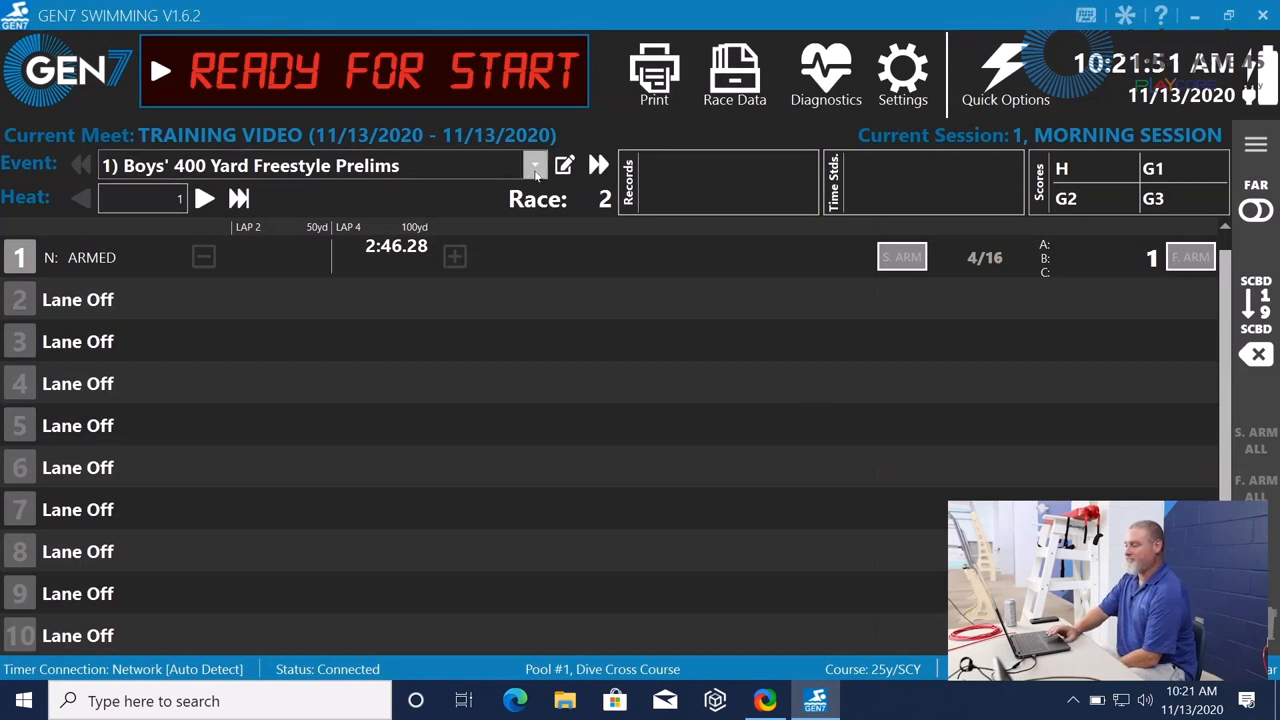
Select event 2, Girls' 50 Yard Breaststroke Prelims, to run as race 3.
{"action": "left_click", "coordinate": [534, 164]}
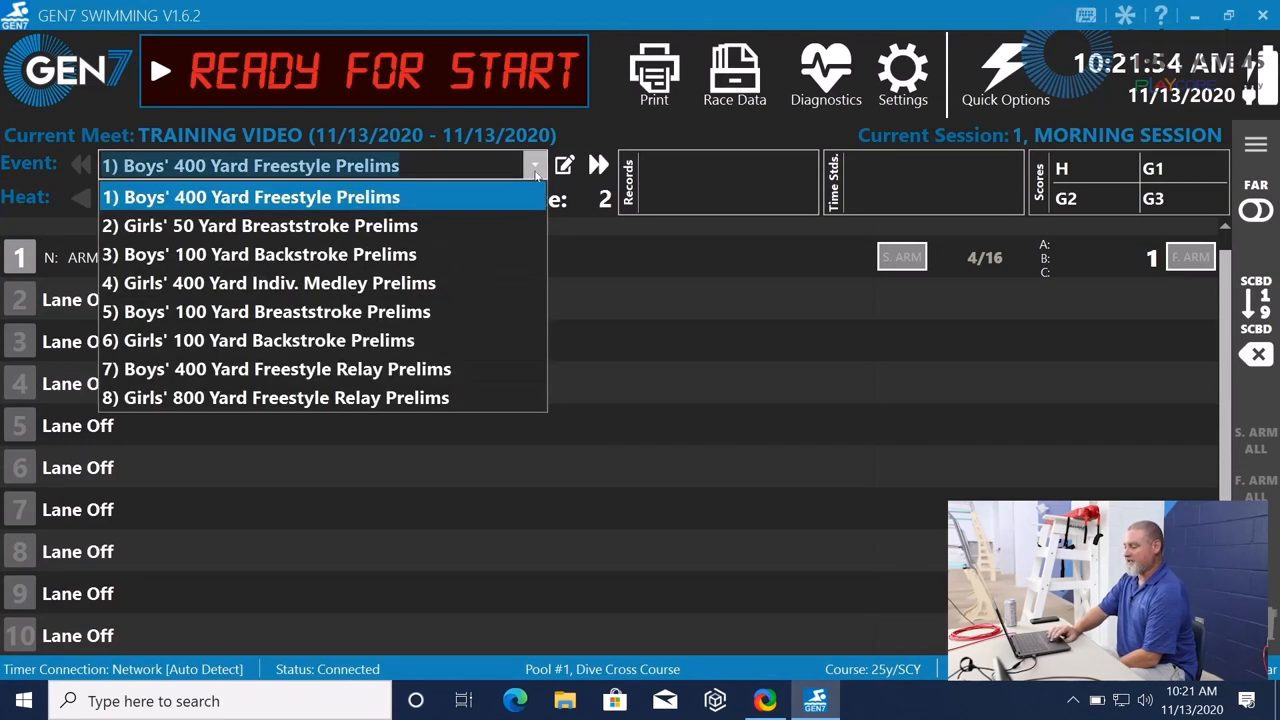
{"action": "mouse_move", "coordinate": [258, 224]}
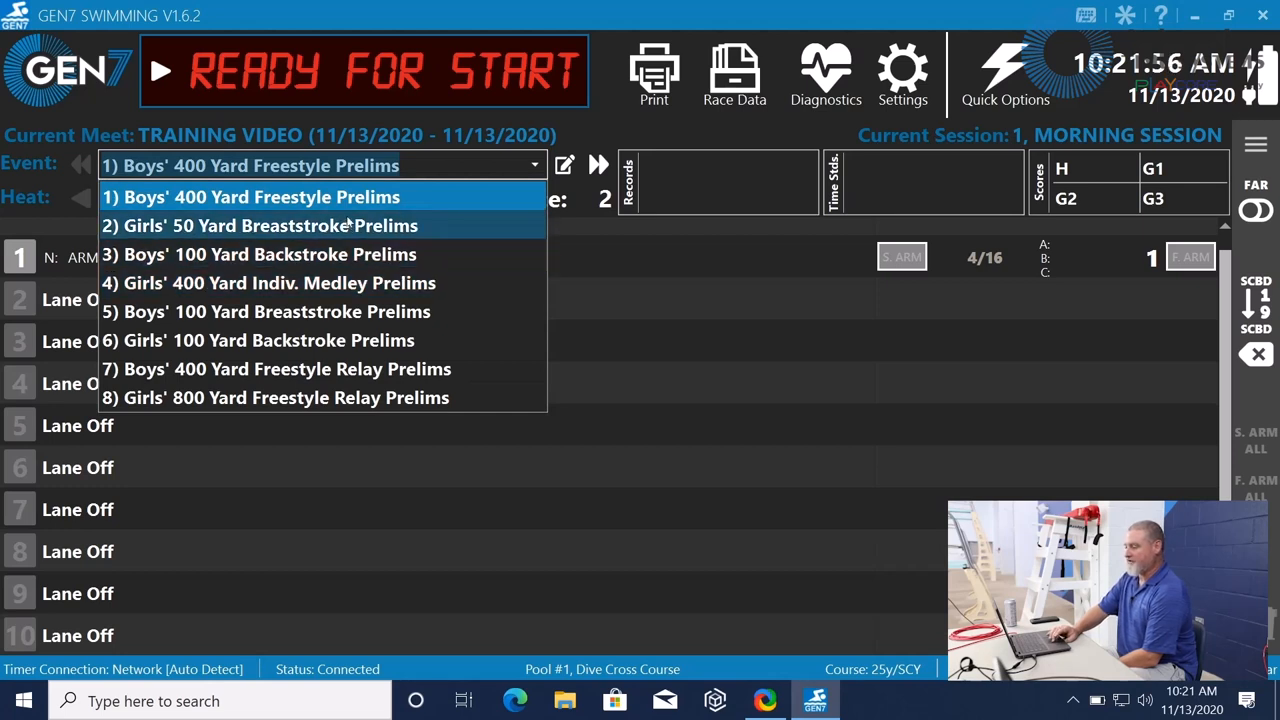
{"action": "left_click", "coordinate": [258, 224]}
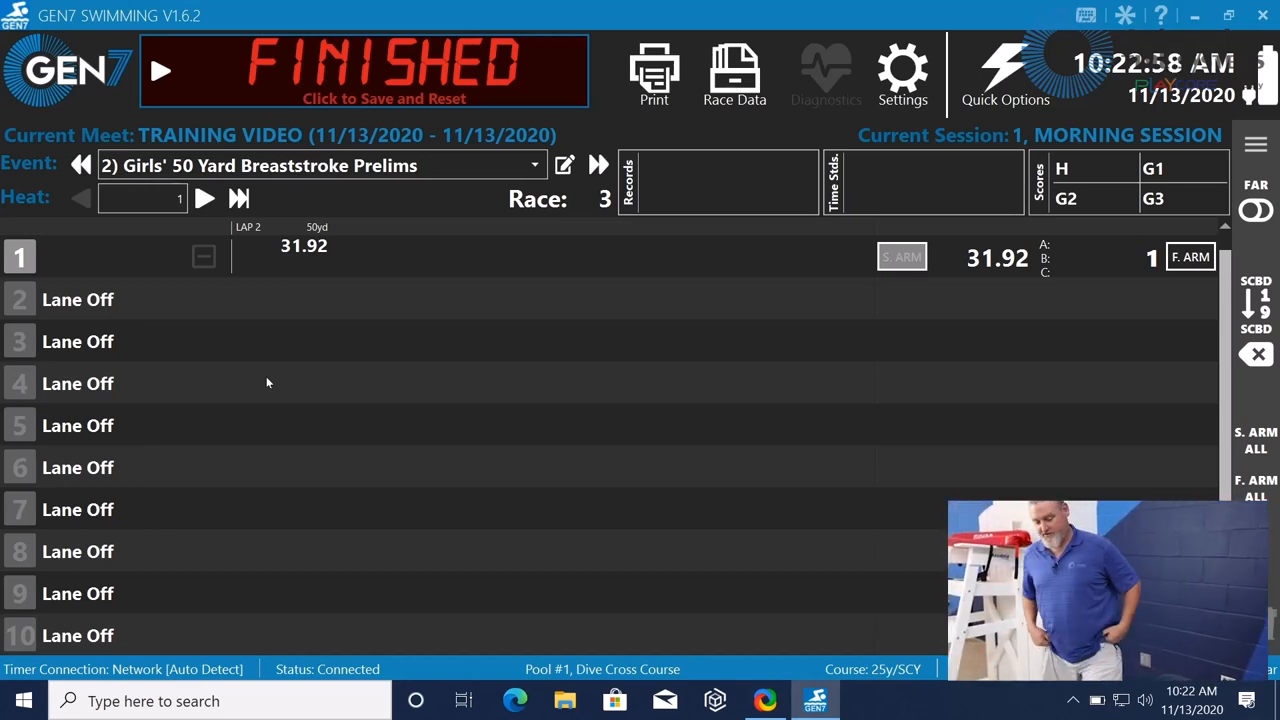
{"action": "mouse_move", "coordinate": [862, 380]}
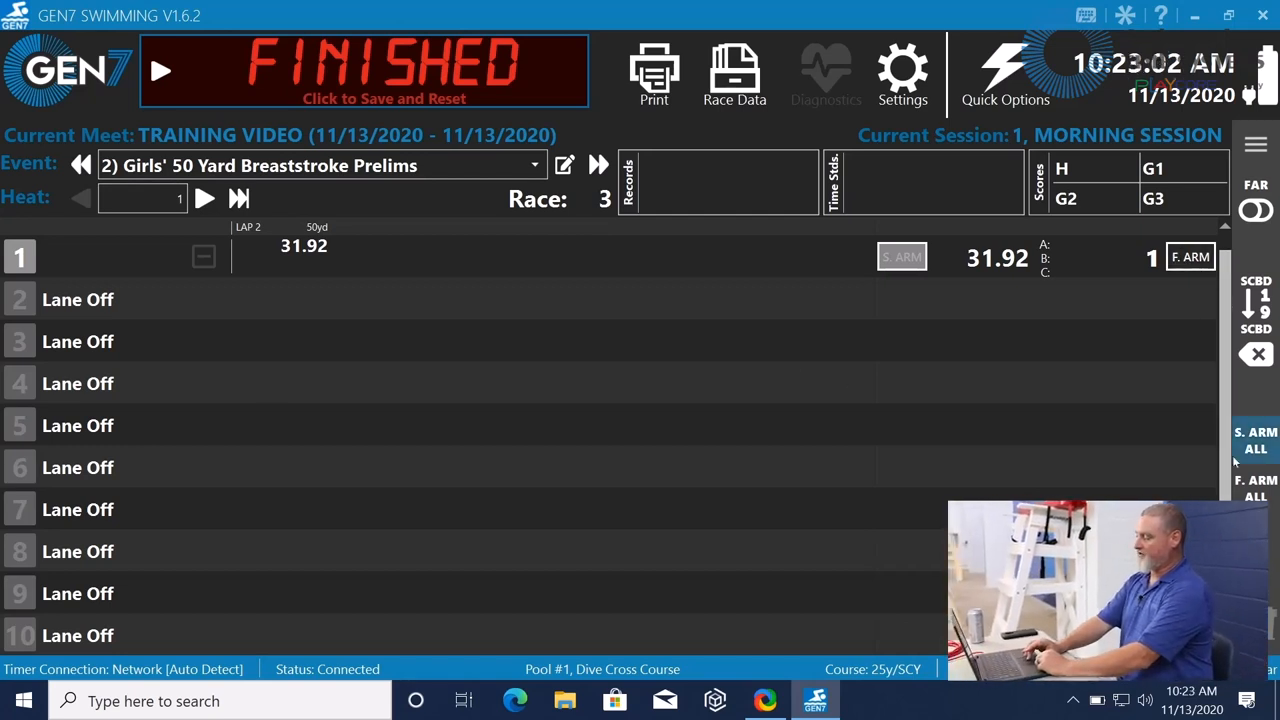
{"action": "mouse_move", "coordinate": [1130, 272]}
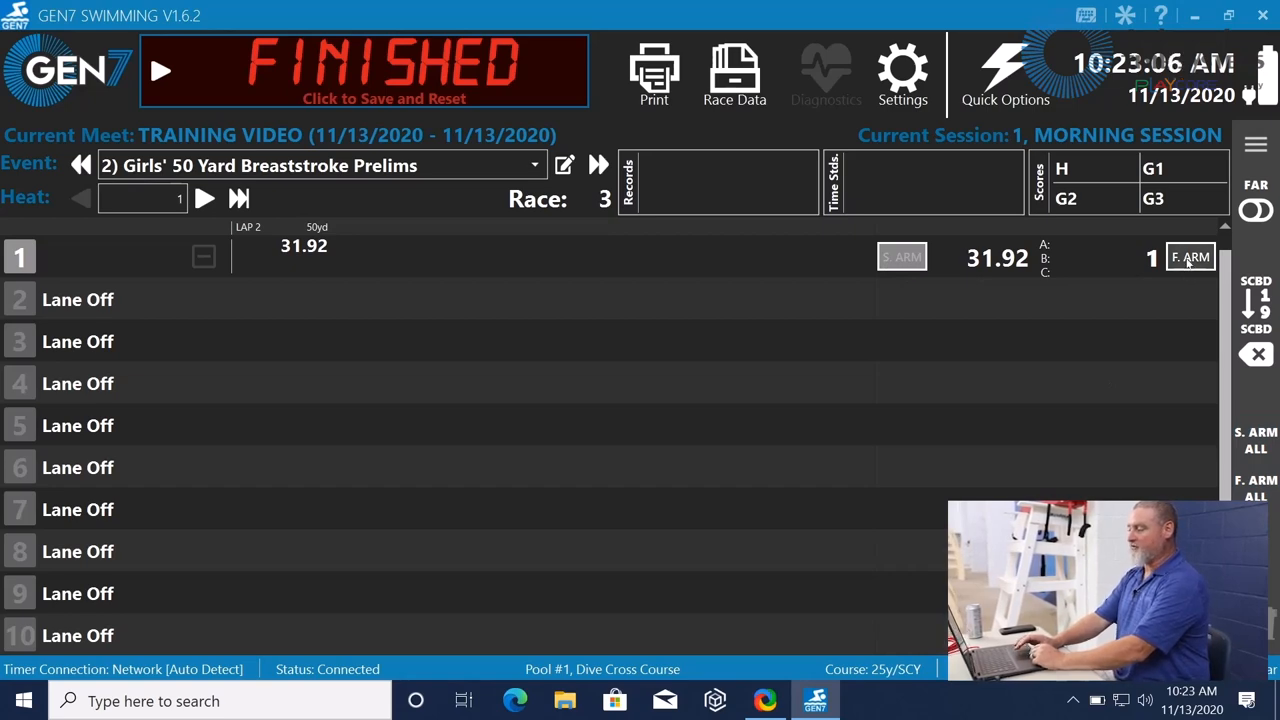
Finish-arm lane 1 and confirm so it records 1:10.77 in first place.
{"action": "left_click", "coordinate": [1190, 256]}
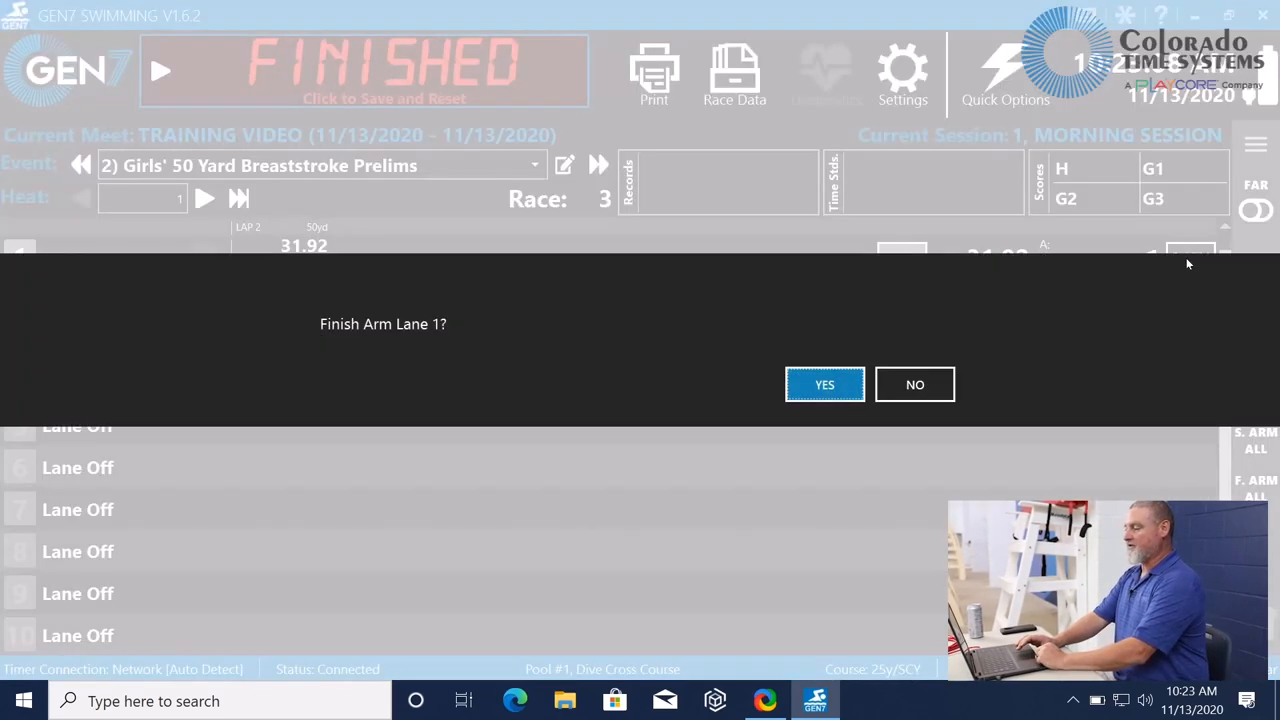
{"action": "left_click", "coordinate": [824, 384]}
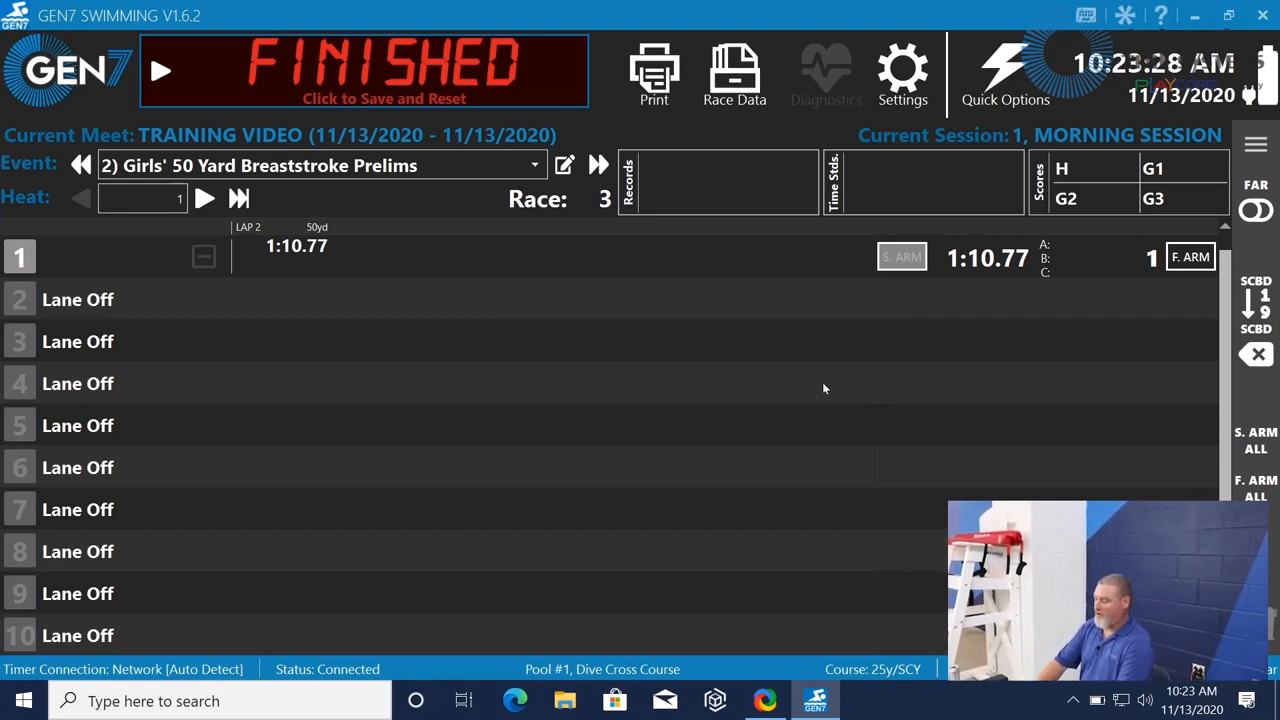
{"action": "mouse_move", "coordinate": [1164, 278]}
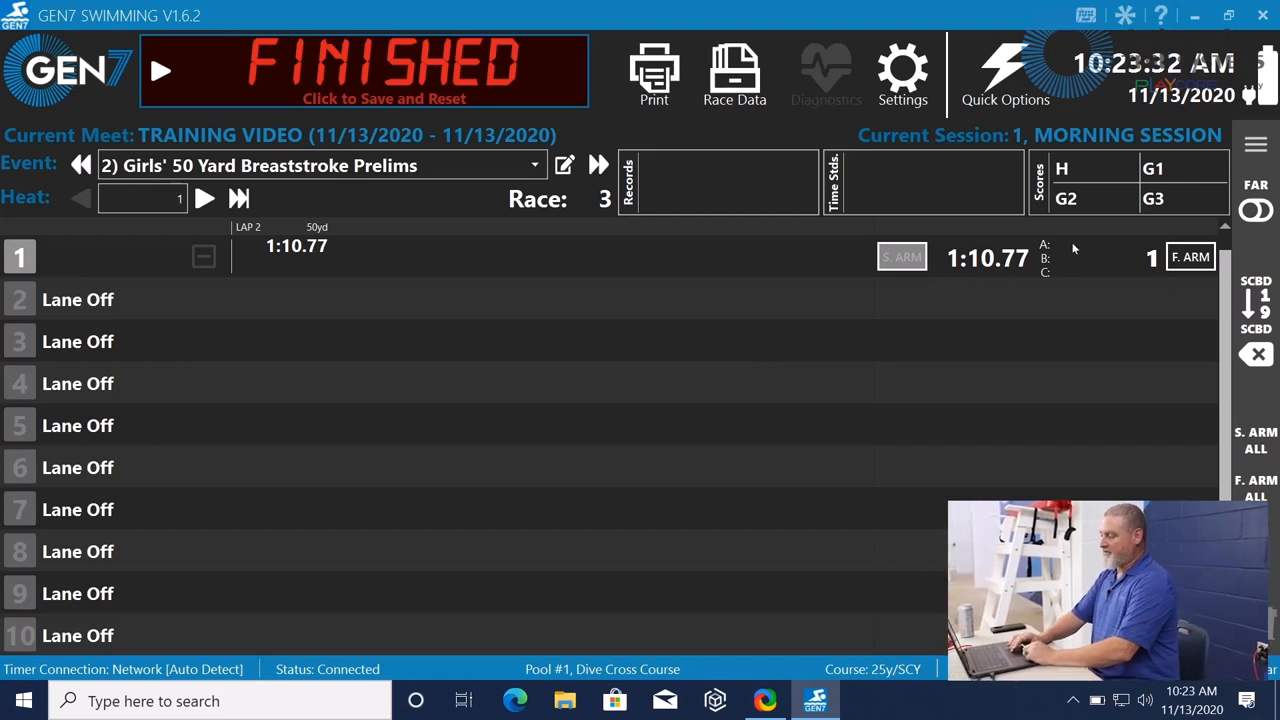
{"action": "mouse_move", "coordinate": [1056, 276]}
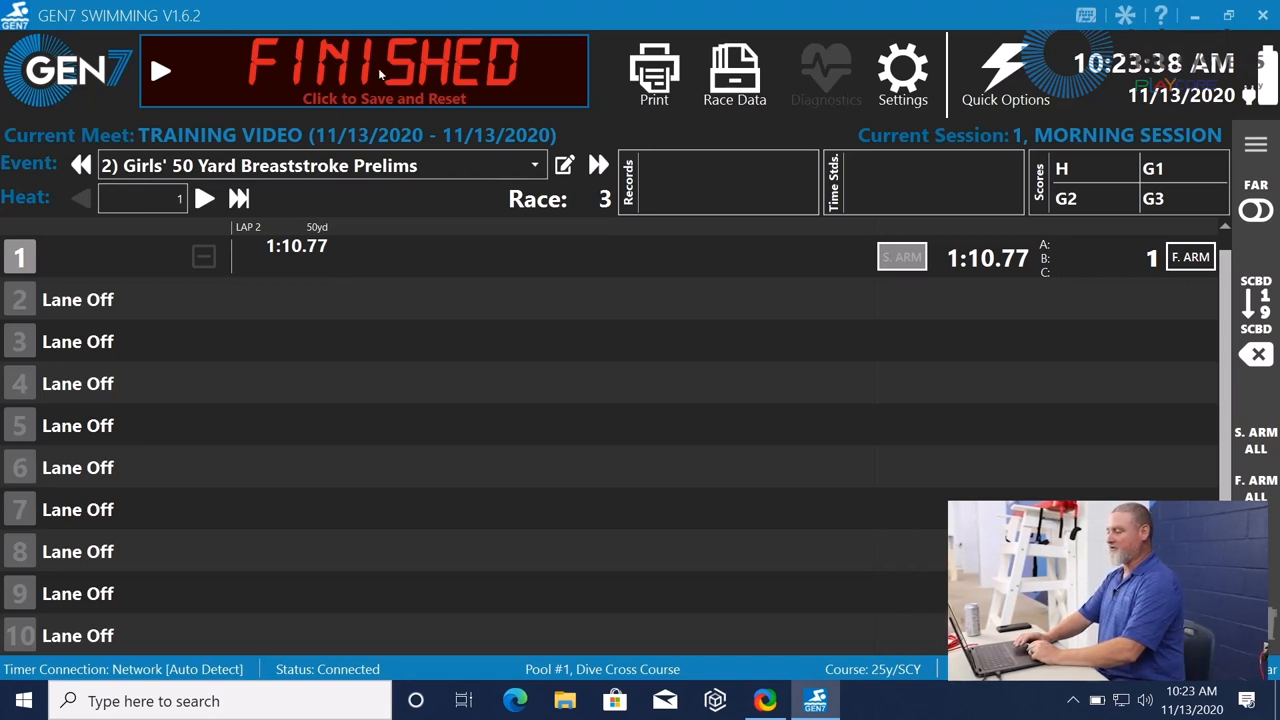
Save and reset race 3, reselect the breaststroke prelims, advance to heat 2 and arm lane 1.
{"action": "left_click", "coordinate": [380, 70]}
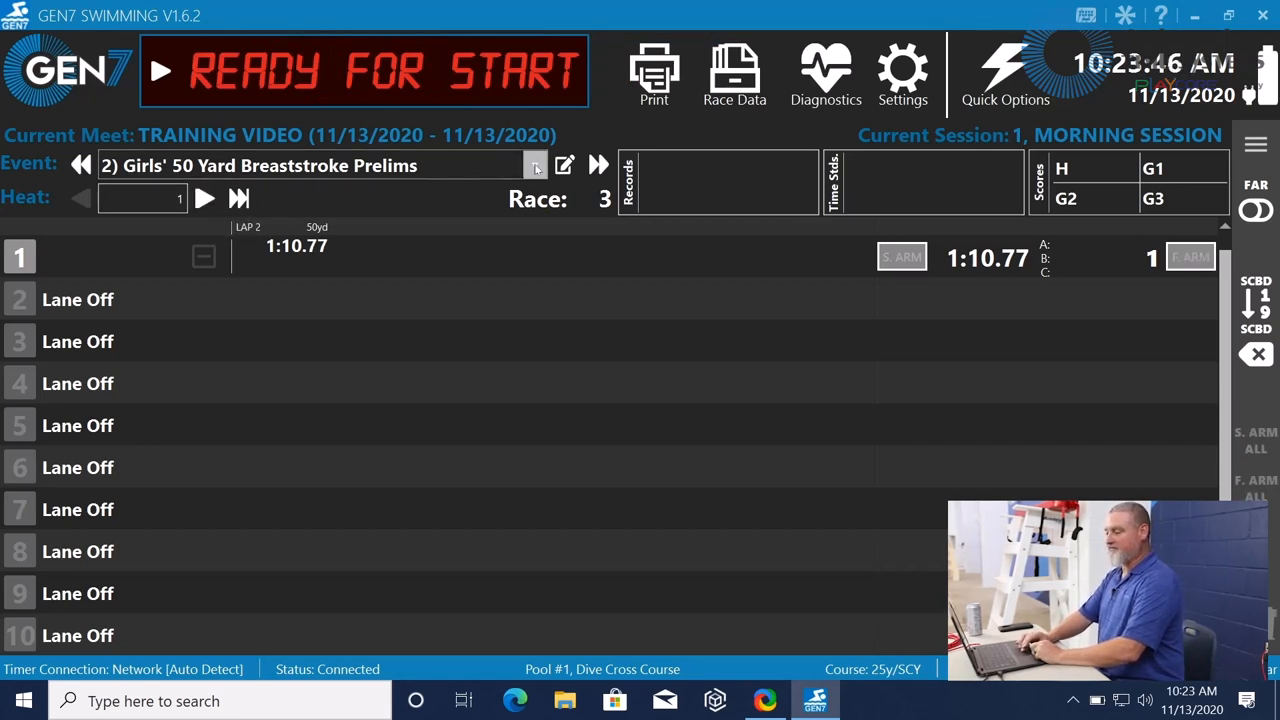
{"action": "mouse_move", "coordinate": [598, 164]}
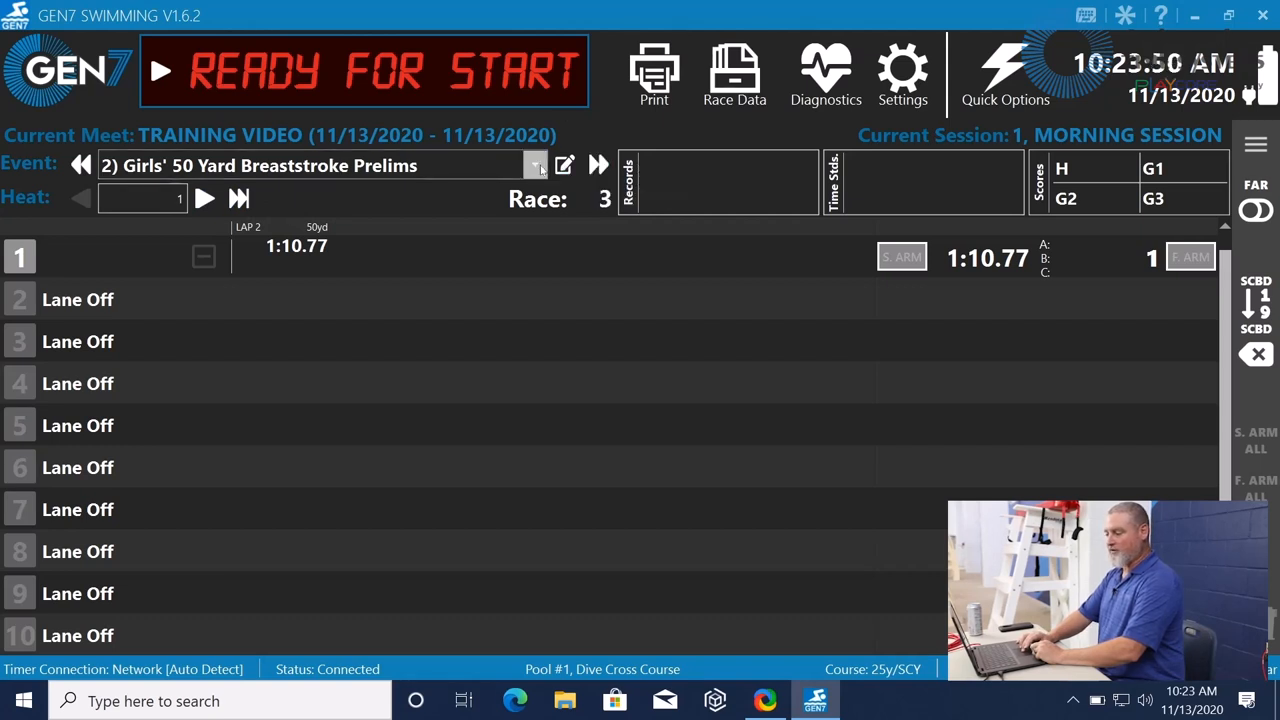
{"action": "left_click", "coordinate": [536, 164]}
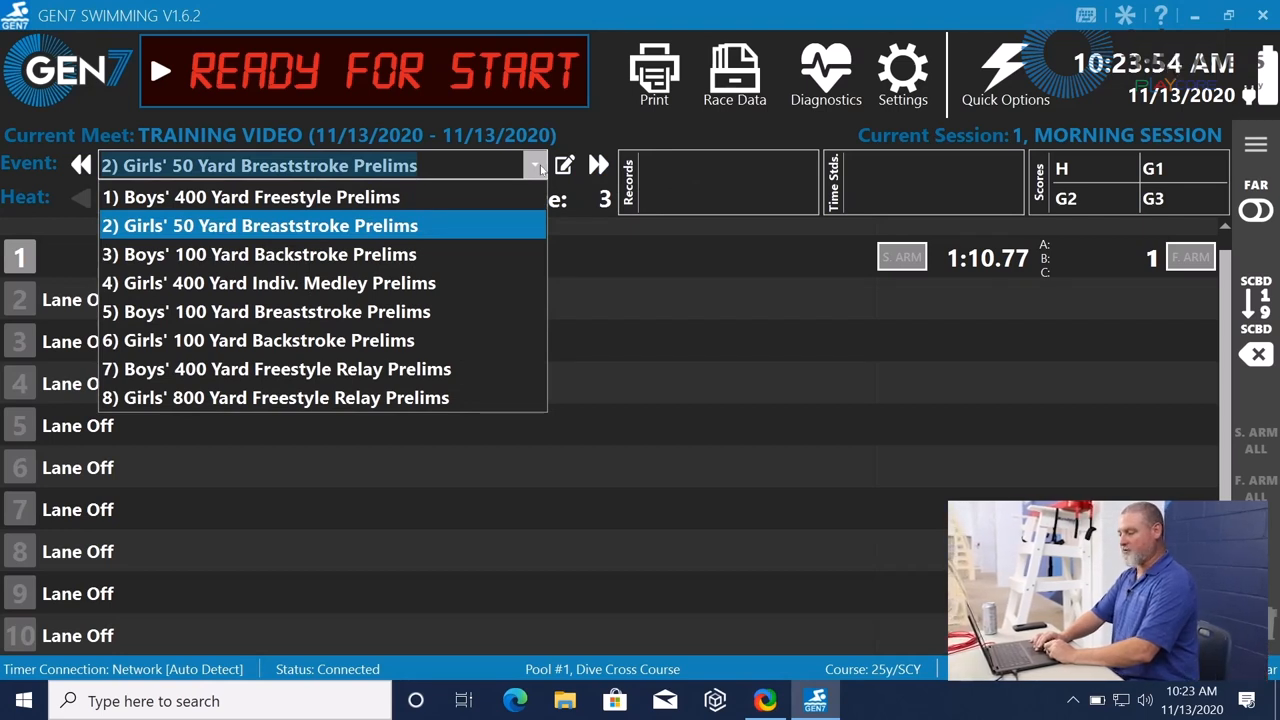
{"action": "left_click", "coordinate": [258, 224]}
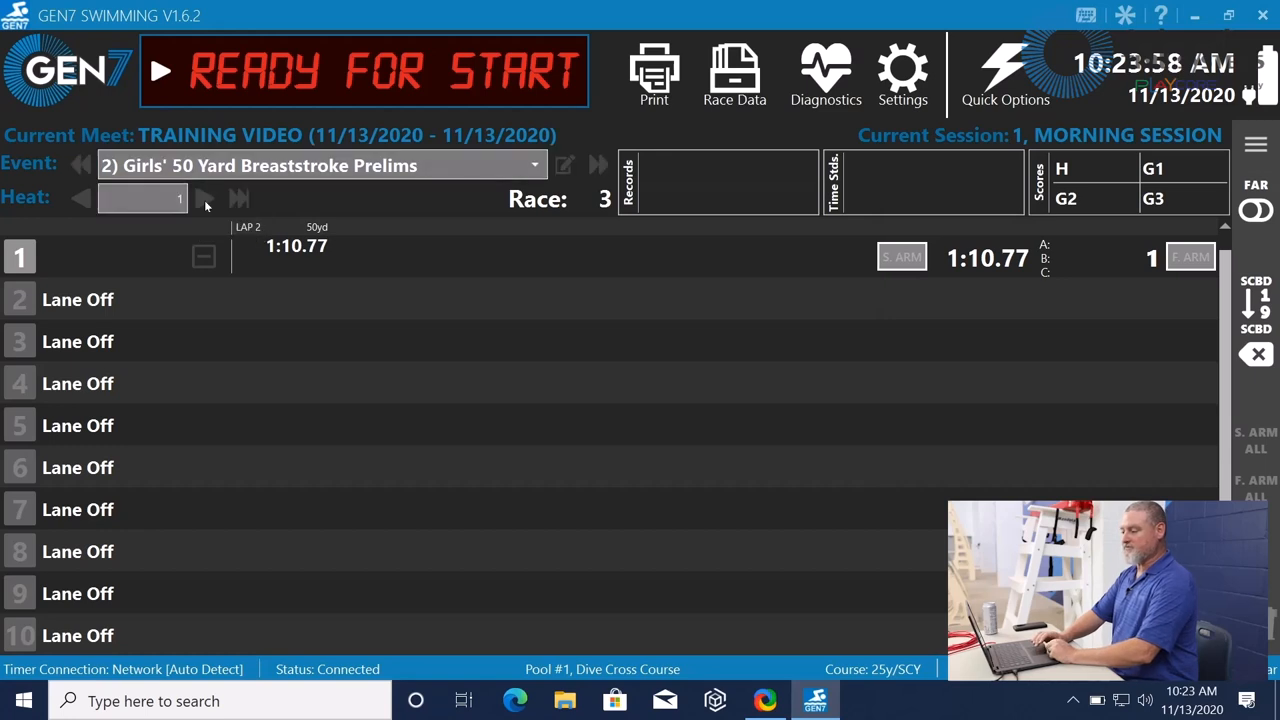
{"action": "left_click", "coordinate": [204, 198]}
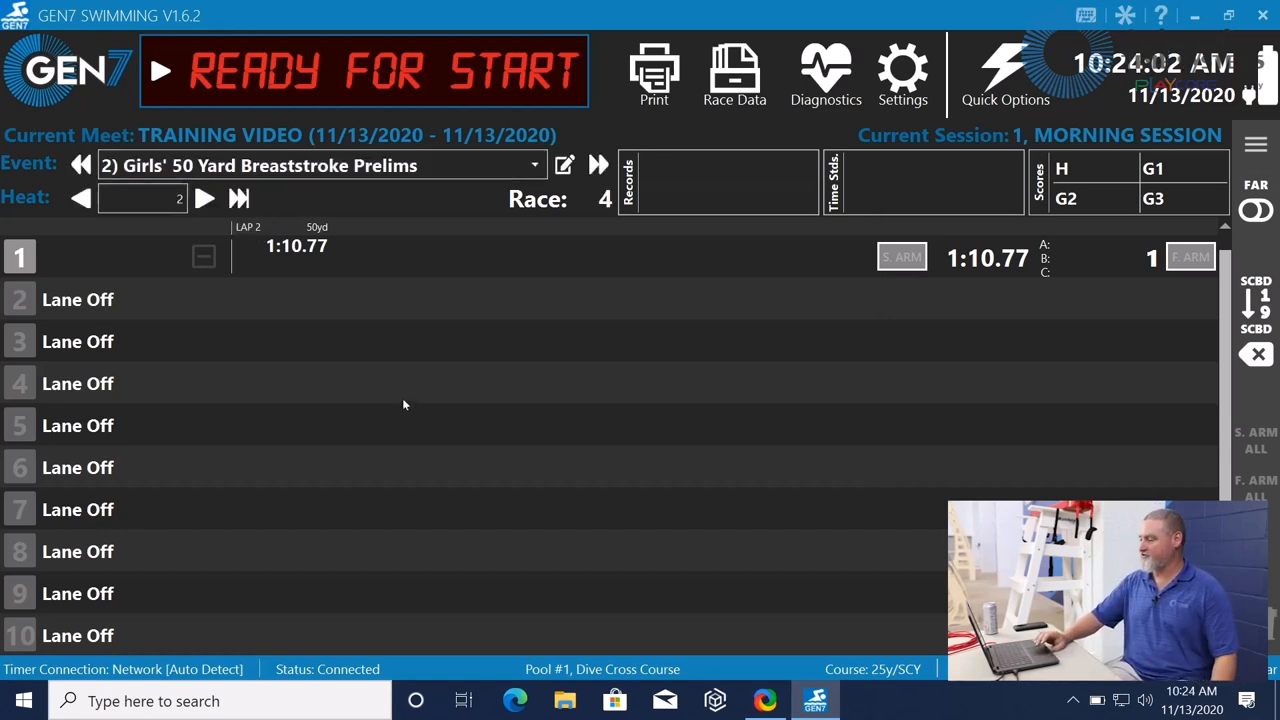
{"action": "mouse_move", "coordinate": [940, 258]}
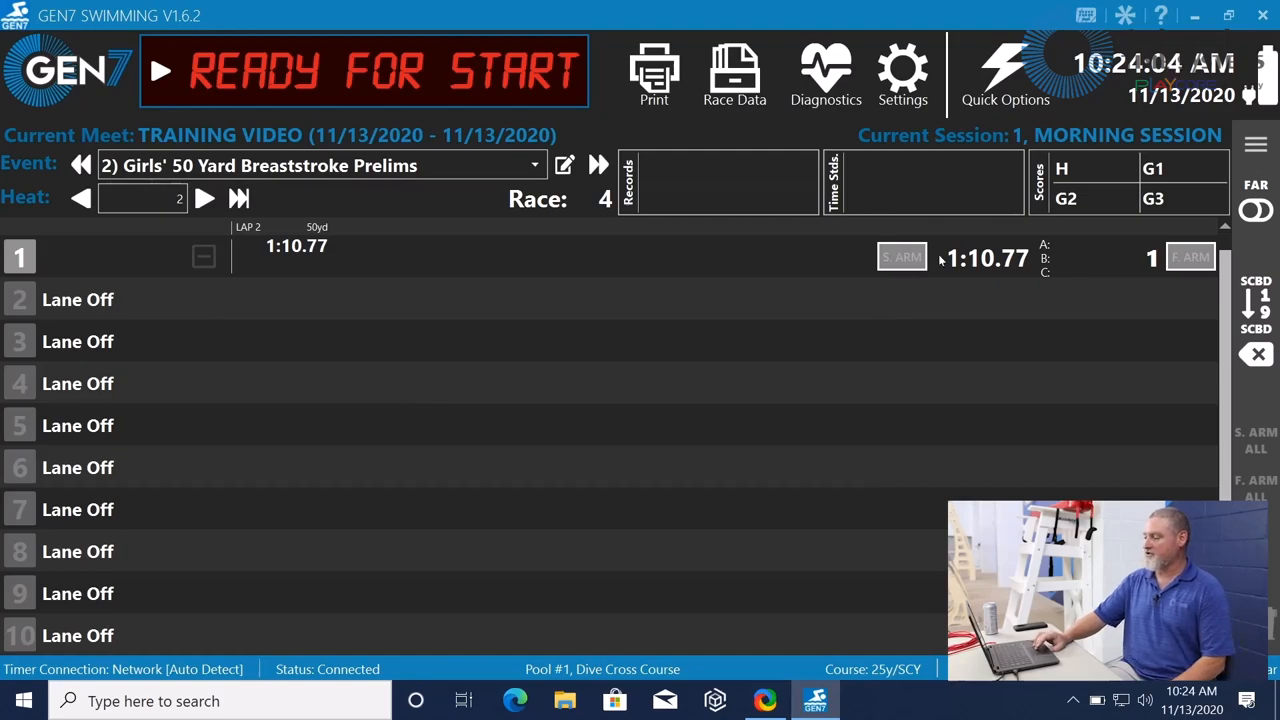
{"action": "left_click", "coordinate": [160, 76]}
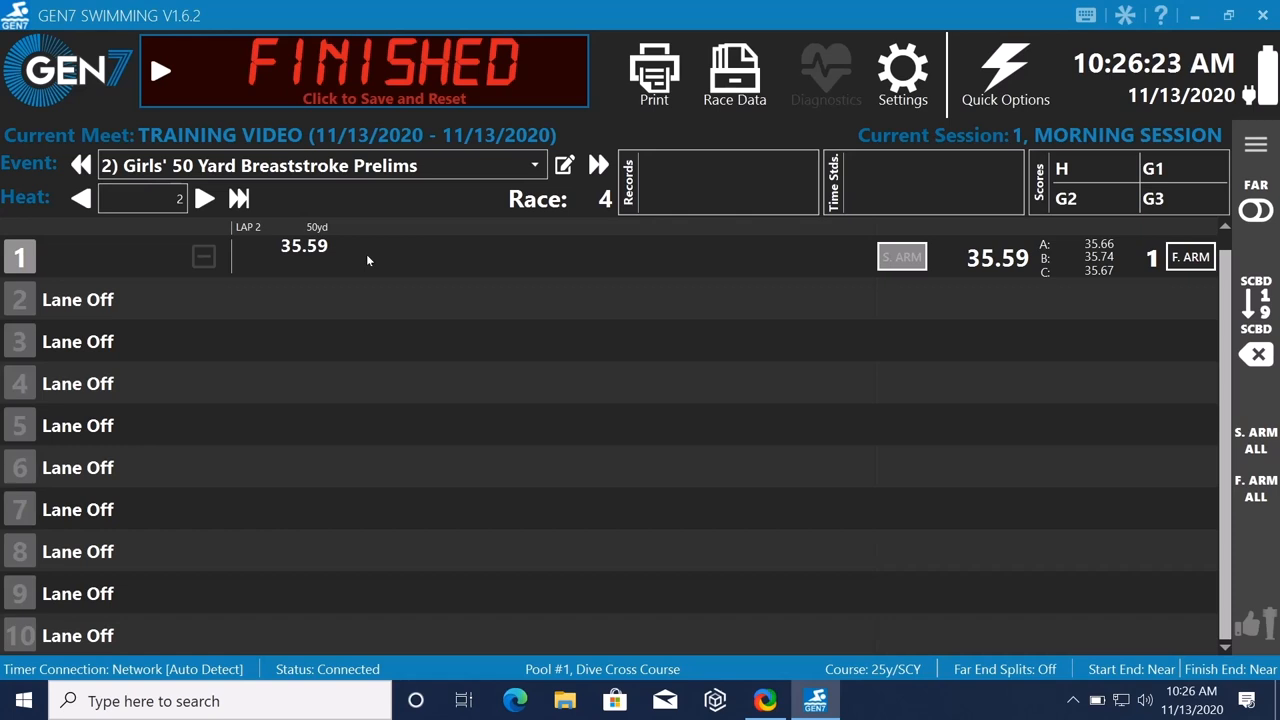
{"action": "mouse_move", "coordinate": [1120, 272]}
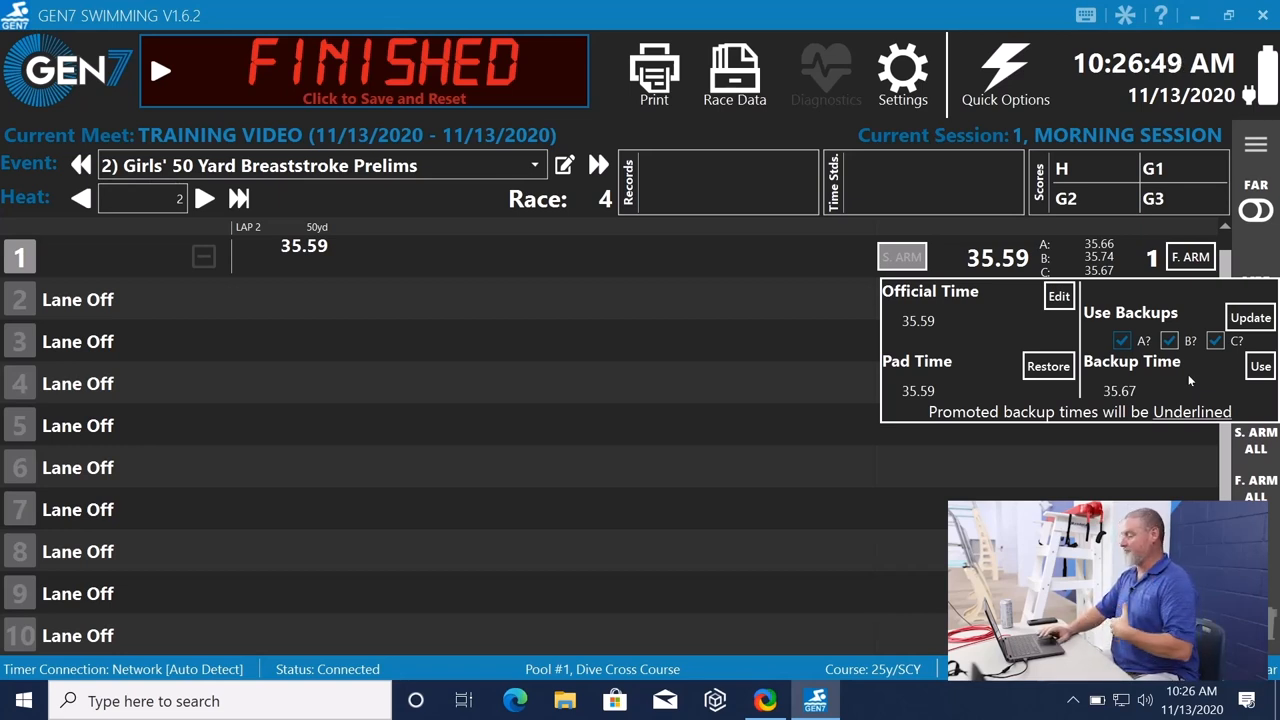
{"action": "mouse_move", "coordinate": [1168, 382]}
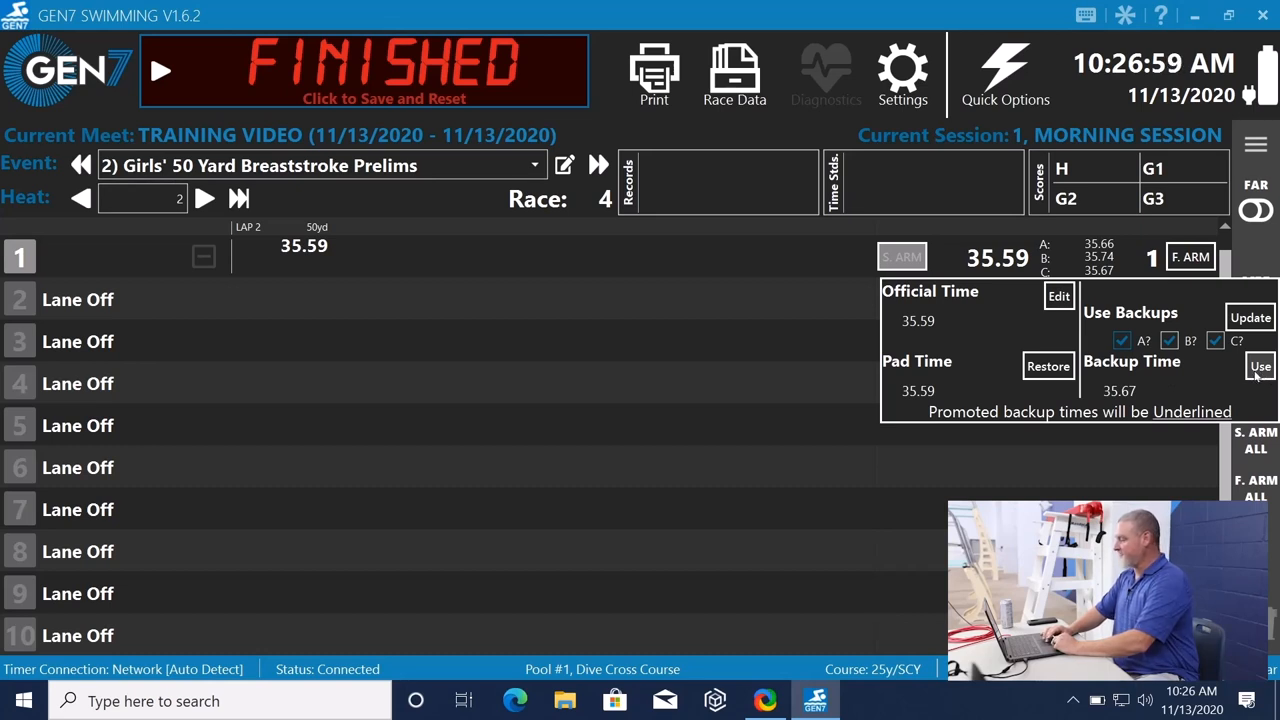
{"action": "left_click", "coordinate": [1256, 366]}
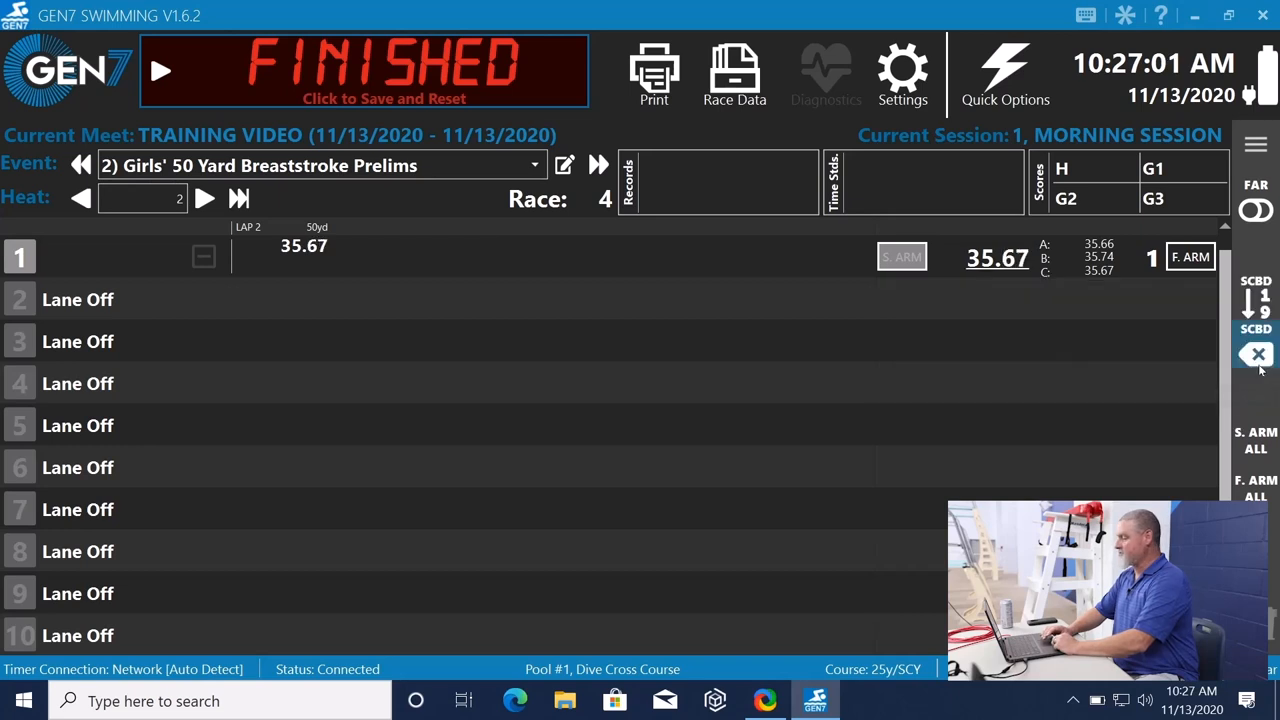
{"action": "mouse_move", "coordinate": [1256, 356]}
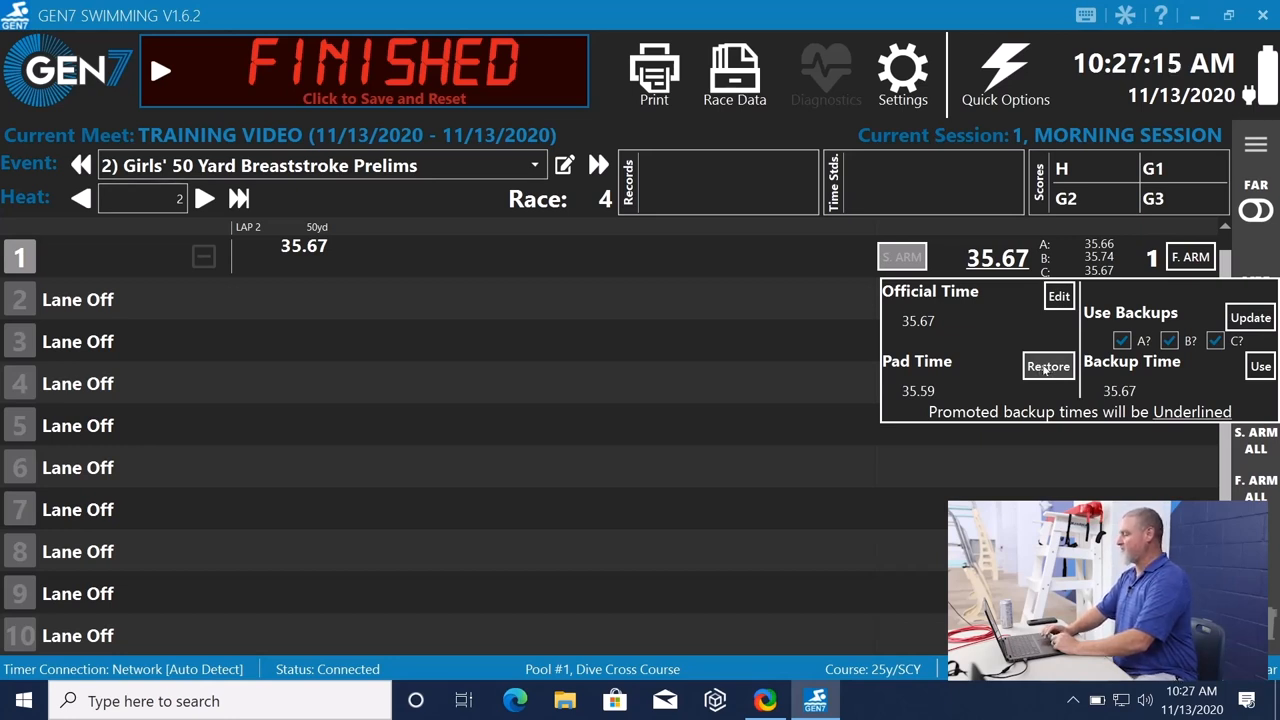
{"action": "left_click", "coordinate": [1048, 366]}
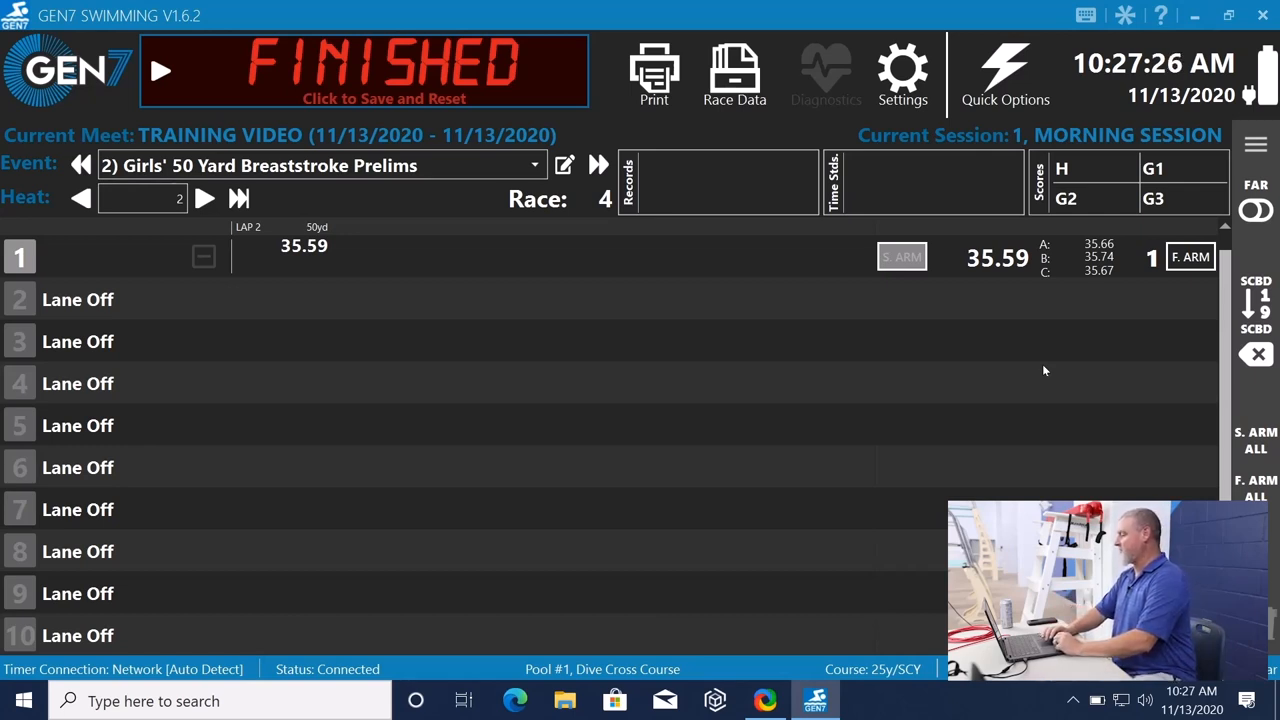
{"action": "mouse_move", "coordinate": [560, 220]}
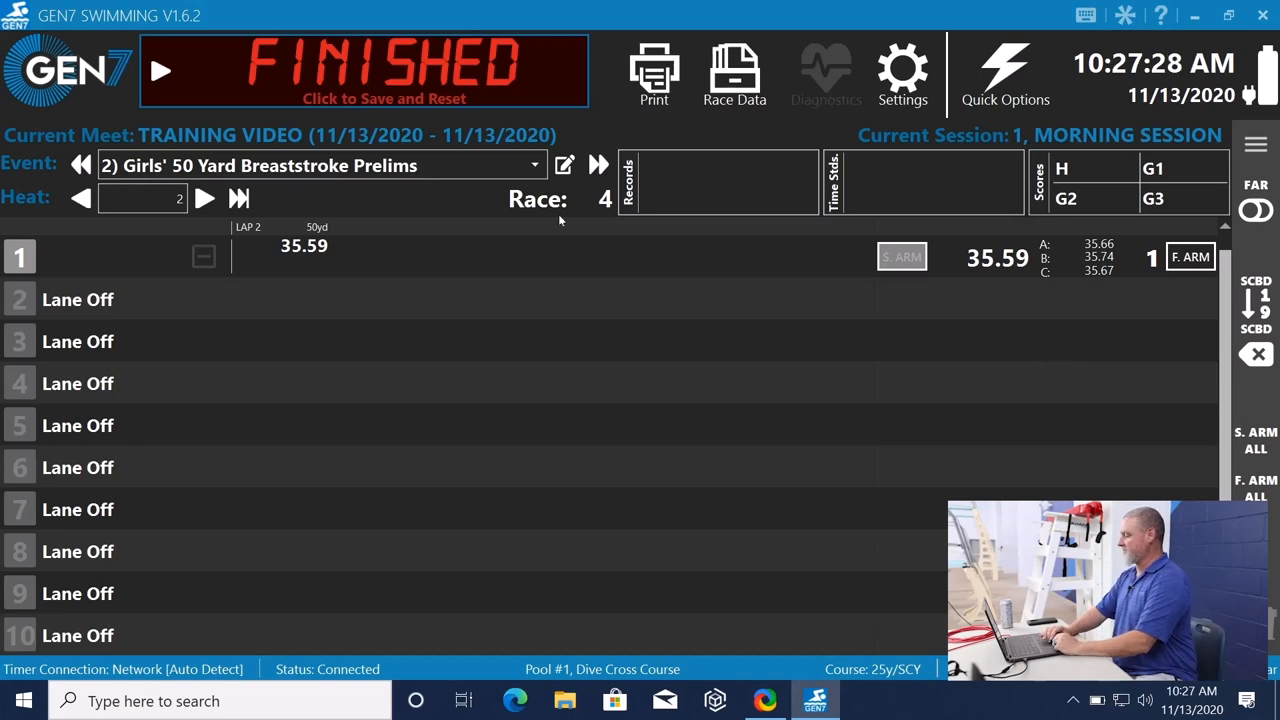
Save race 4's results and reset the console for heat 3.
{"action": "left_click", "coordinate": [384, 72]}
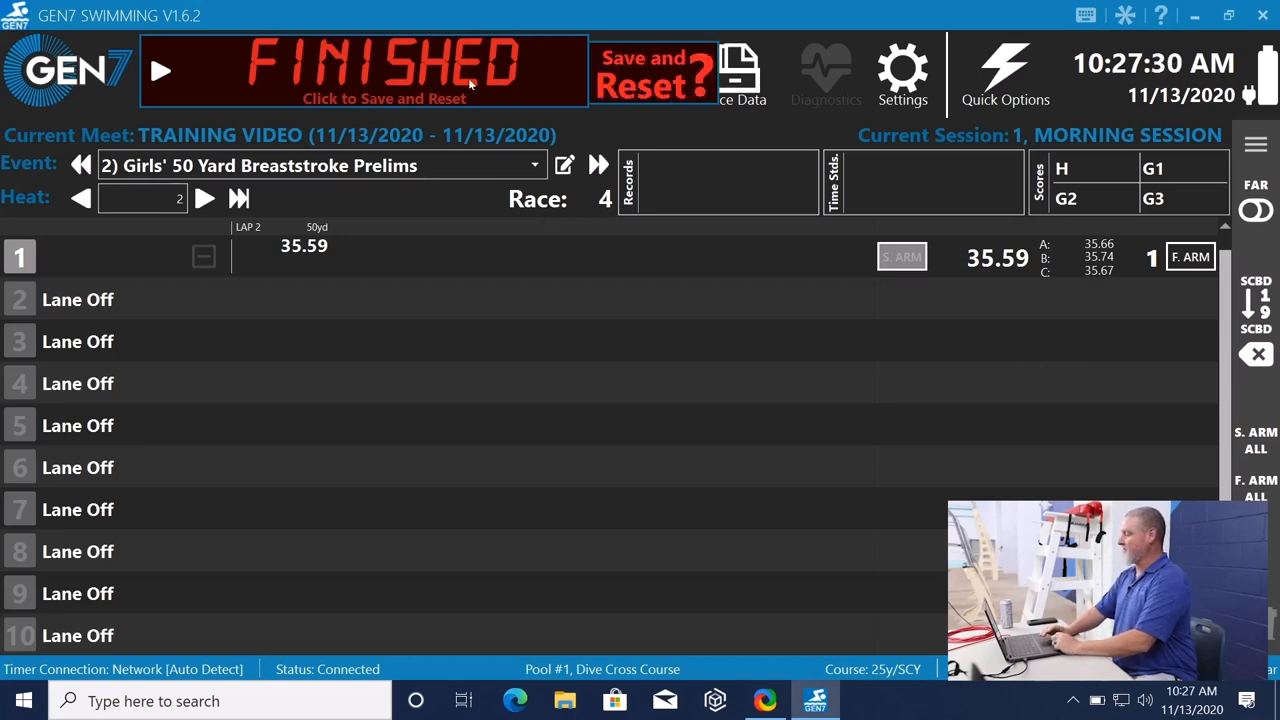
{"action": "left_click", "coordinate": [648, 68]}
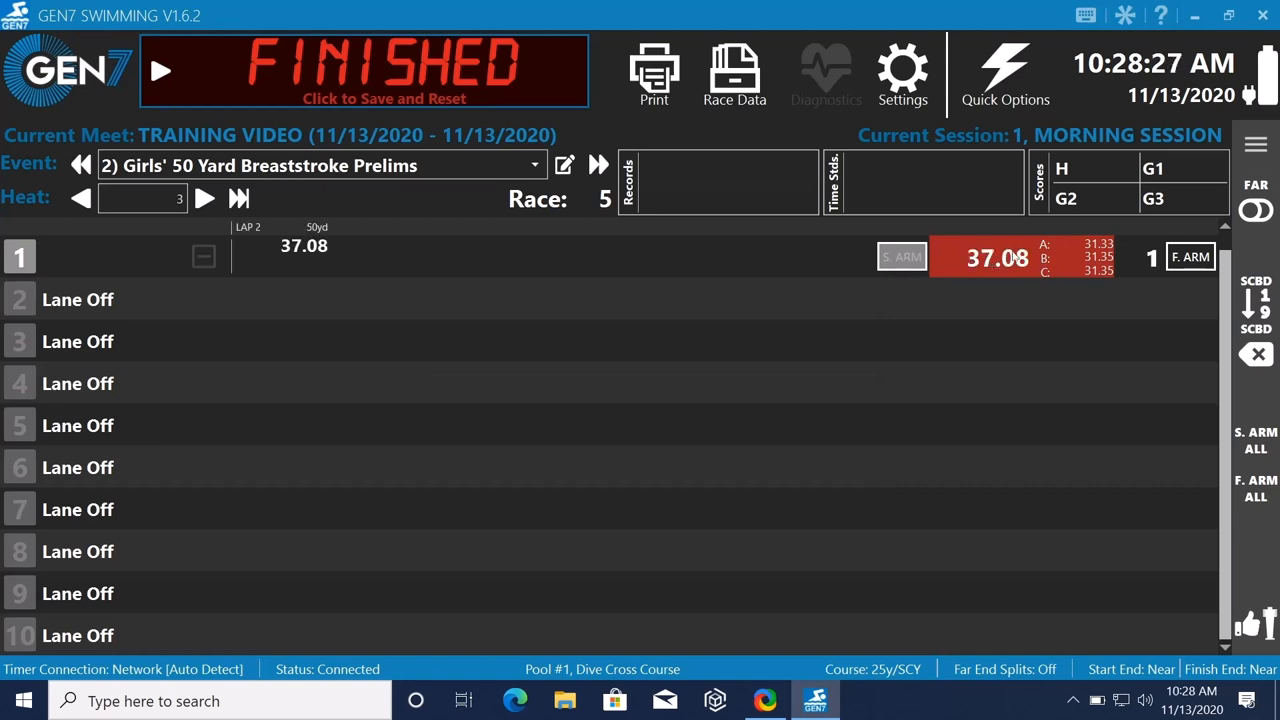
{"action": "mouse_move", "coordinate": [996, 264]}
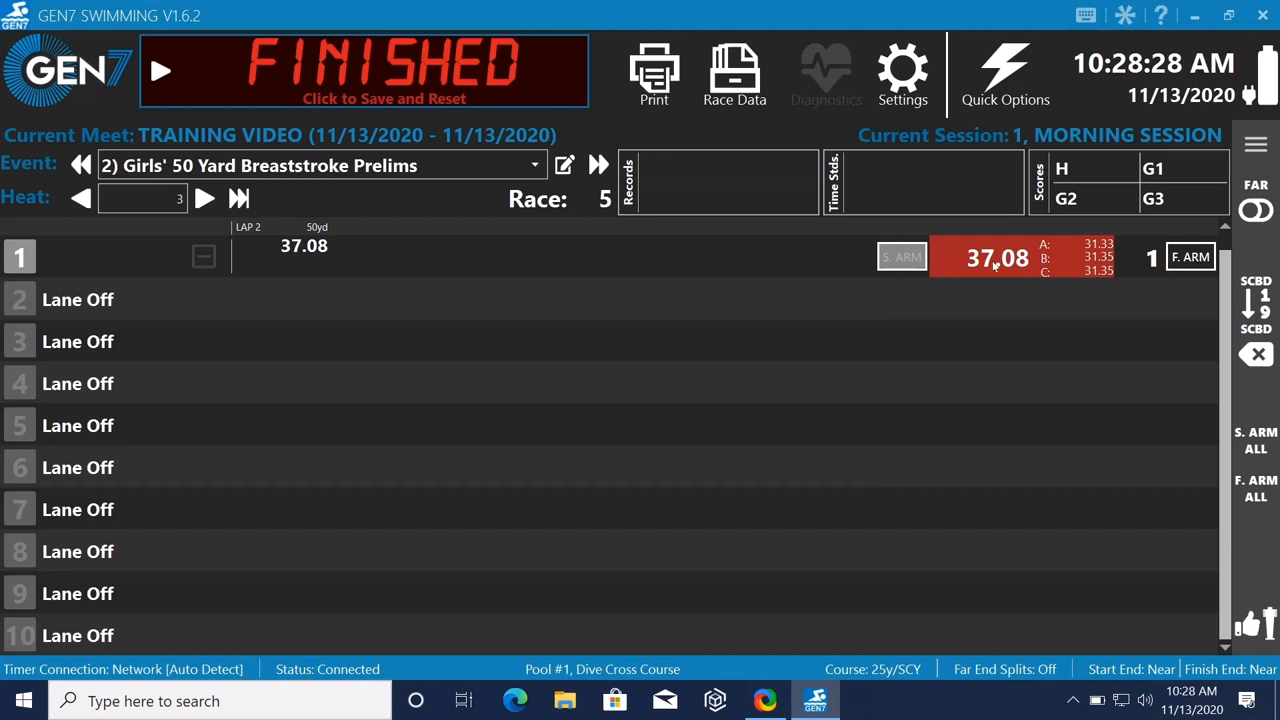
{"action": "mouse_move", "coordinate": [930, 252]}
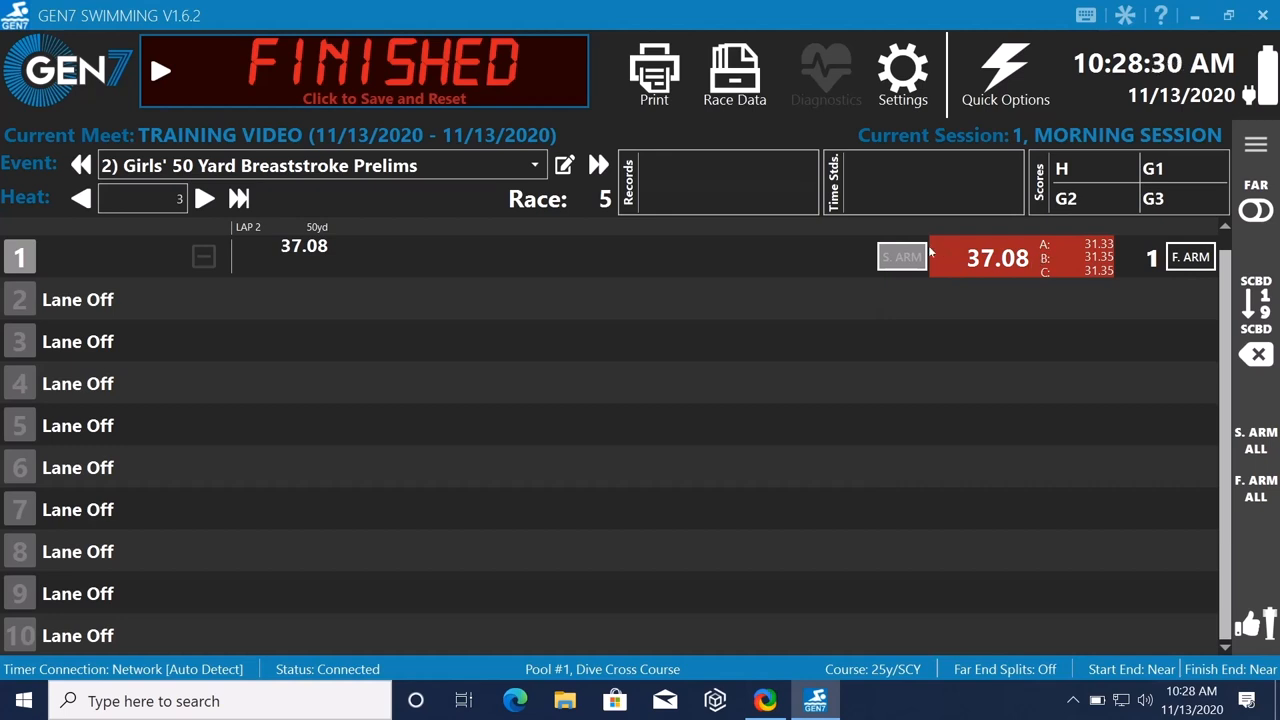
{"action": "mouse_move", "coordinate": [304, 252]}
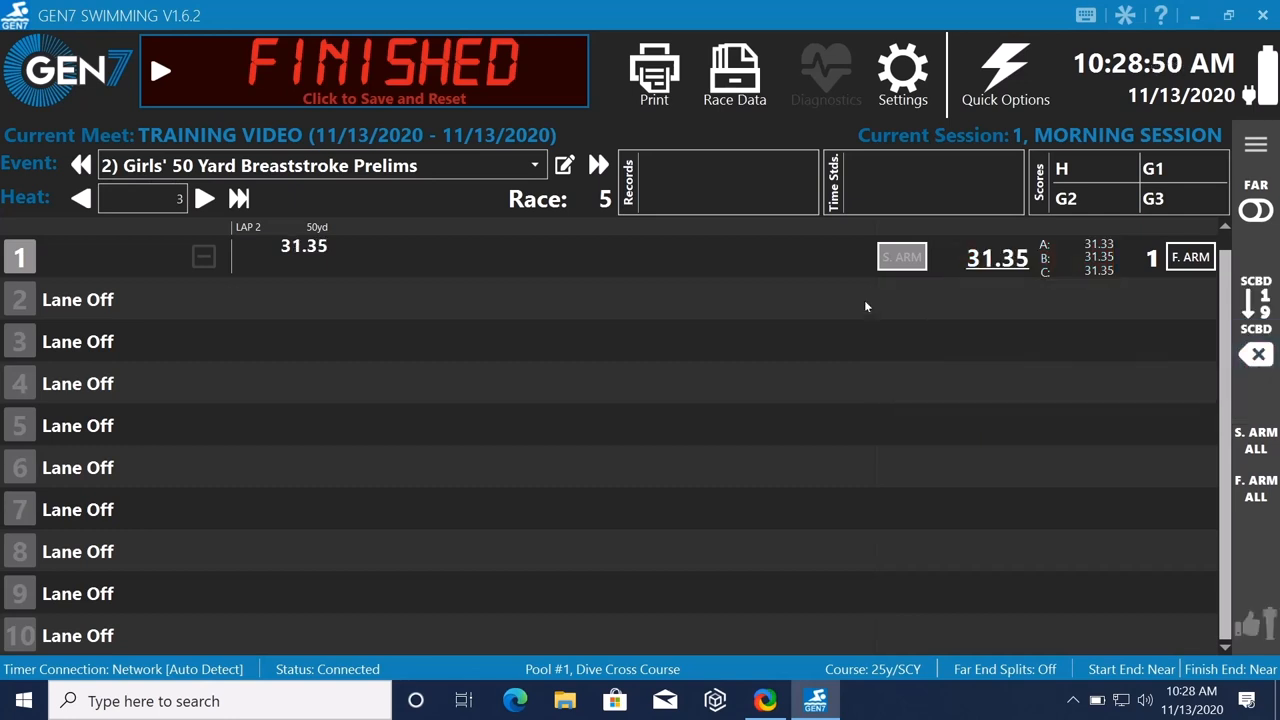
{"action": "mouse_move", "coordinate": [668, 290]}
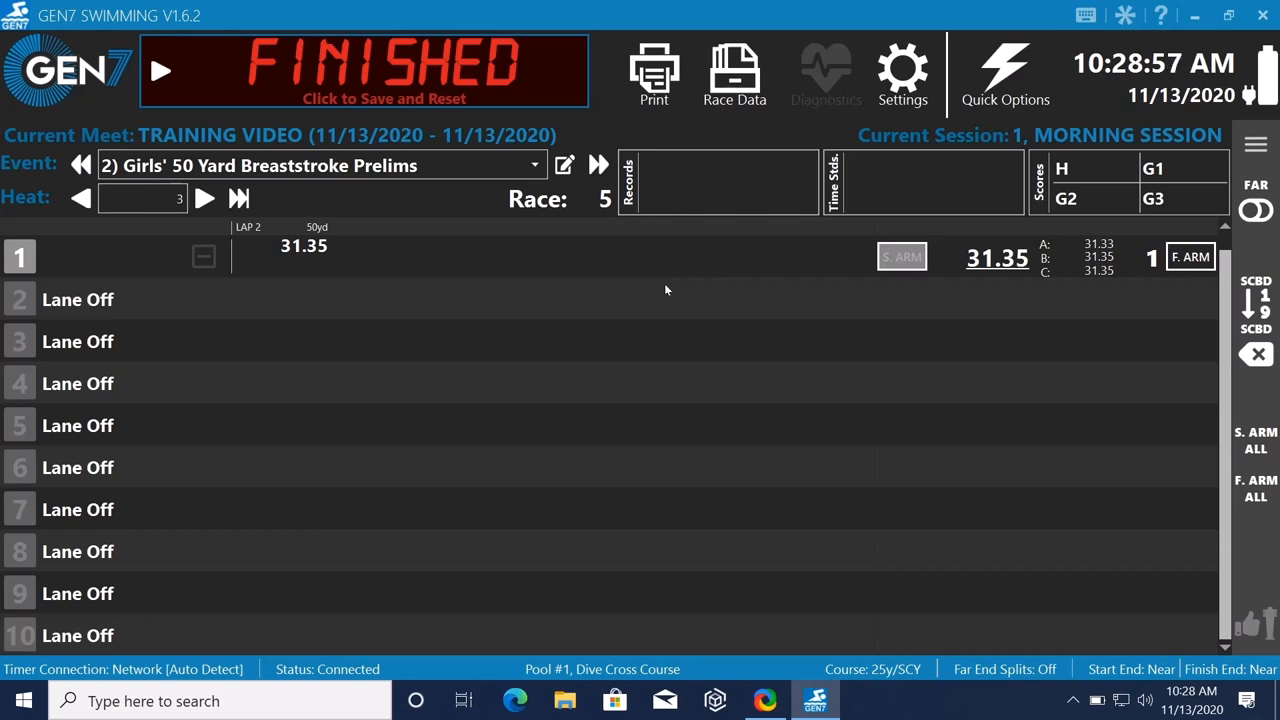
{"action": "mouse_move", "coordinate": [396, 406]}
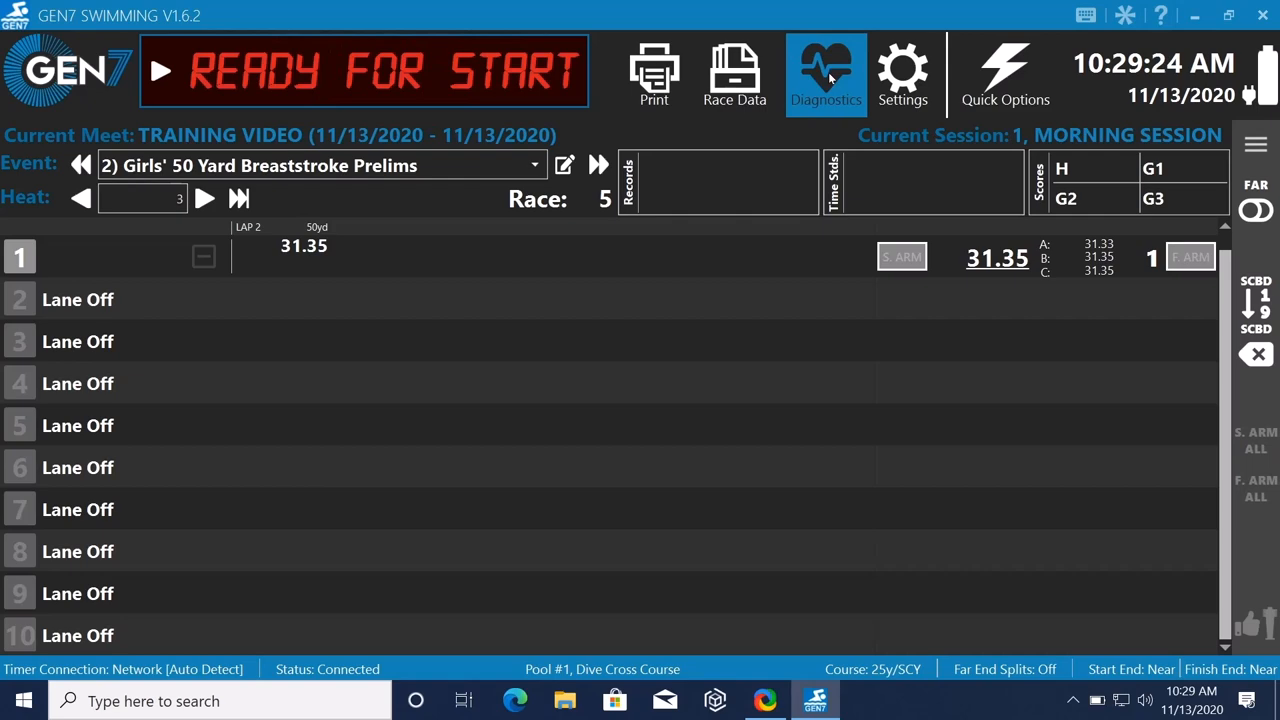
Start the Input Status diagnostics test so lane start inputs read Clear.
{"action": "left_click", "coordinate": [826, 72]}
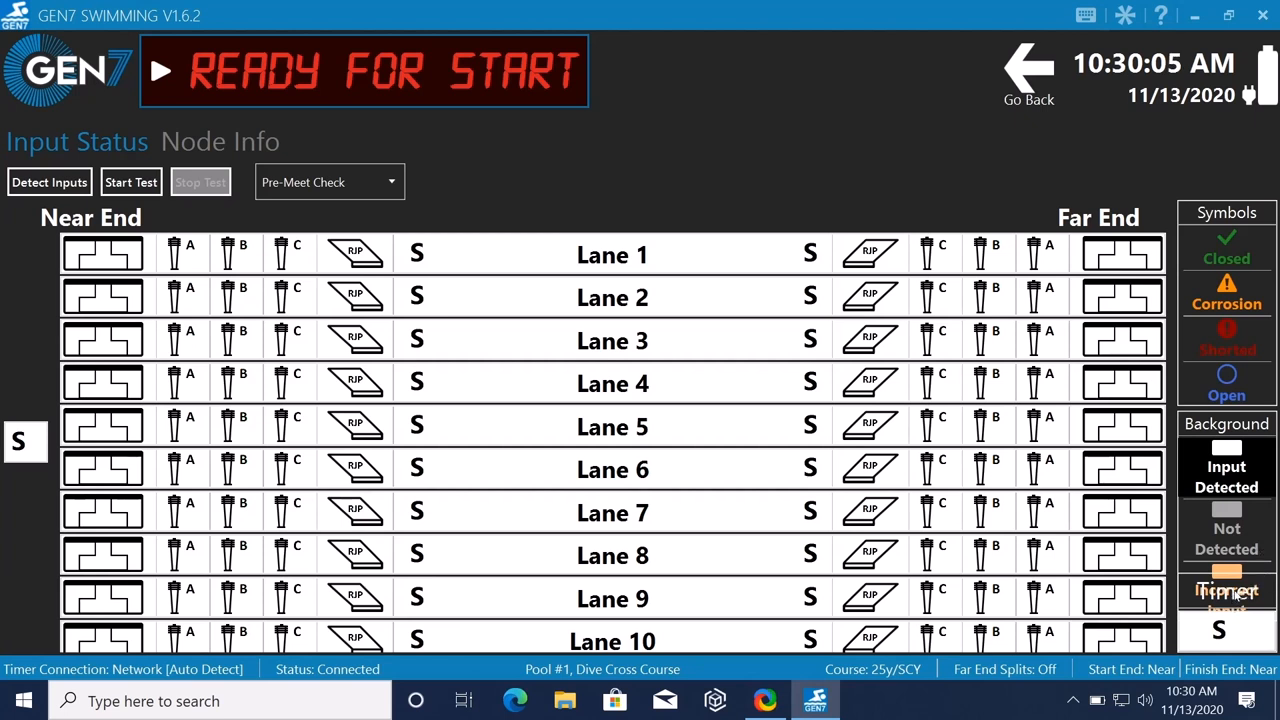
{"action": "mouse_move", "coordinate": [428, 348]}
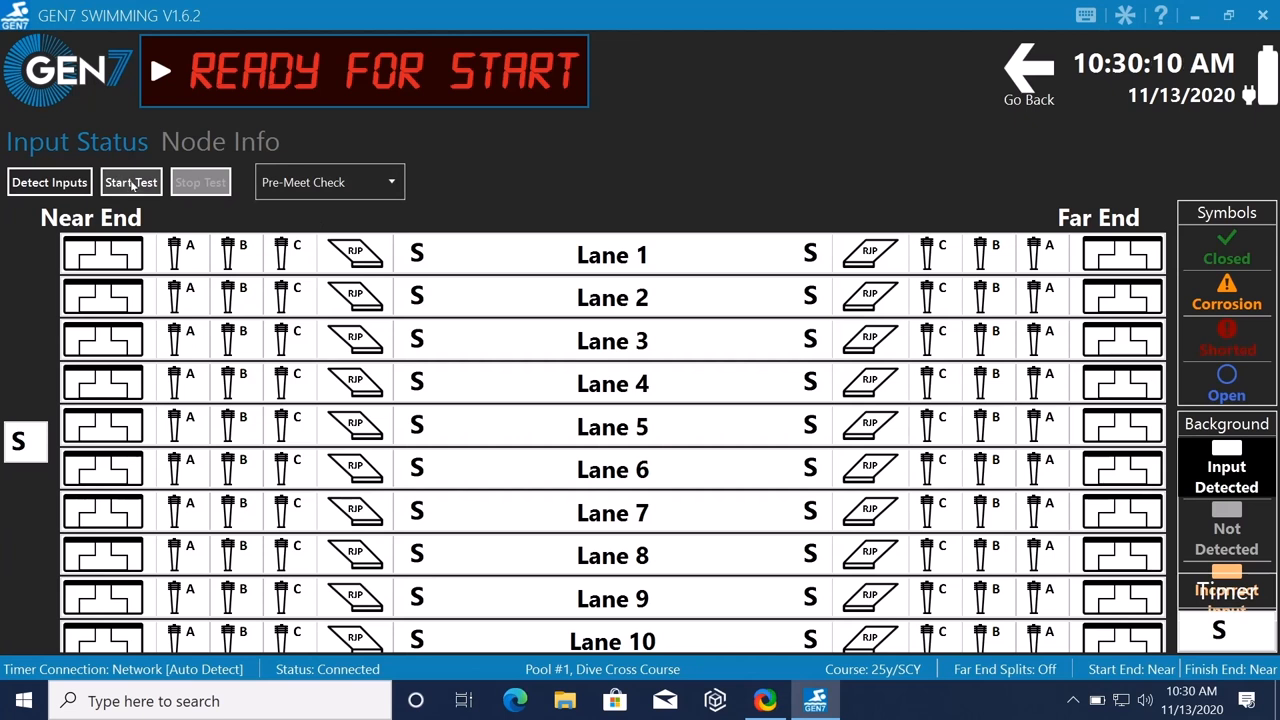
{"action": "left_click", "coordinate": [130, 182]}
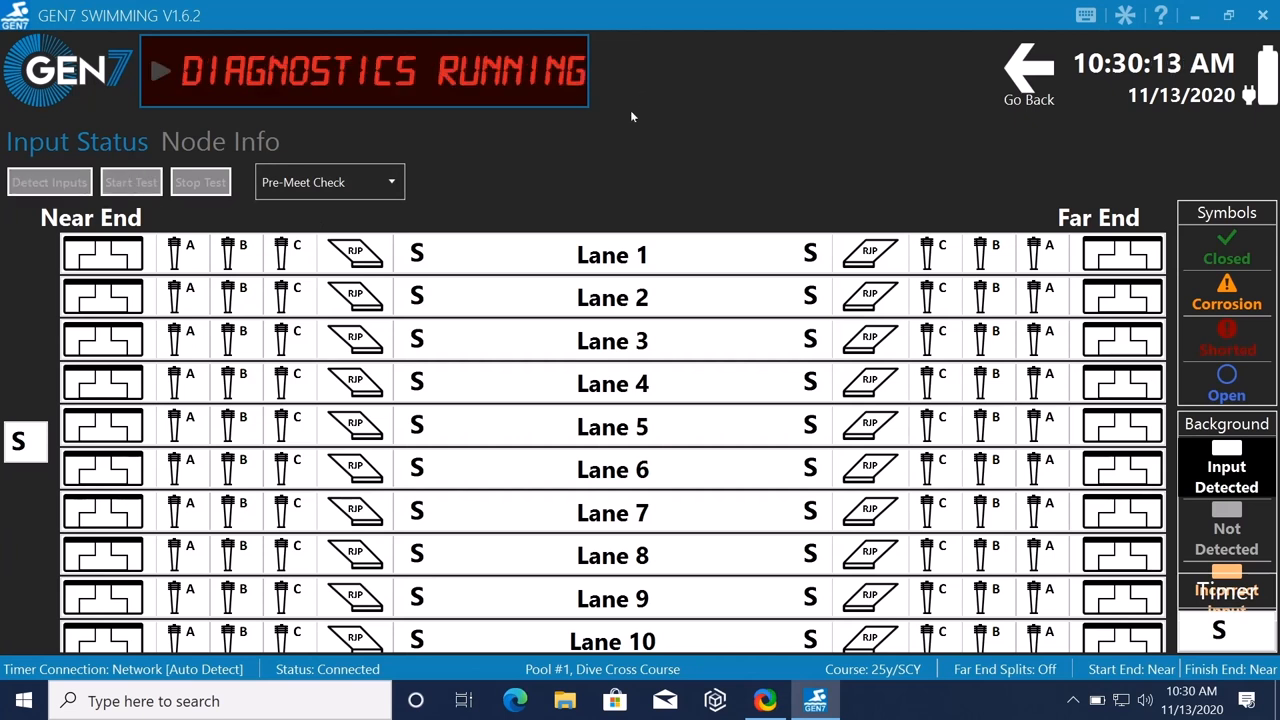
{"action": "left_click", "coordinate": [132, 182]}
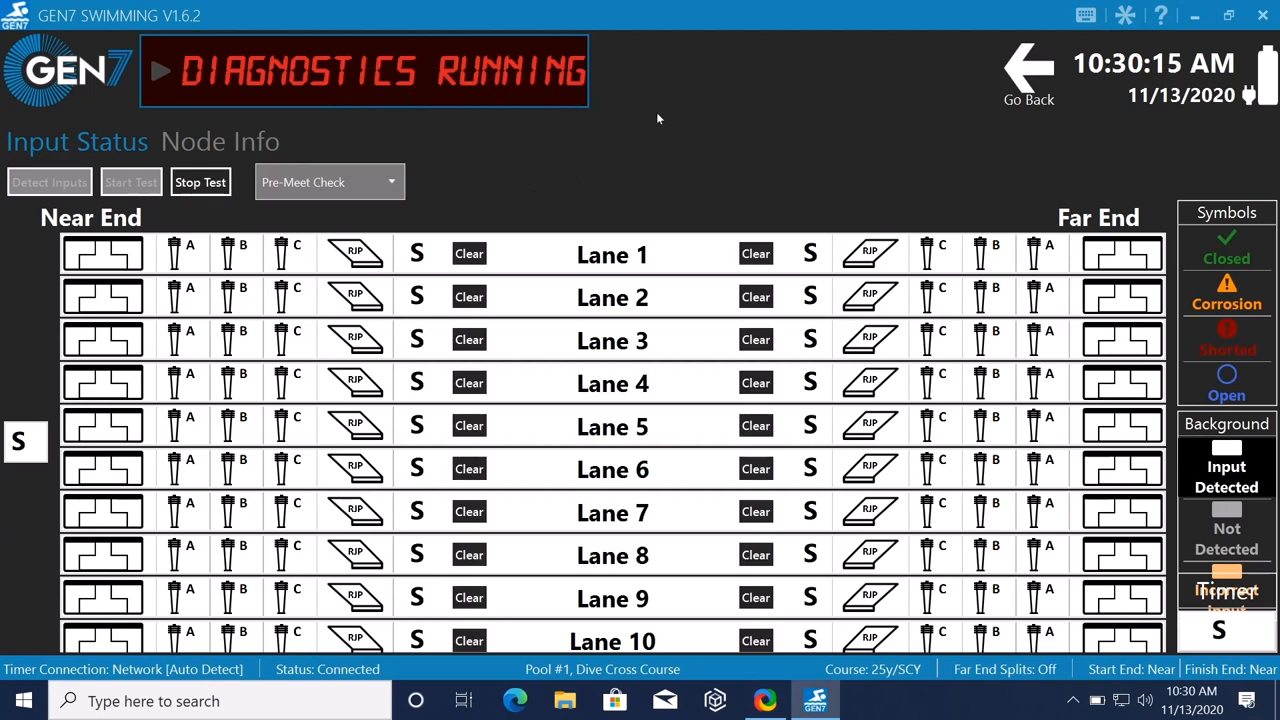
{"action": "mouse_move", "coordinate": [624, 128]}
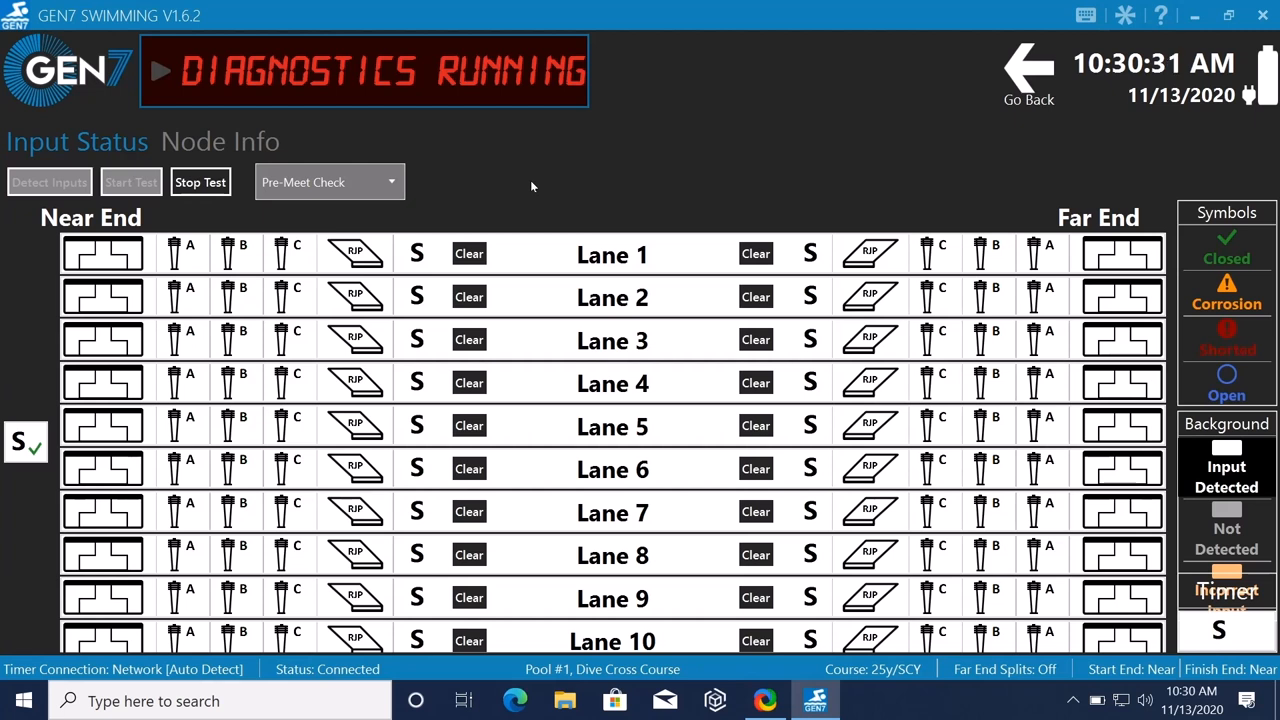
{"action": "mouse_move", "coordinate": [32, 464]}
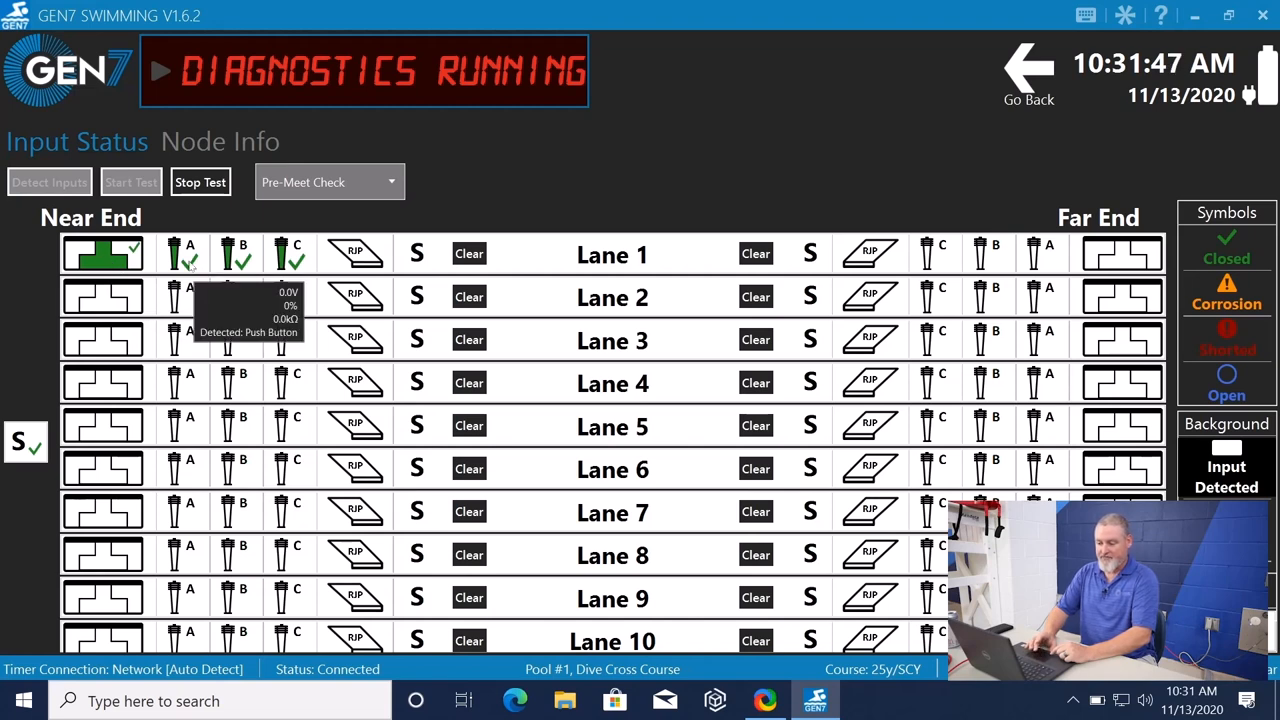
{"action": "mouse_move", "coordinate": [236, 260]}
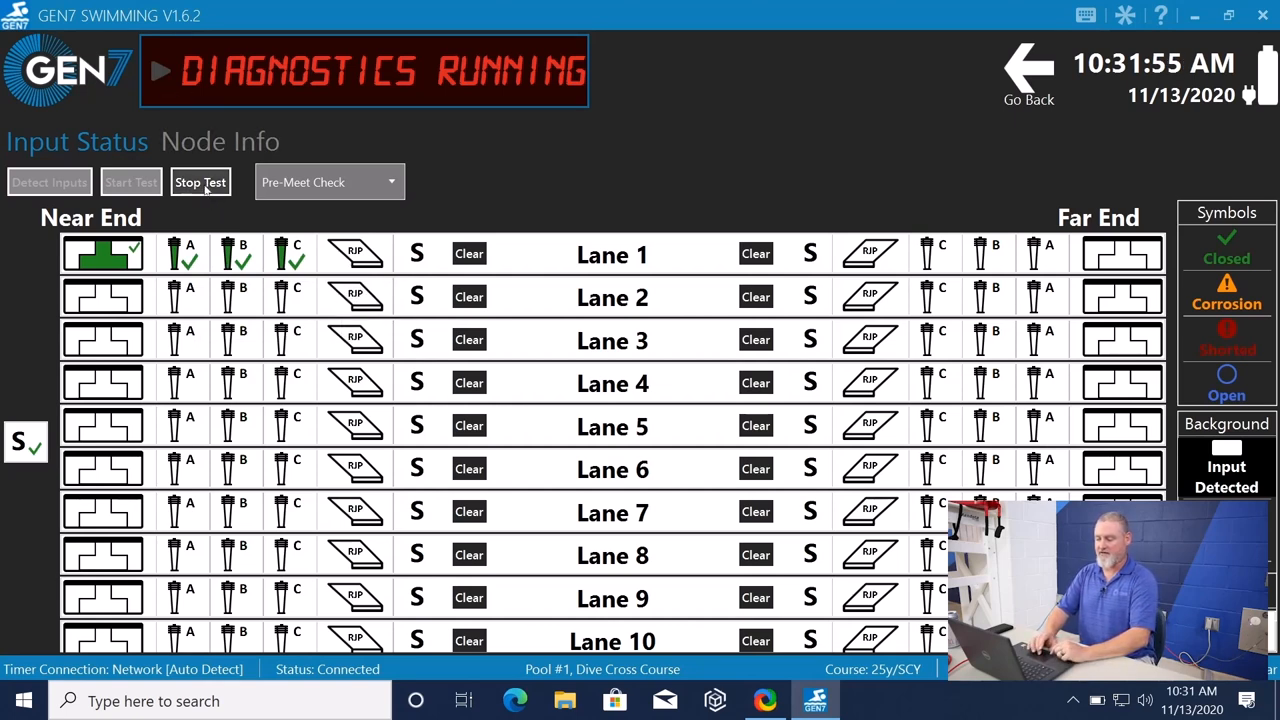
Stop the diagnostics test, return to the race 5 screen and bring up its race data.
{"action": "left_click", "coordinate": [200, 182]}
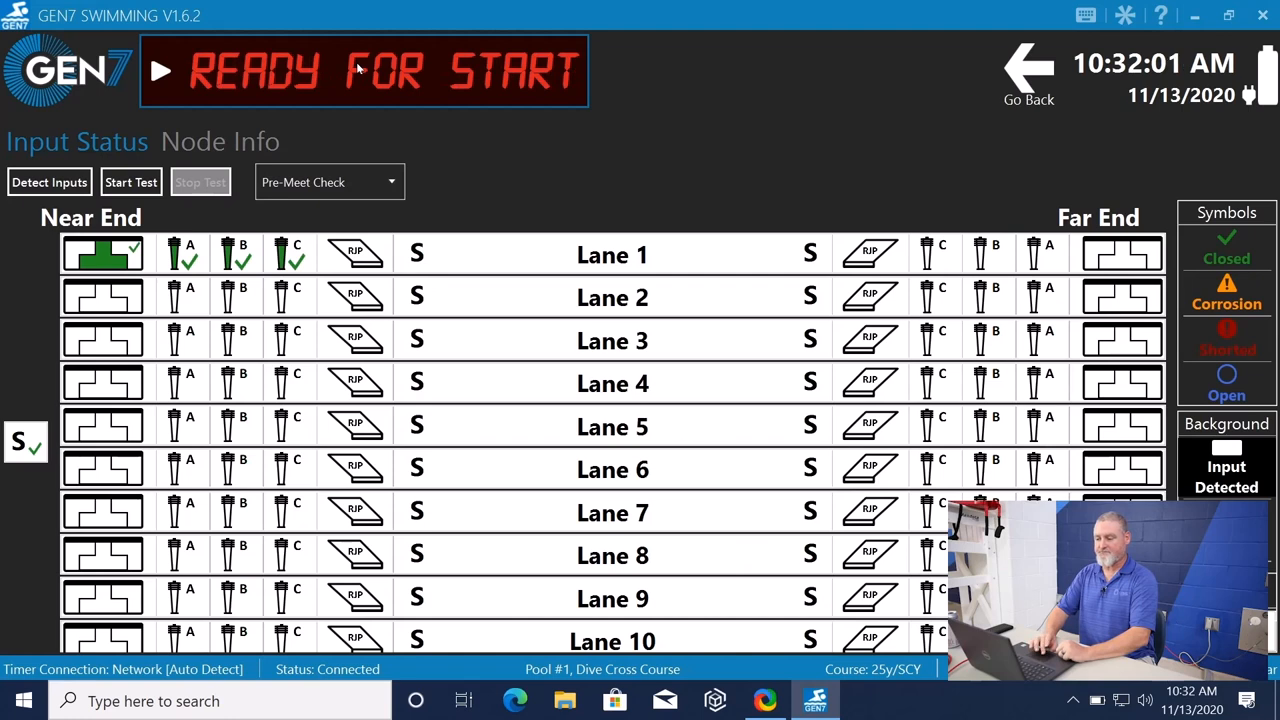
{"action": "mouse_move", "coordinate": [1028, 70]}
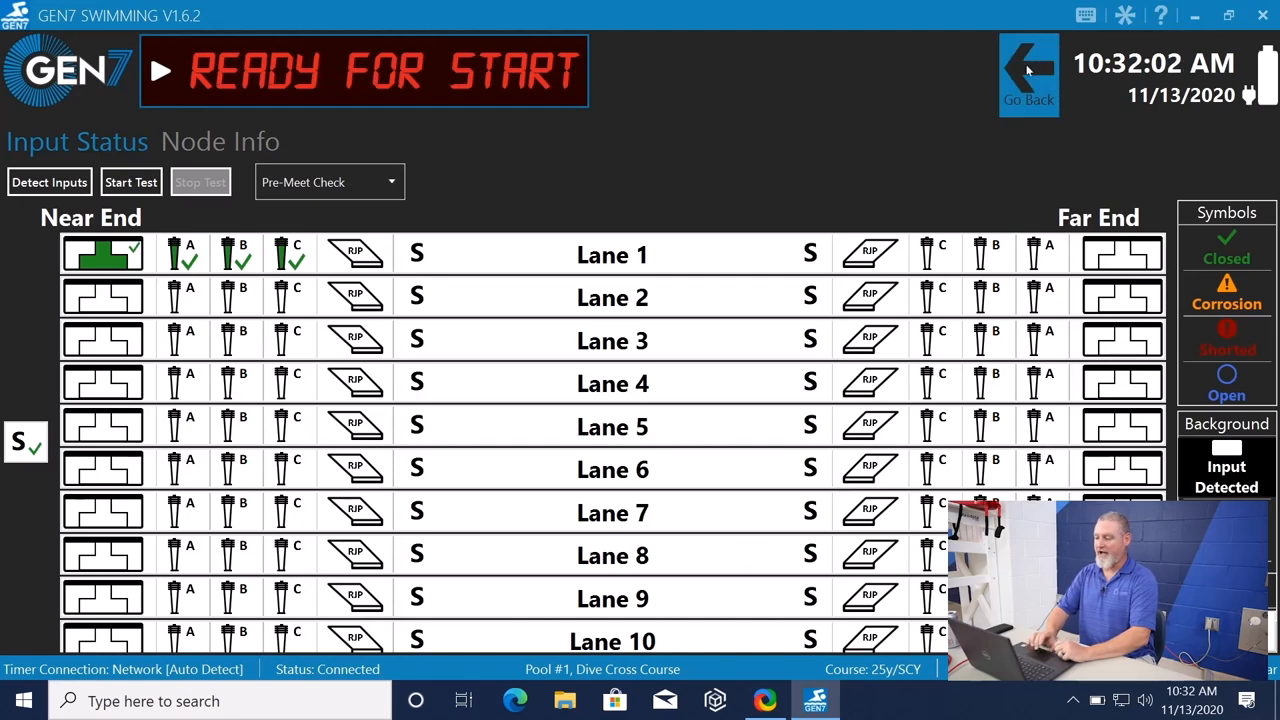
{"action": "left_click", "coordinate": [1028, 72]}
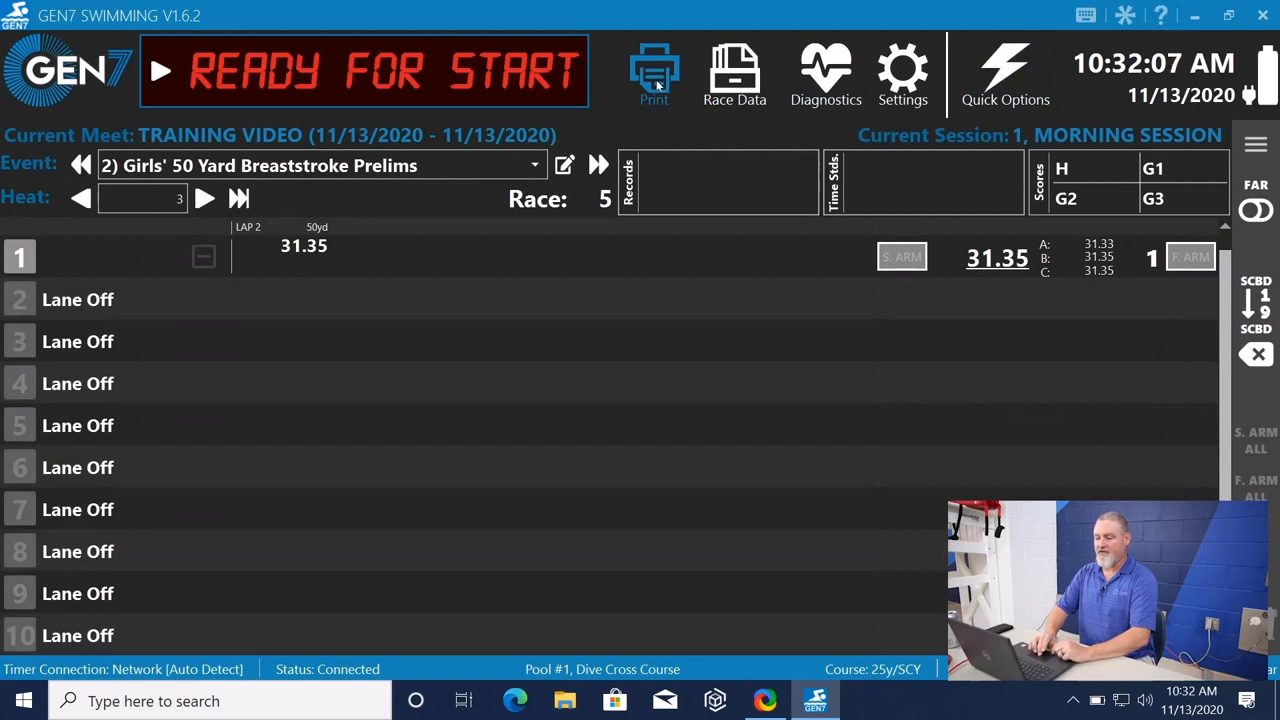
{"action": "mouse_move", "coordinate": [732, 76]}
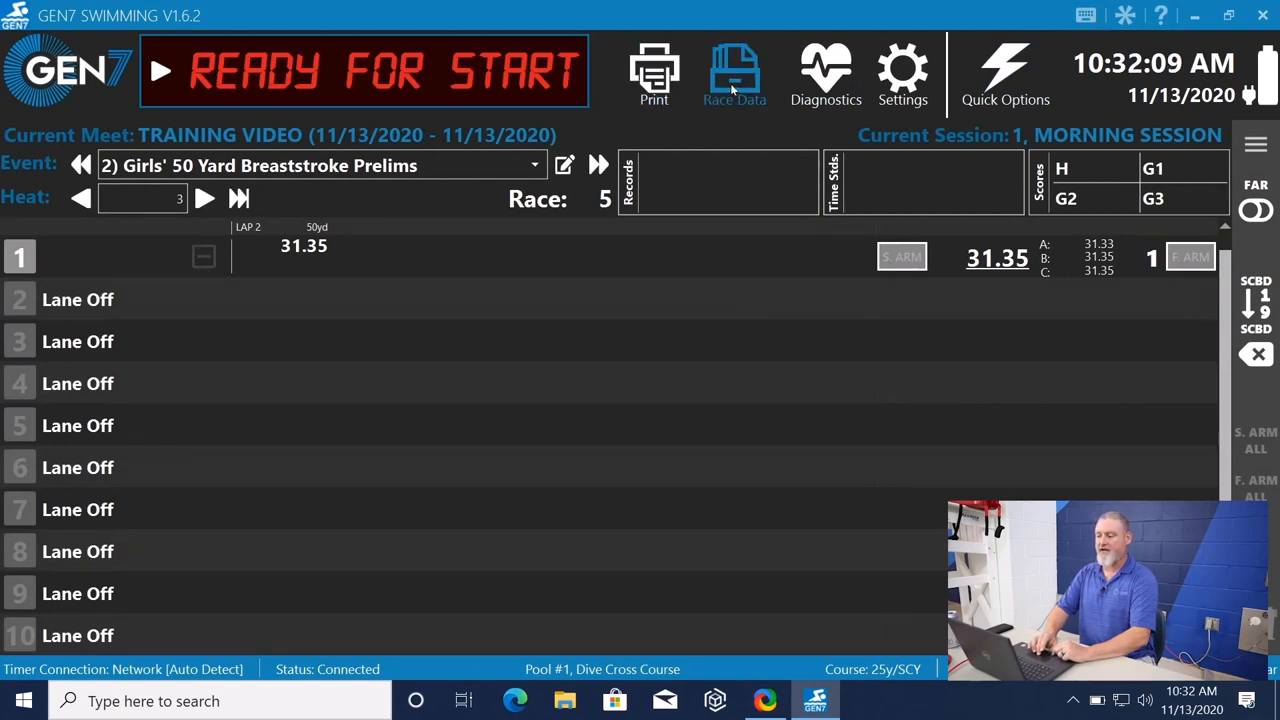
{"action": "left_click", "coordinate": [734, 72]}
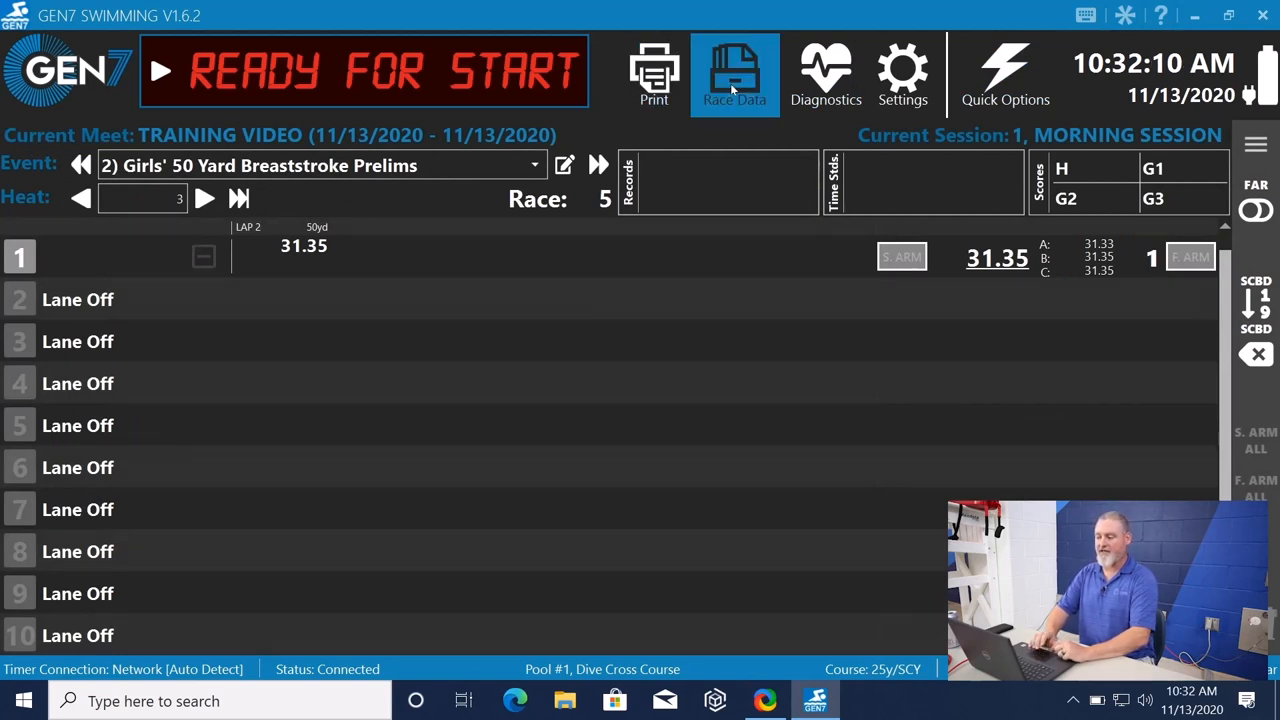
View Heat 2 results of Girls' 50 Yard Breaststroke Prelims, then return to the main race screen.
{"action": "left_click", "coordinate": [734, 70]}
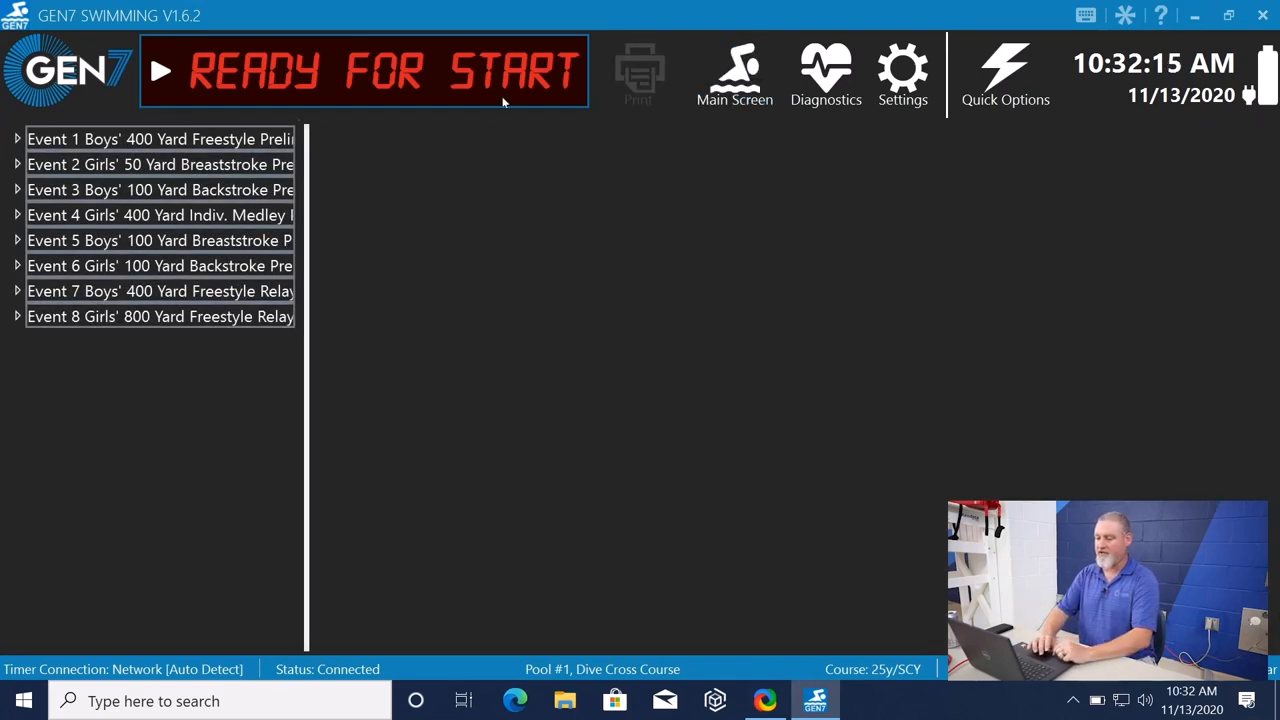
{"action": "left_click", "coordinate": [160, 164]}
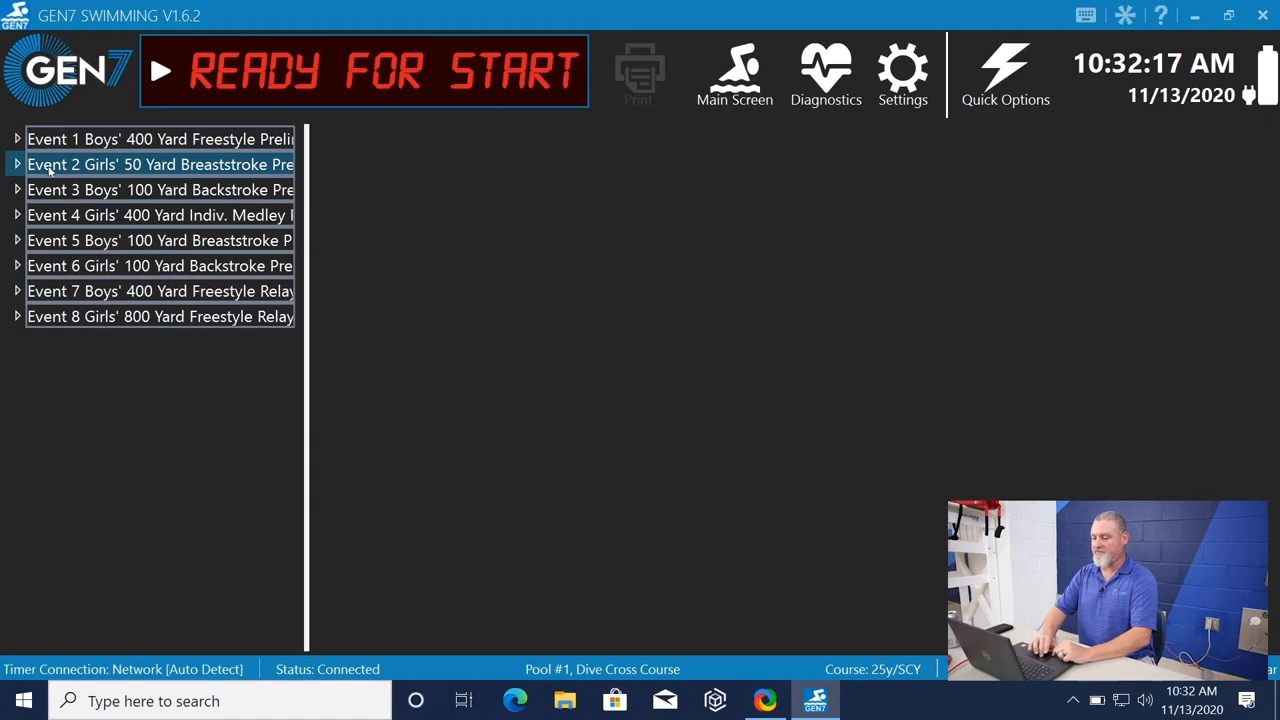
{"action": "left_click", "coordinate": [160, 164]}
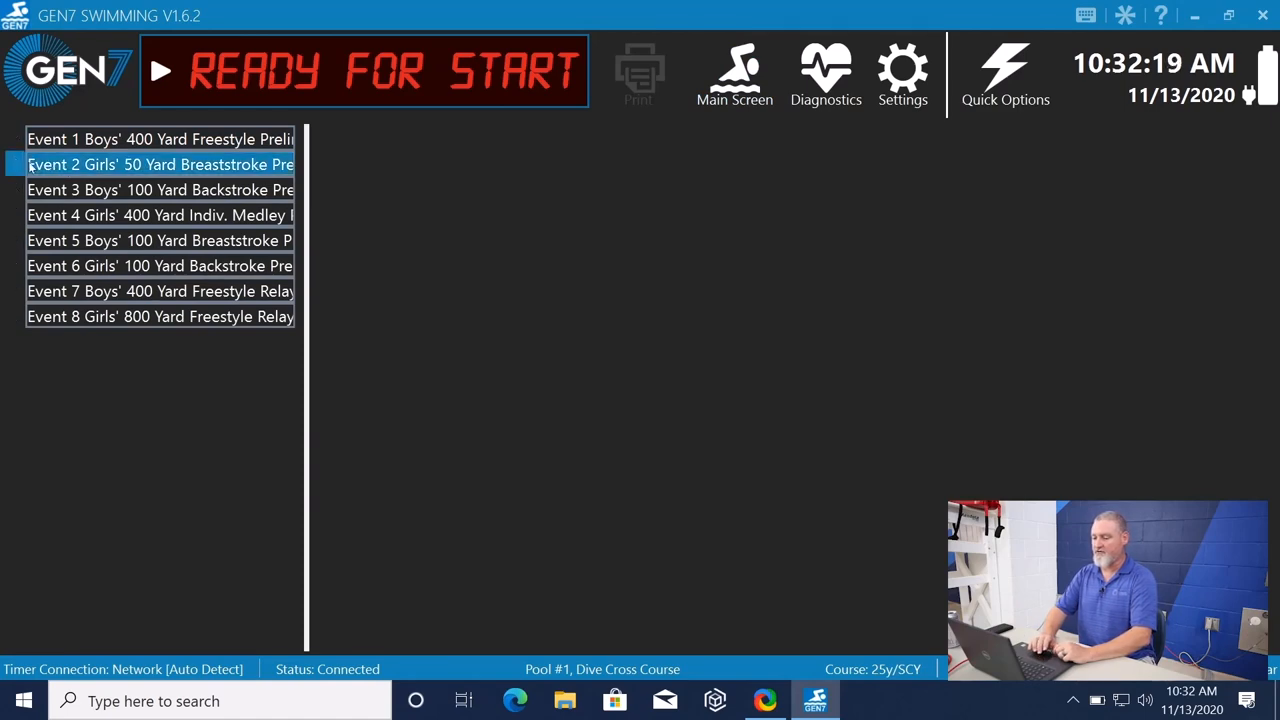
{"action": "left_click", "coordinate": [160, 164]}
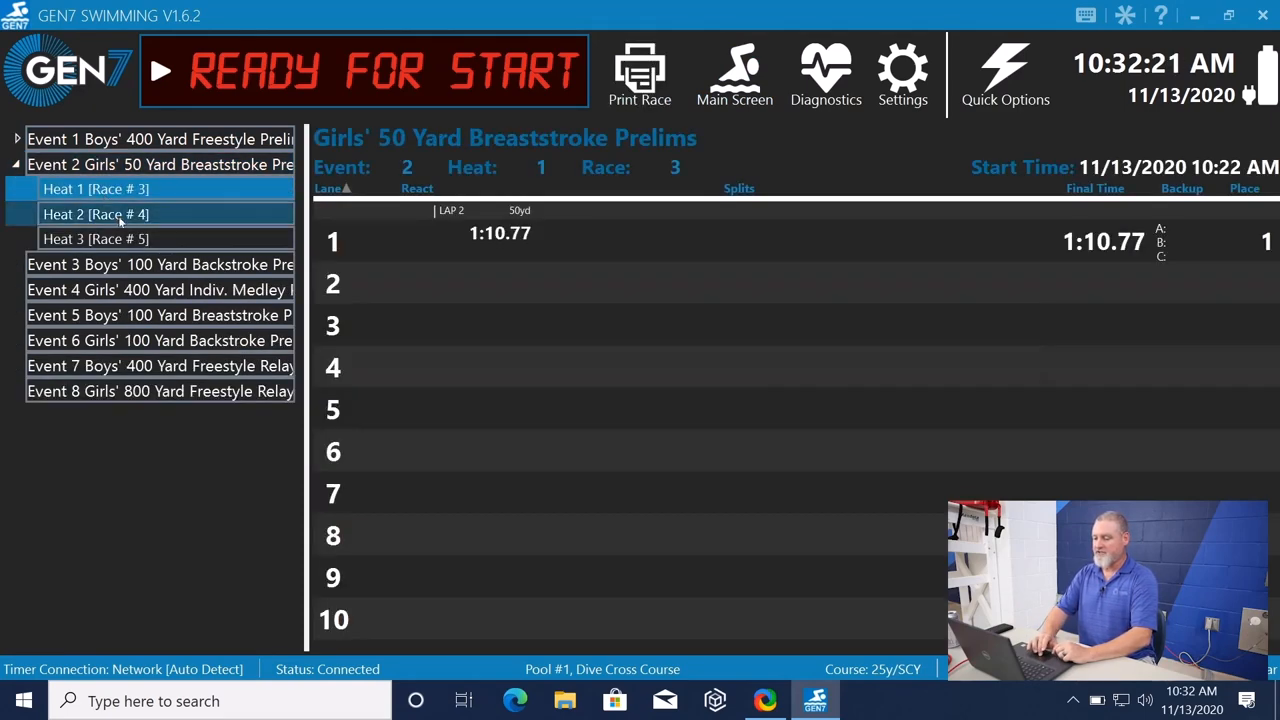
{"action": "left_click", "coordinate": [96, 214]}
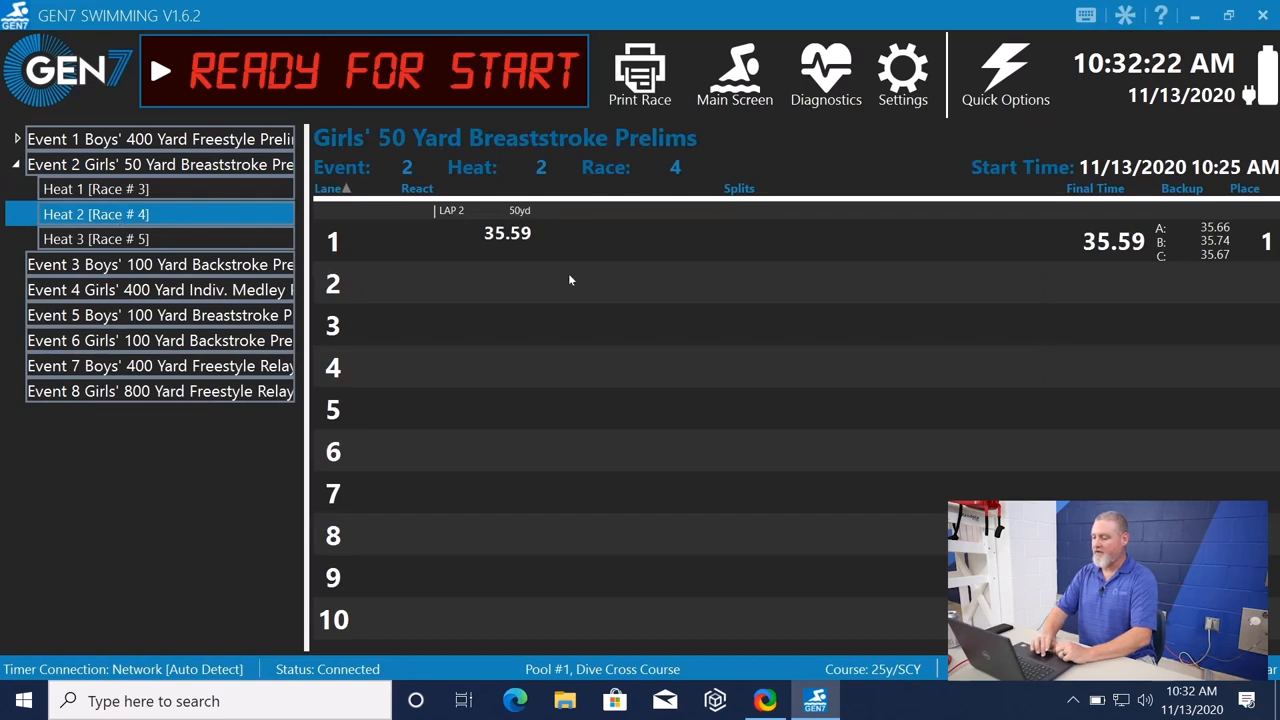
{"action": "mouse_move", "coordinate": [698, 188]}
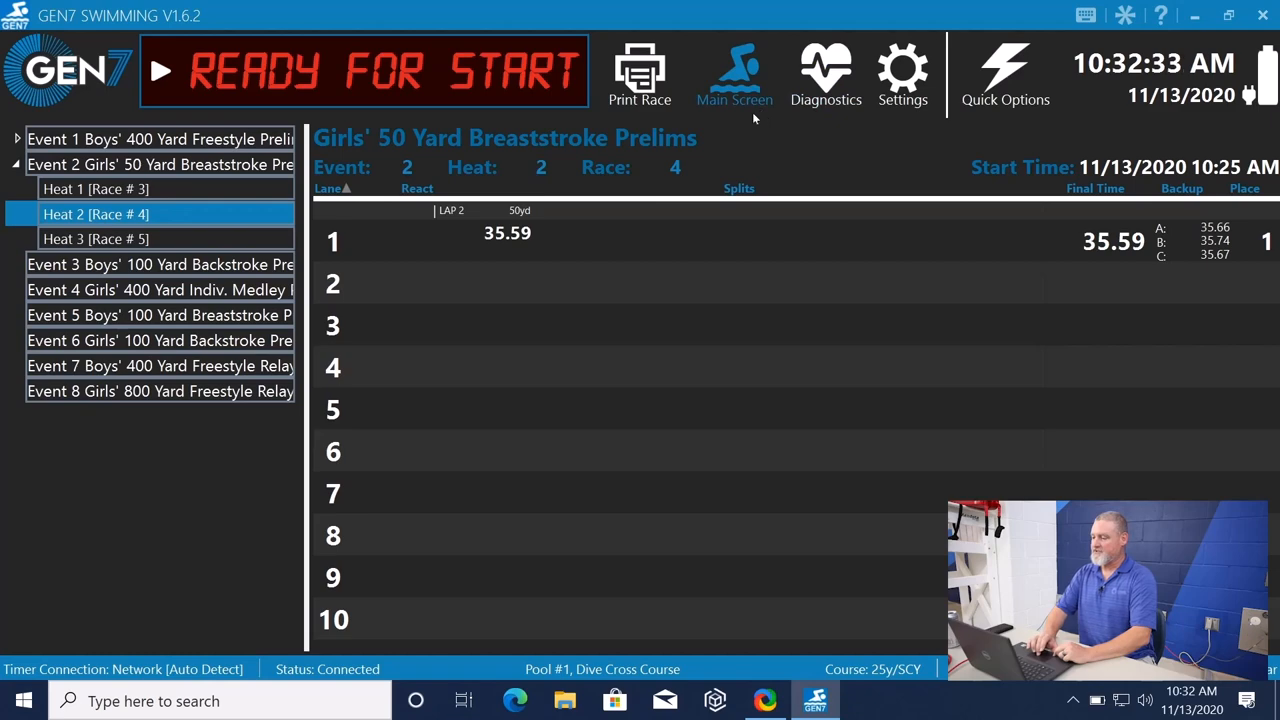
{"action": "mouse_move", "coordinate": [752, 84]}
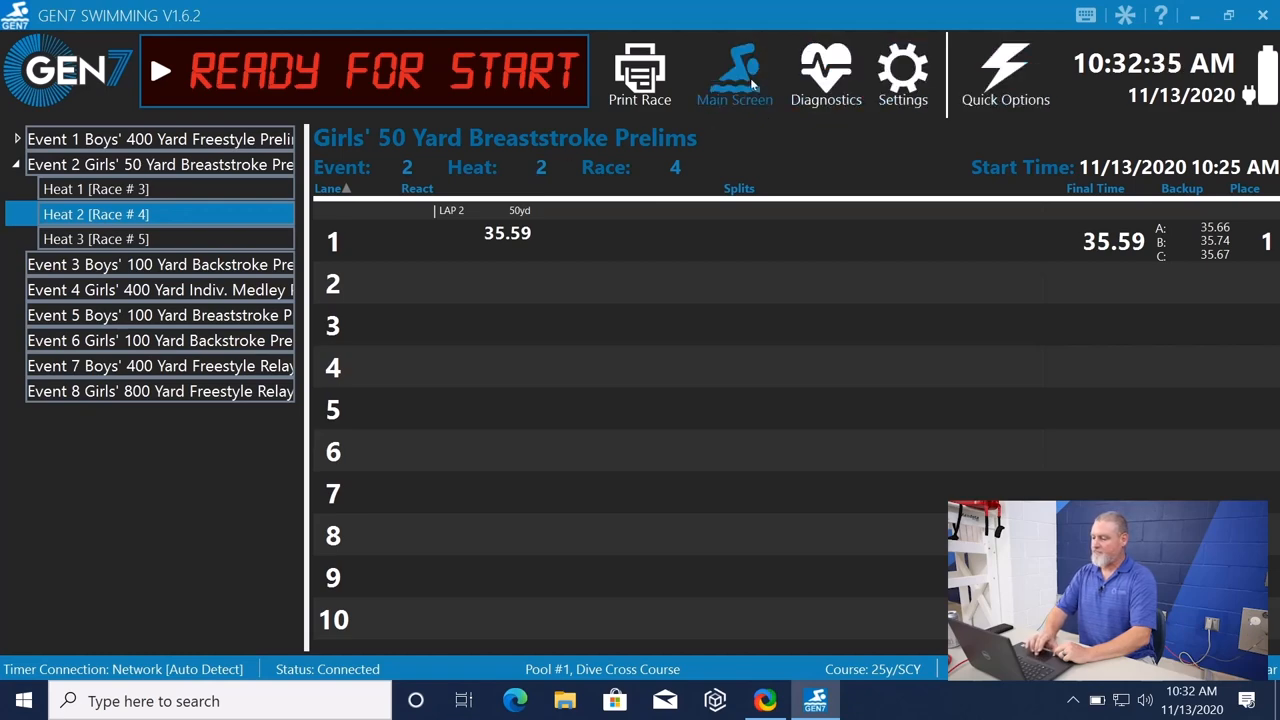
{"action": "left_click", "coordinate": [736, 72]}
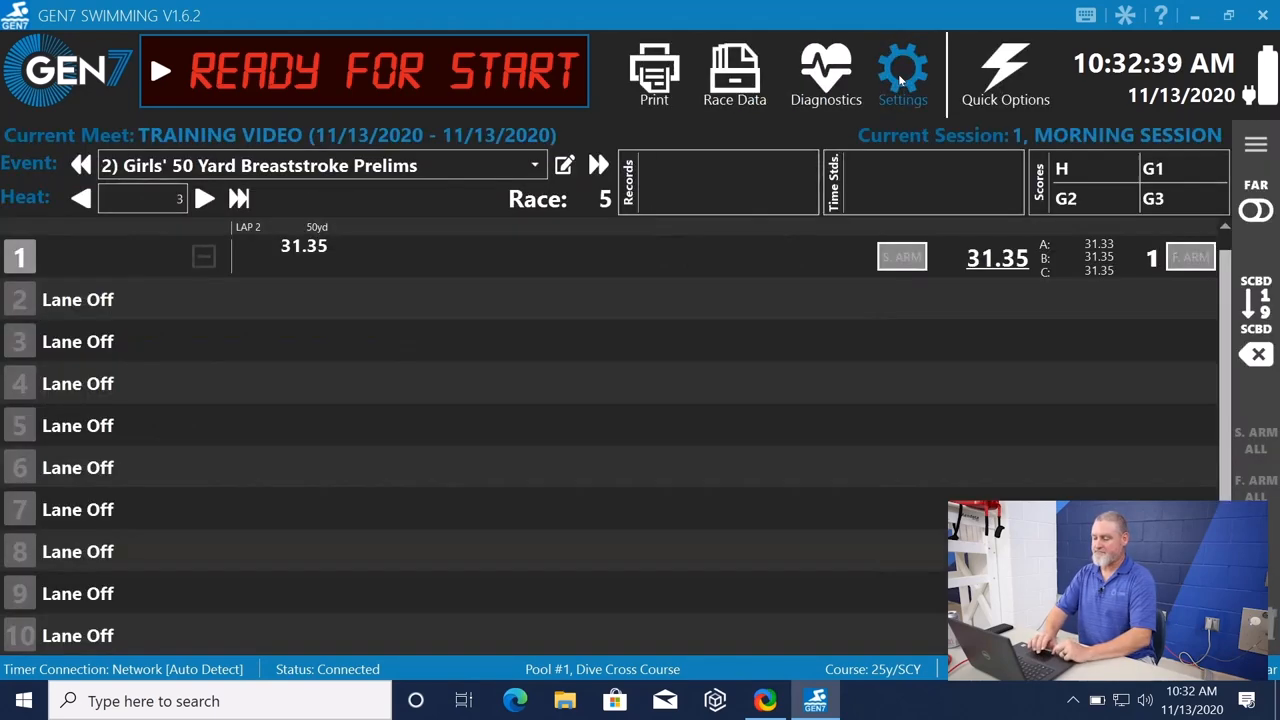
In General settings, choose a darker blue accent colour and NFHS as default governing body.
{"action": "left_click", "coordinate": [902, 64]}
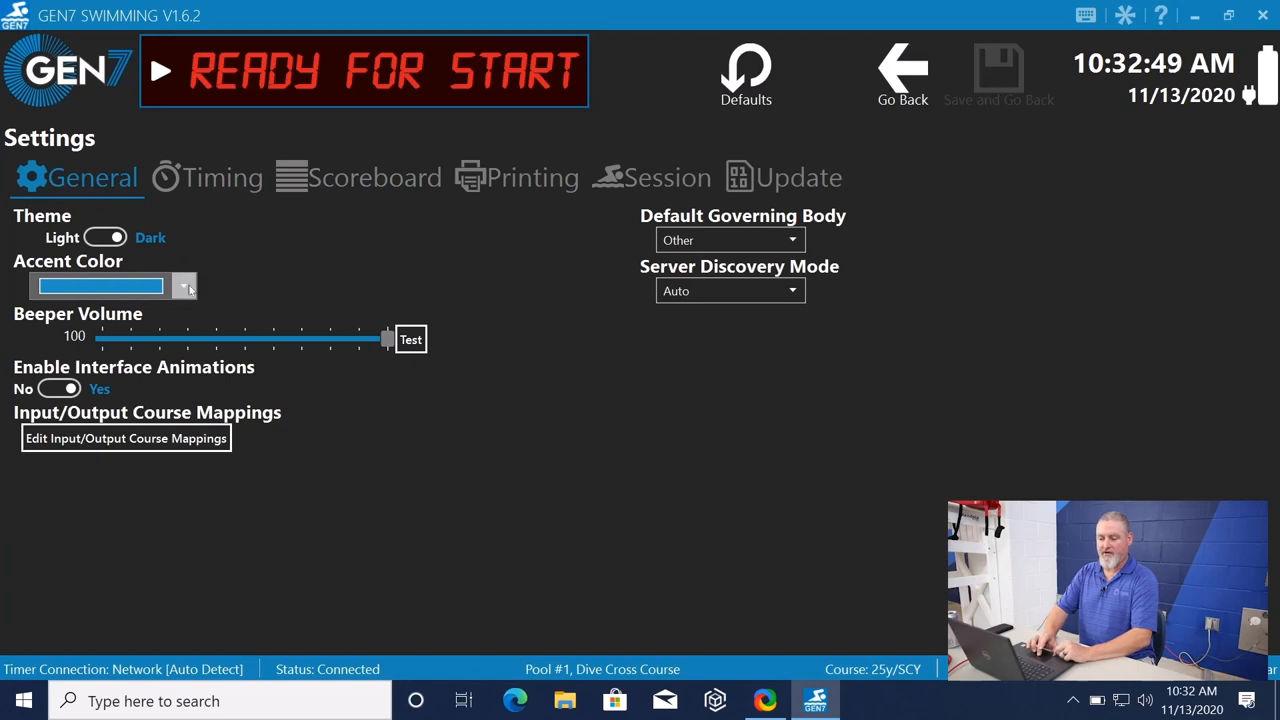
{"action": "left_click", "coordinate": [184, 288]}
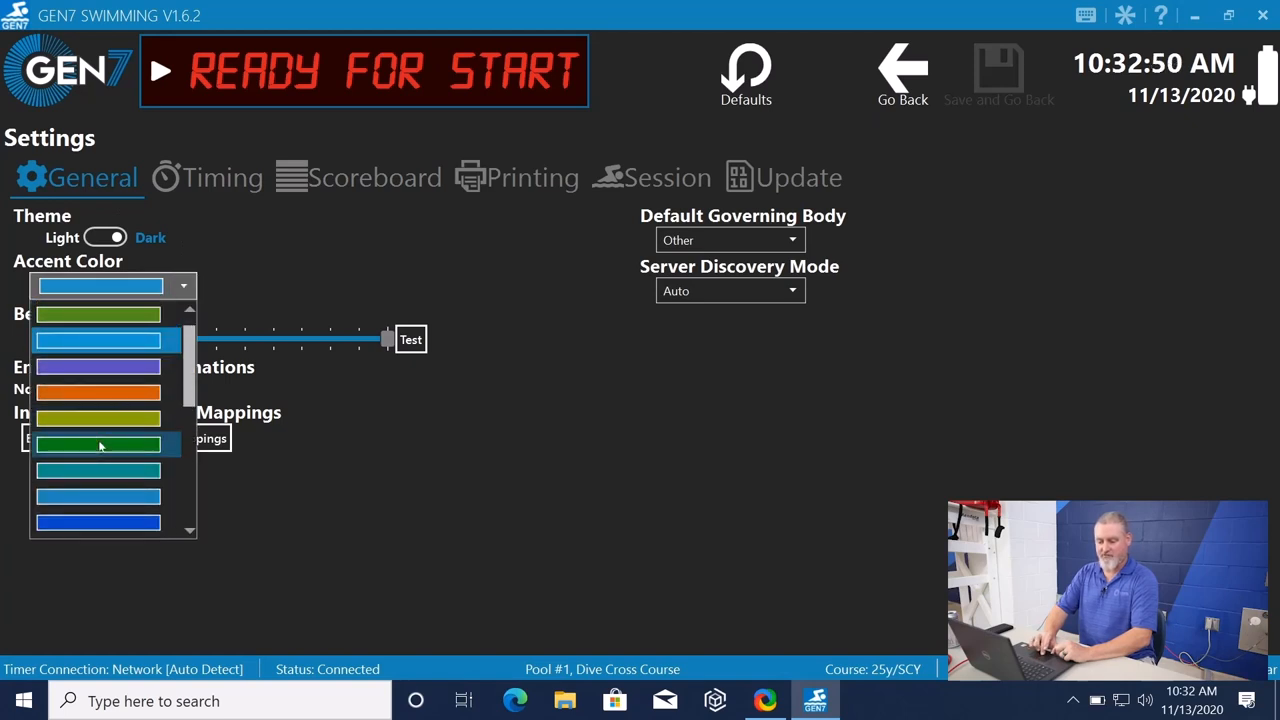
{"action": "left_click", "coordinate": [98, 444]}
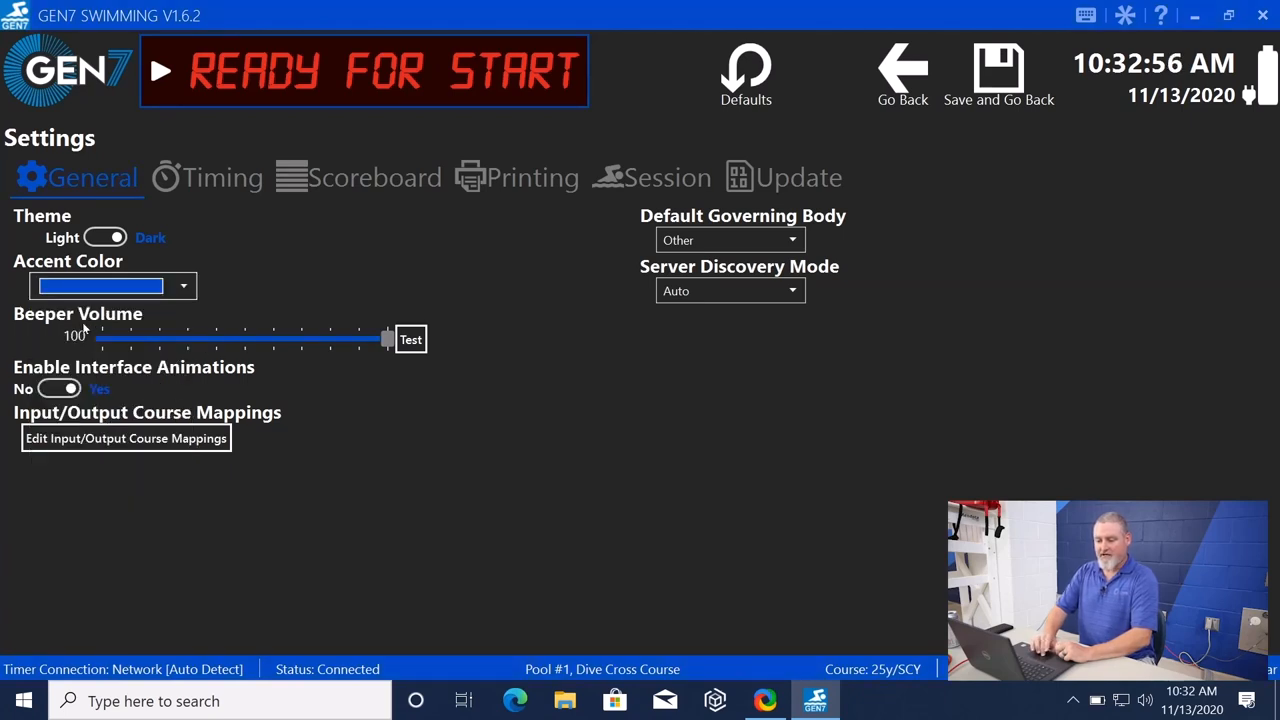
{"action": "mouse_move", "coordinate": [356, 340]}
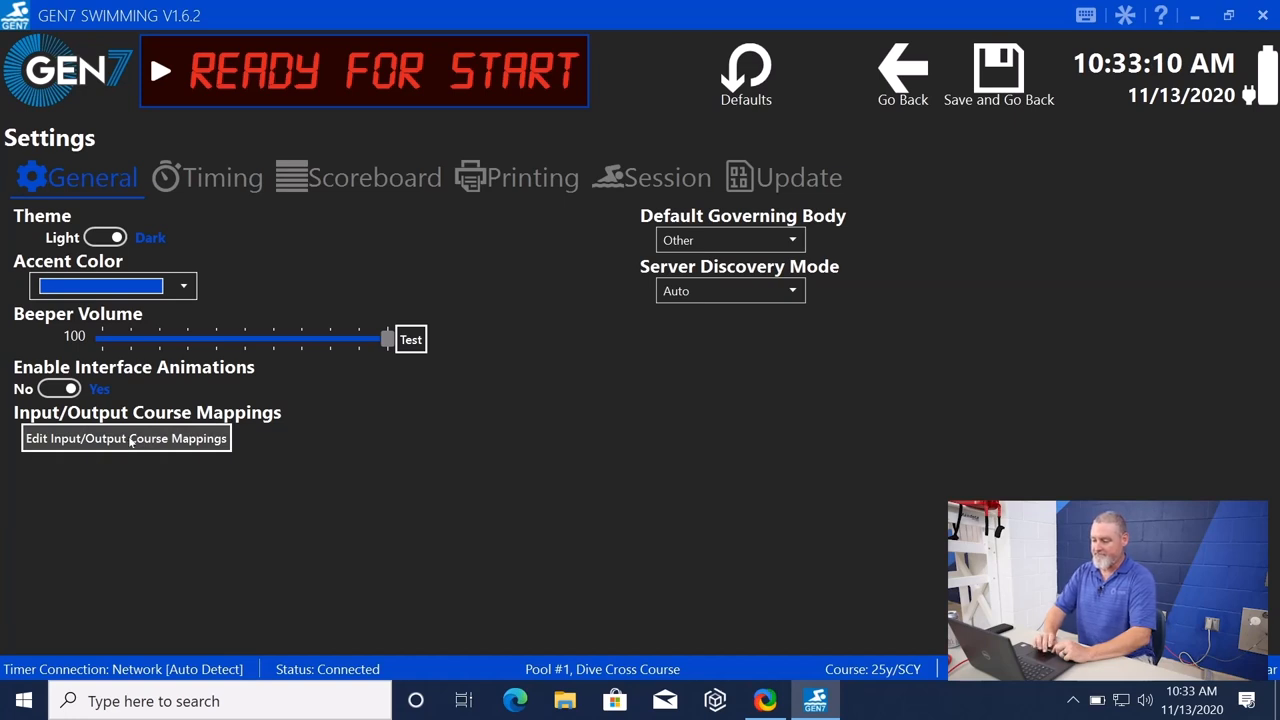
{"action": "mouse_move", "coordinate": [38, 424]}
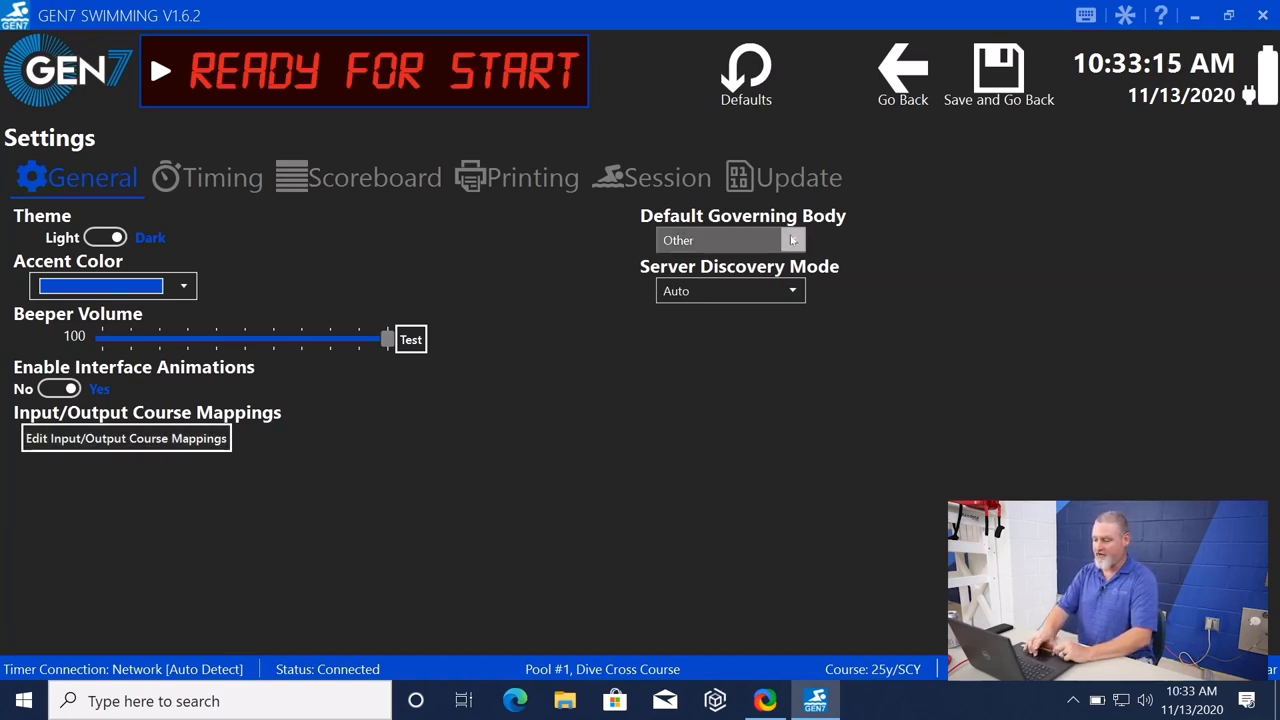
{"action": "left_click", "coordinate": [730, 240]}
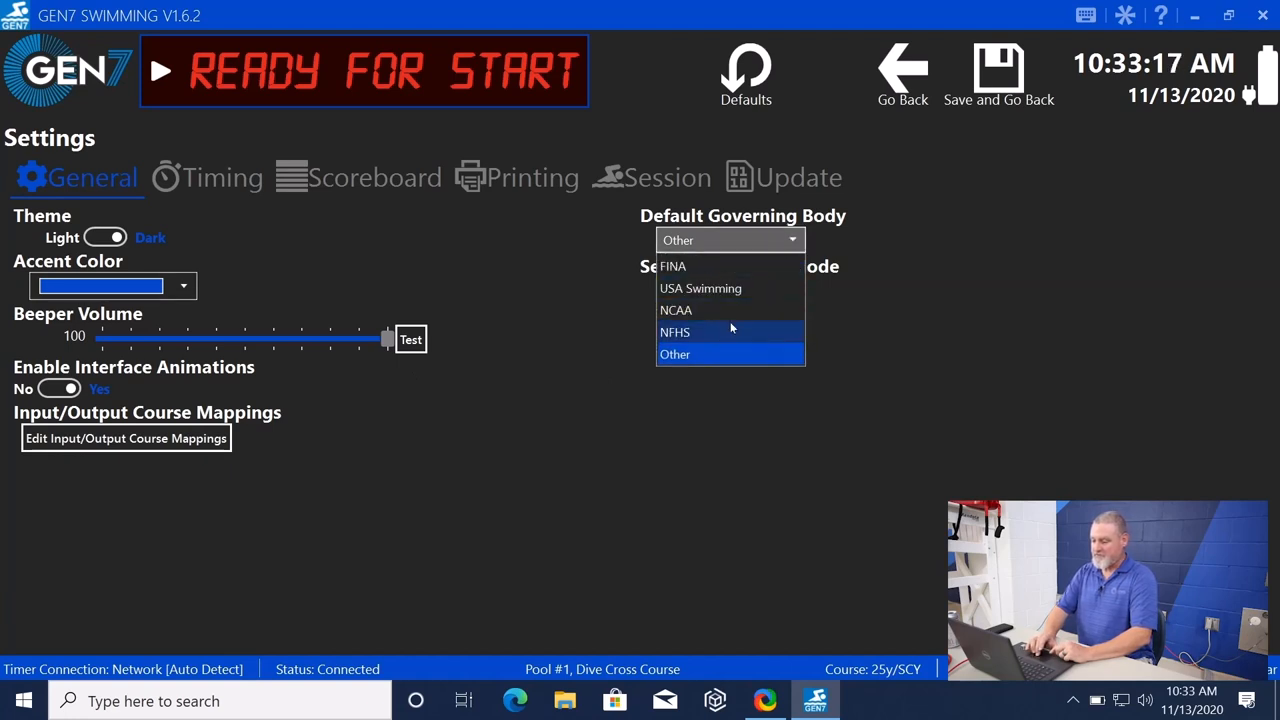
{"action": "left_click", "coordinate": [694, 332]}
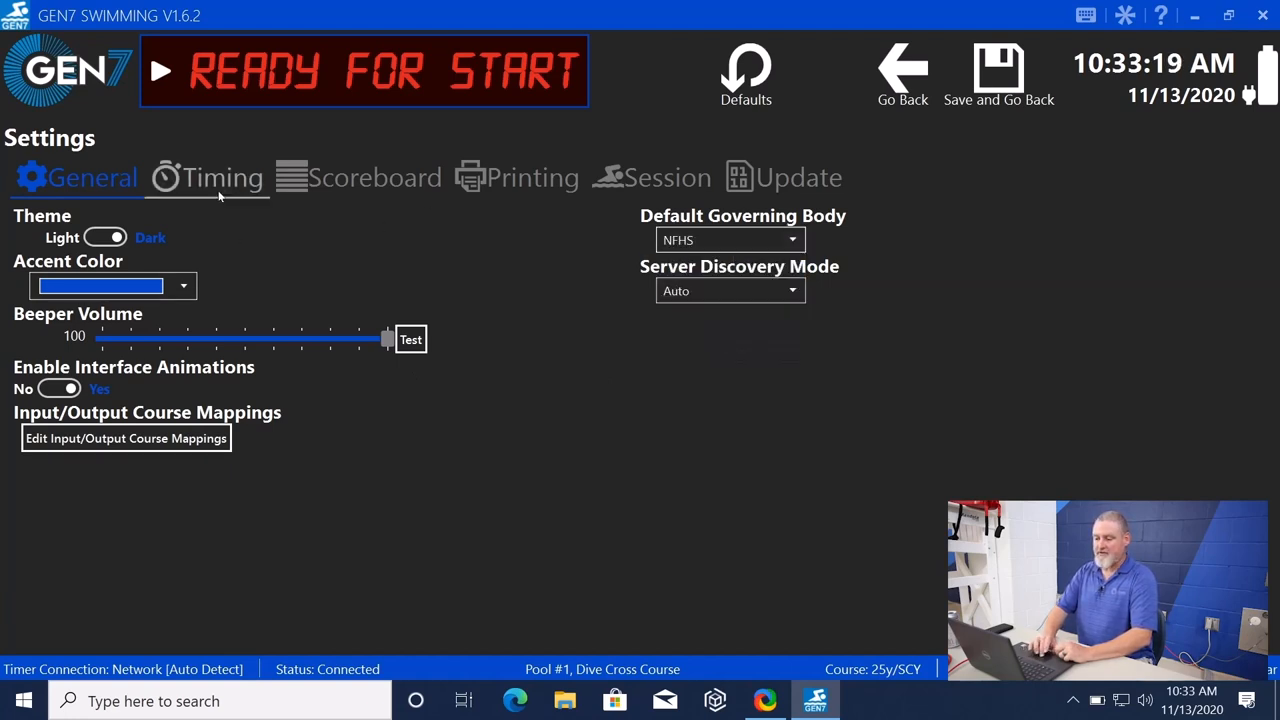
Show the Timing settings and keep Timing Resolution at Hundredths.
{"action": "left_click", "coordinate": [208, 176]}
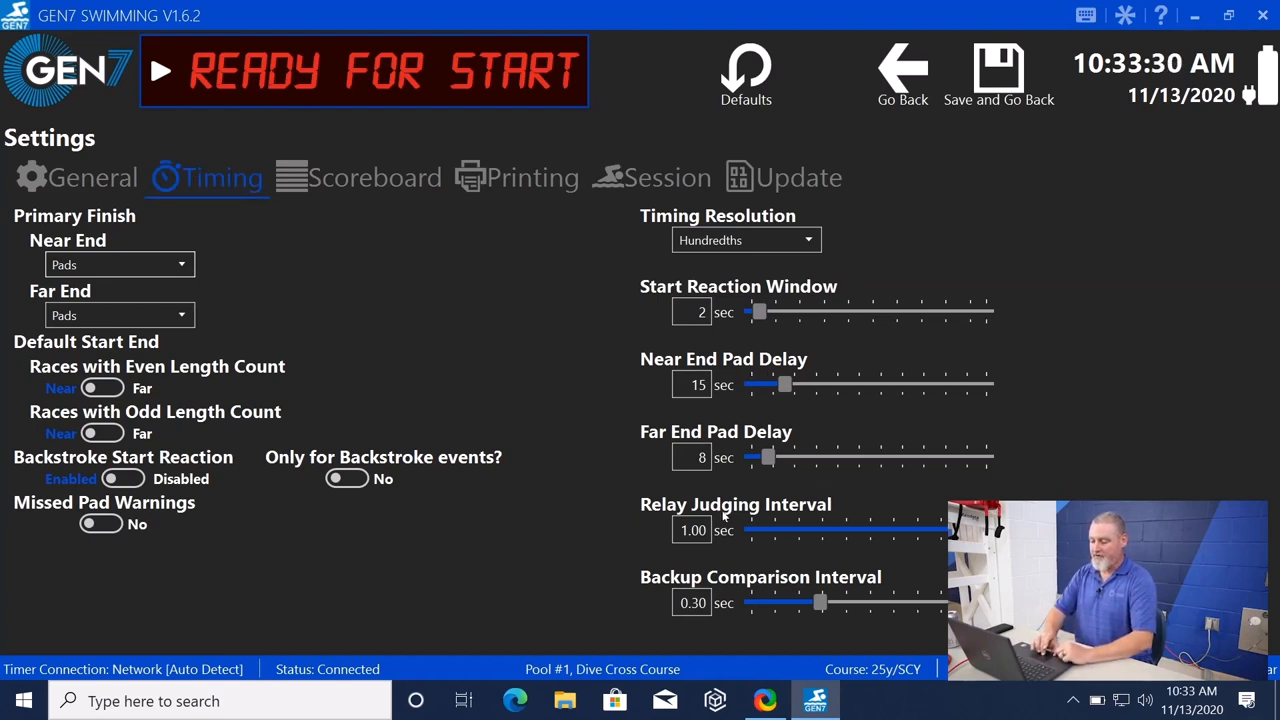
{"action": "mouse_move", "coordinate": [756, 590]}
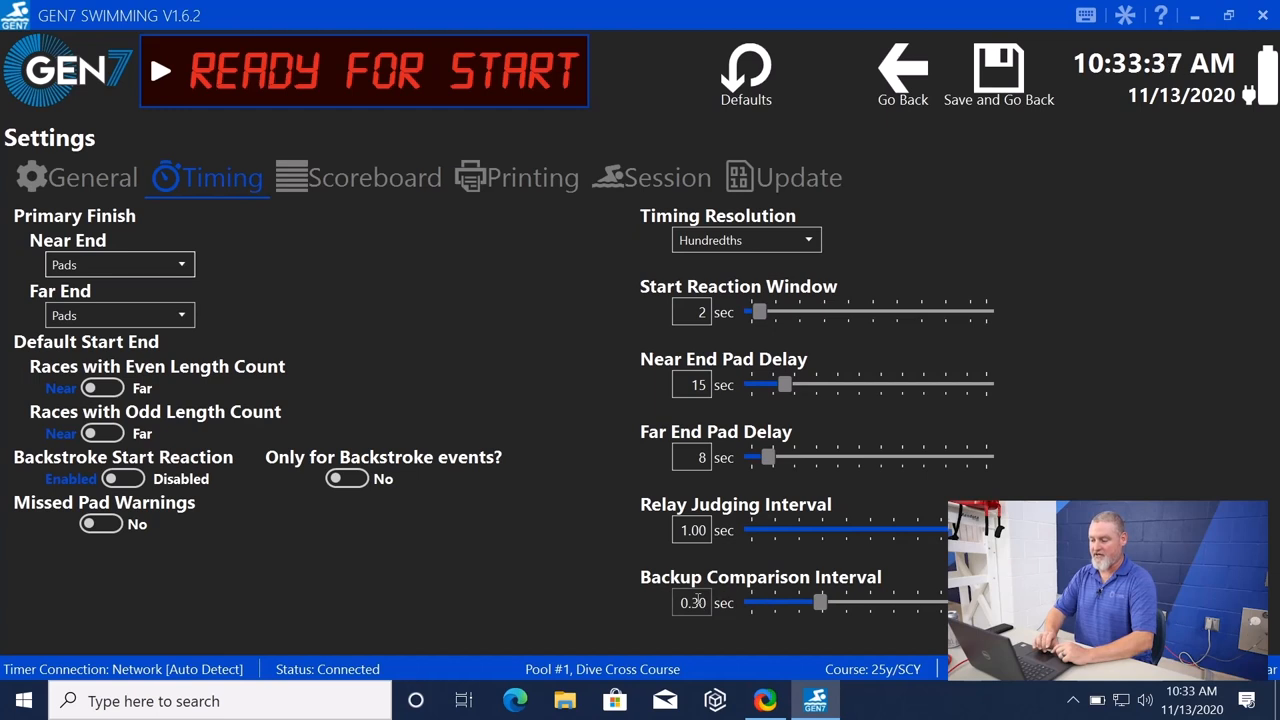
{"action": "left_click", "coordinate": [744, 240]}
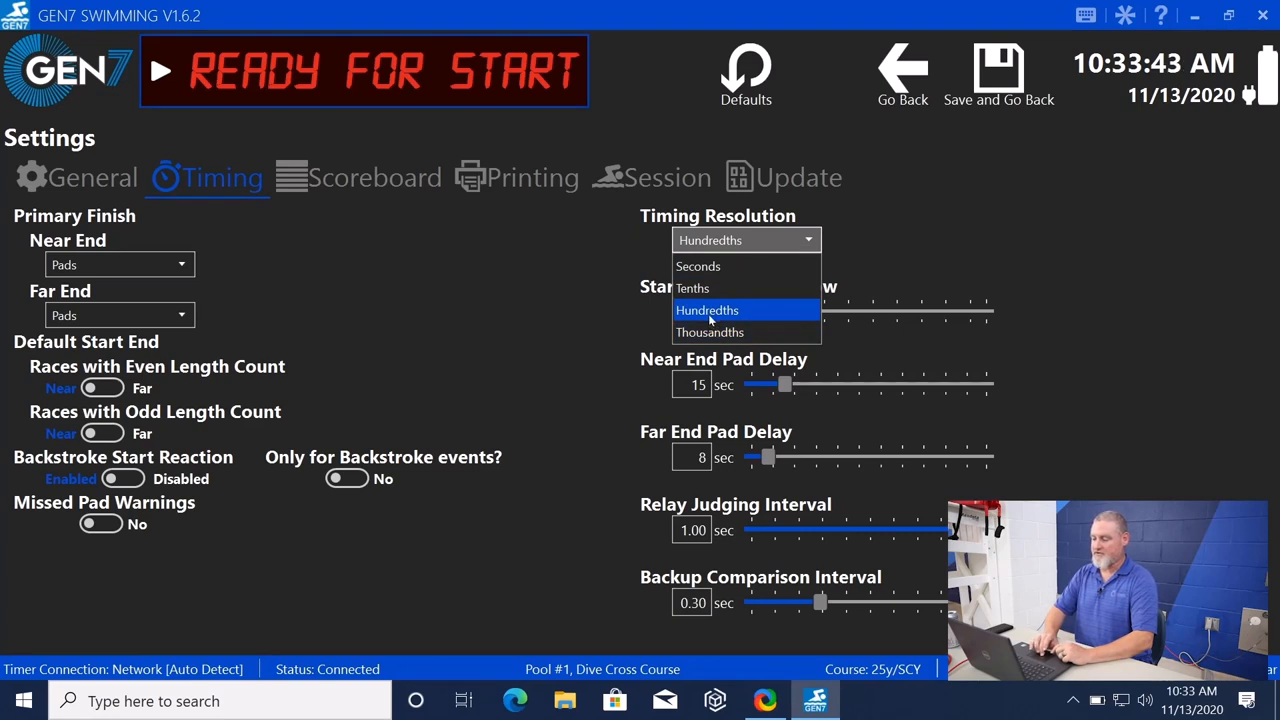
{"action": "left_click", "coordinate": [708, 310]}
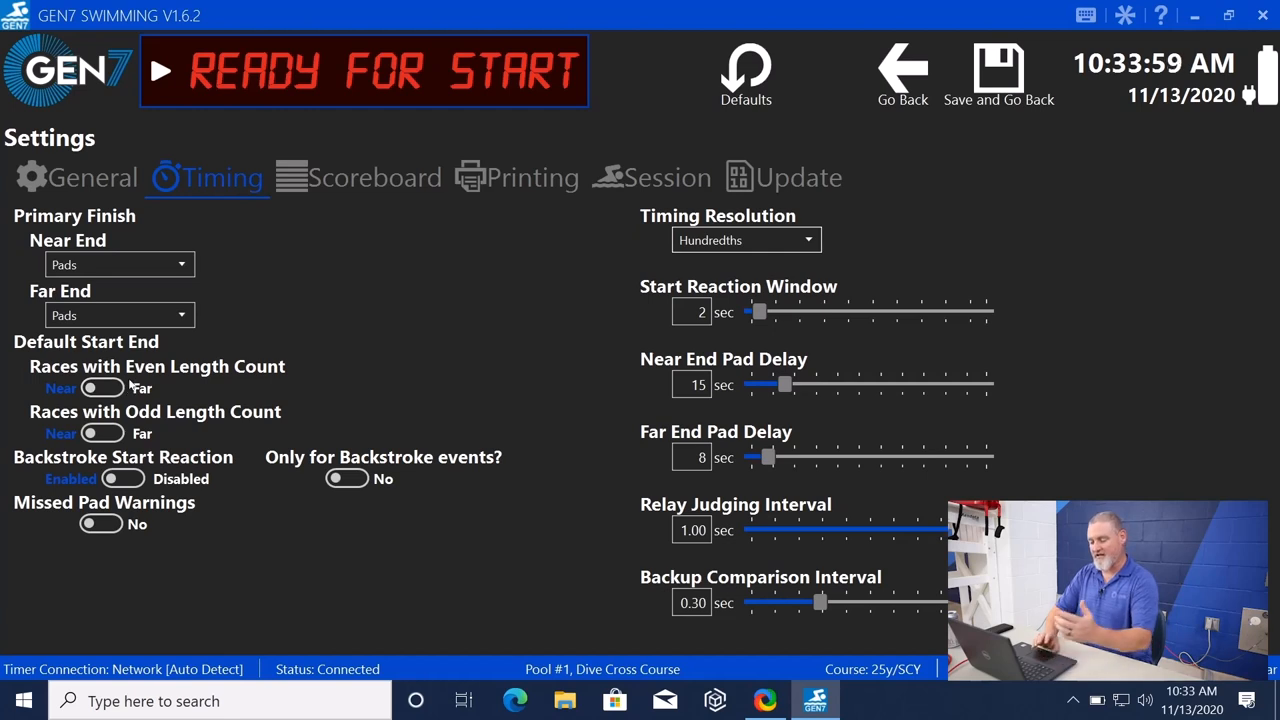
{"action": "mouse_move", "coordinate": [272, 524]}
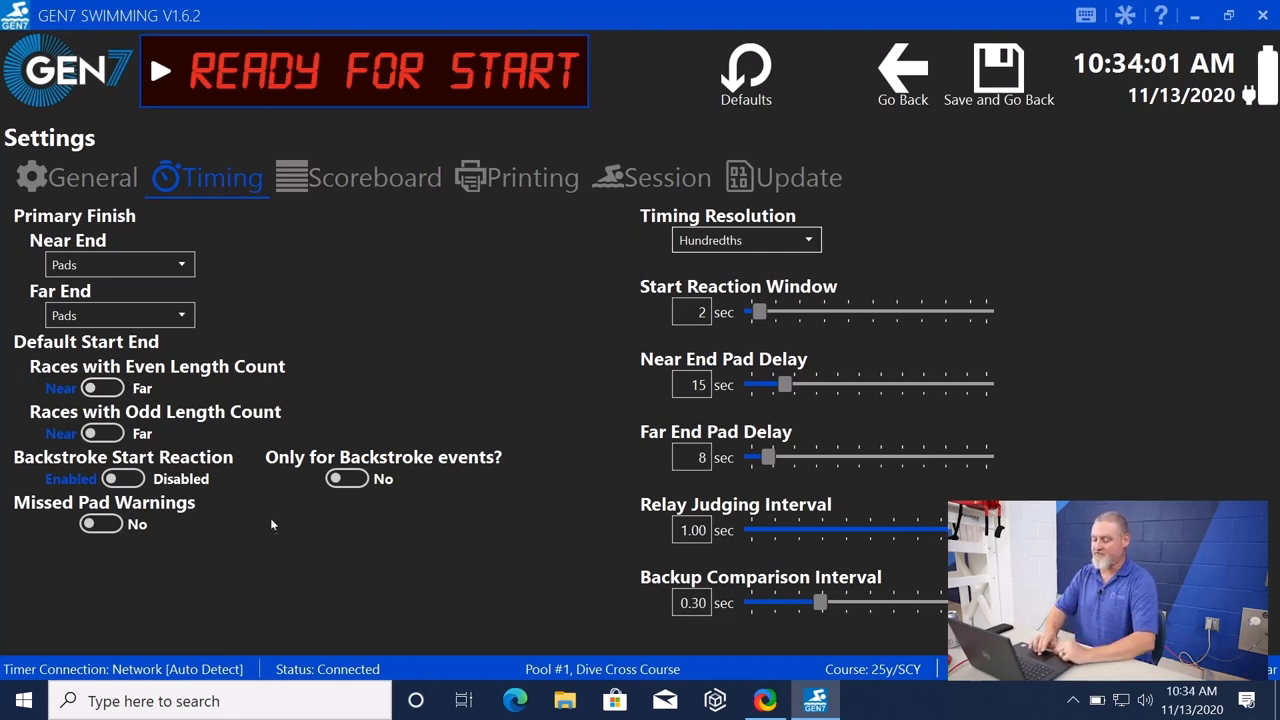
{"action": "mouse_move", "coordinate": [70, 480]}
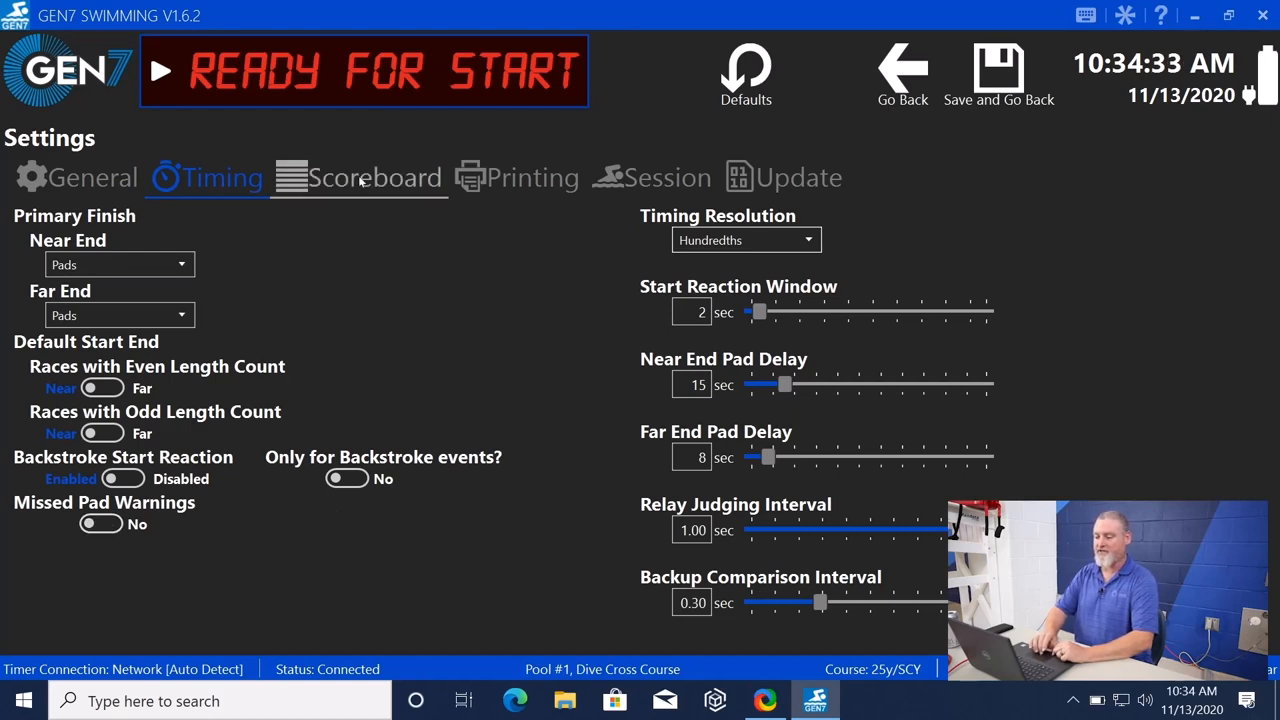
Show the Scoreboard settings page.
{"action": "left_click", "coordinate": [376, 176]}
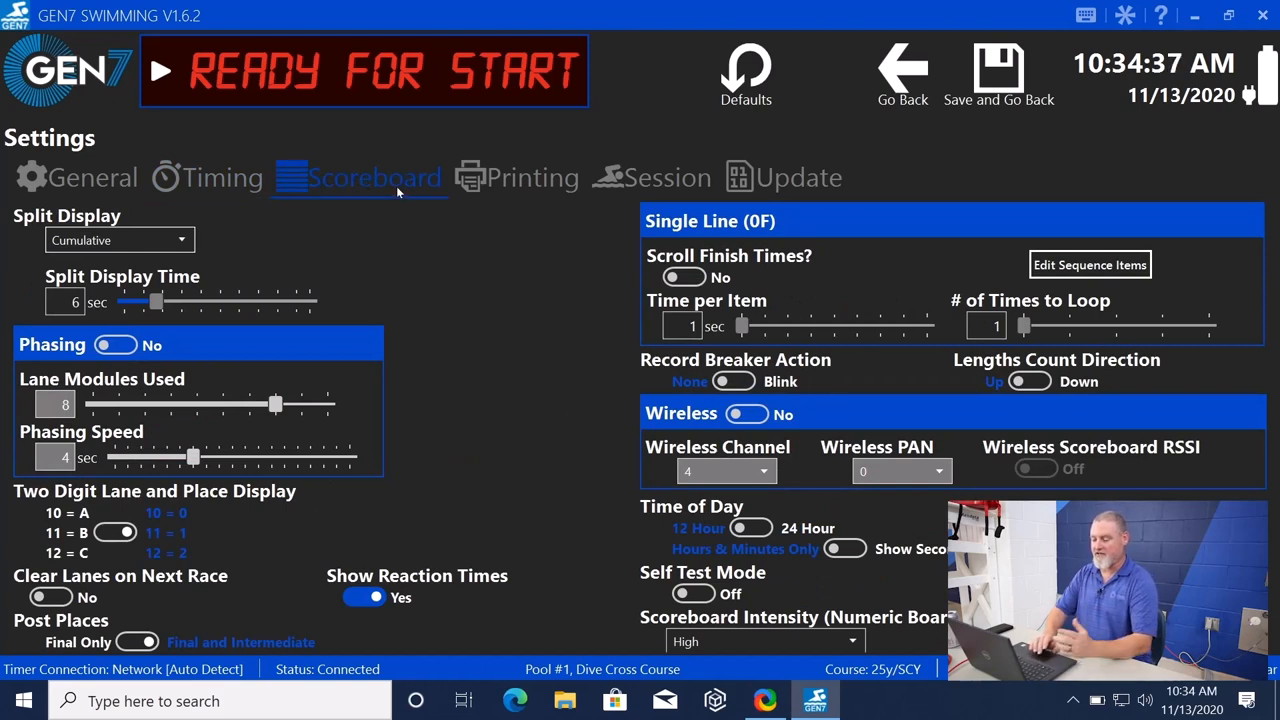
{"action": "mouse_move", "coordinate": [512, 242]}
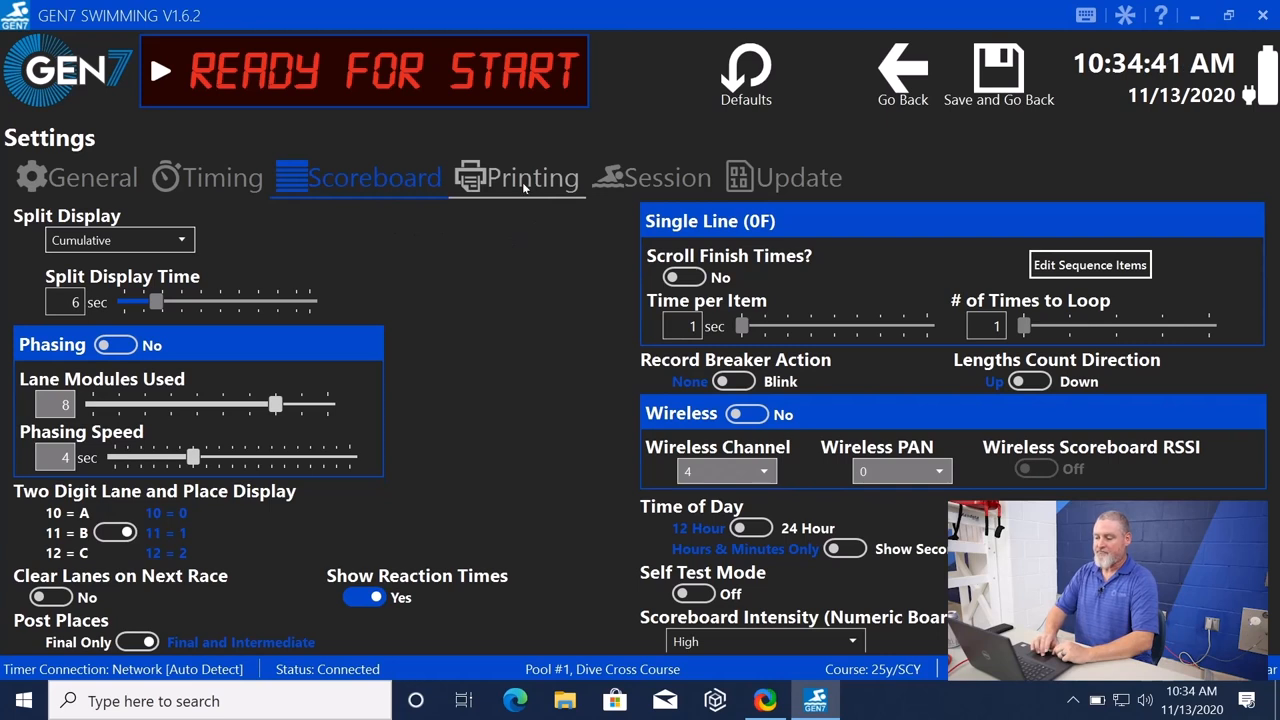
Browse the Printing and Session settings pages, ending on the Update page.
{"action": "left_click", "coordinate": [532, 176]}
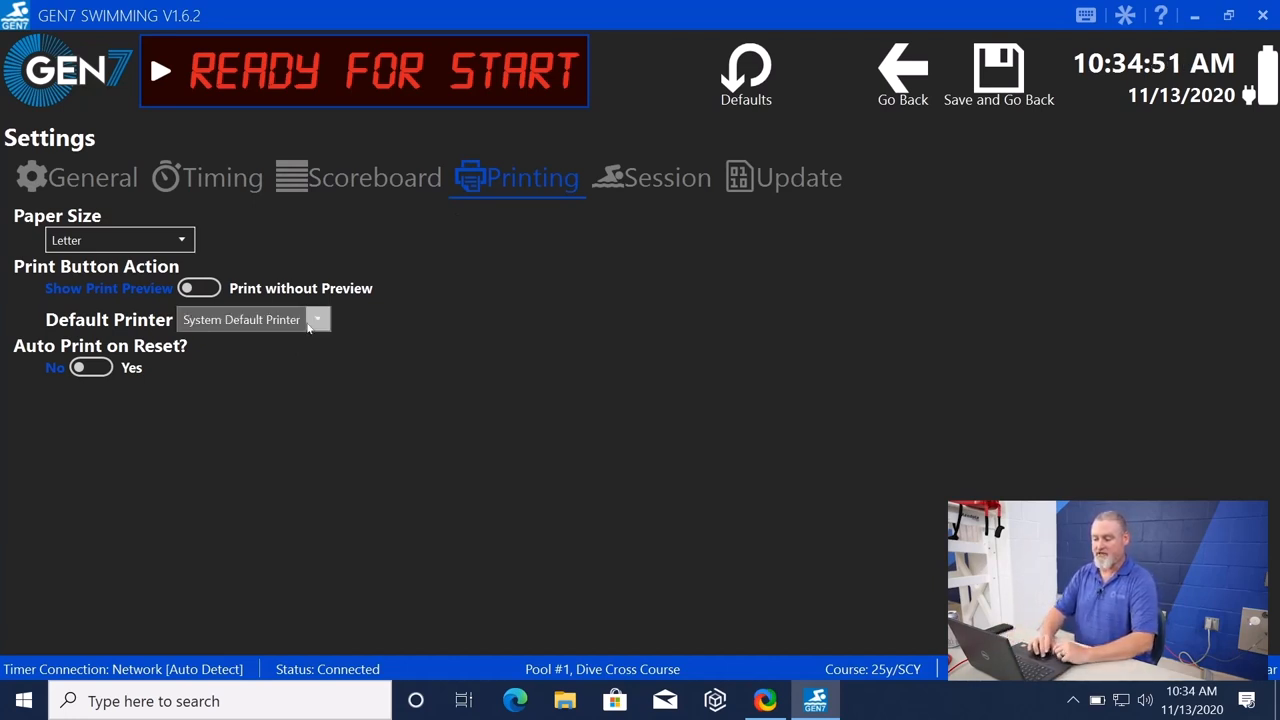
{"action": "left_click", "coordinate": [316, 320]}
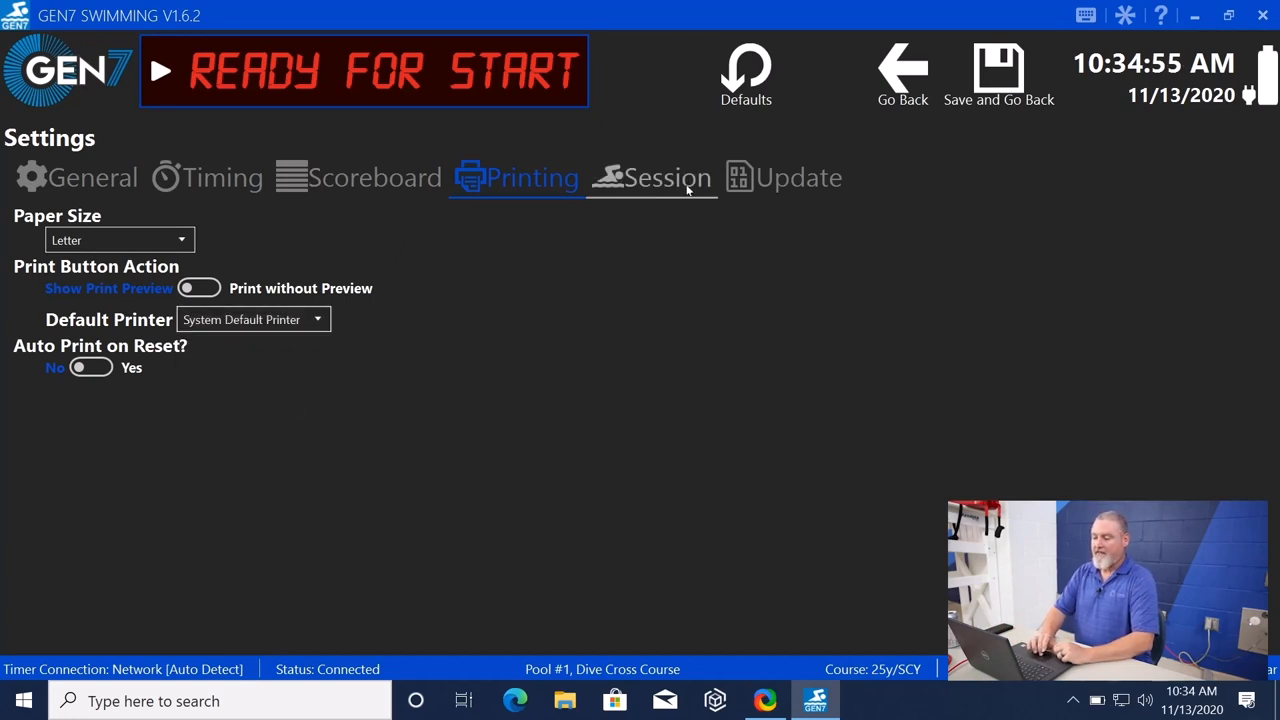
{"action": "left_click", "coordinate": [668, 176]}
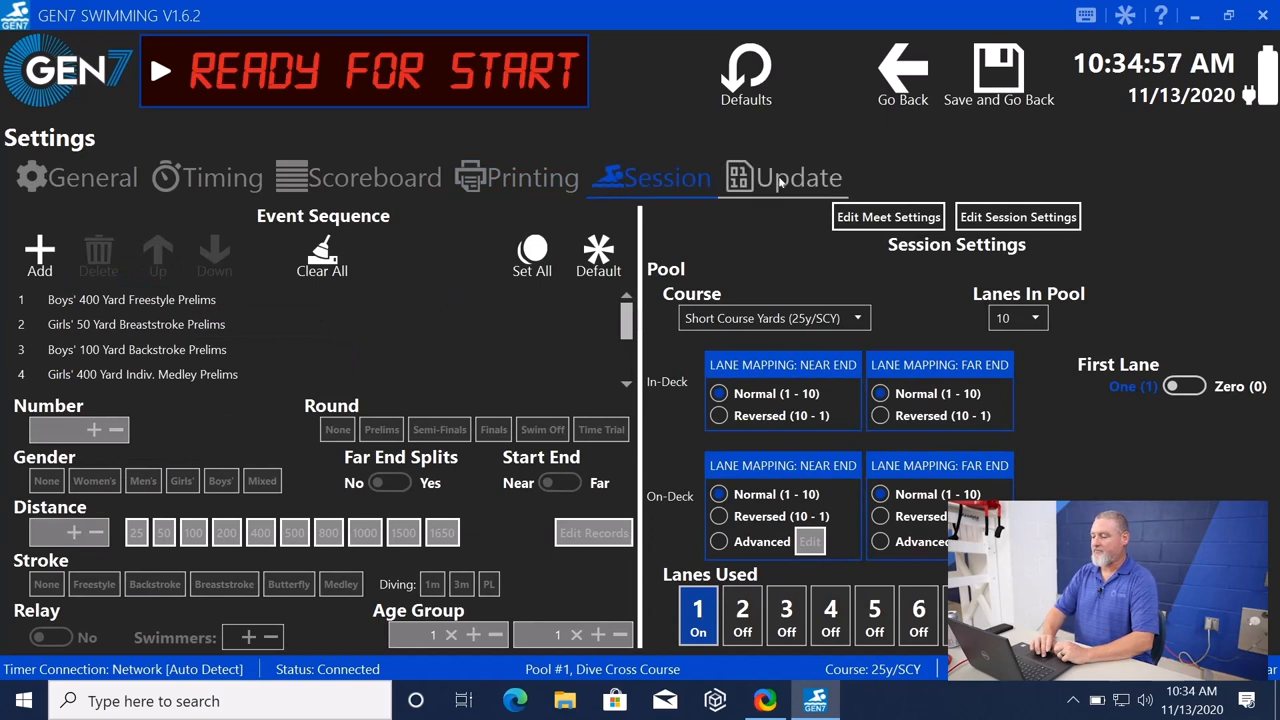
{"action": "mouse_move", "coordinate": [784, 184]}
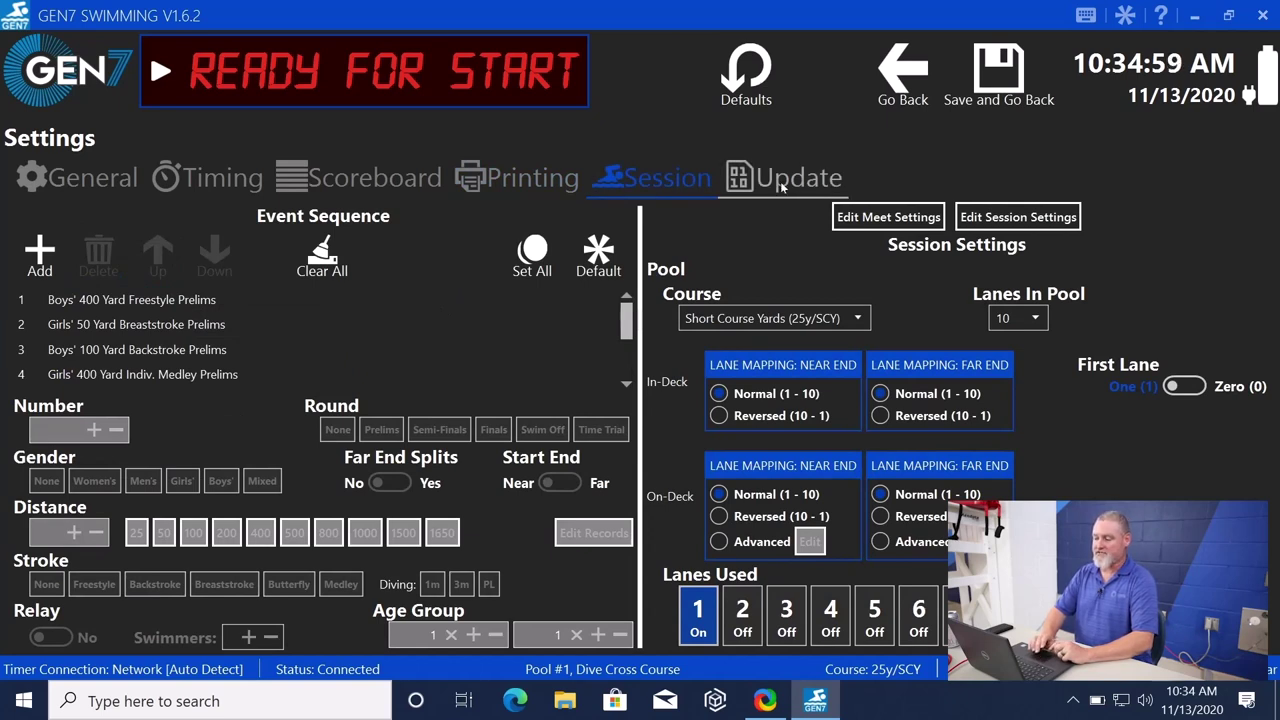
{"action": "left_click", "coordinate": [796, 176]}
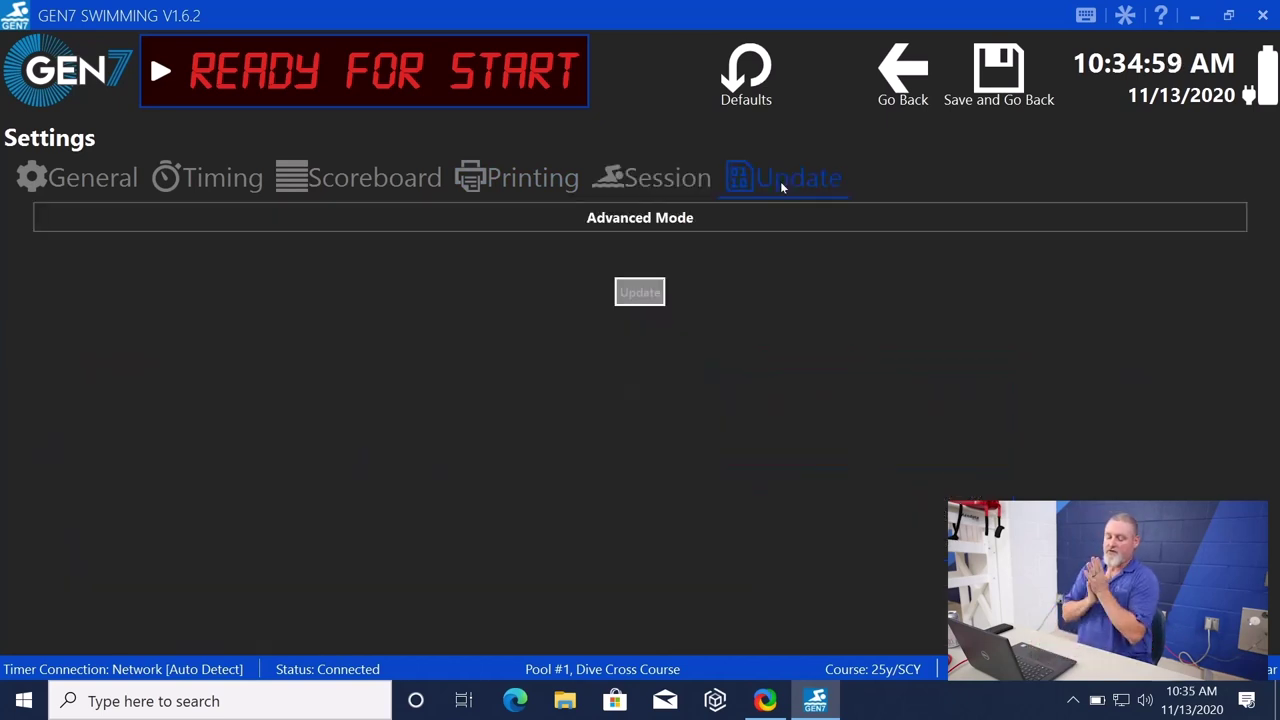
{"action": "left_click", "coordinate": [640, 292]}
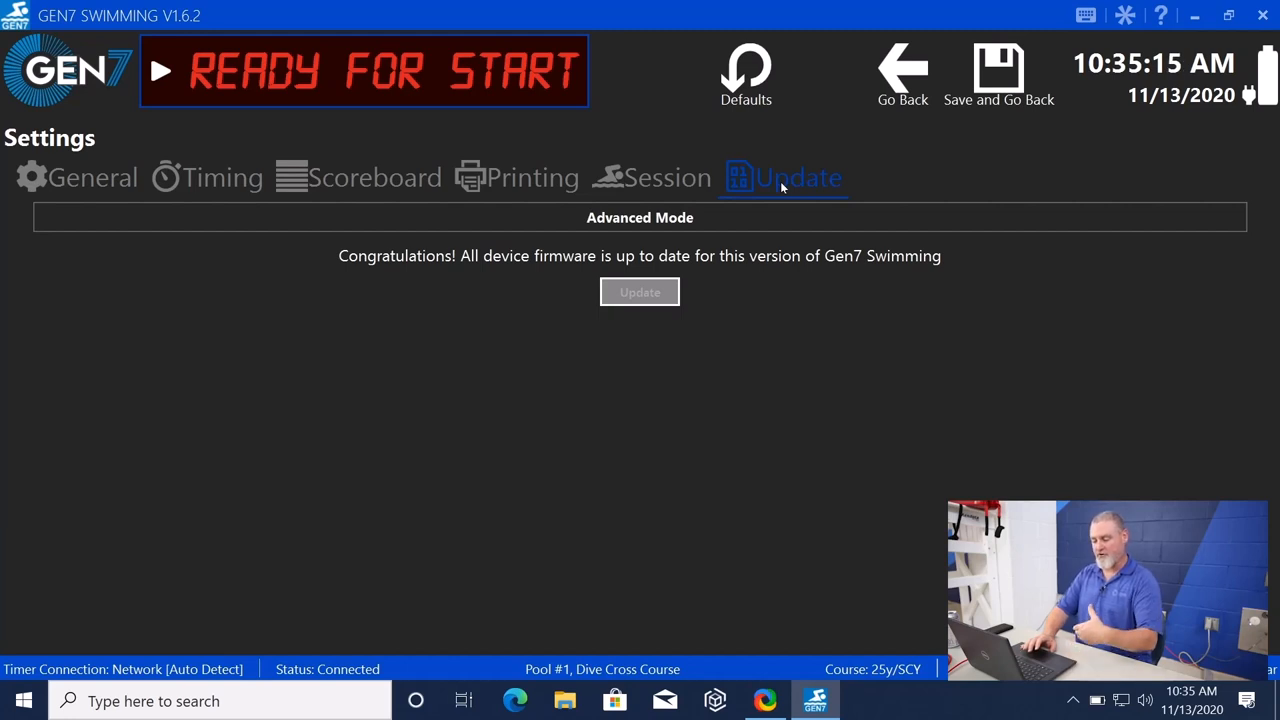
{"action": "mouse_move", "coordinate": [332, 438]}
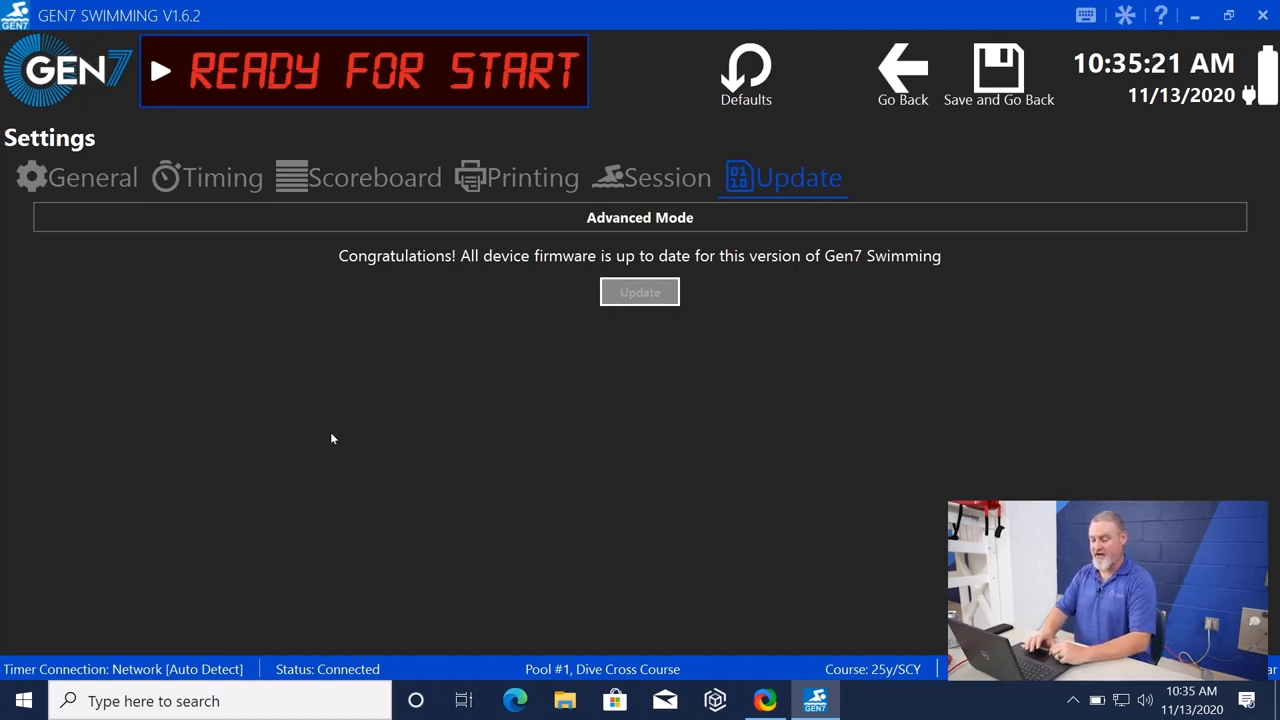
{"action": "mouse_move", "coordinate": [652, 318]}
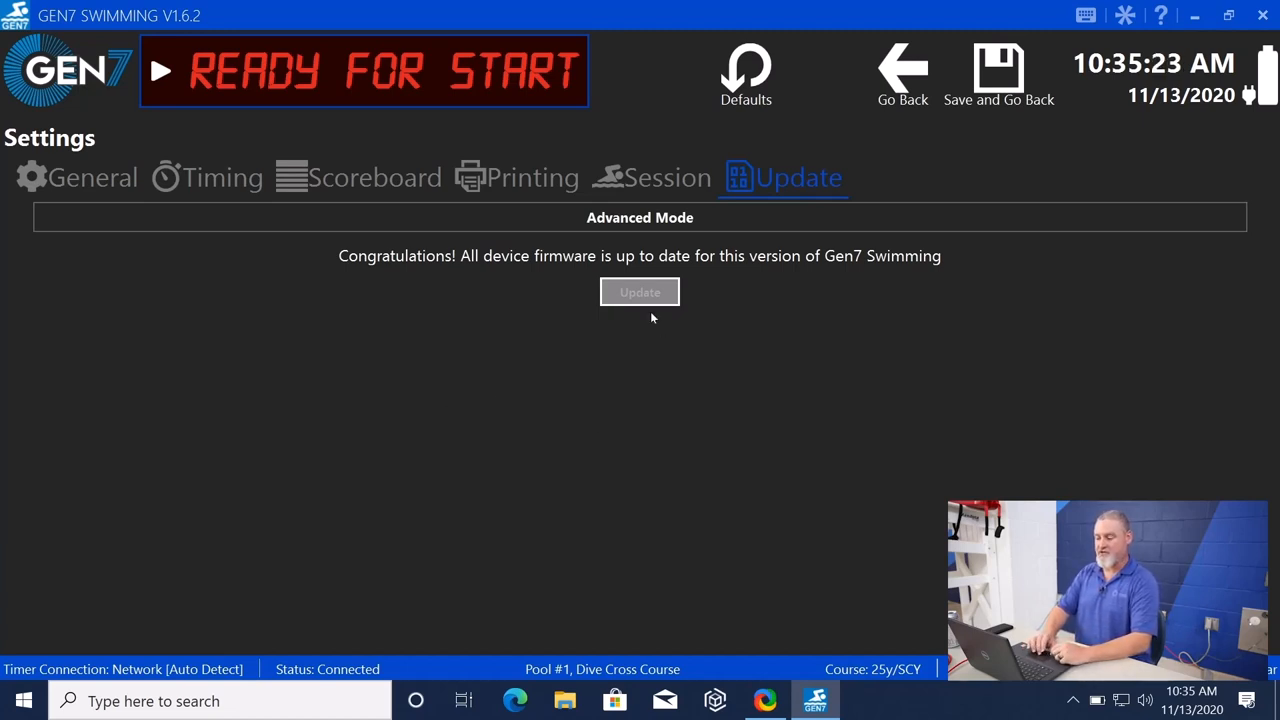
{"action": "mouse_move", "coordinate": [556, 392]}
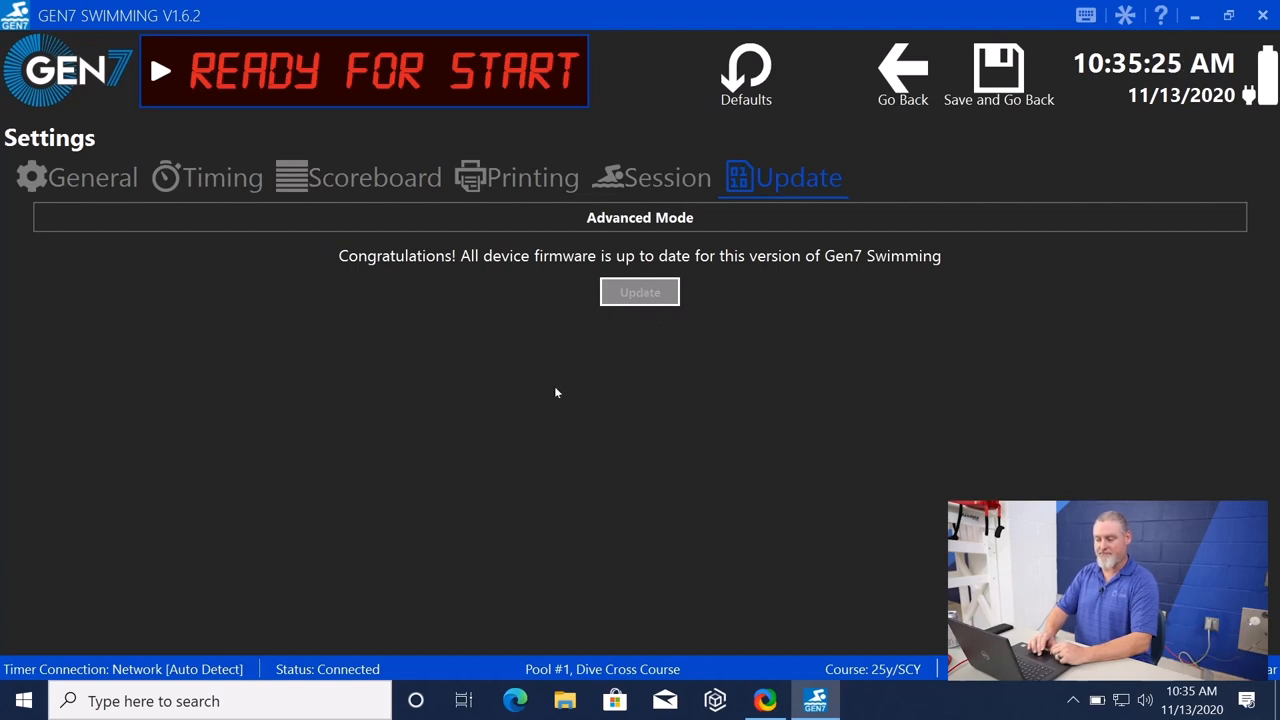
{"action": "mouse_move", "coordinate": [542, 406]}
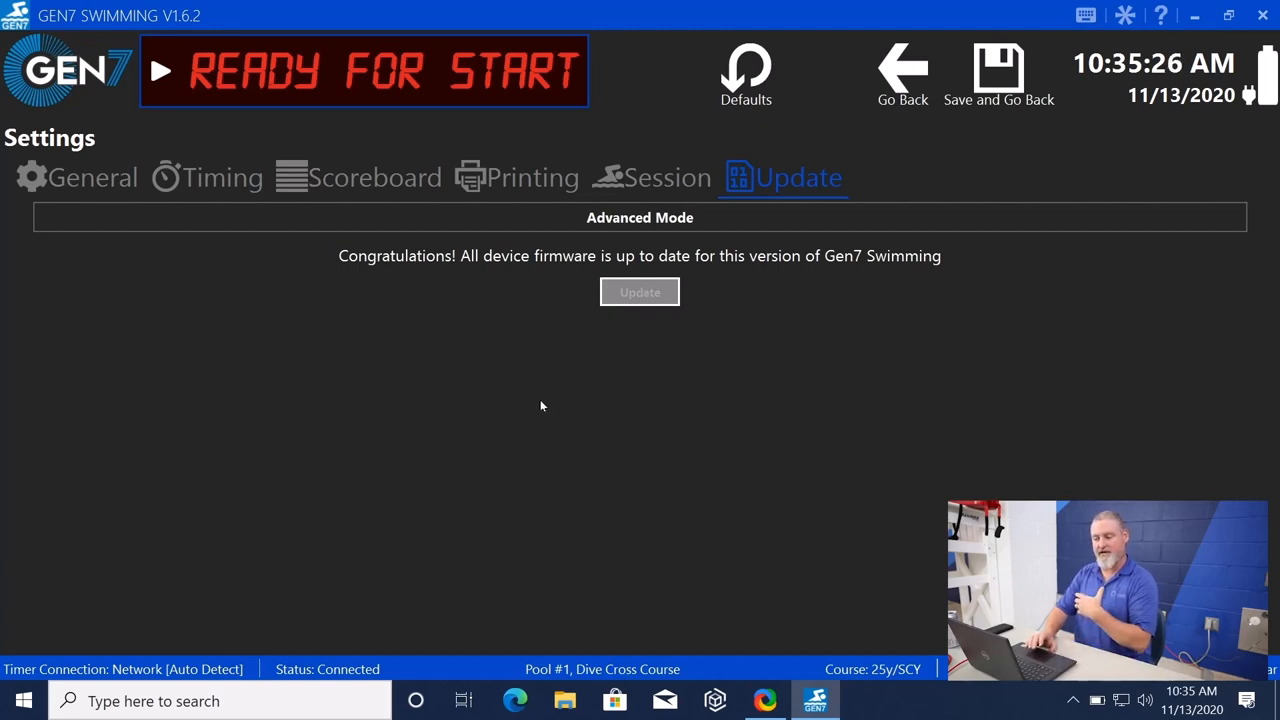
{"action": "mouse_move", "coordinate": [398, 264]}
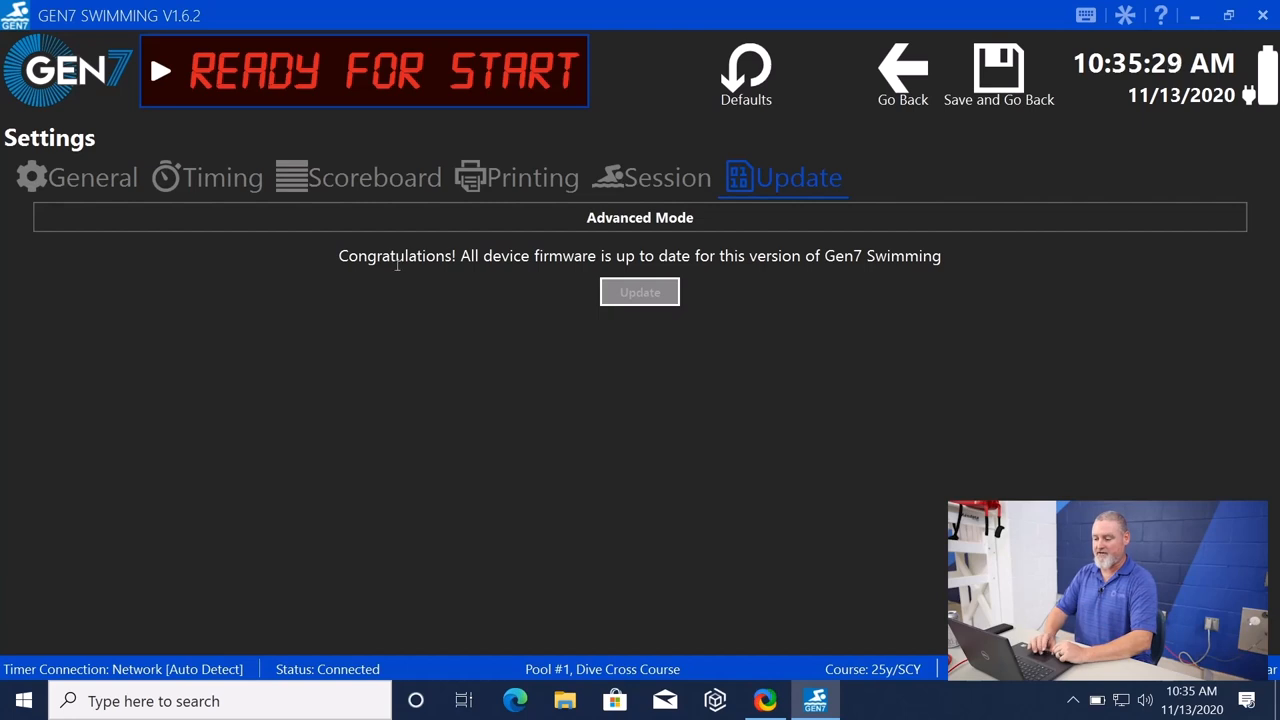
{"action": "mouse_move", "coordinate": [472, 256]}
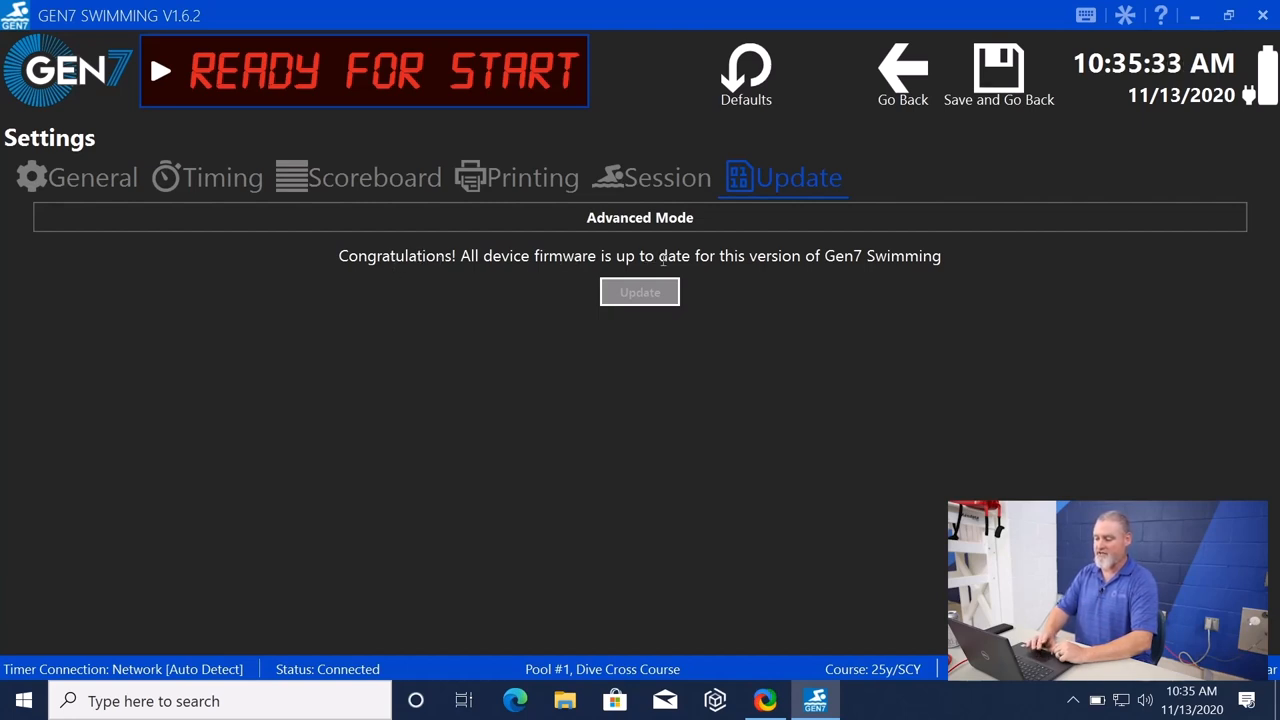
{"action": "mouse_move", "coordinate": [1050, 270]}
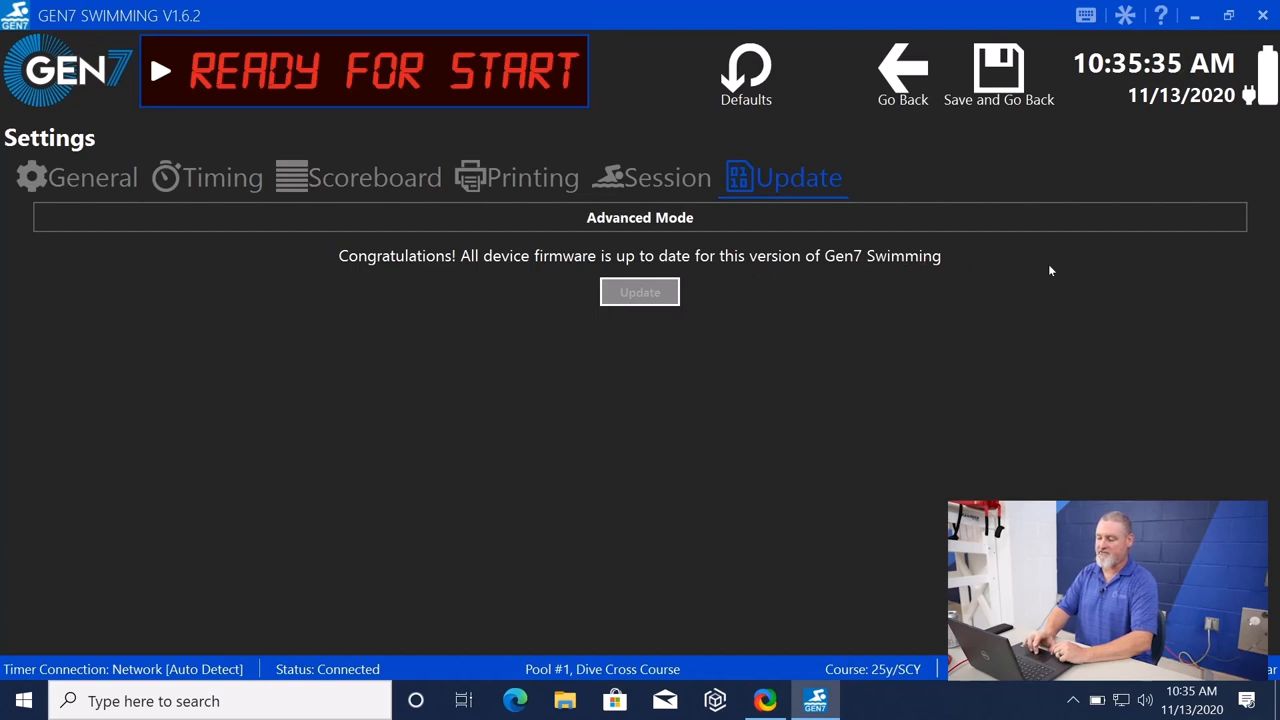
{"action": "mouse_move", "coordinate": [714, 366]}
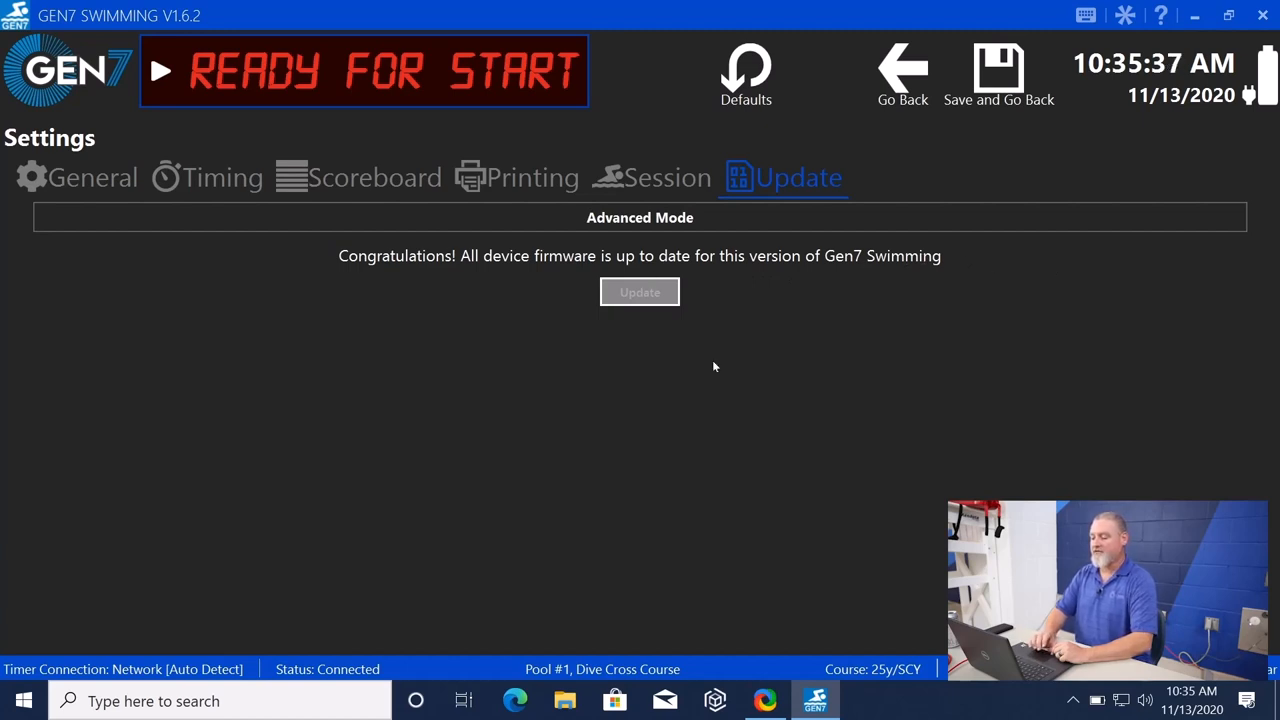
{"action": "mouse_move", "coordinate": [752, 76]}
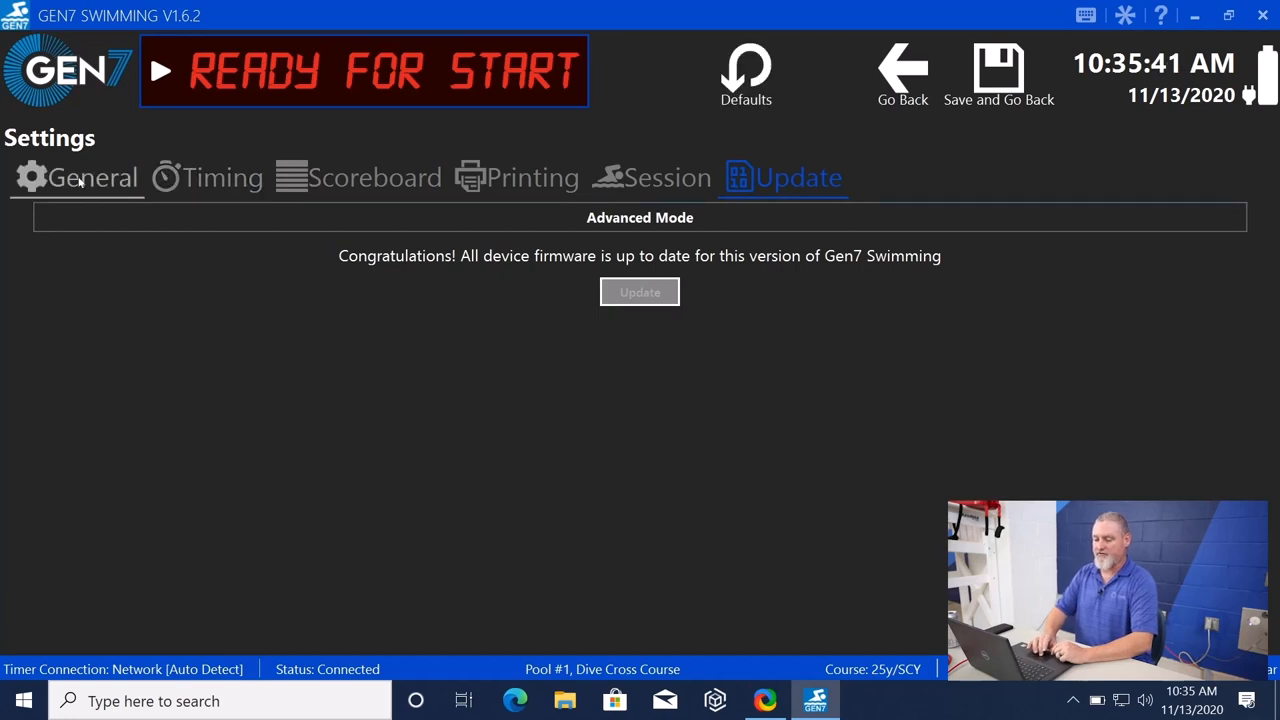
Return to the General settings page, then show the Timing page again.
{"action": "left_click", "coordinate": [92, 176]}
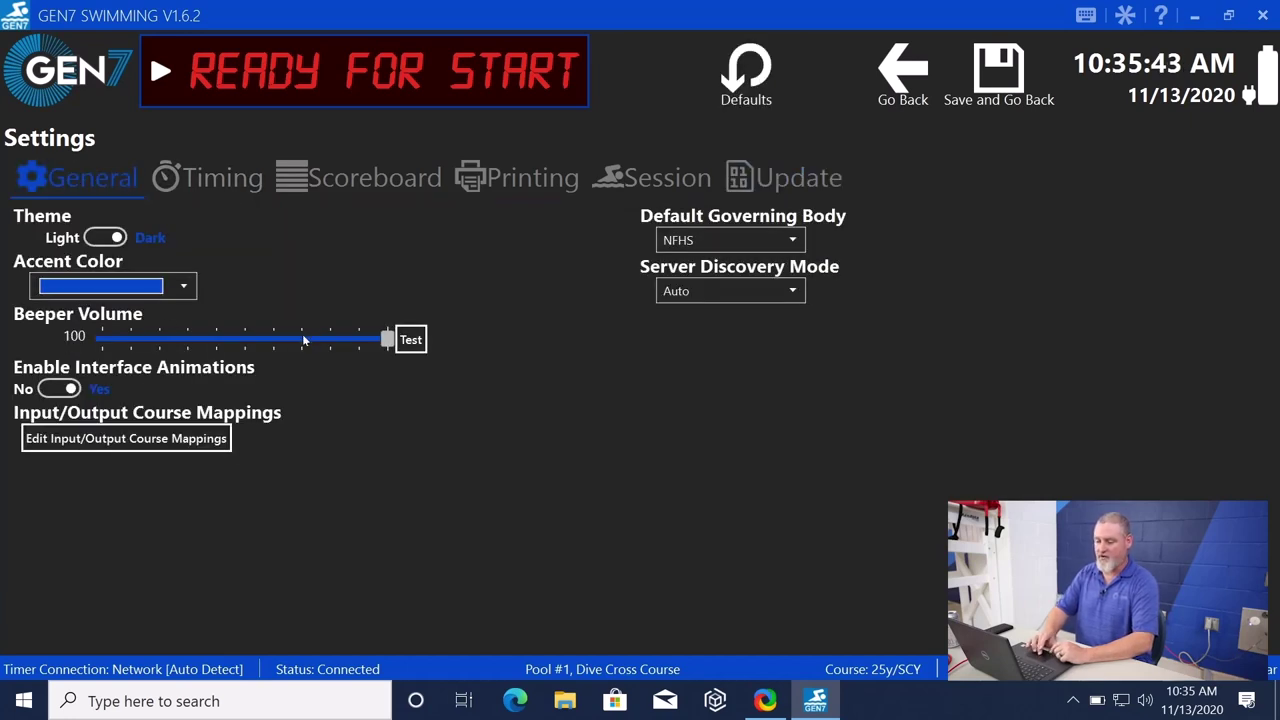
{"action": "left_click", "coordinate": [208, 176]}
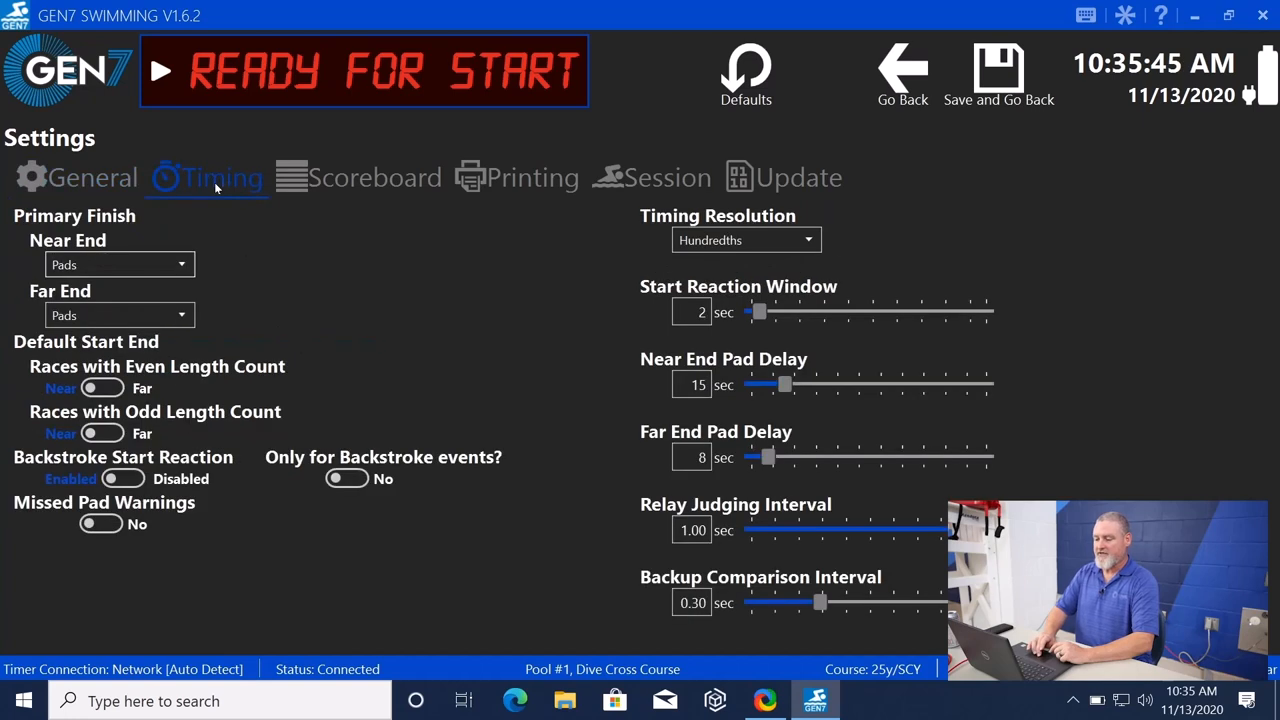
{"action": "mouse_move", "coordinate": [812, 408]}
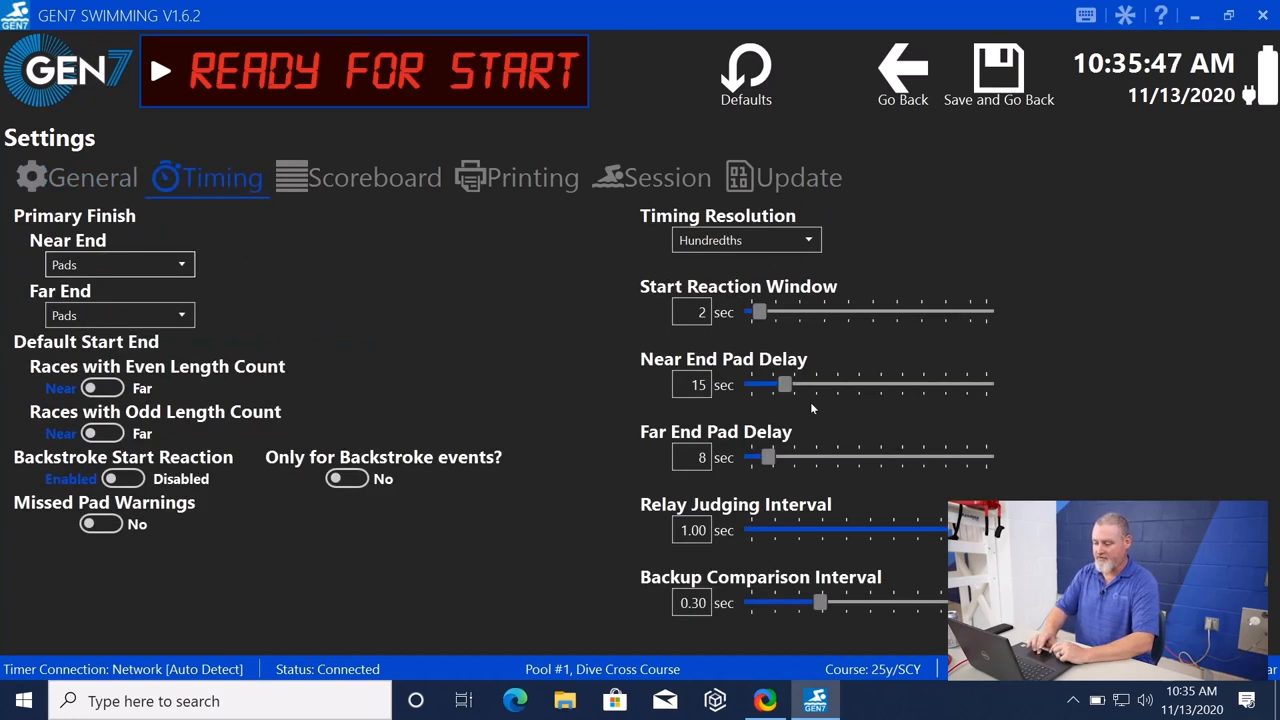
{"action": "mouse_move", "coordinate": [816, 206]}
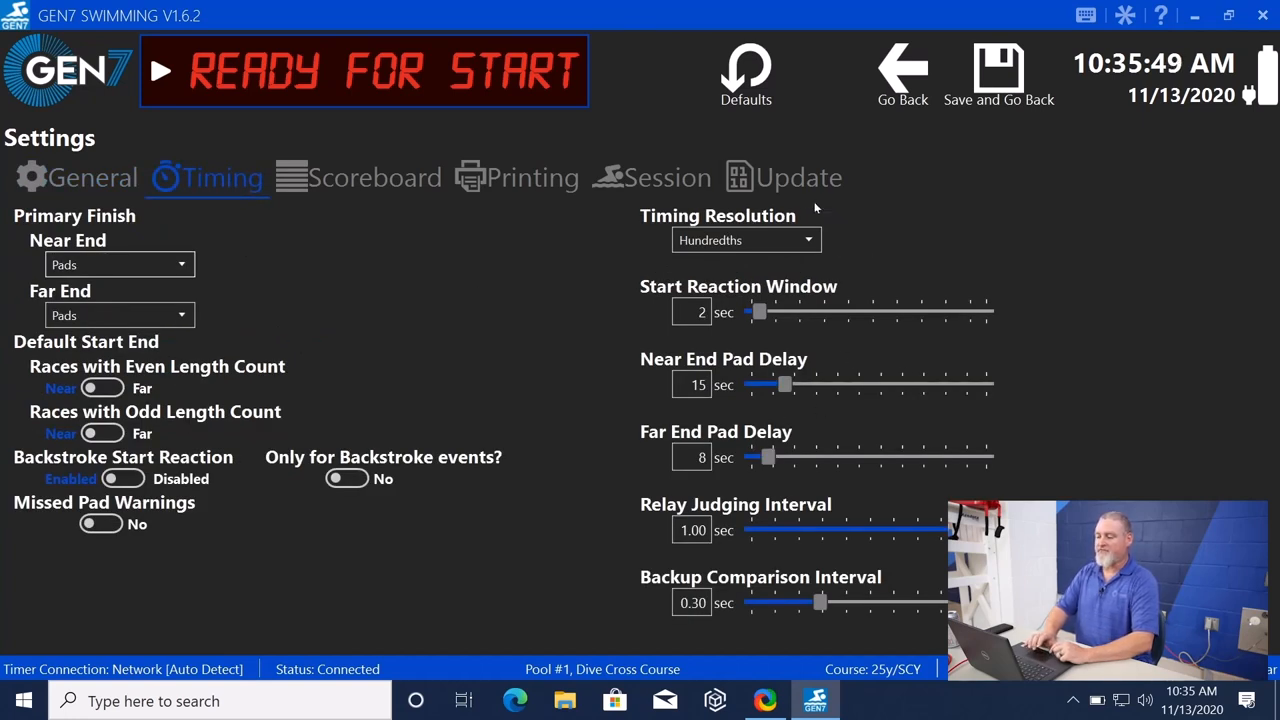
{"action": "left_click", "coordinate": [744, 72]}
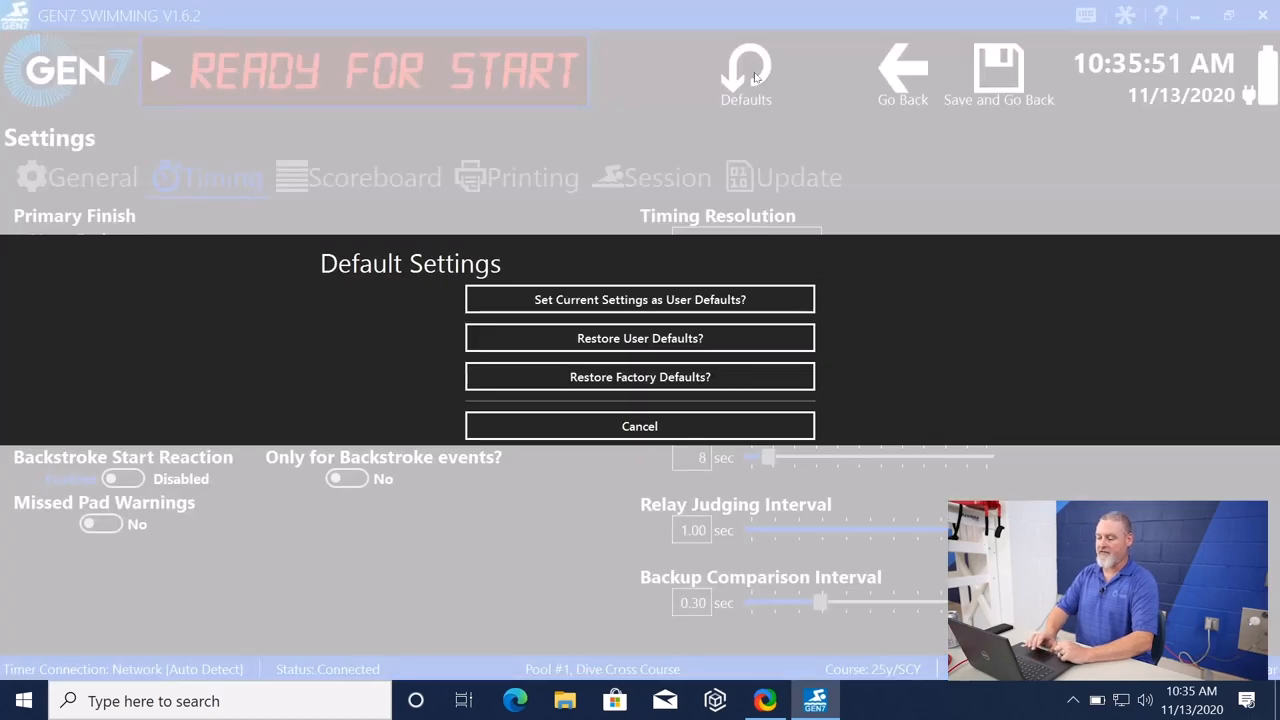
{"action": "mouse_move", "coordinate": [624, 300]}
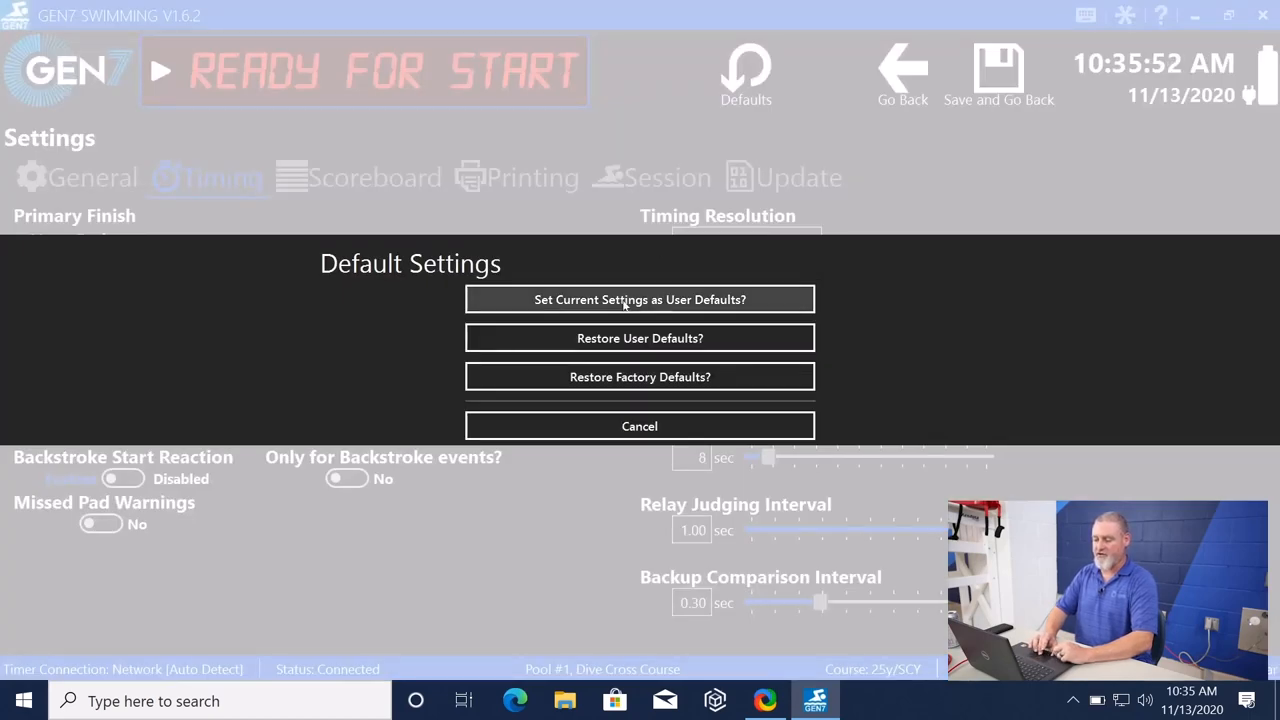
{"action": "mouse_move", "coordinate": [640, 338]}
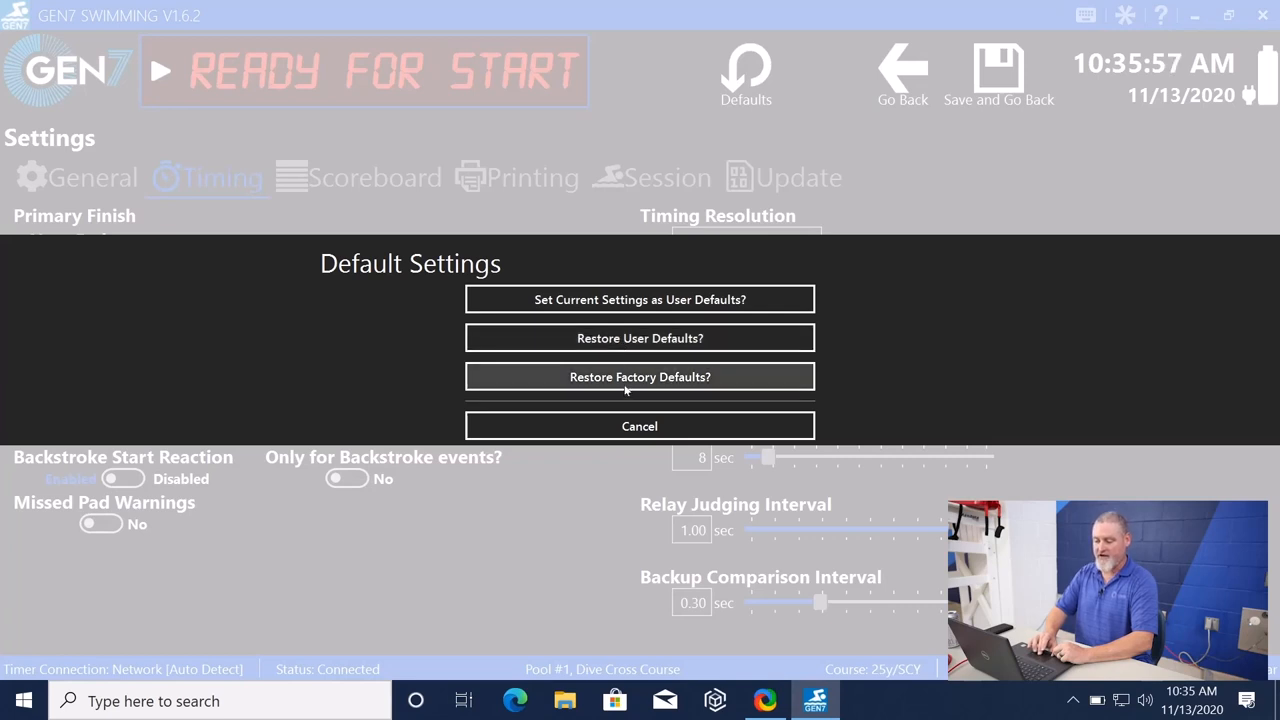
{"action": "mouse_move", "coordinate": [640, 304]}
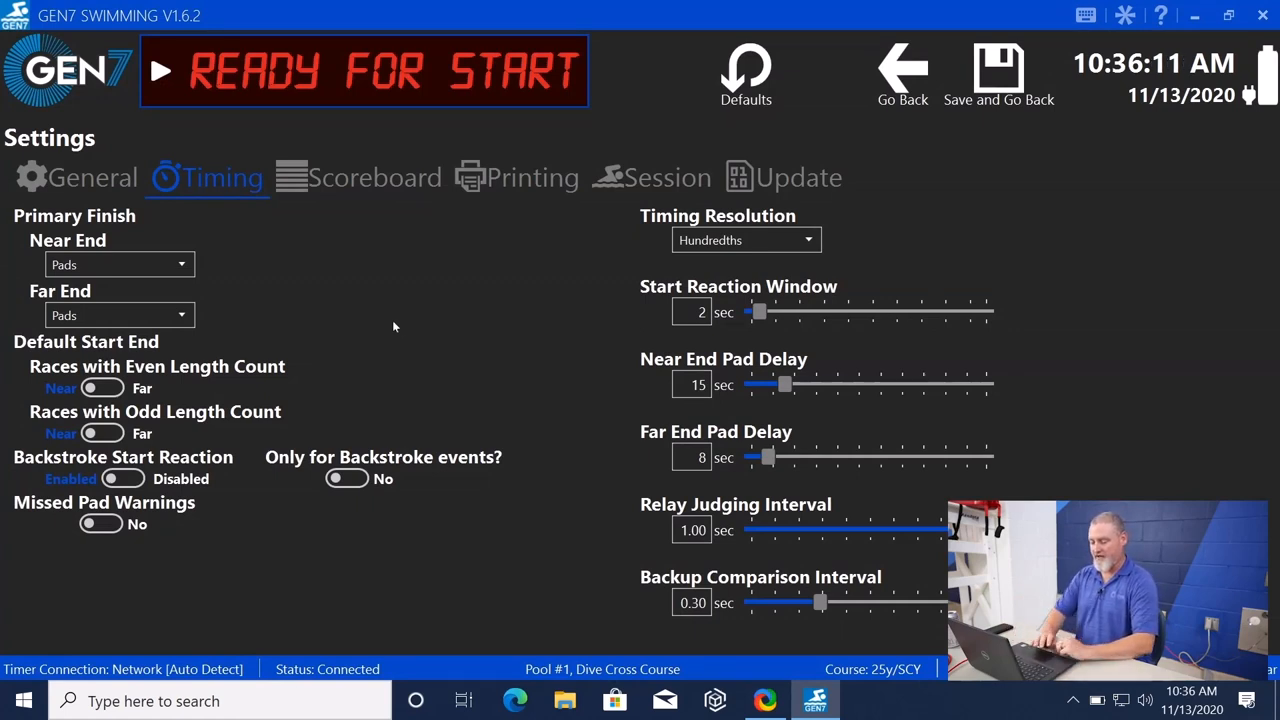
{"action": "mouse_move", "coordinate": [496, 310]}
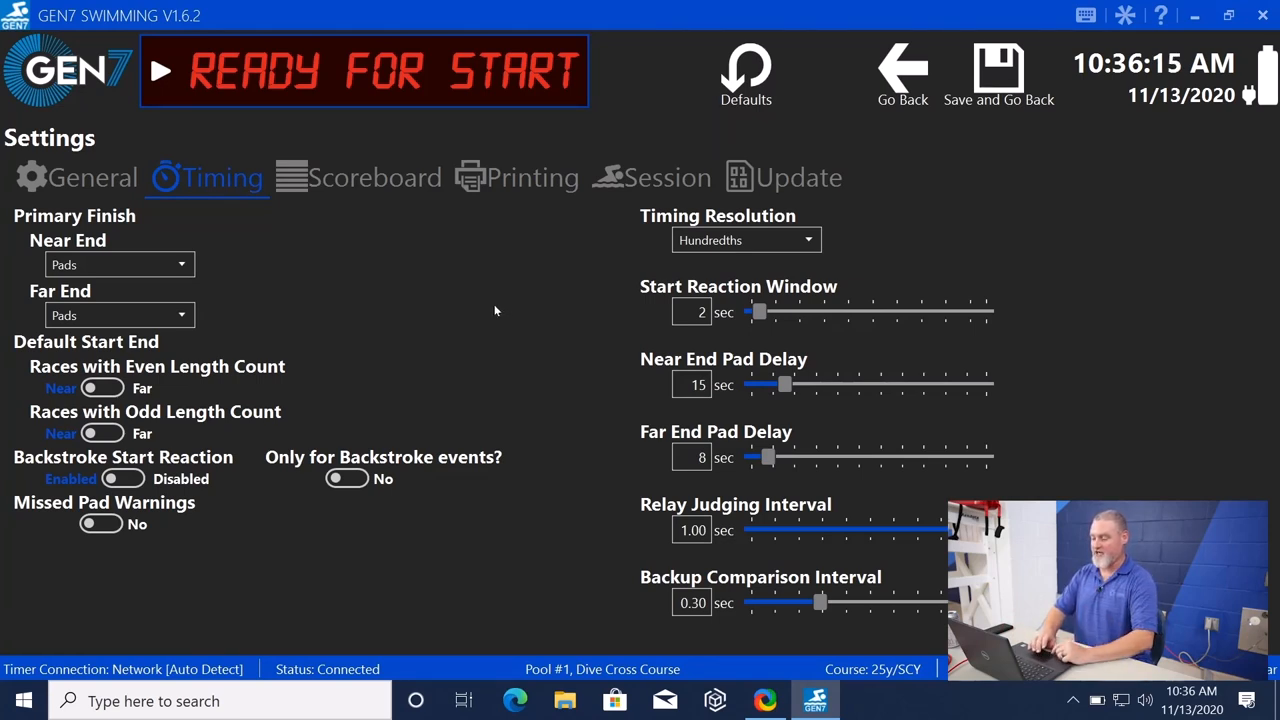
{"action": "mouse_move", "coordinate": [1072, 244]}
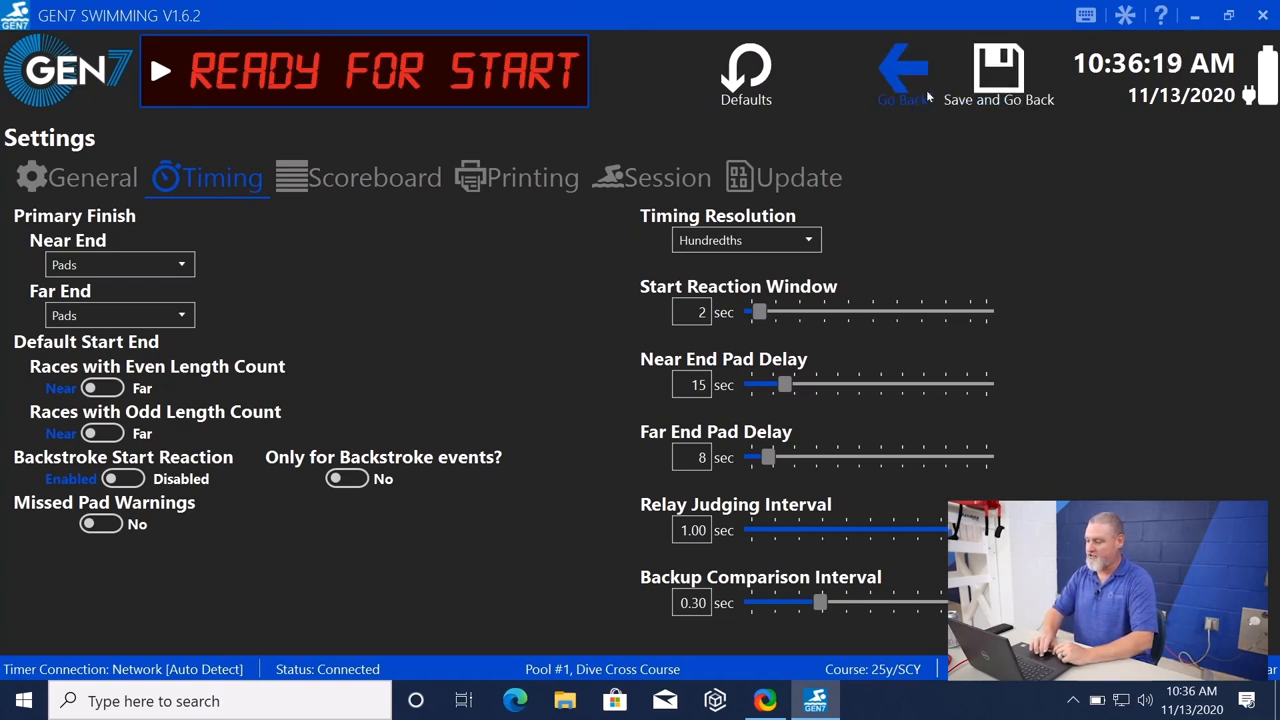
{"action": "mouse_move", "coordinate": [898, 76]}
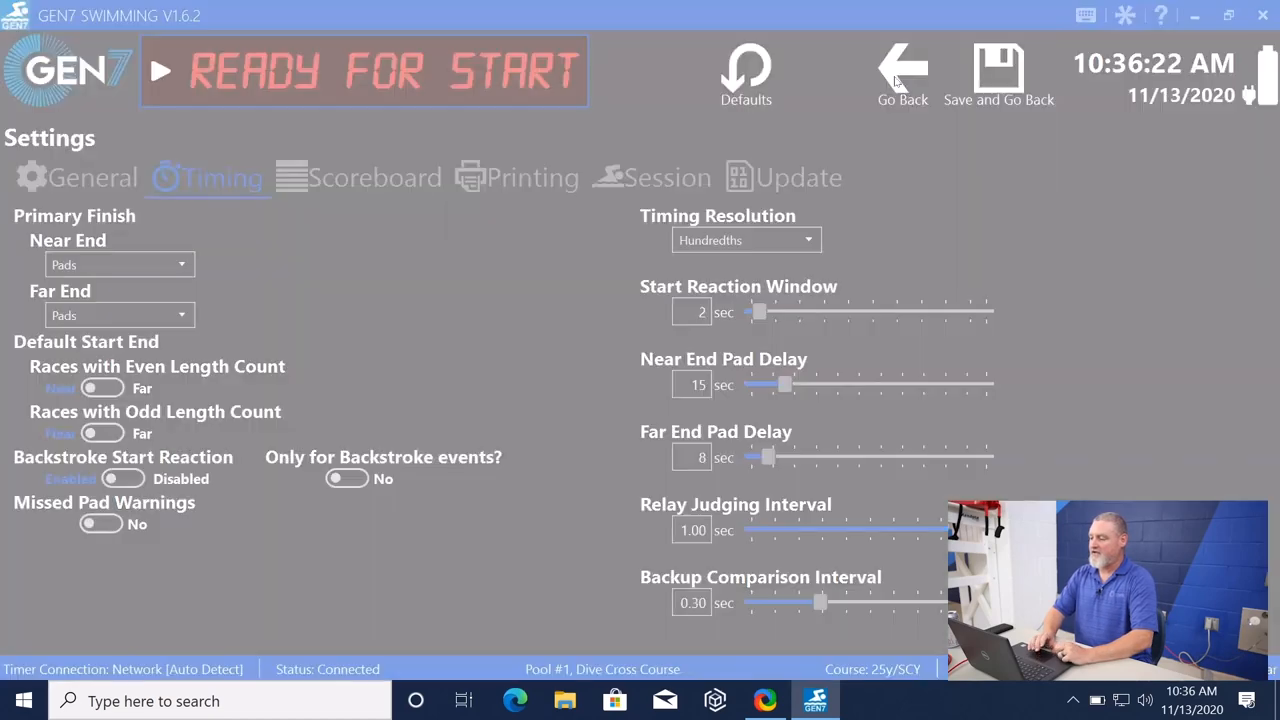
Leave settings via Go Back and answer the unsaved-changes prompt to reach the race screen.
{"action": "left_click", "coordinate": [900, 62]}
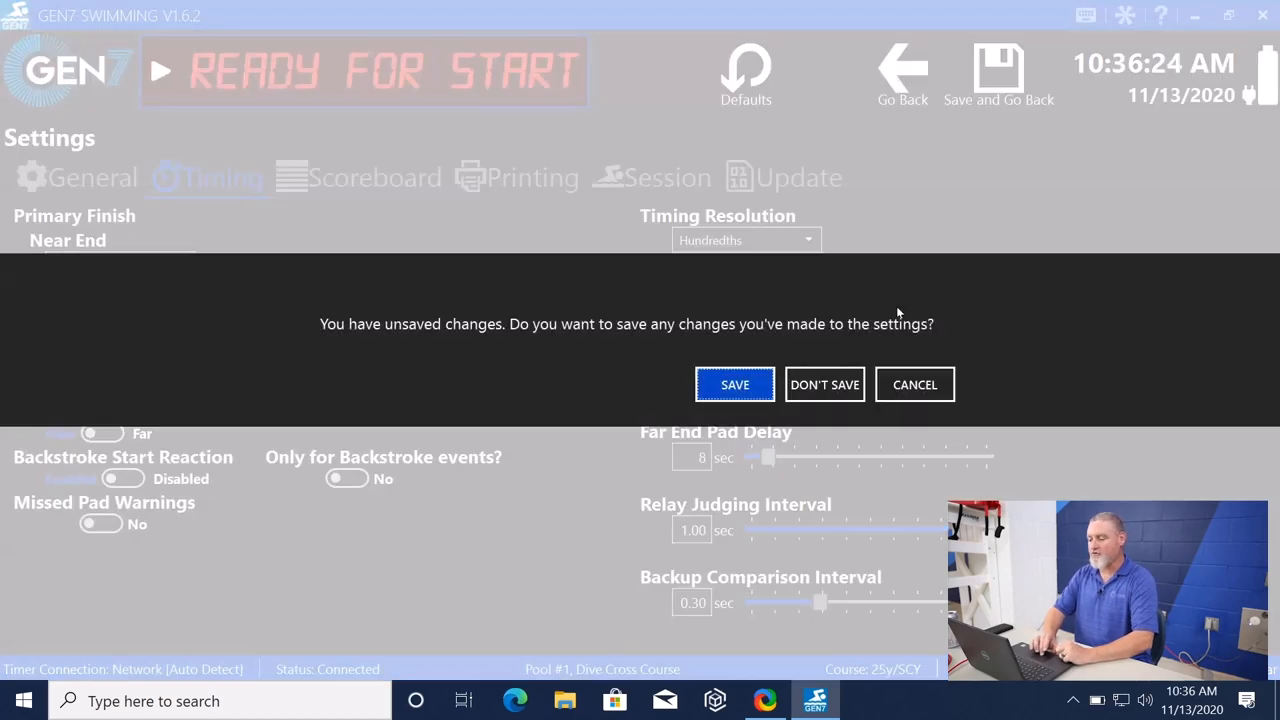
{"action": "mouse_move", "coordinate": [826, 372]}
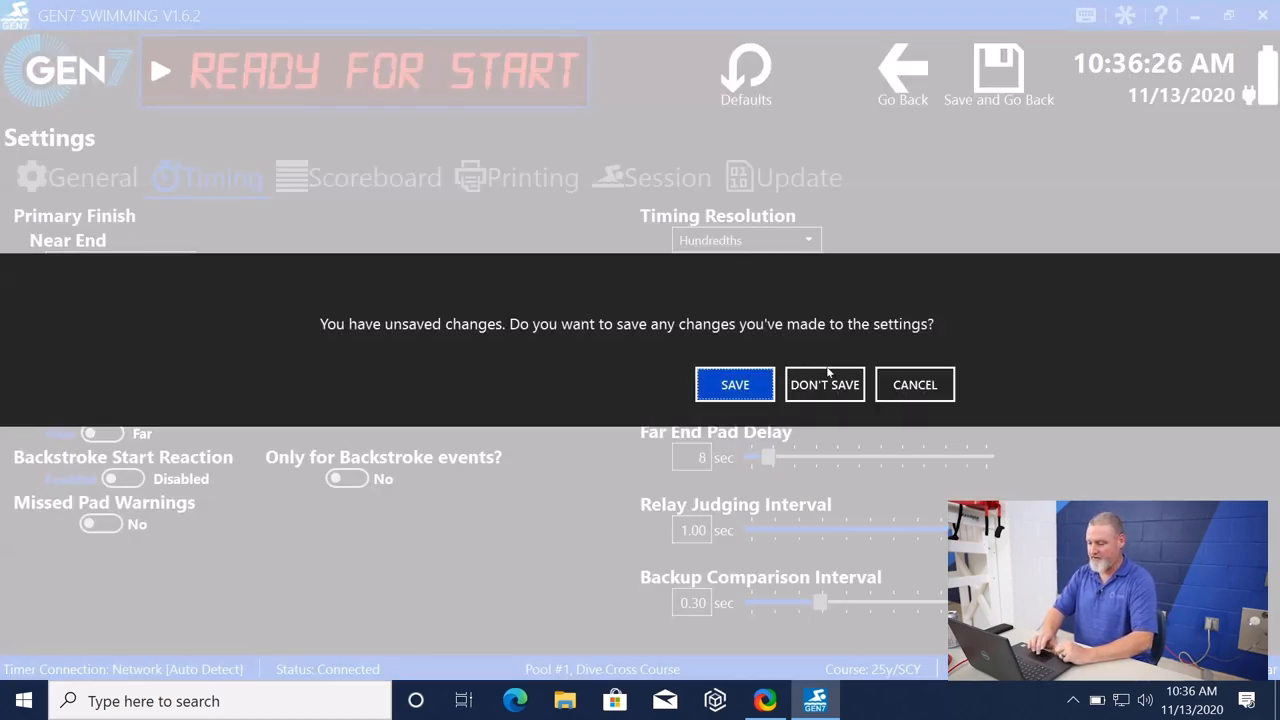
{"action": "left_click", "coordinate": [824, 384]}
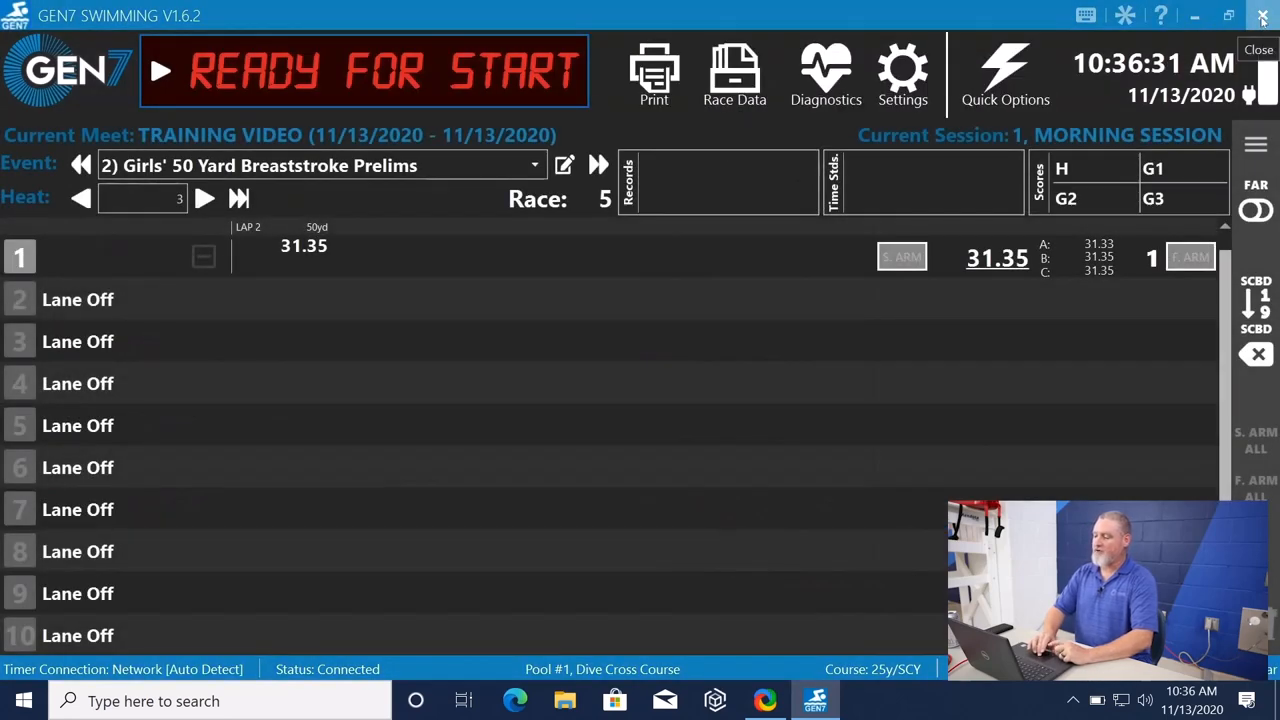
Exit the program with 'Send POWER OFF command to timer' ticked and confirm.
{"action": "left_click", "coordinate": [1260, 16]}
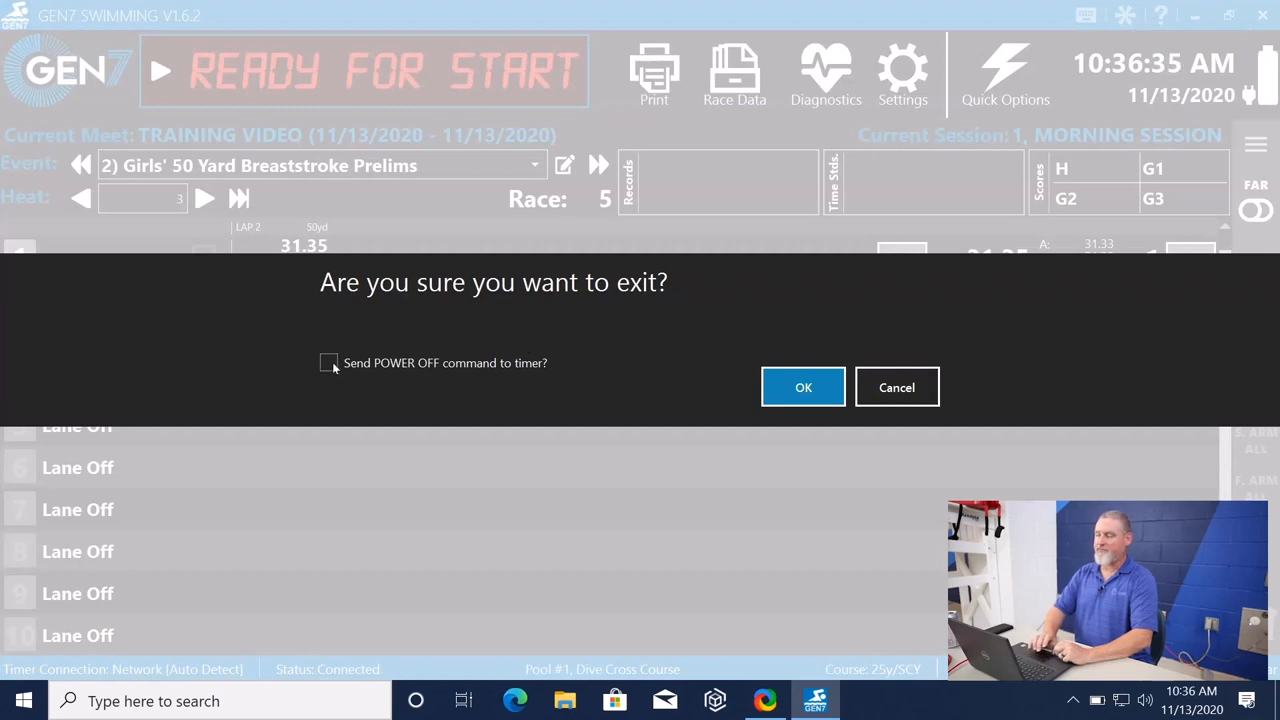
{"action": "left_click", "coordinate": [328, 362]}
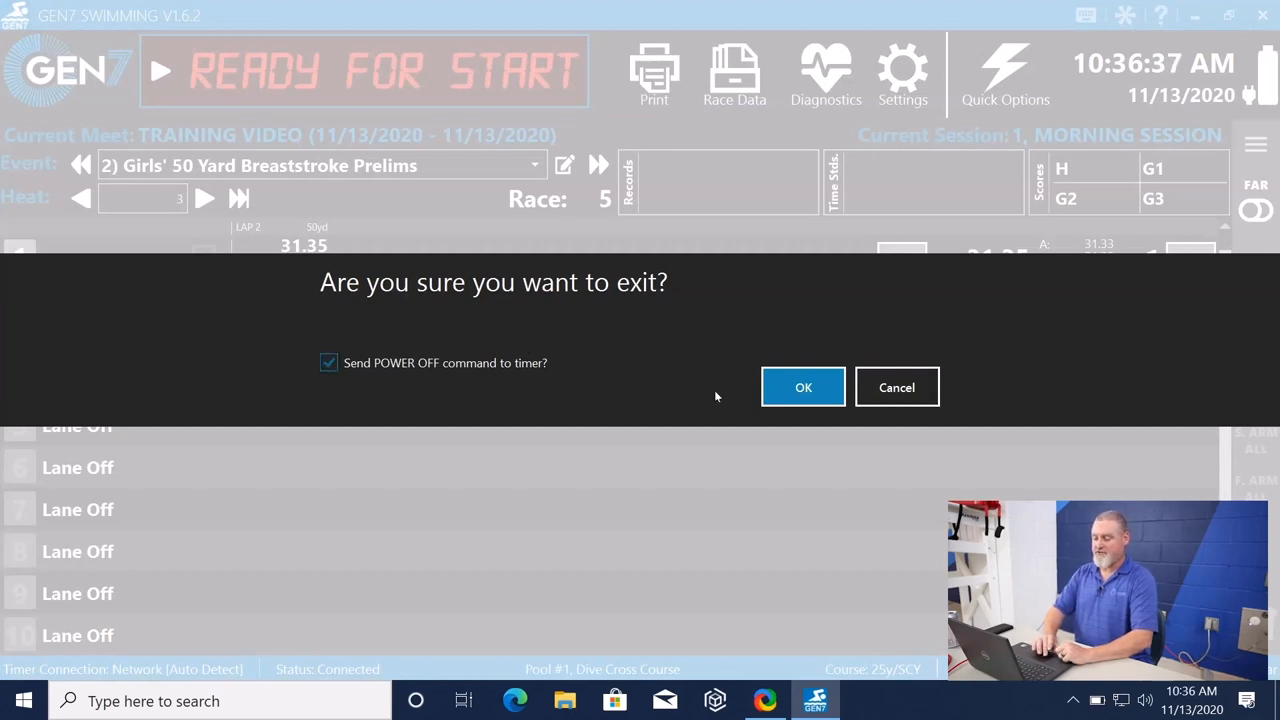
{"action": "left_click", "coordinate": [896, 388]}
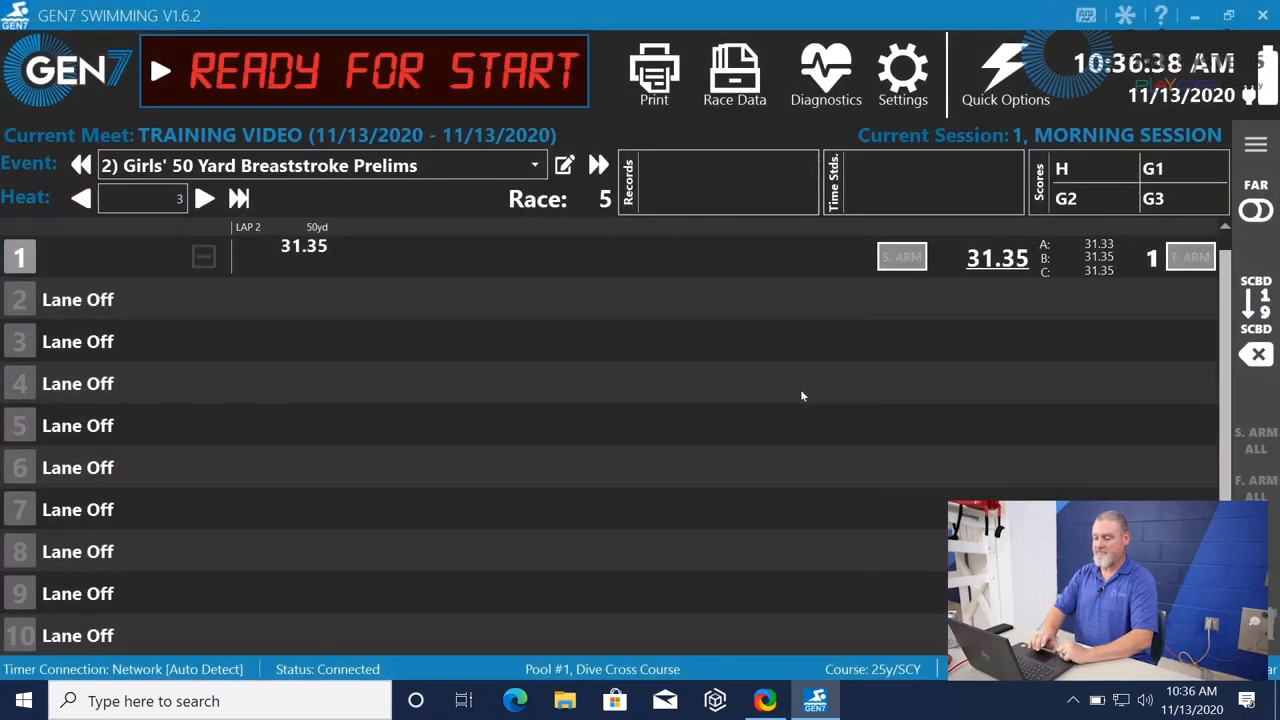